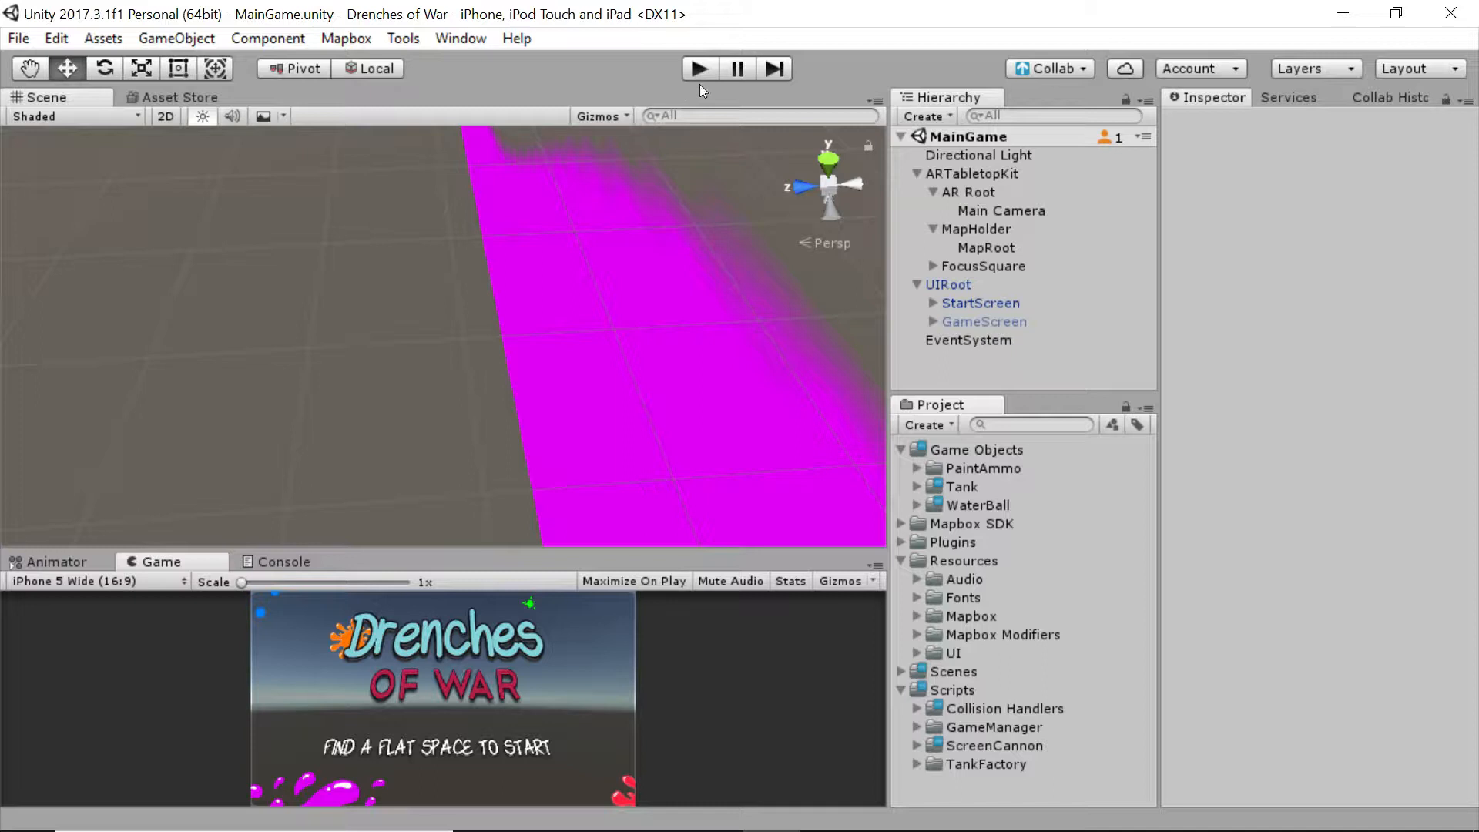
pyautogui.moveTo(717, 147)
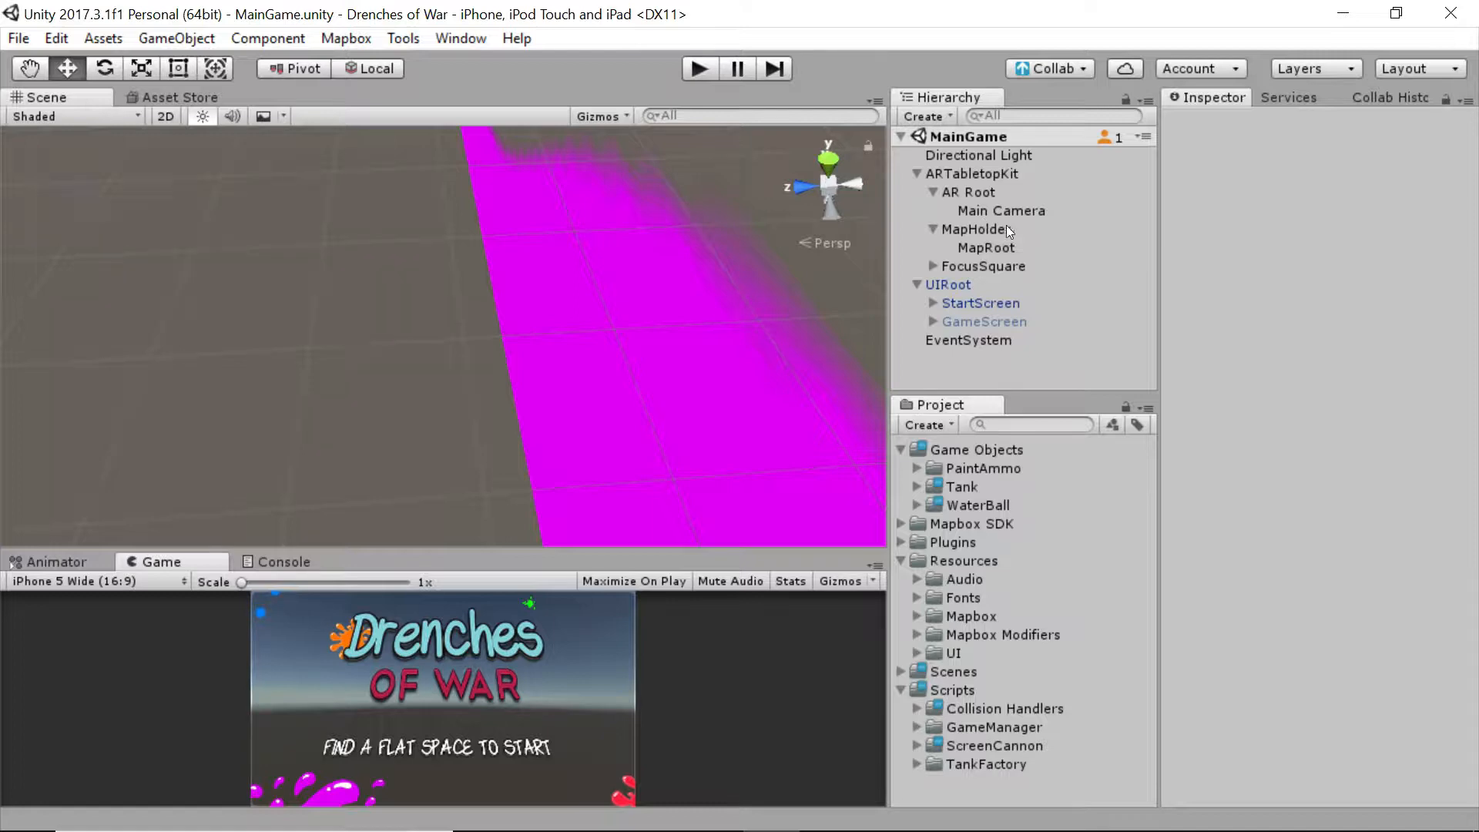
# Step: Select MapRoot under MapHolder to show its tile provider, tank factory and map settings
pyautogui.click(986, 248)
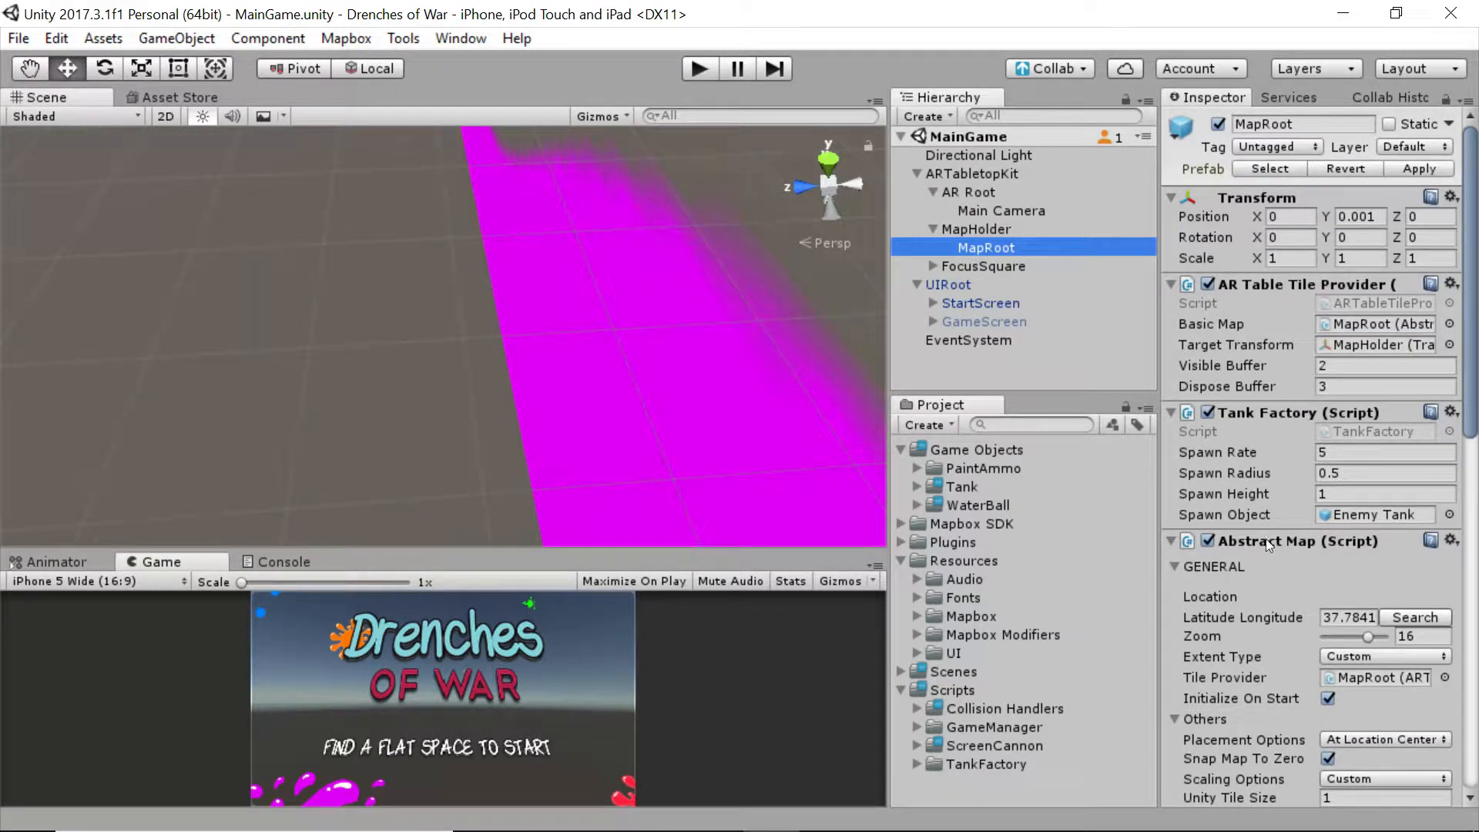
# Step: Set the Abstract Map latitude/longitude to 37.7841 and bring up its location search
pyautogui.scroll(-3)
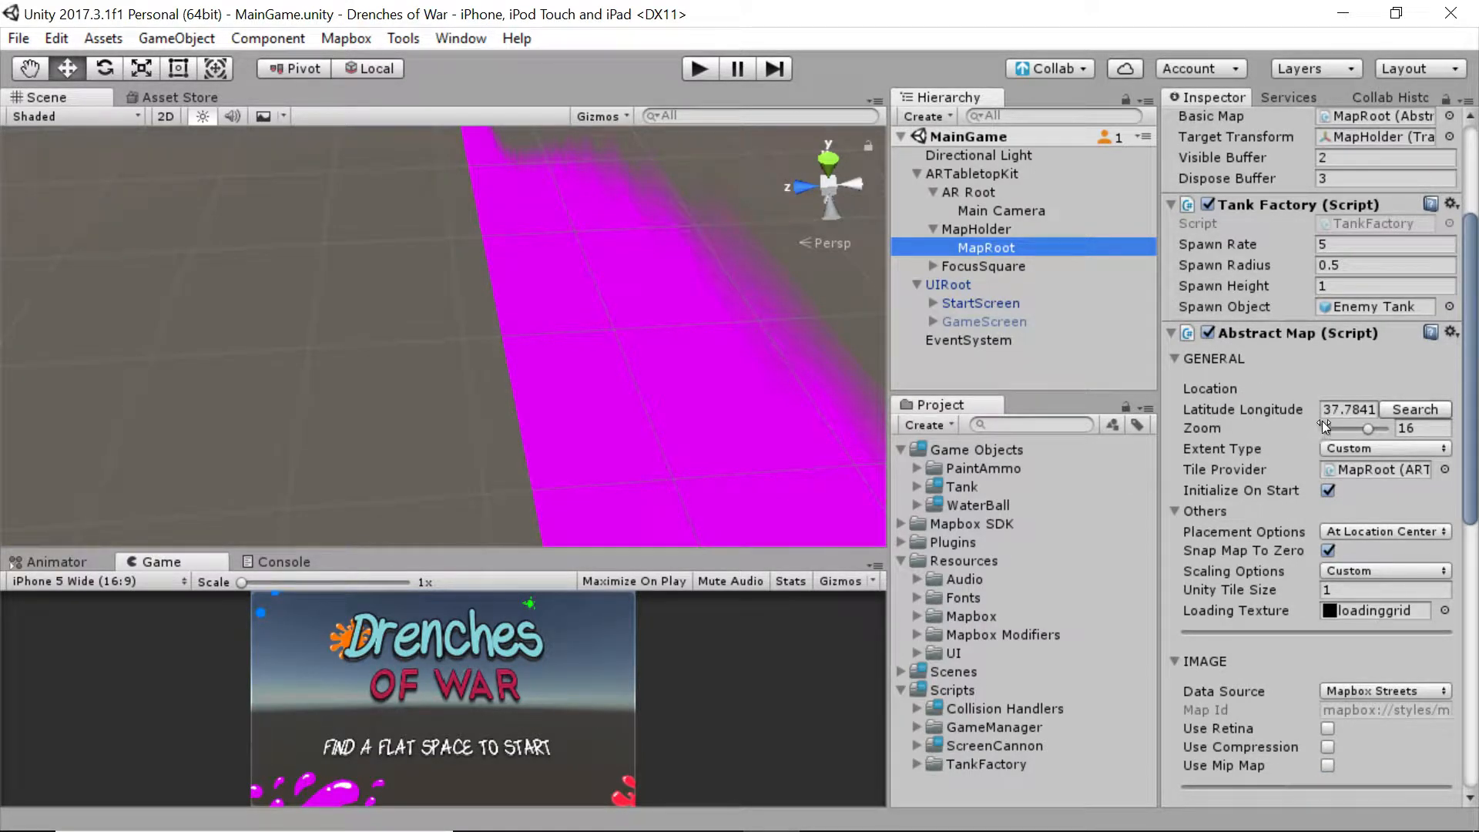
pyautogui.click(1348, 409)
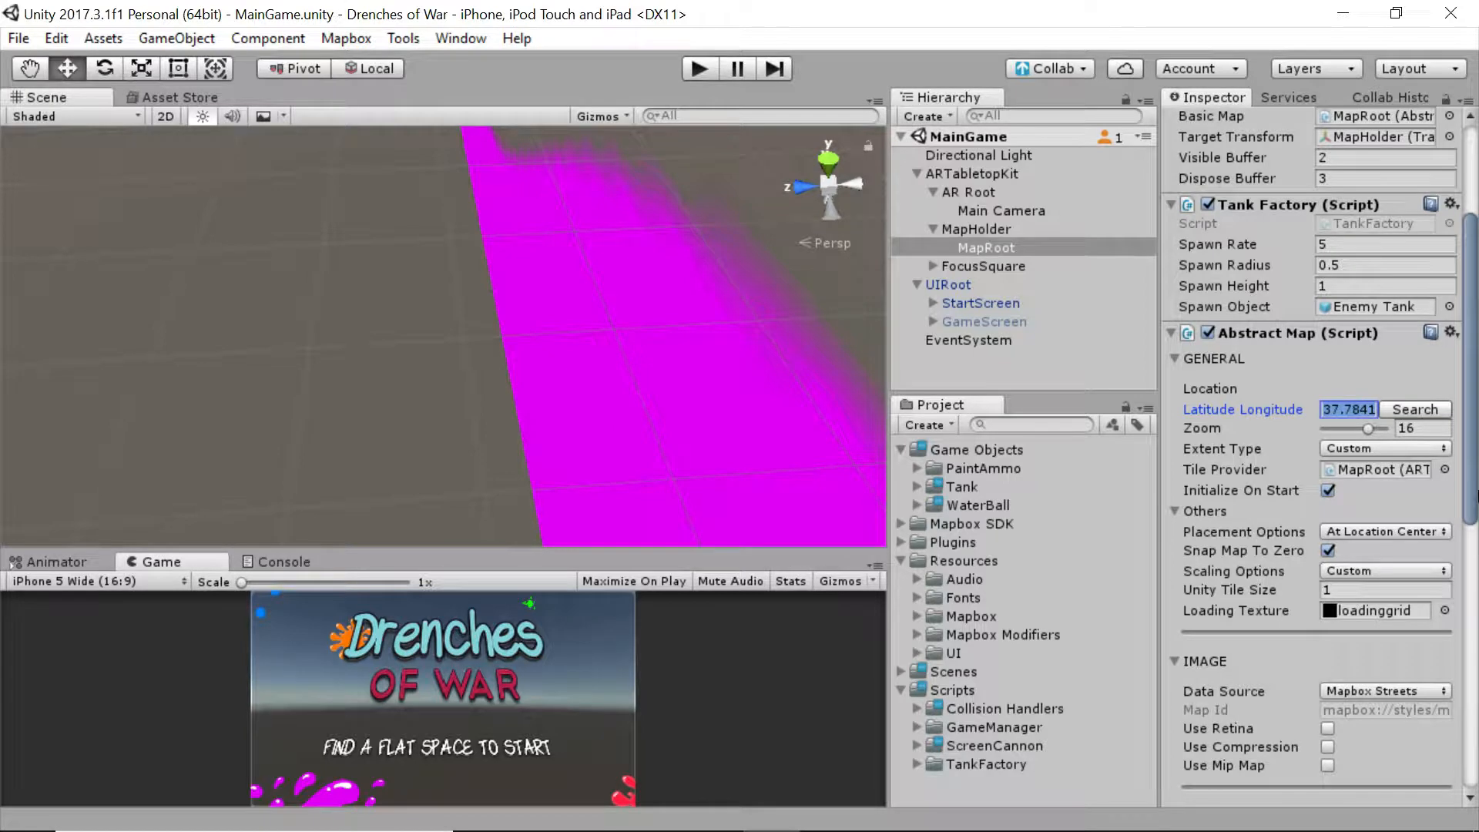
pyautogui.write('401583')
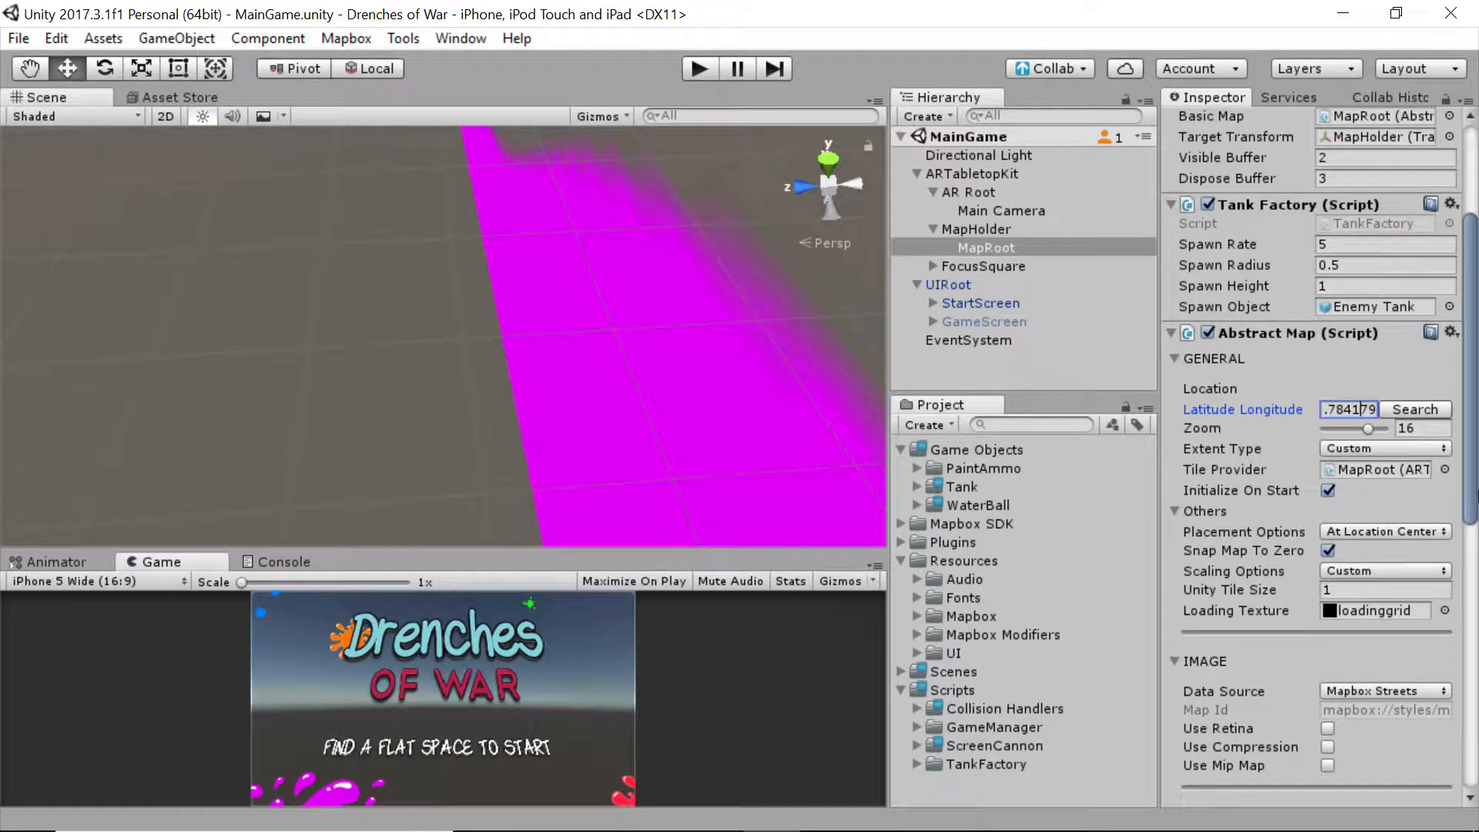
pyautogui.write('.22.401')
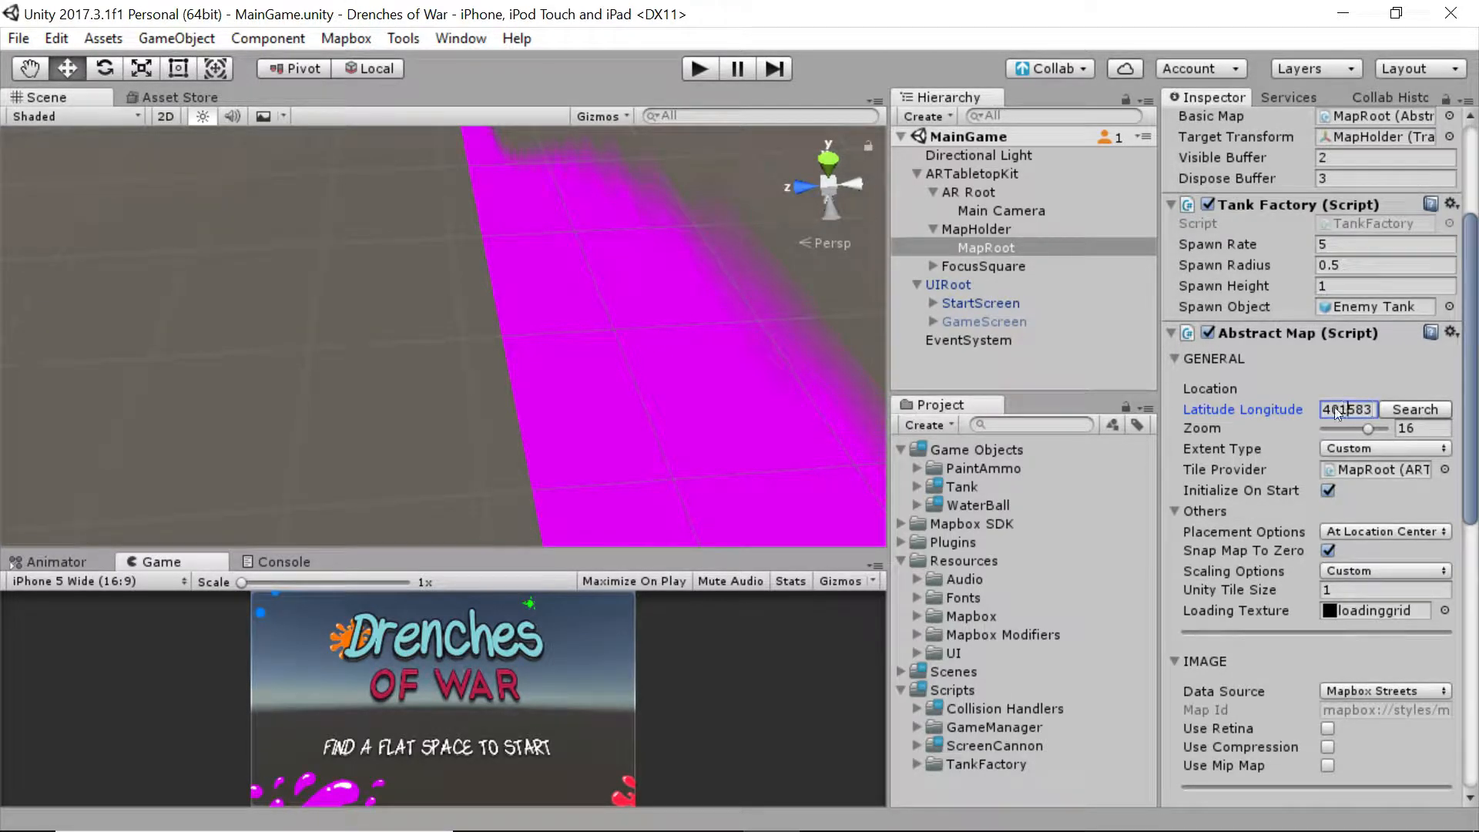
pyautogui.write('37.7841')
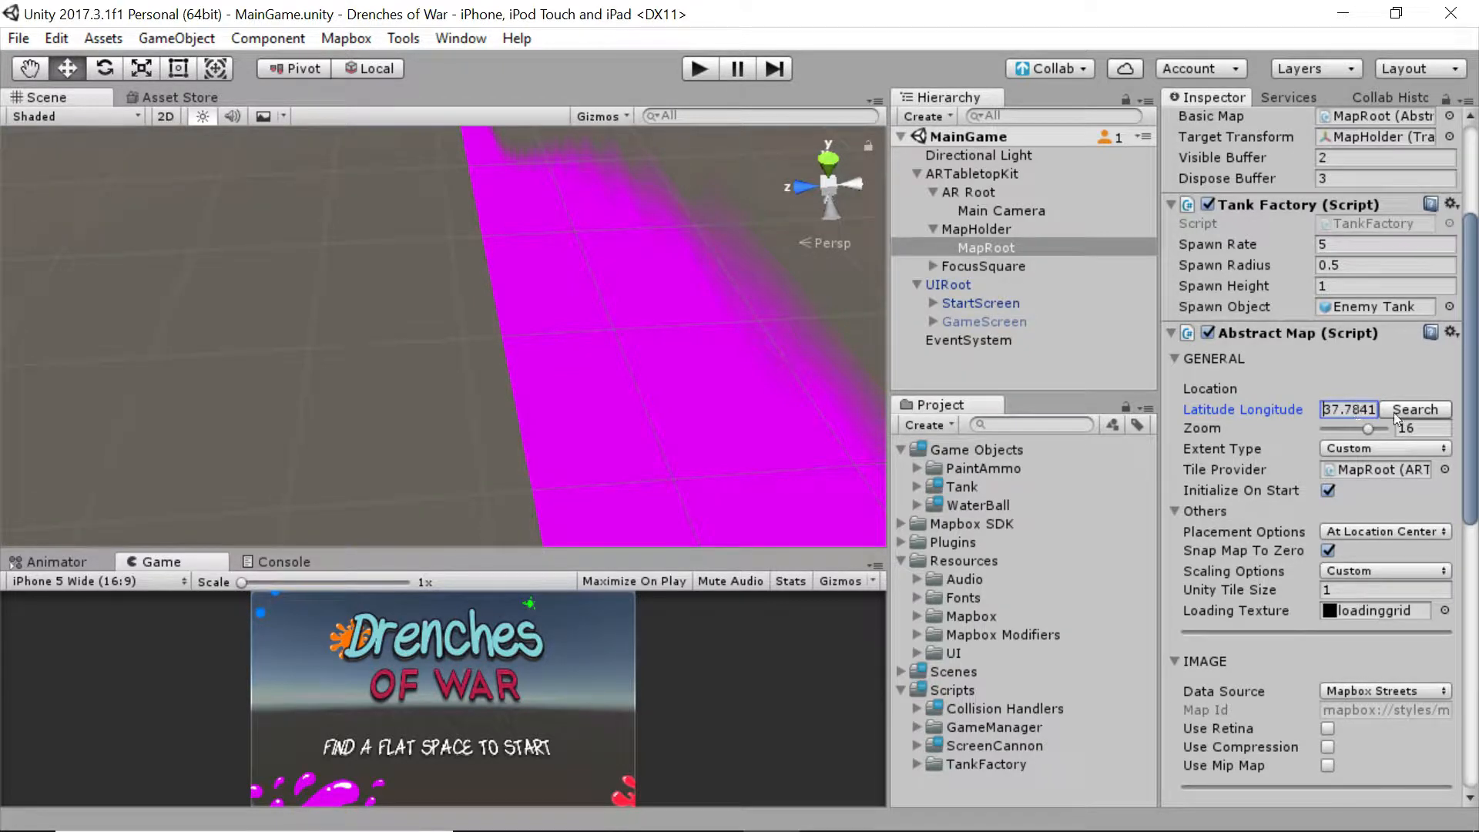
pyautogui.click(1415, 409)
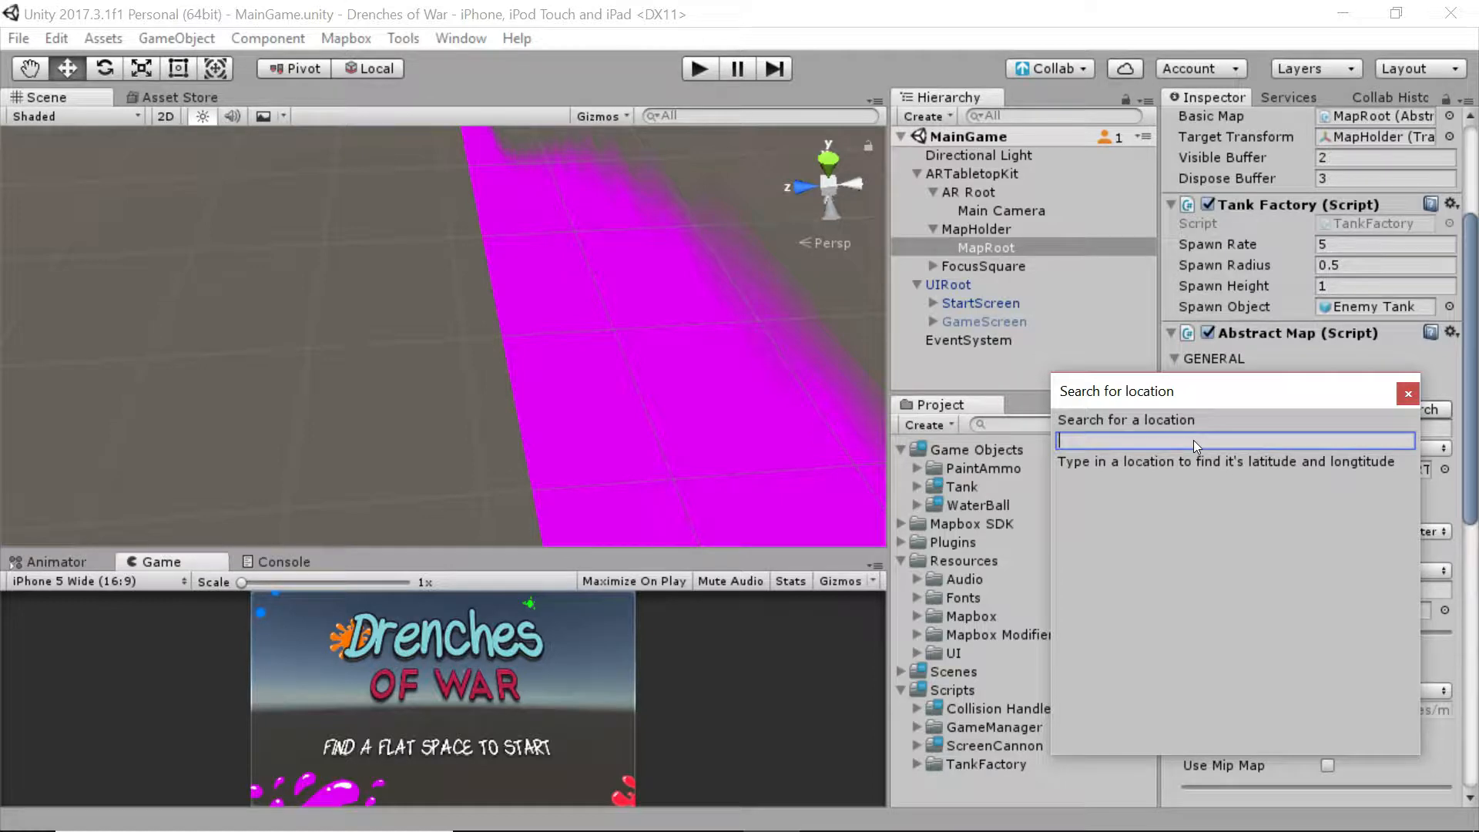
# Step: Enter 'Vald' in the location search, then dismiss it with coordinates unchanged
pyautogui.write('Vald')
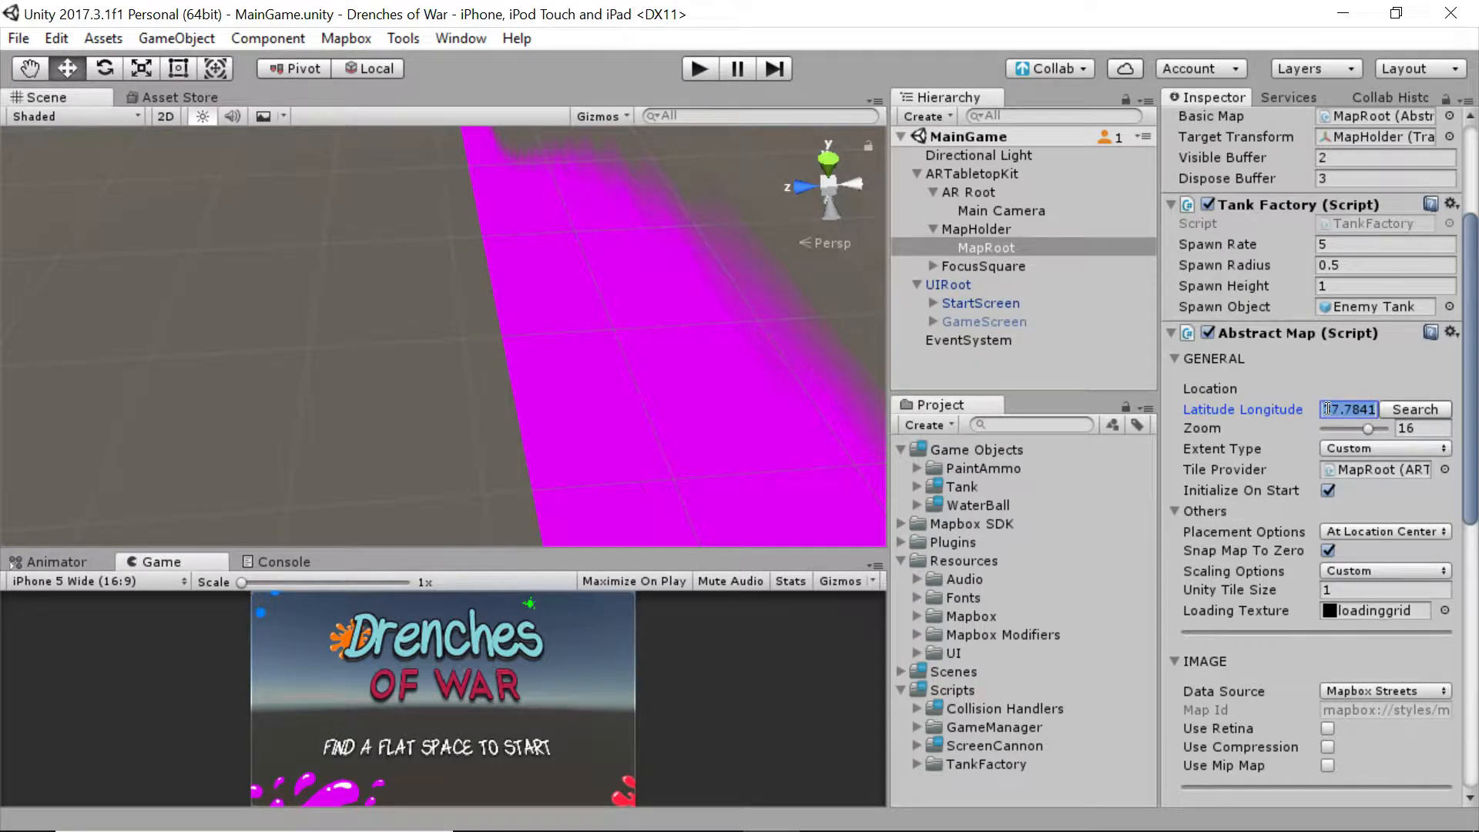
# Step: Edit the Latitude Longitude field again, still showing 37.7841
pyautogui.click(1349, 409)
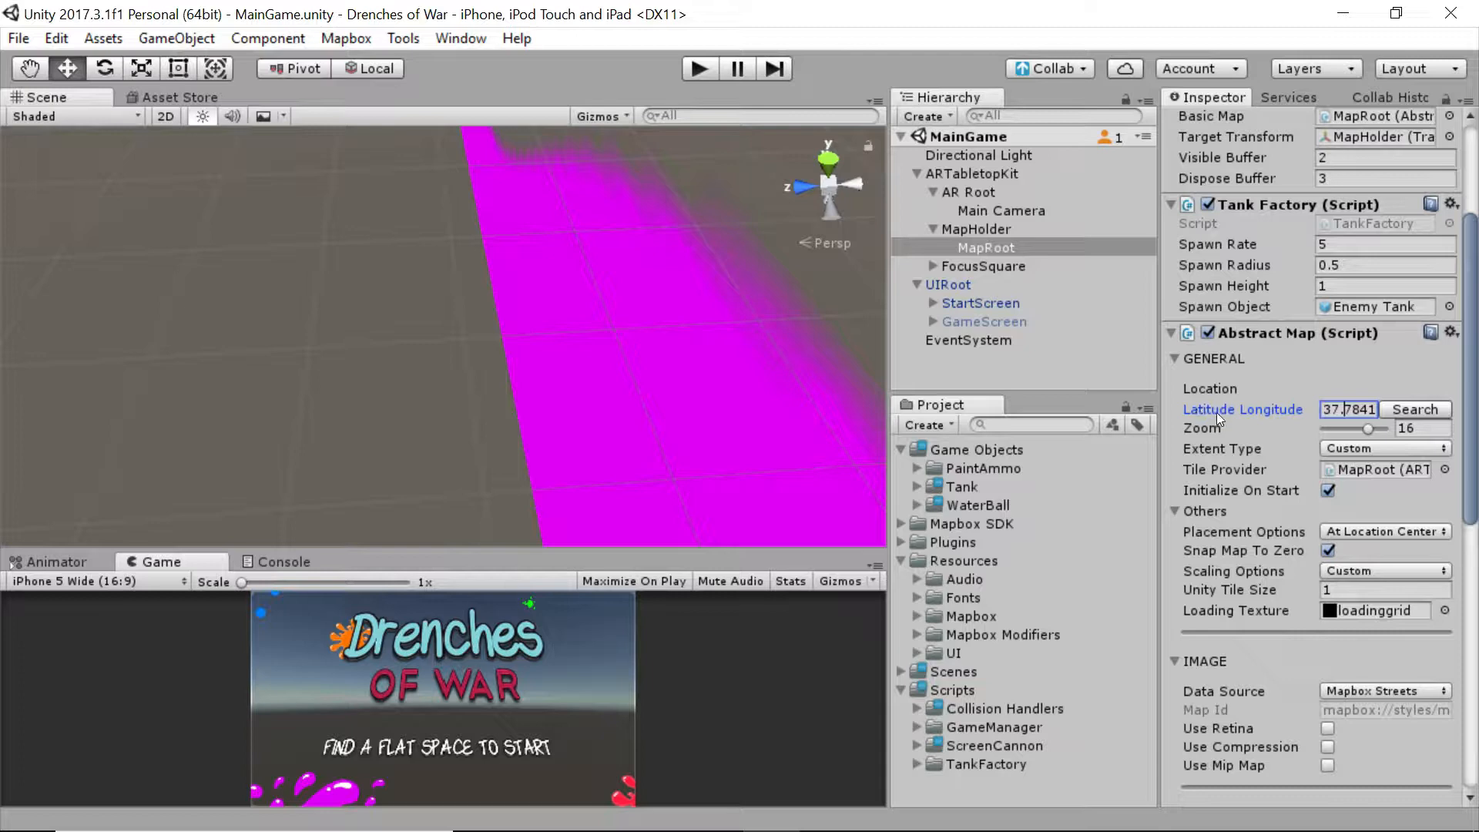
pyautogui.moveTo(1243, 408)
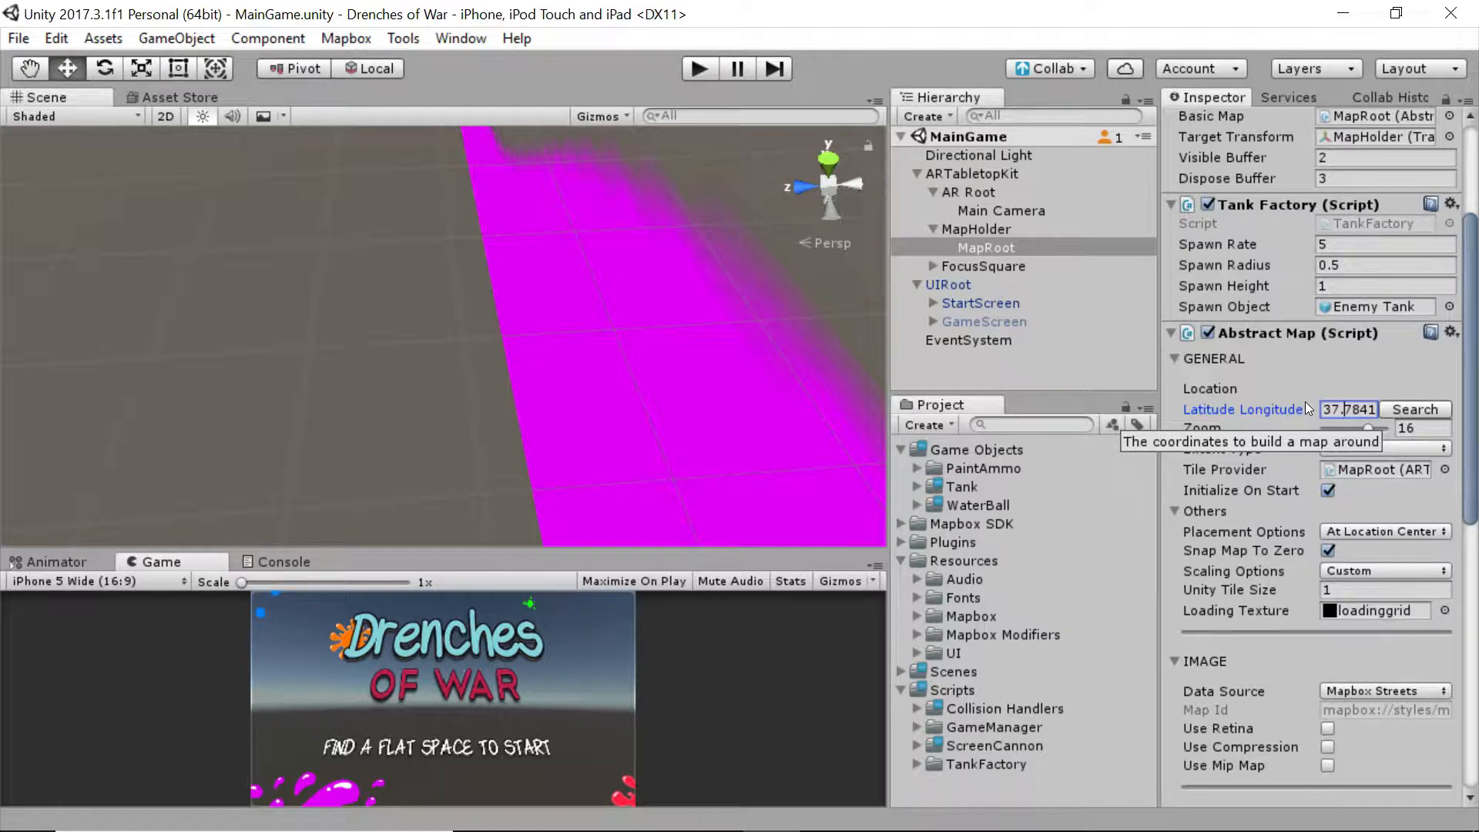
pyautogui.moveTo(1266, 441)
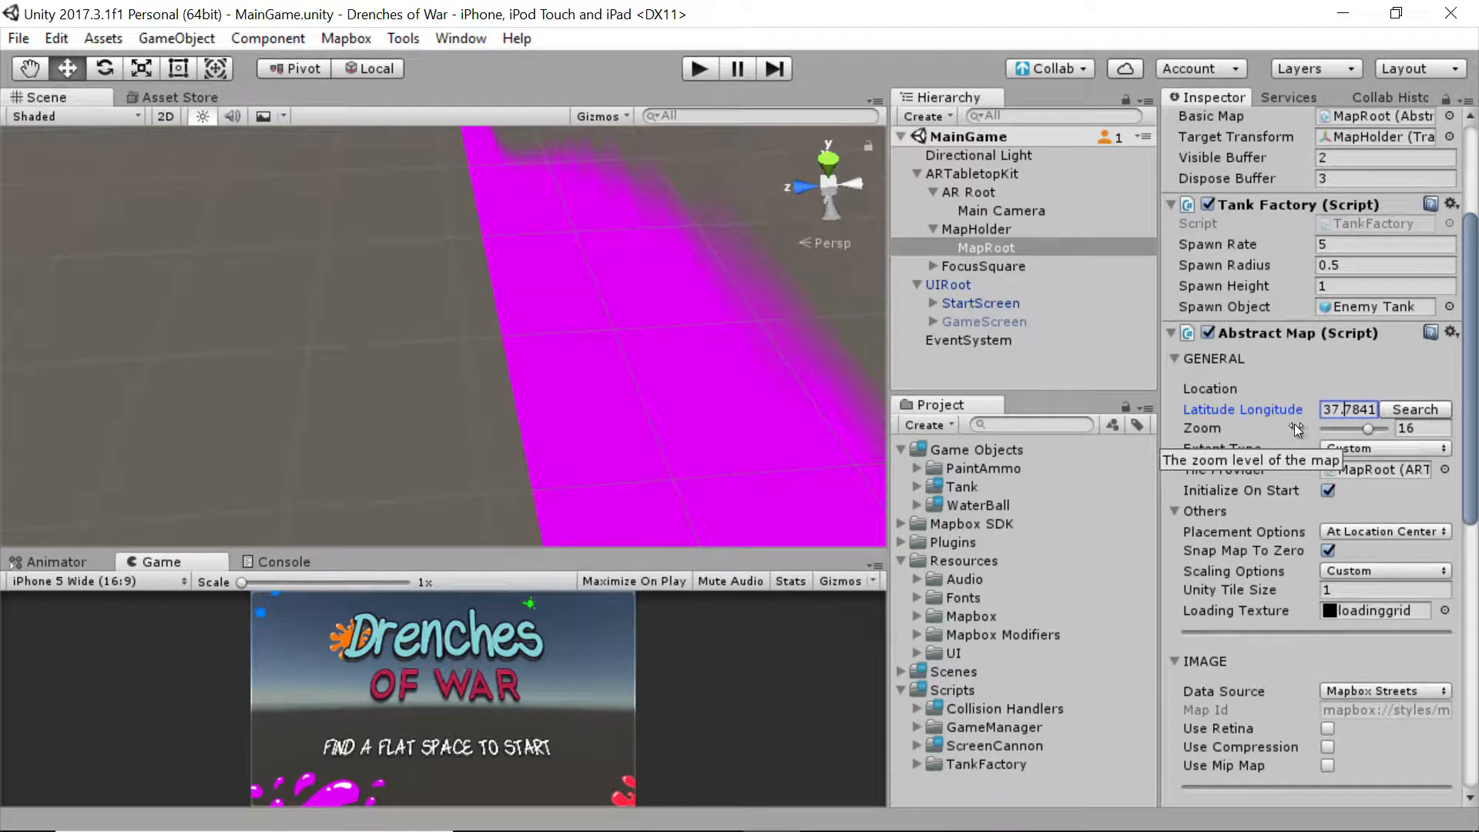
pyautogui.moveTo(1245, 428)
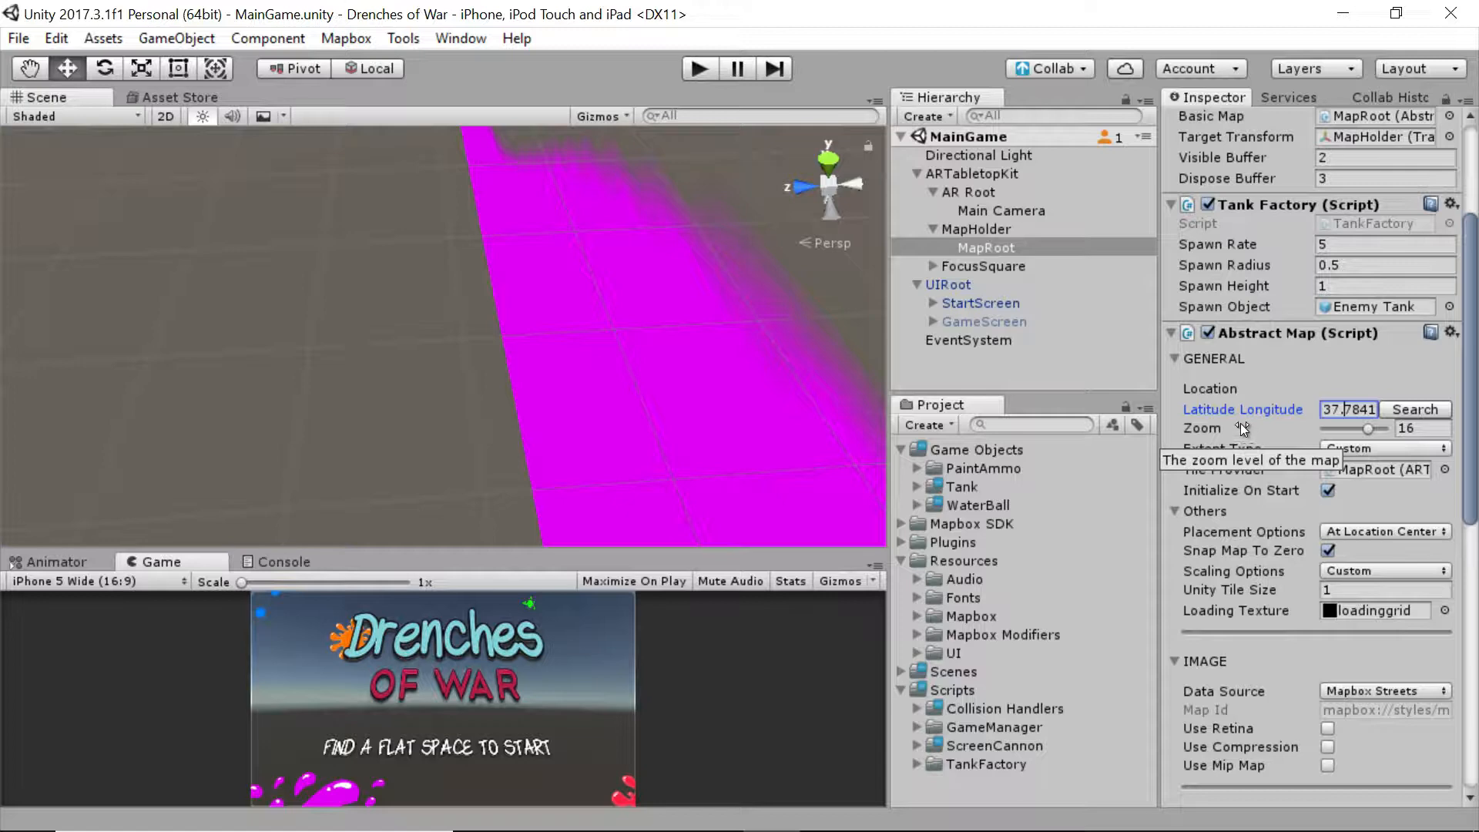
pyautogui.moveTo(1243, 408)
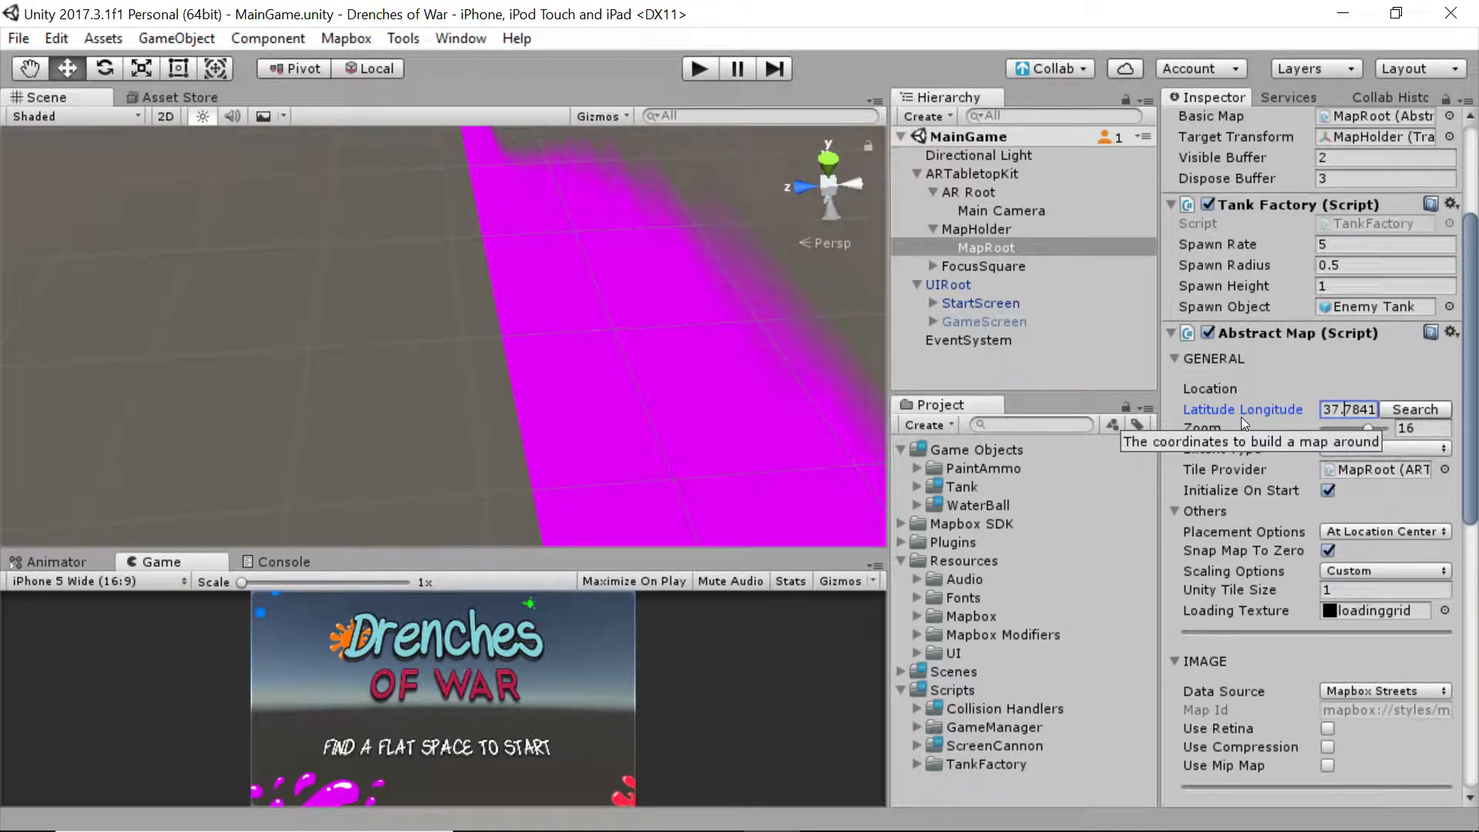
pyautogui.moveTo(1354, 500)
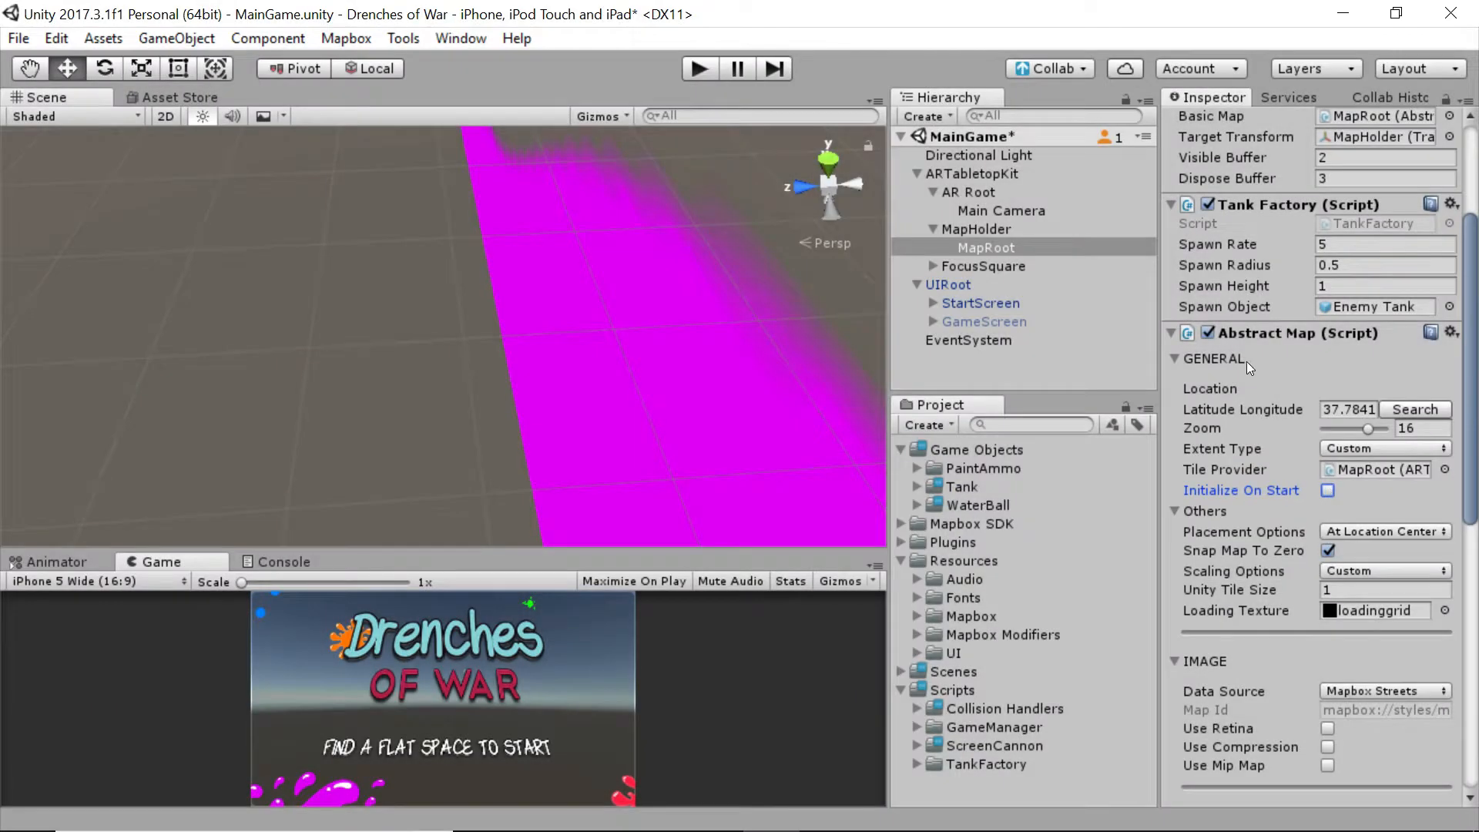
pyautogui.click(1327, 491)
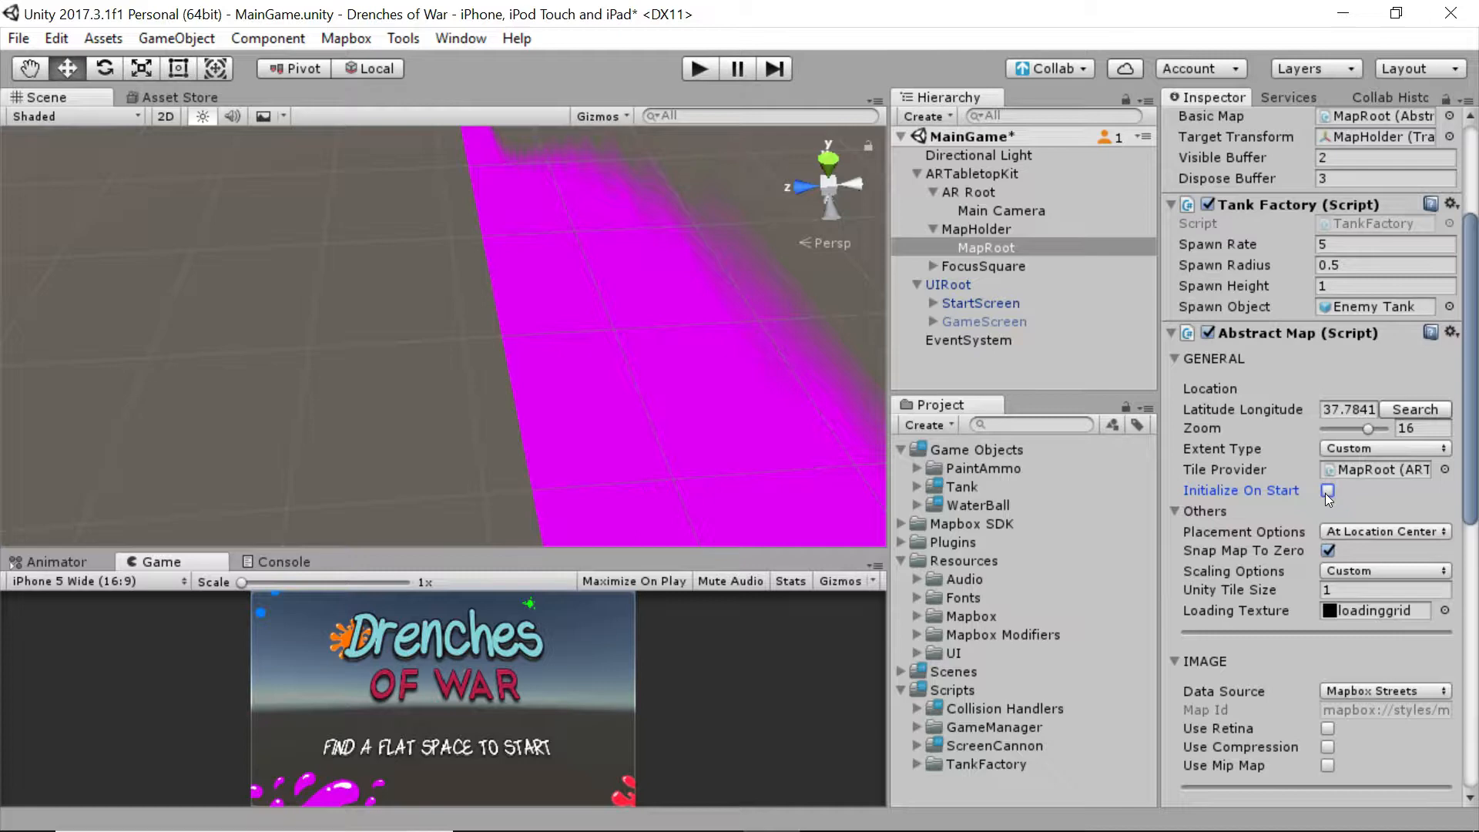
pyautogui.click(1327, 490)
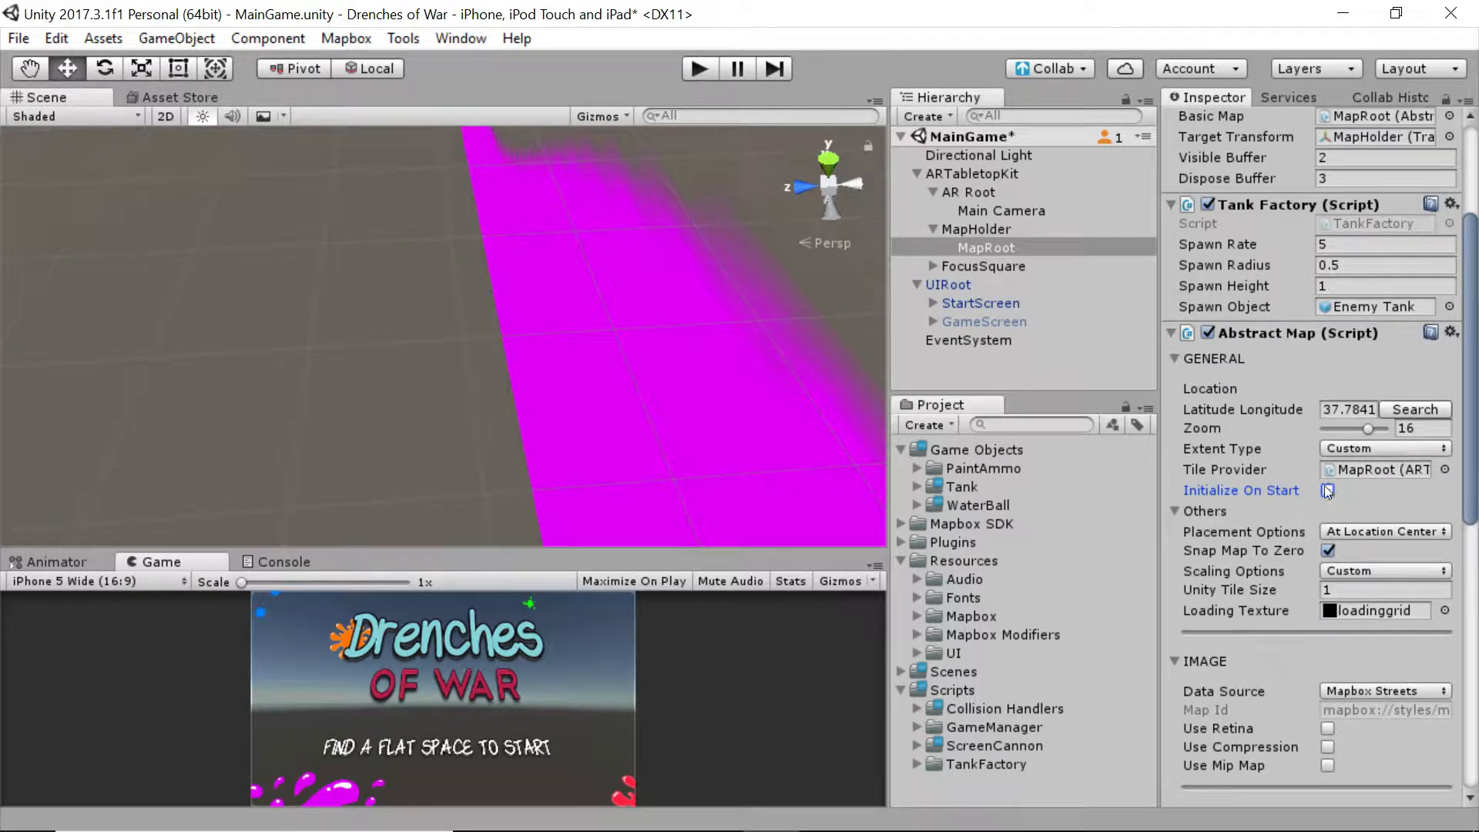
pyautogui.click(1327, 491)
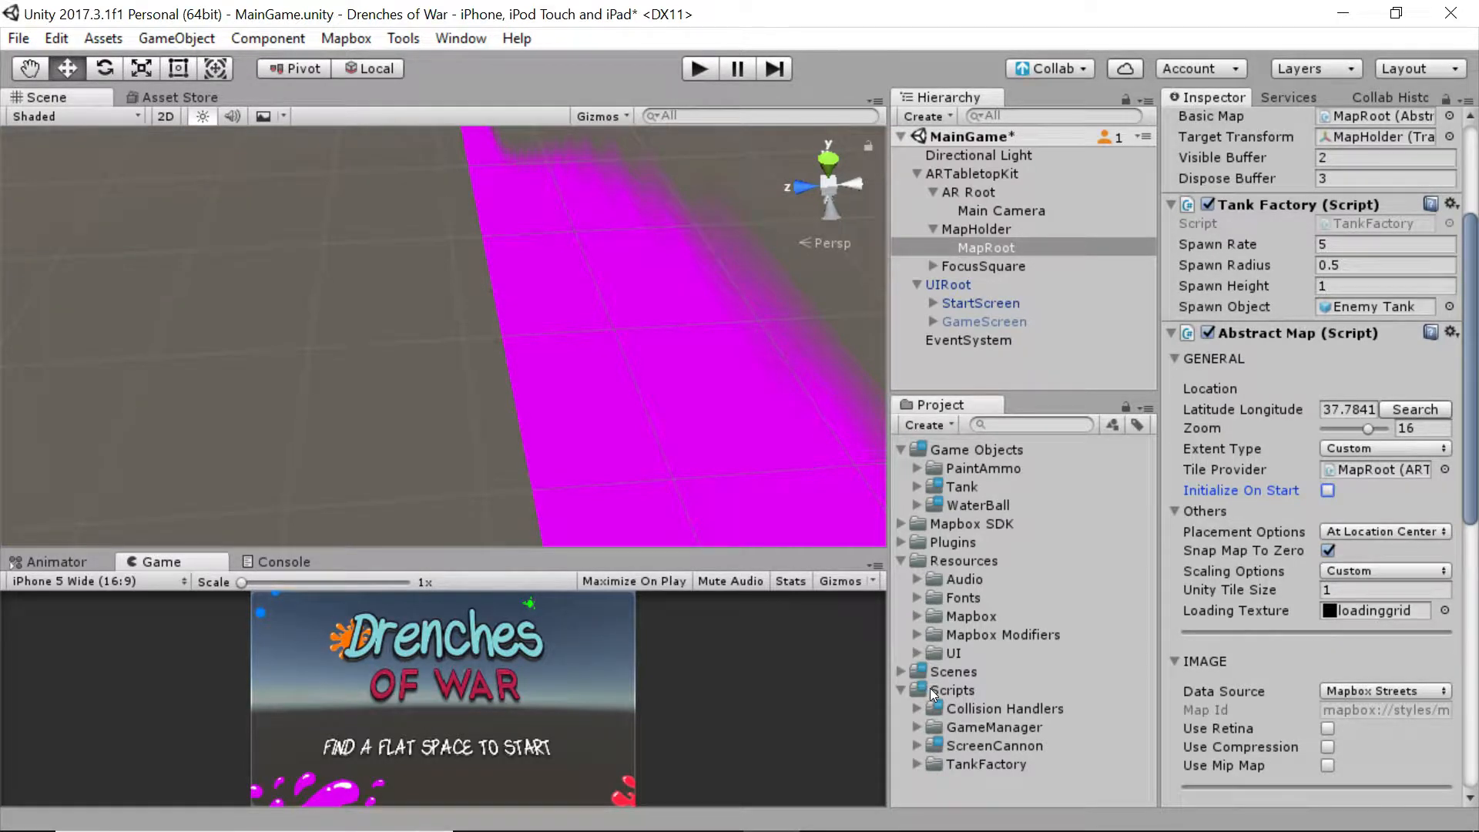
# Step: Create a folder named 'Mapbox Managers' inside Scripts in the Project panel
pyautogui.rightClick(960, 690)
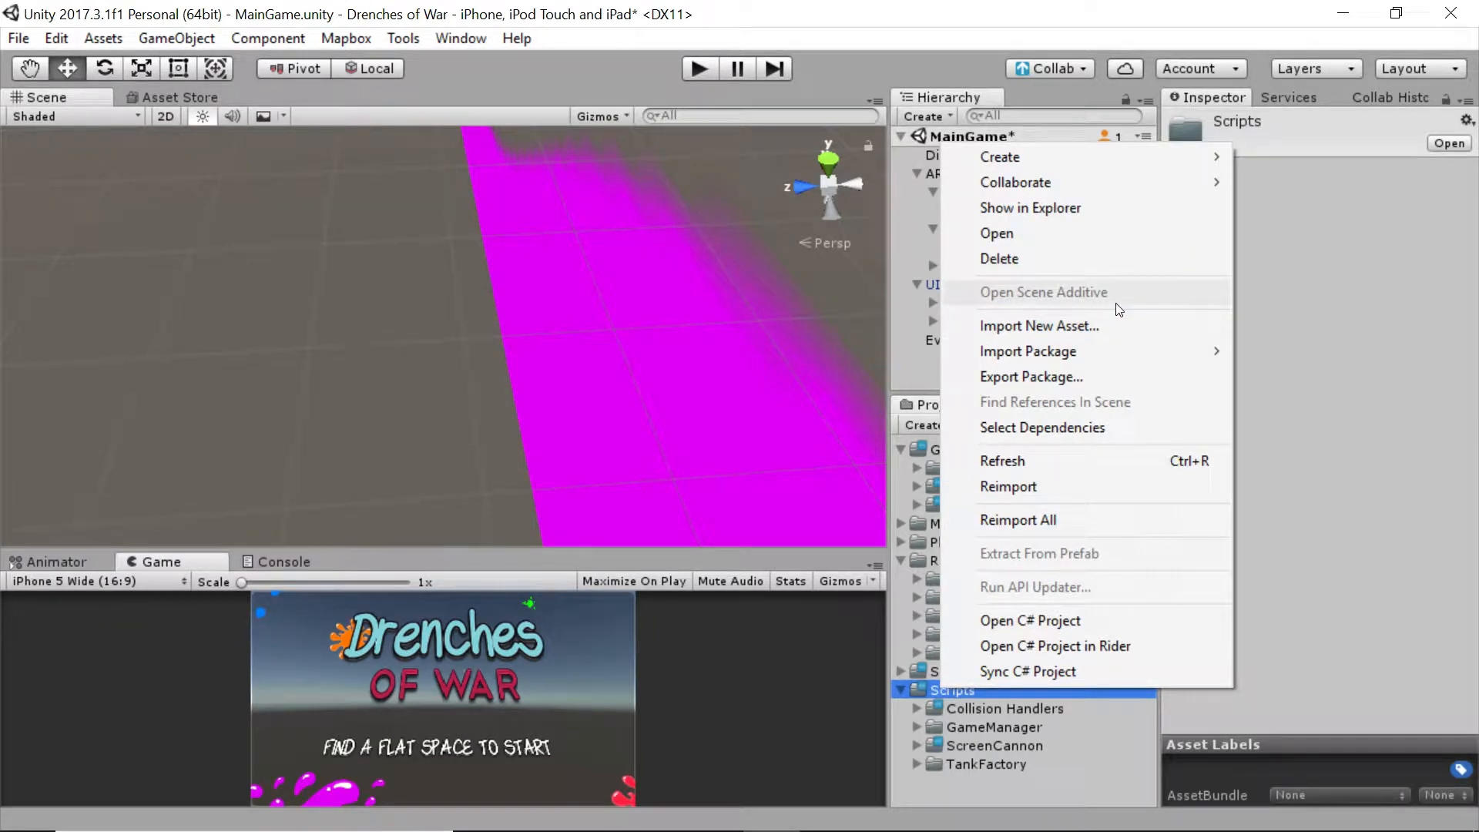
pyautogui.moveTo(1110, 281)
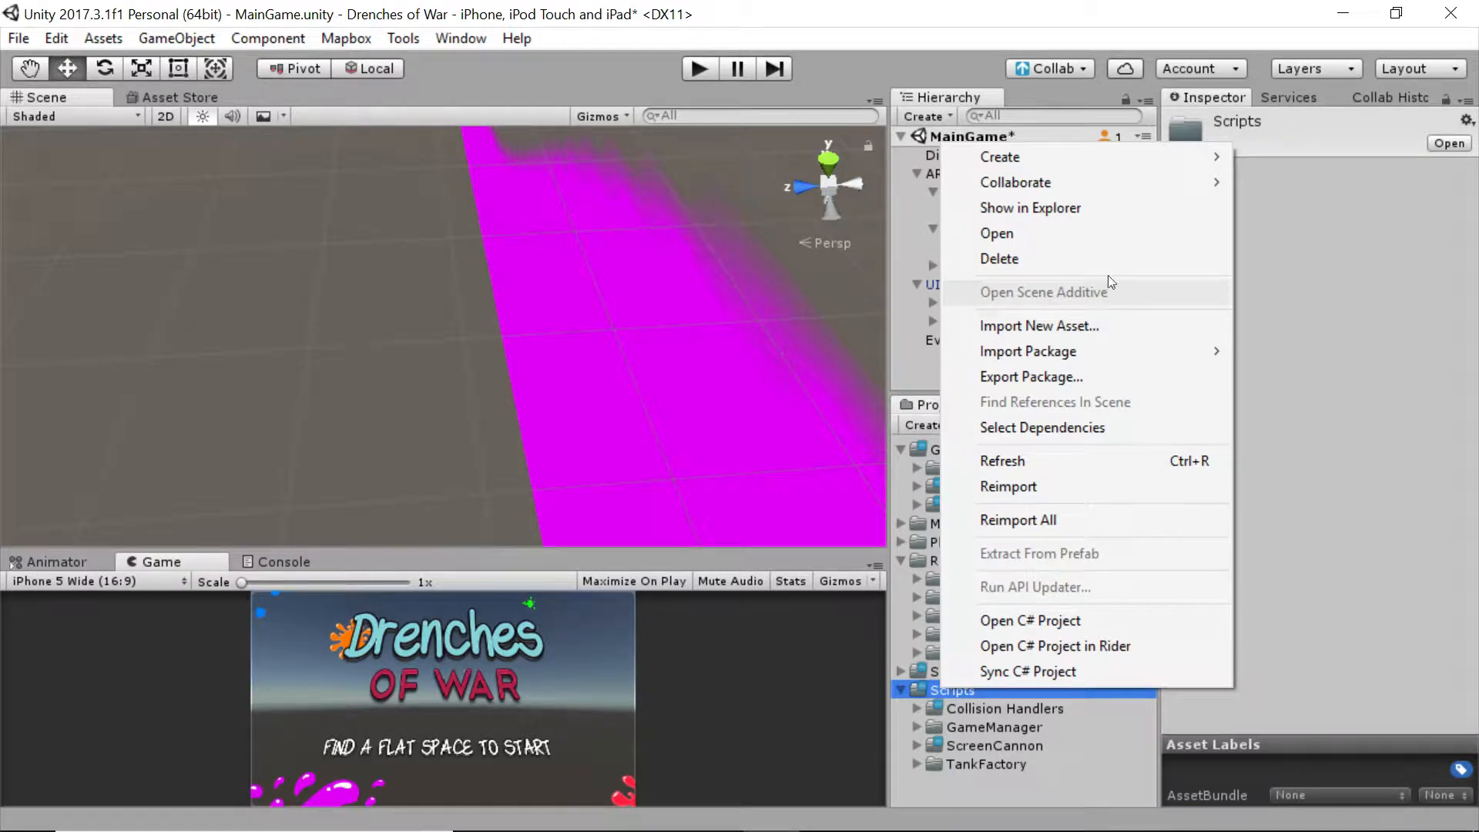
pyautogui.click(999, 156)
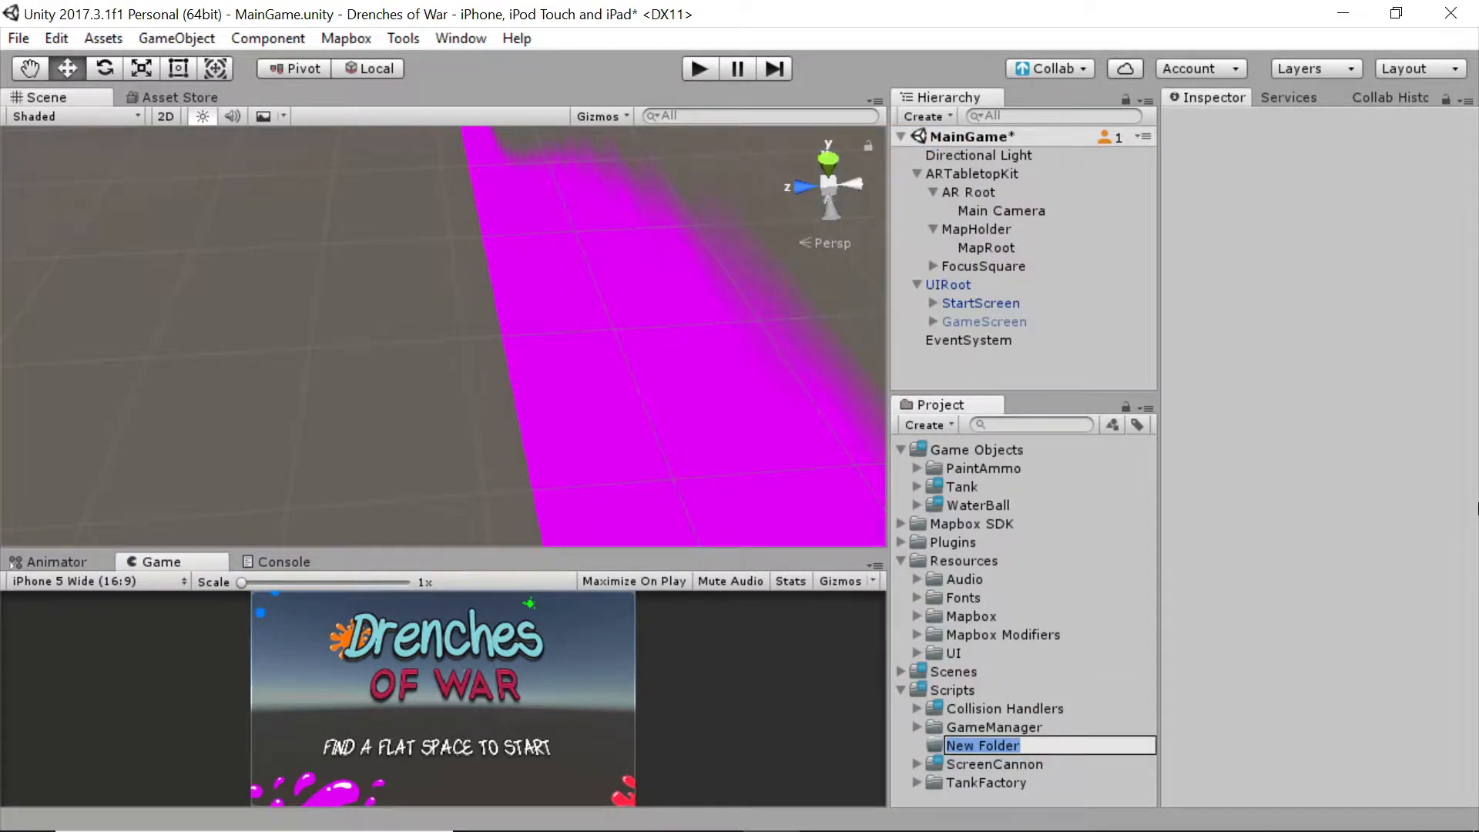
pyautogui.write('Mapbx')
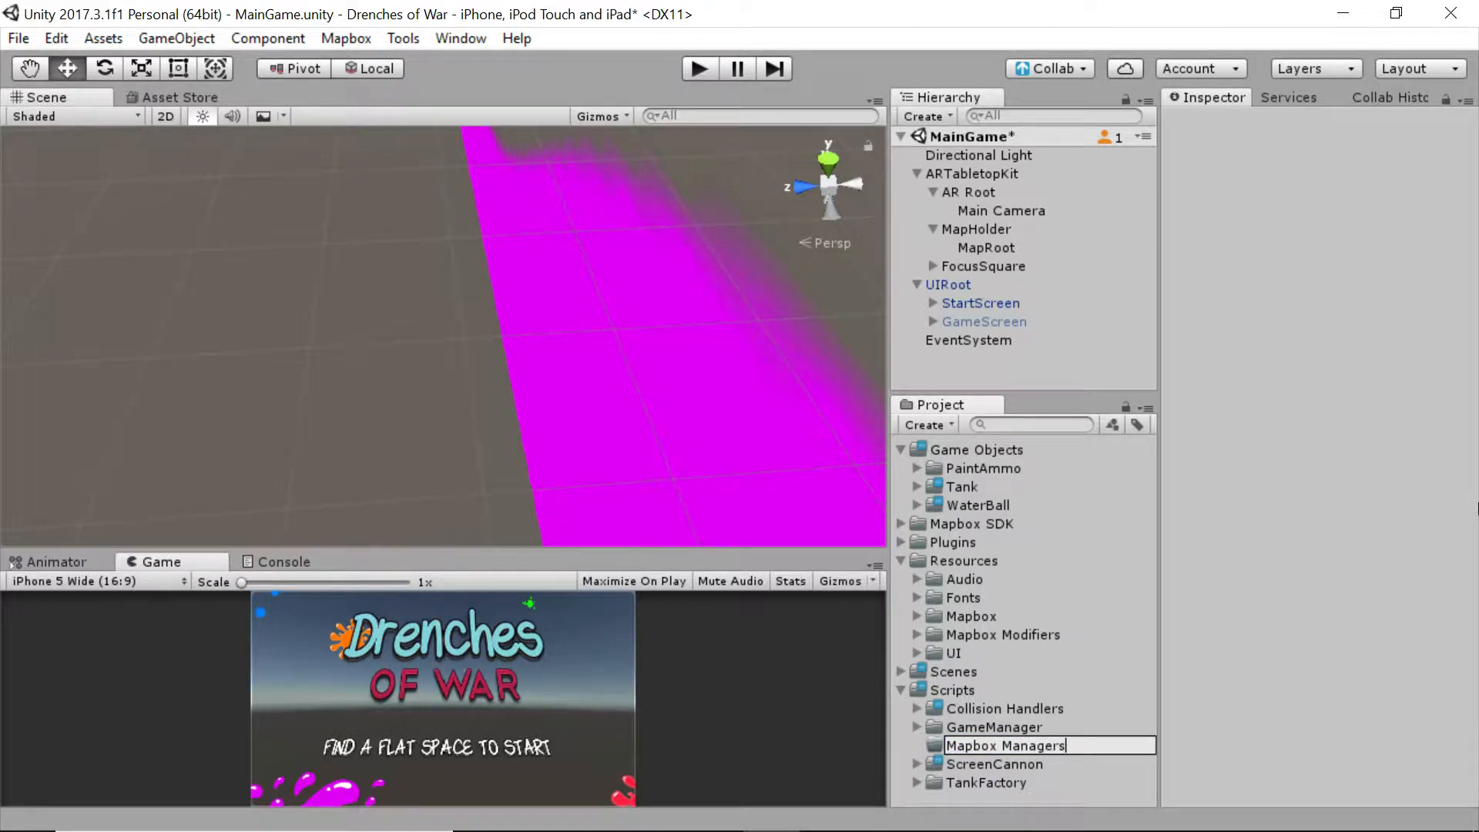
pyautogui.click(1005, 745)
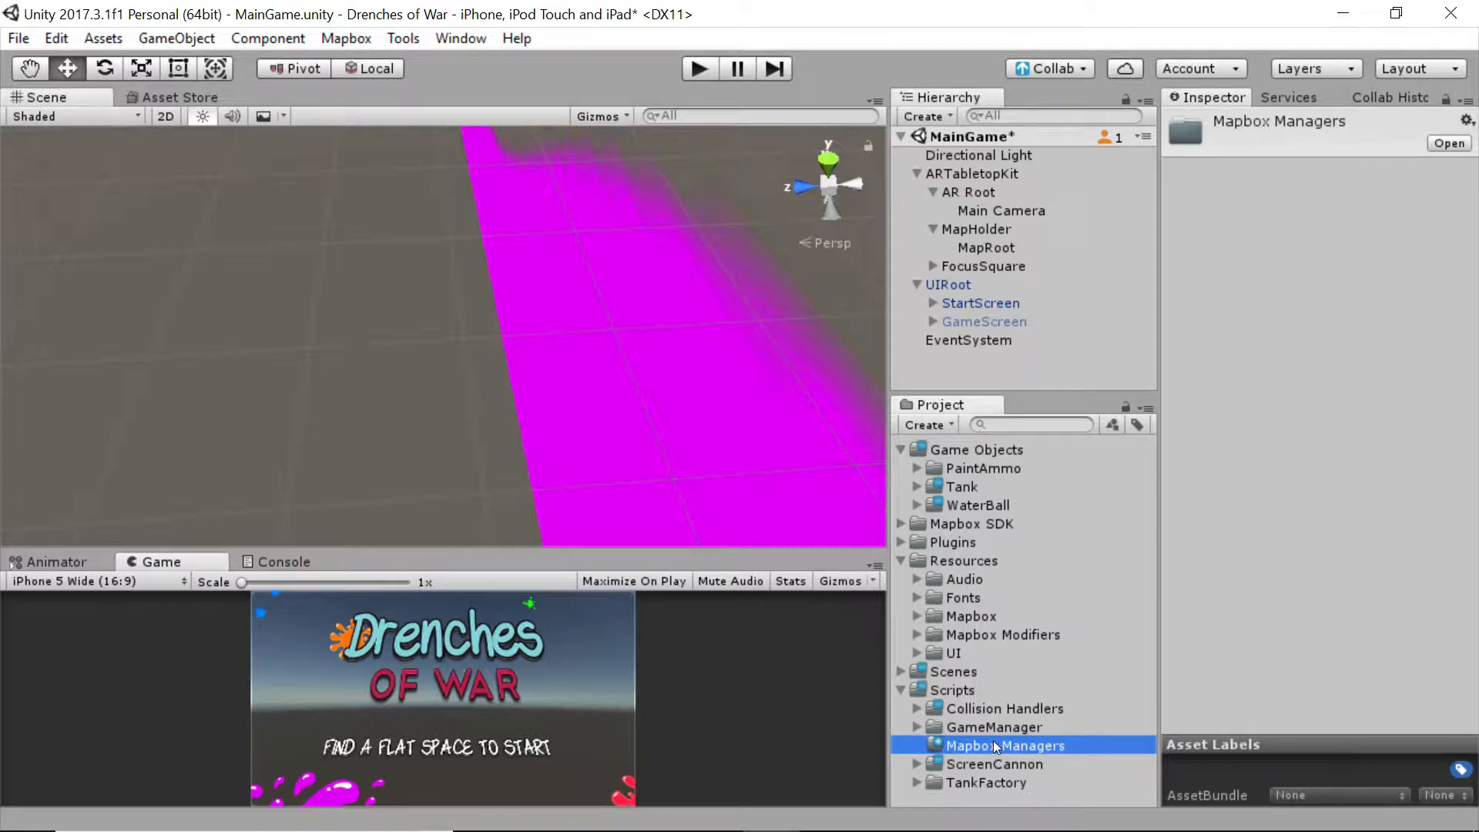
# Step: Create a C# script named LocationSelector in the Mapbox Managers folder
pyautogui.rightClick(1003, 745)
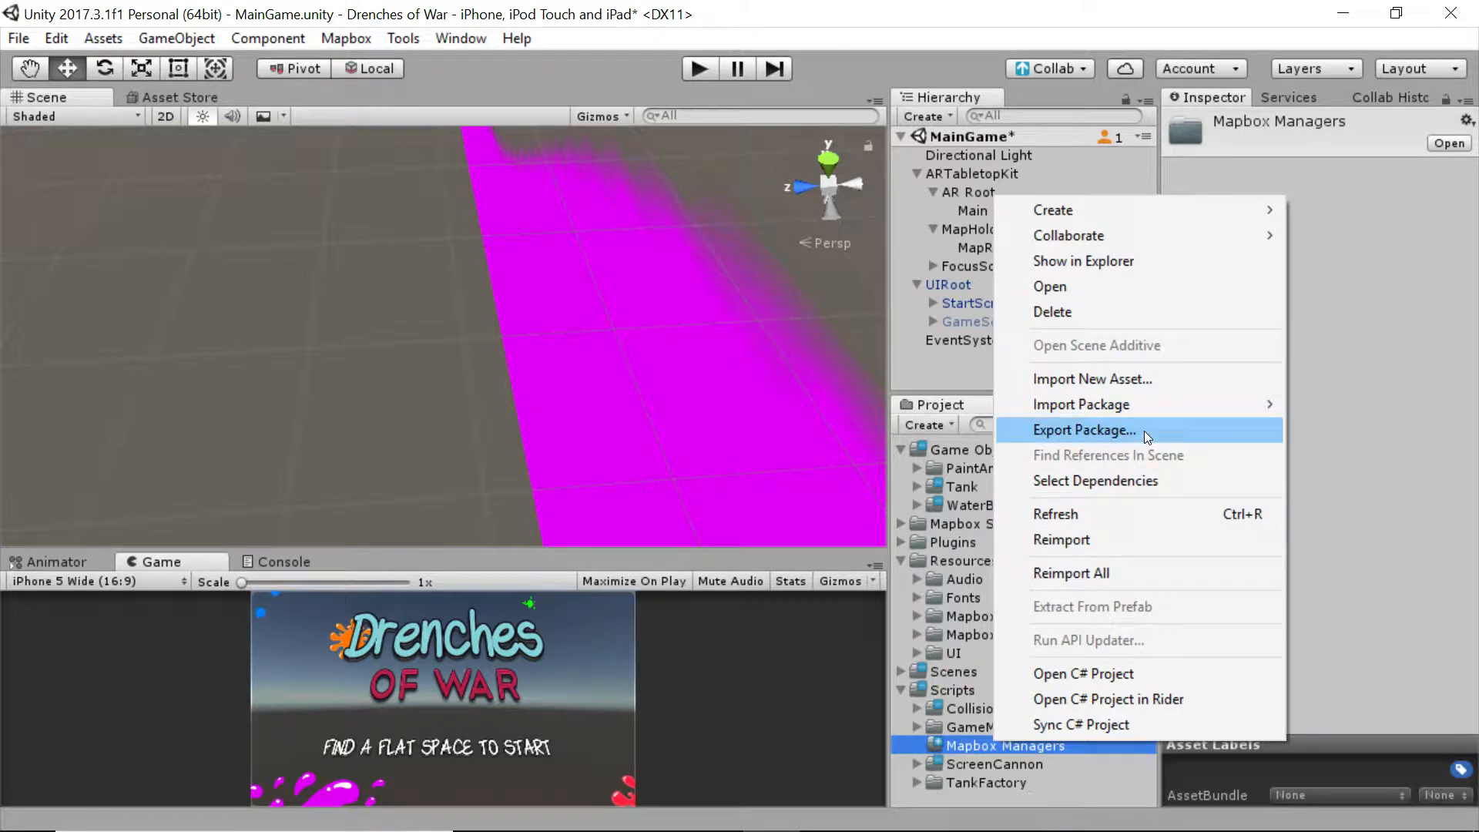
pyautogui.click(1053, 210)
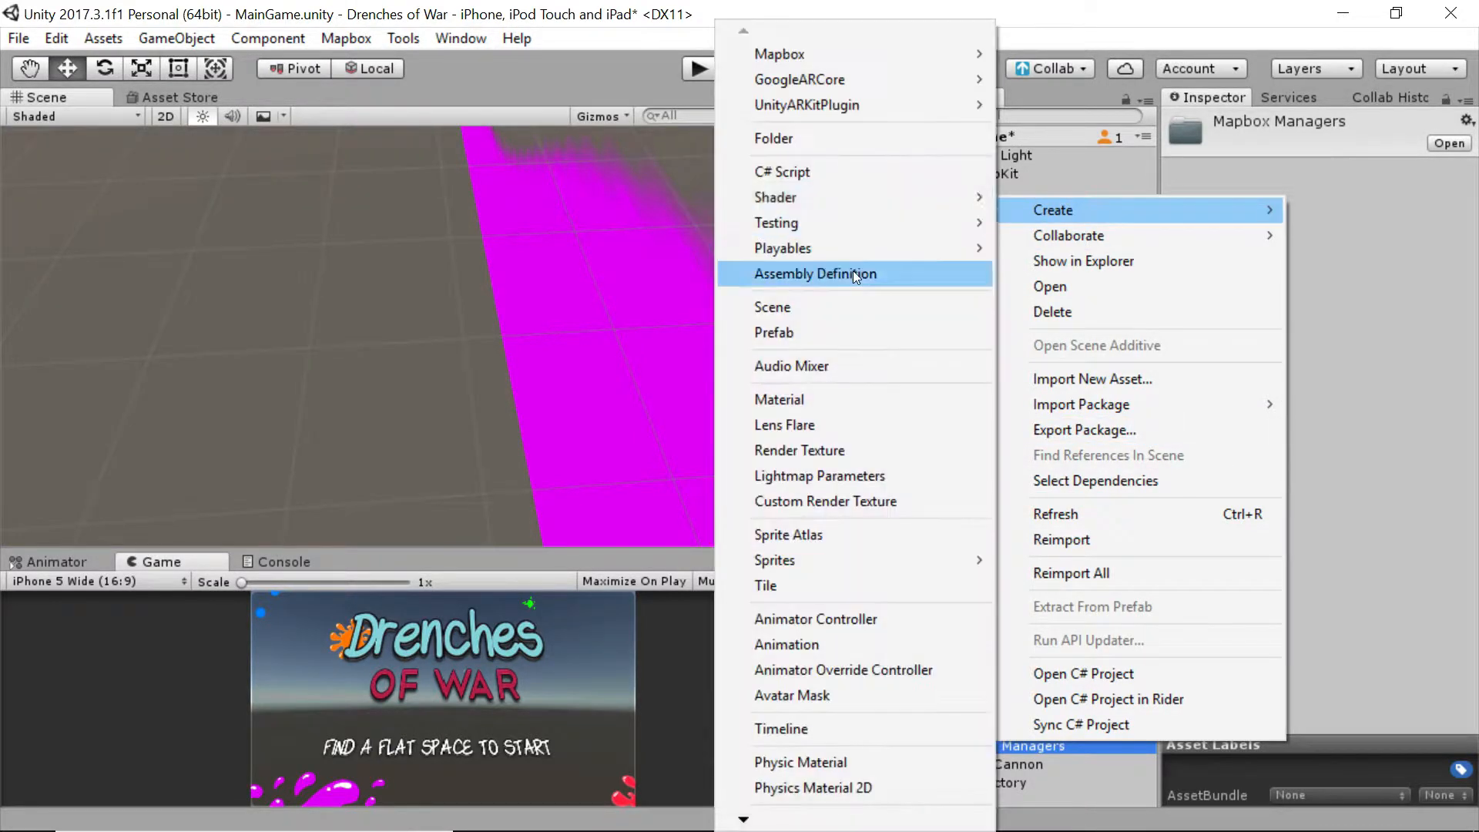
pyautogui.click(781, 171)
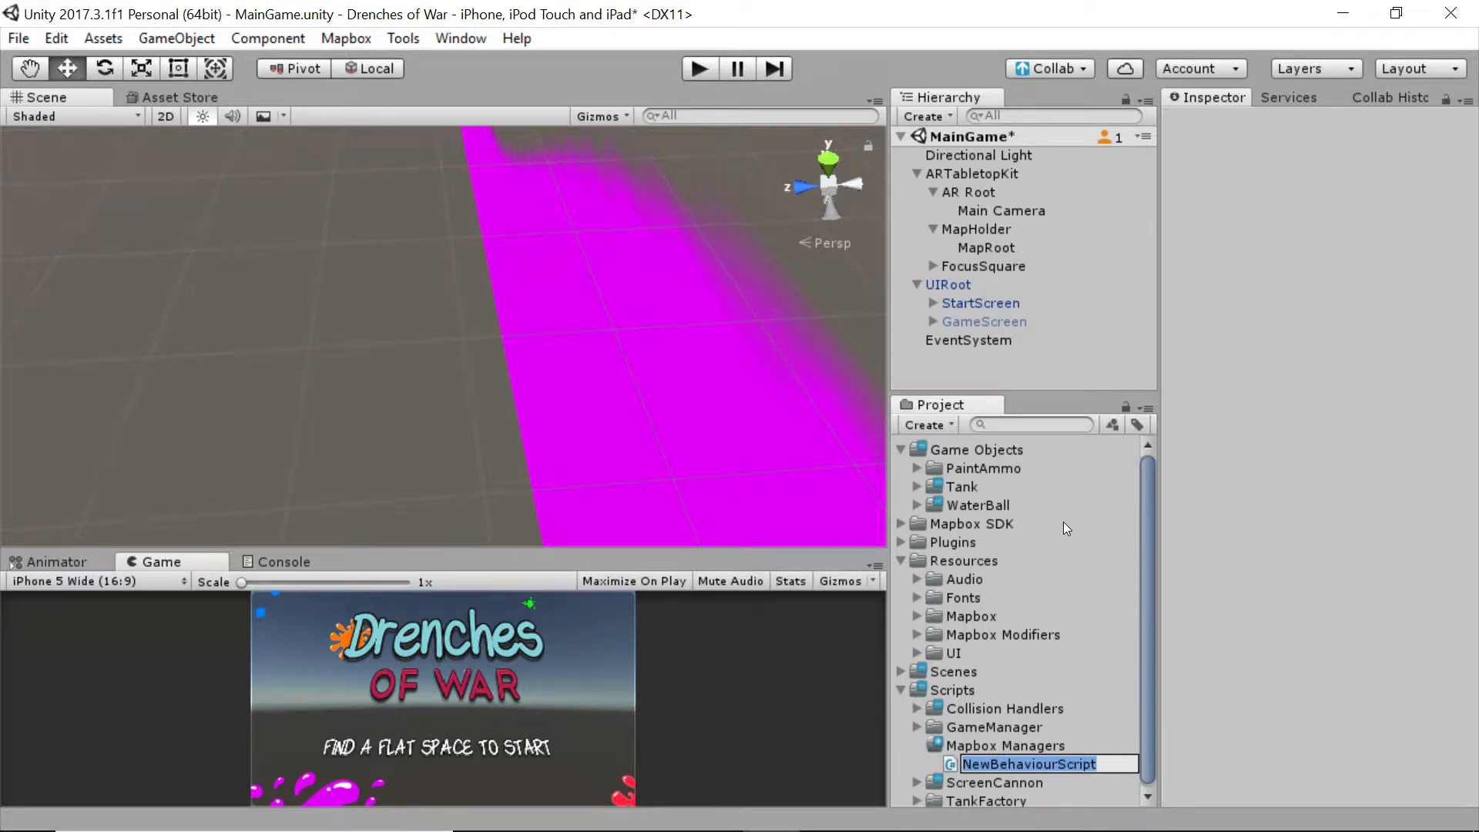
pyautogui.write('Rand')
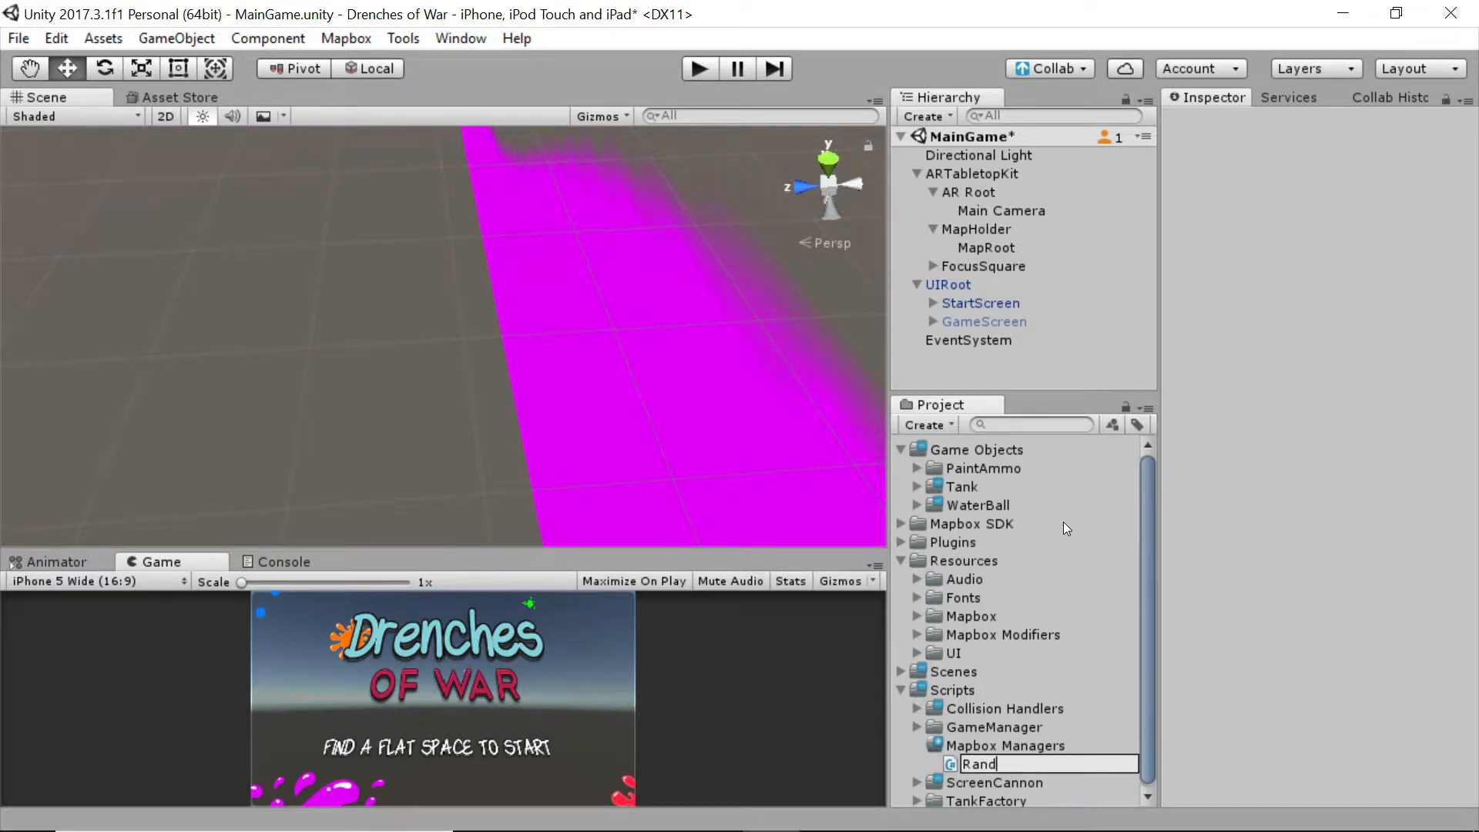
pyautogui.write('LocationSelector')
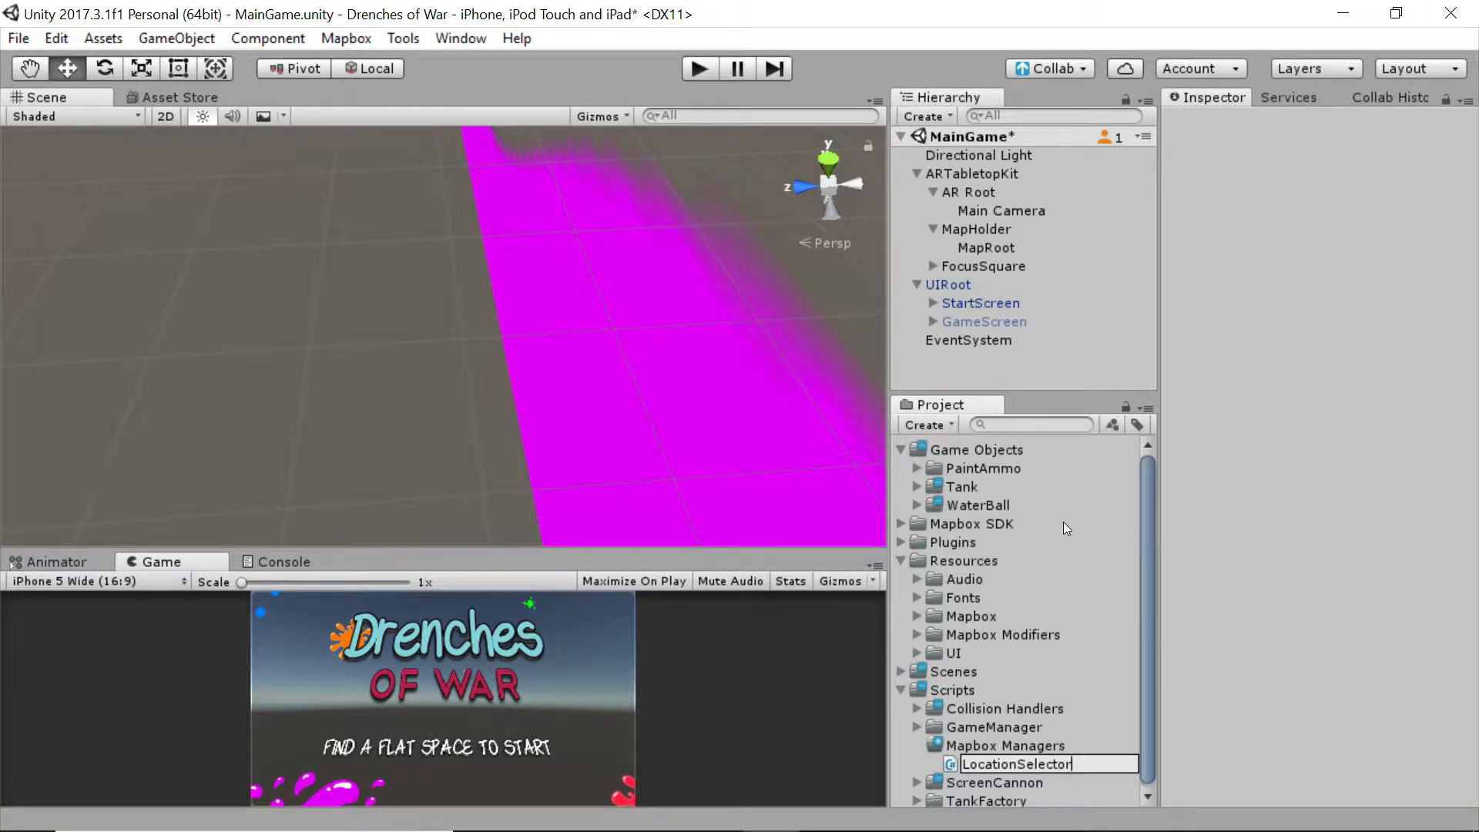
pyautogui.click(1015, 763)
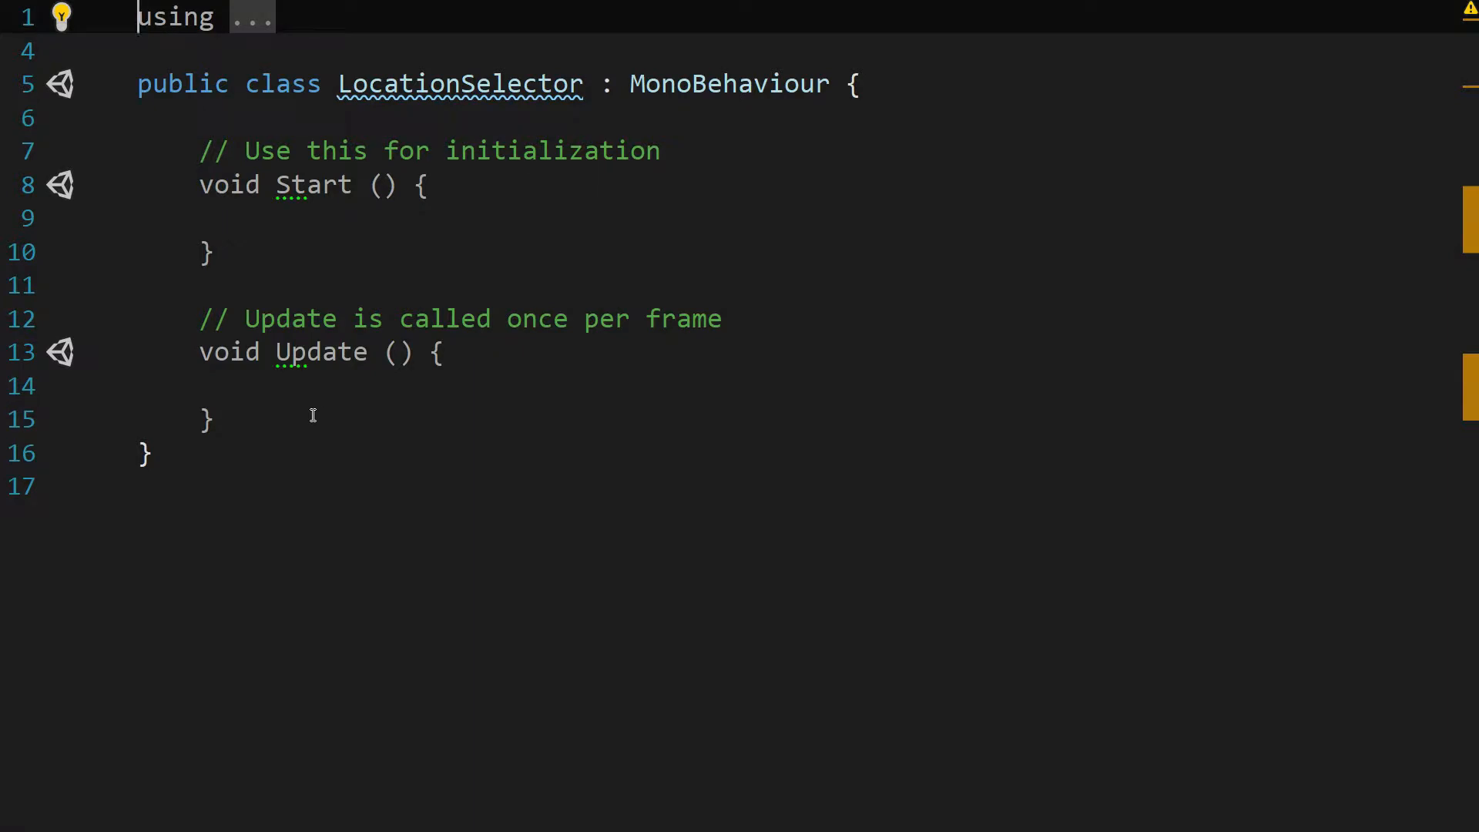
# Step: Replace Update and its comment with [SerializeField] private Vector2d[] locations;
pyautogui.moveTo(212, 252); pyautogui.dragTo(212, 420)
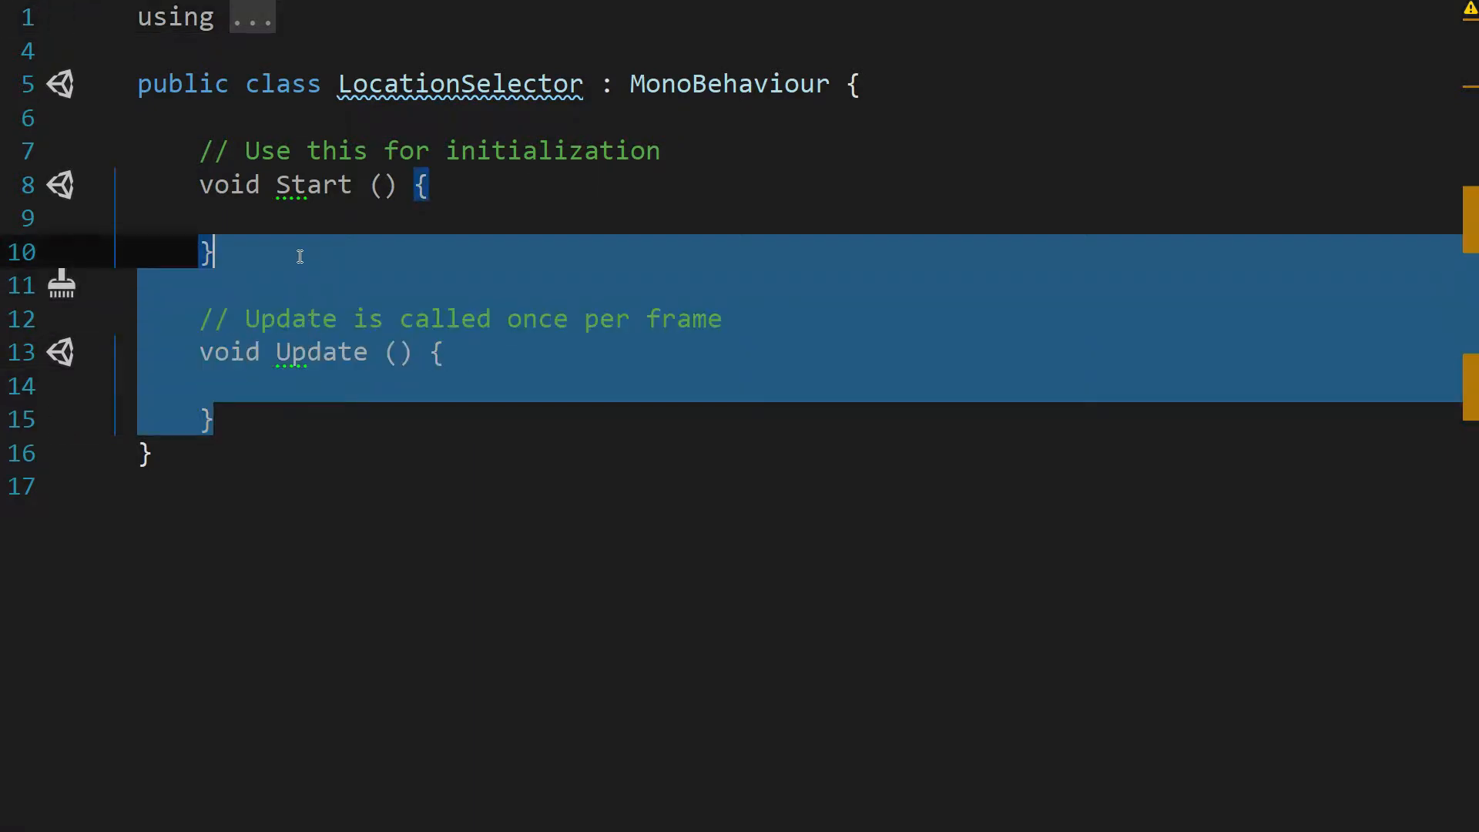
pyautogui.press('Delete')
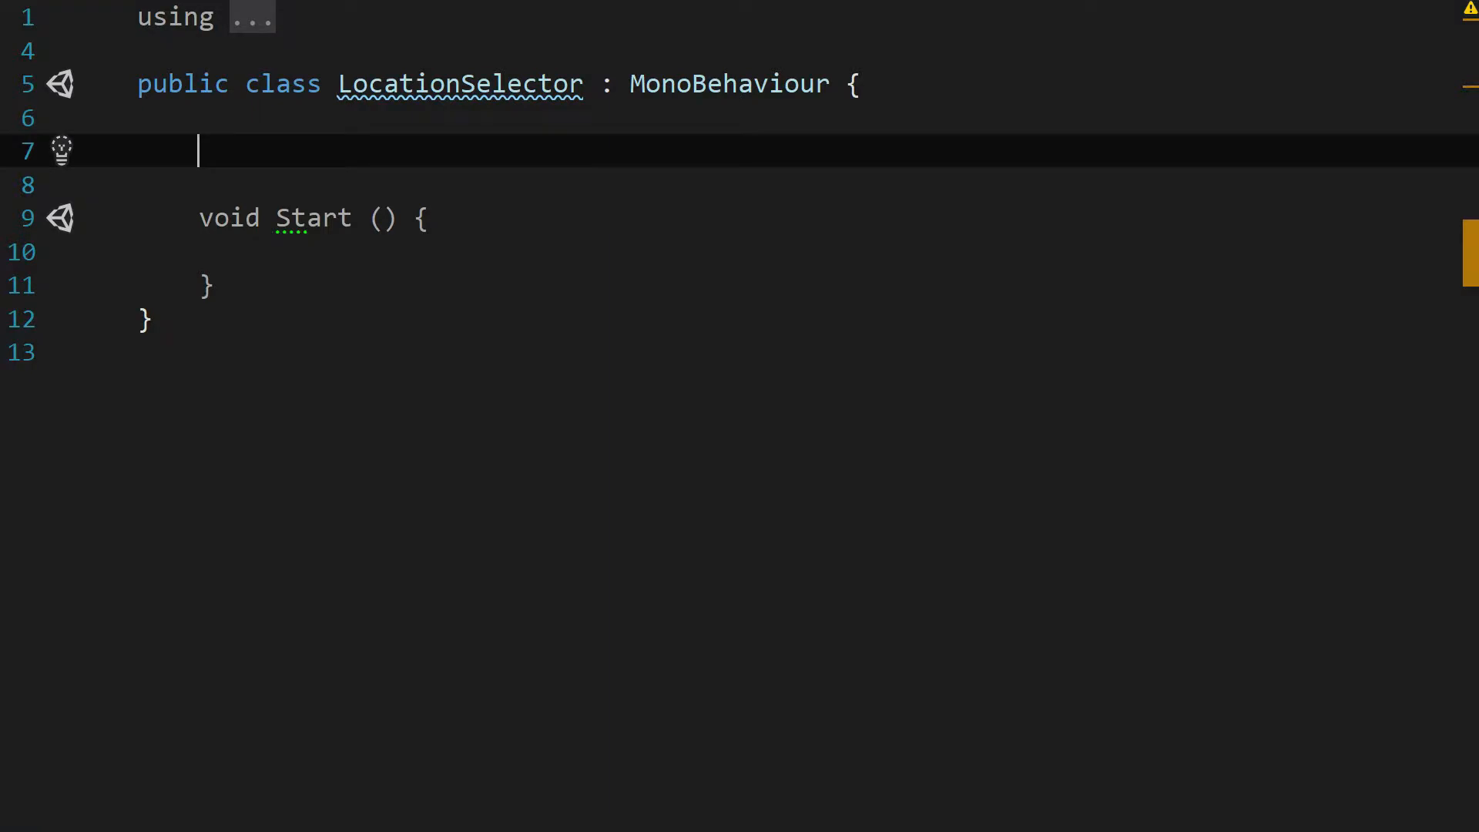
pyautogui.write('[]')
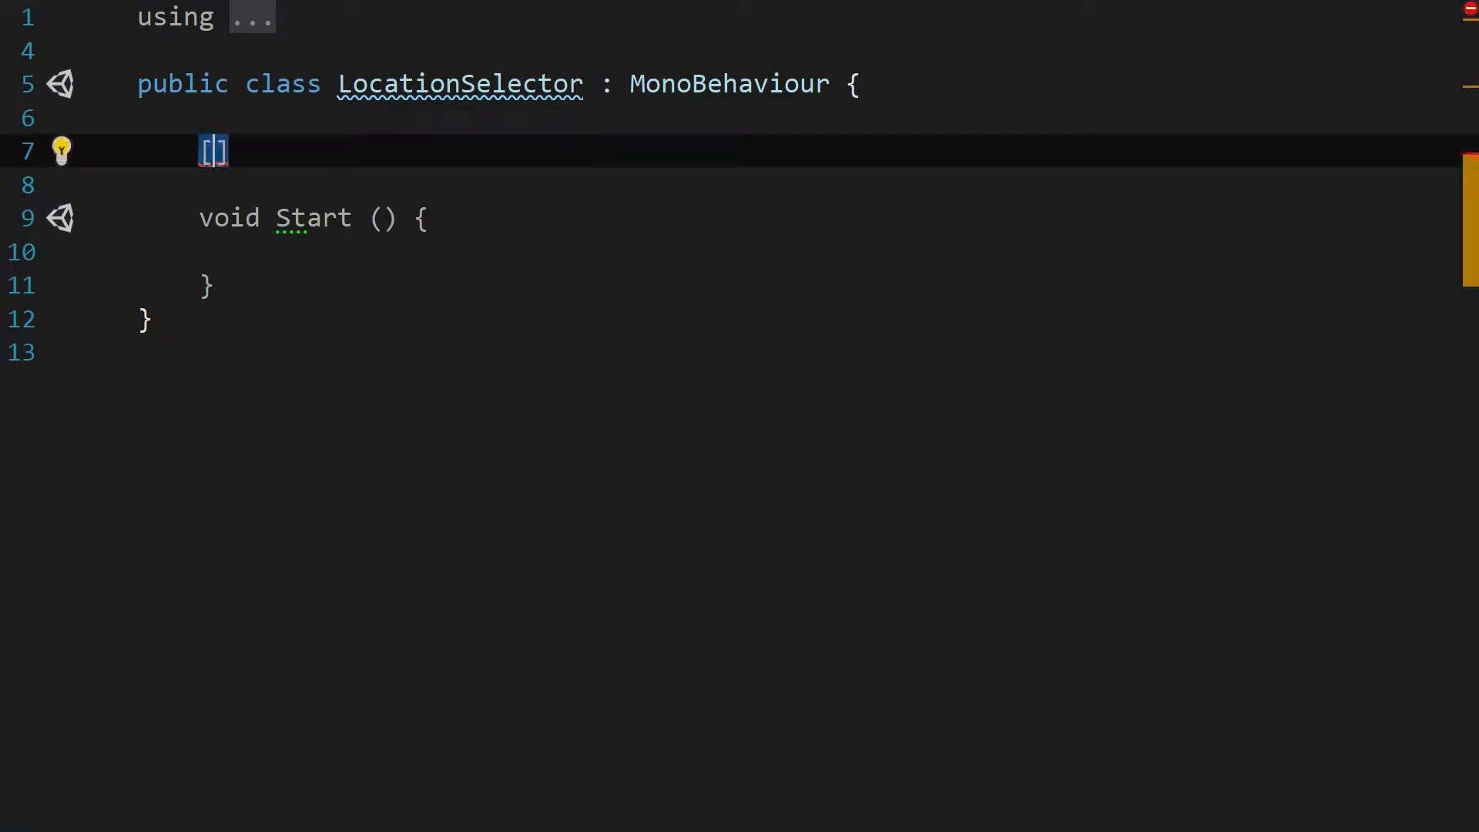
pyautogui.write('Seri')
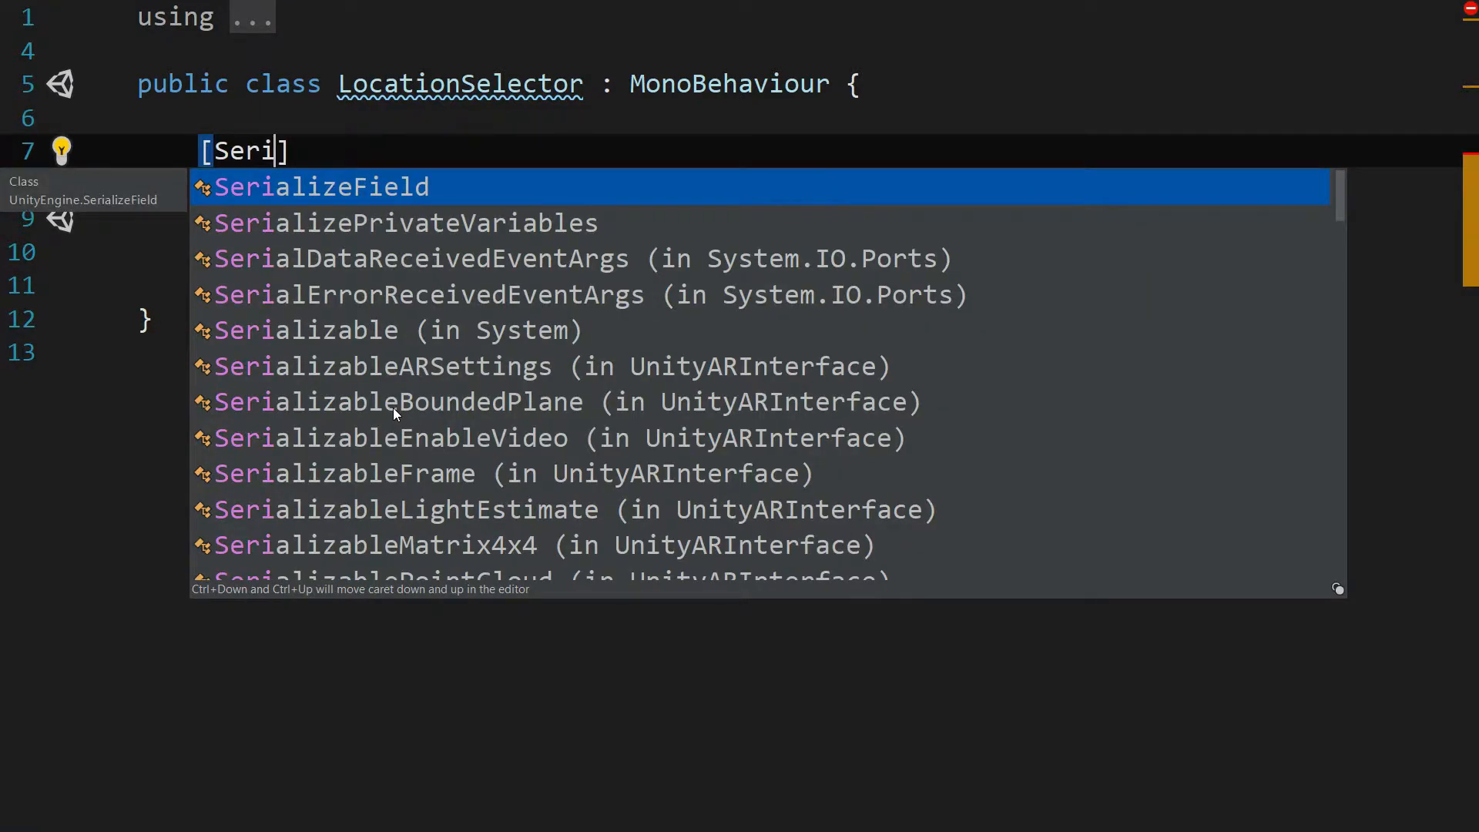
pyautogui.press('Tab')
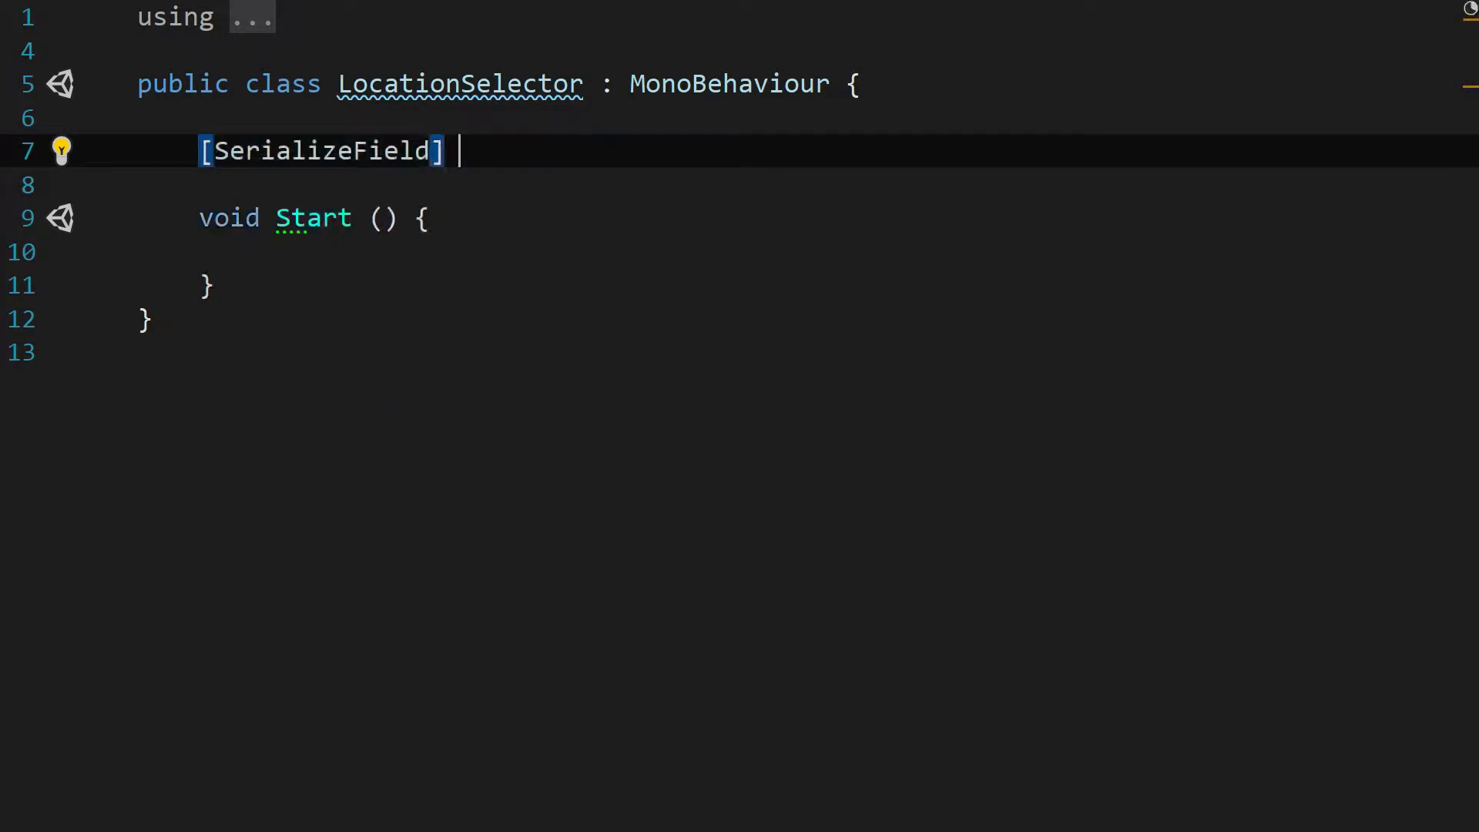
pyautogui.write('private')
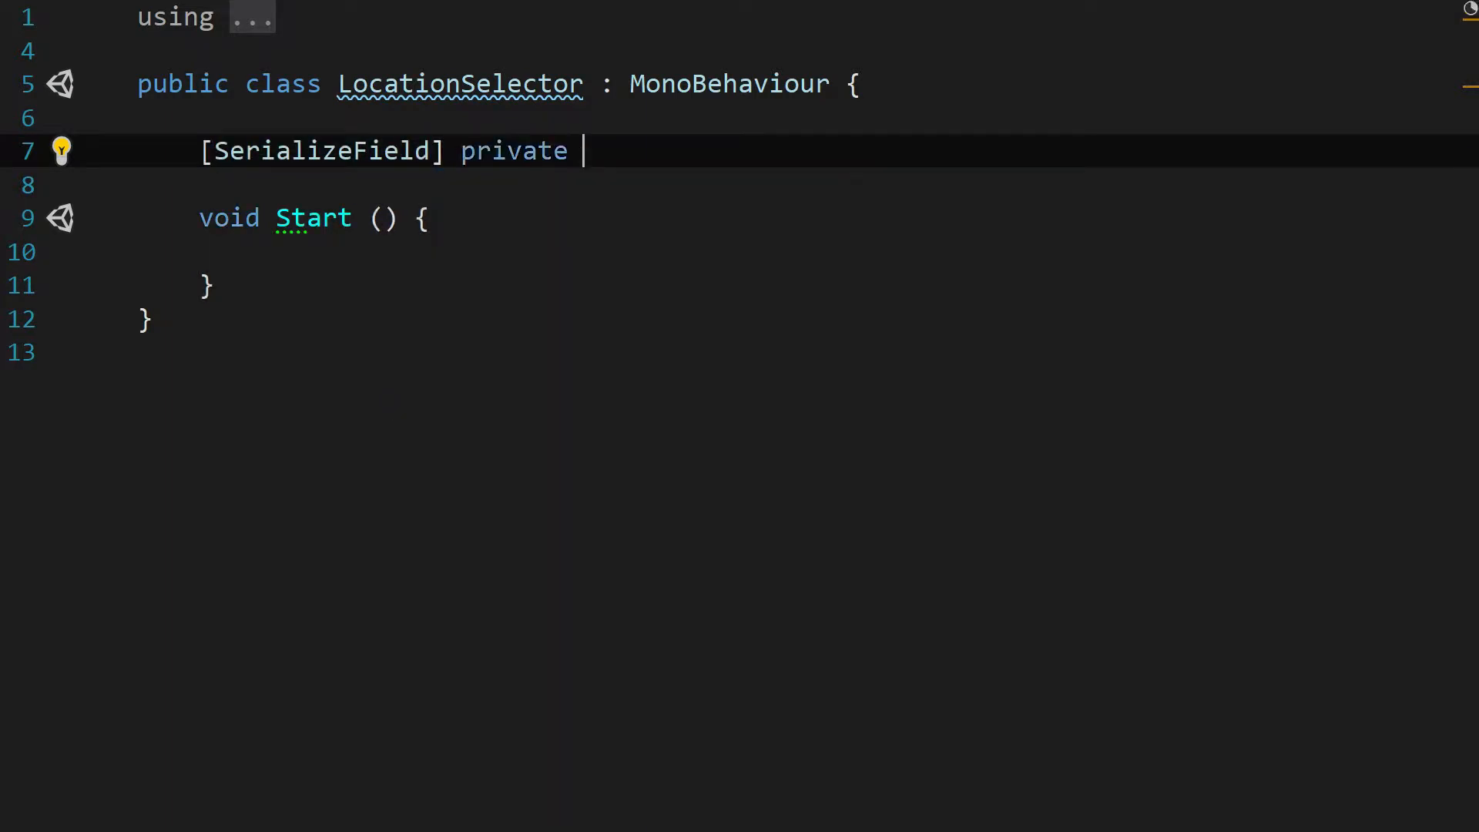
pyautogui.write('Veco')
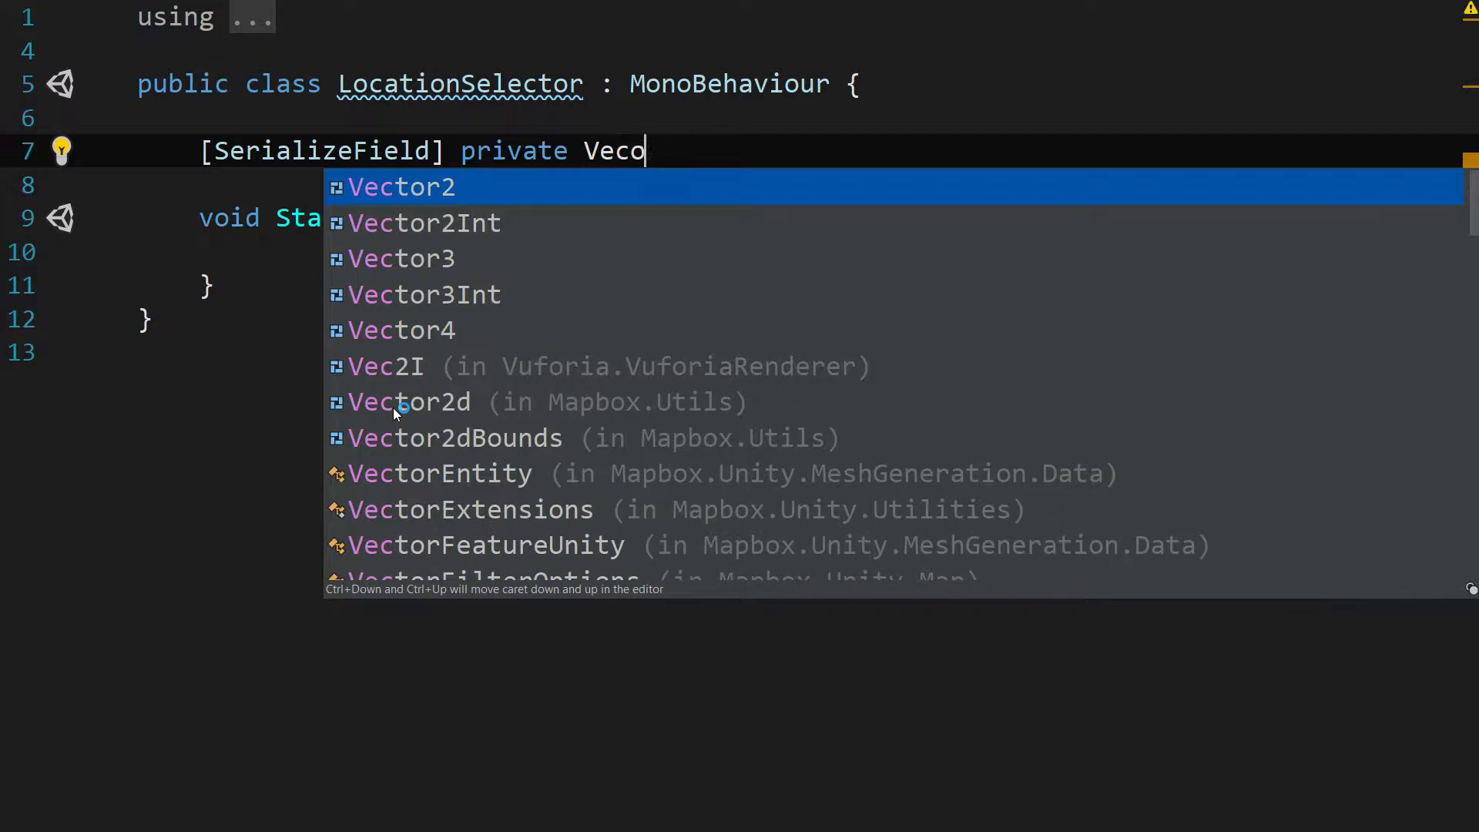
pyautogui.write('r2')
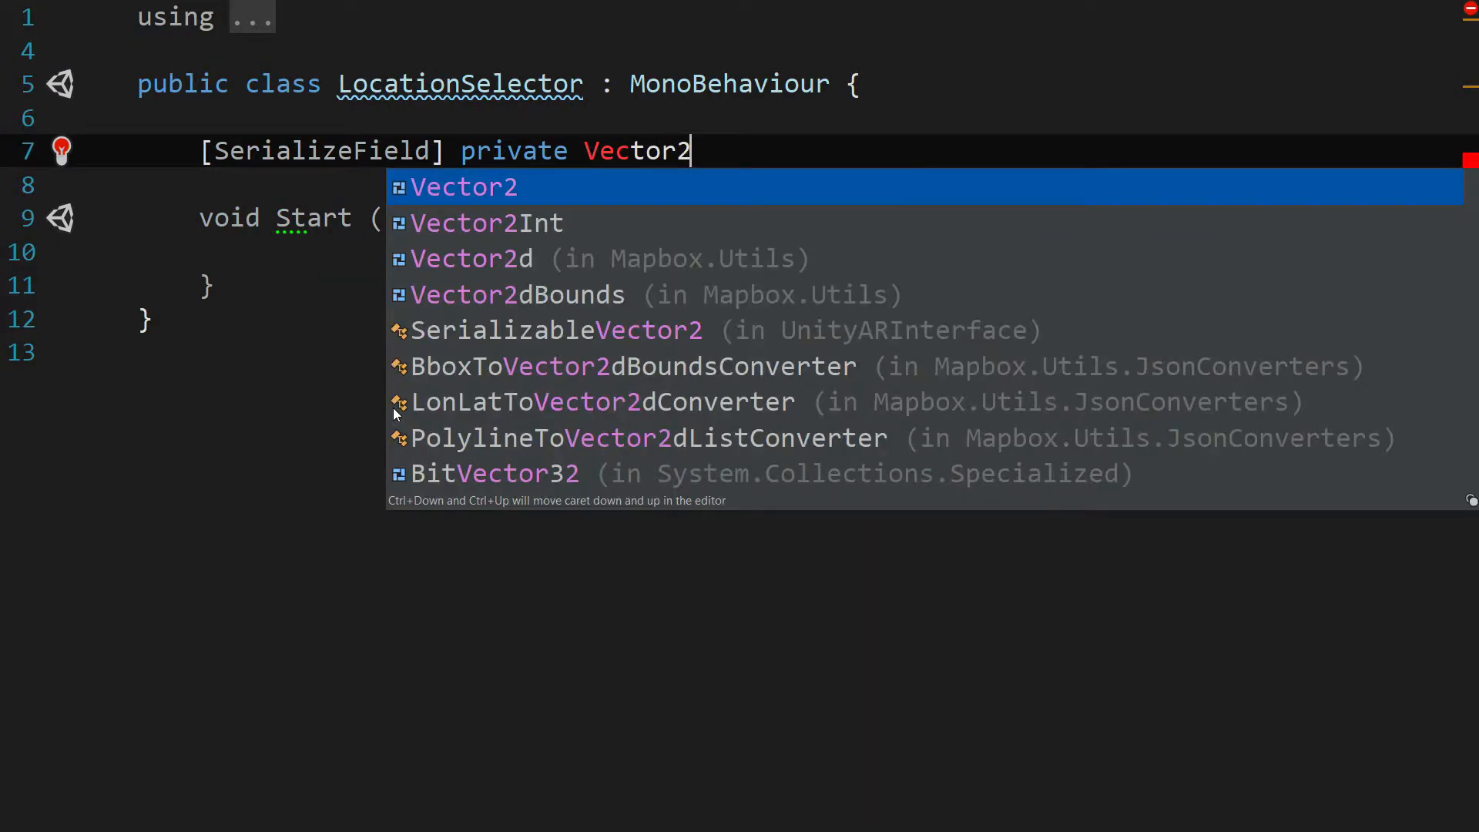
pyautogui.write('d[')
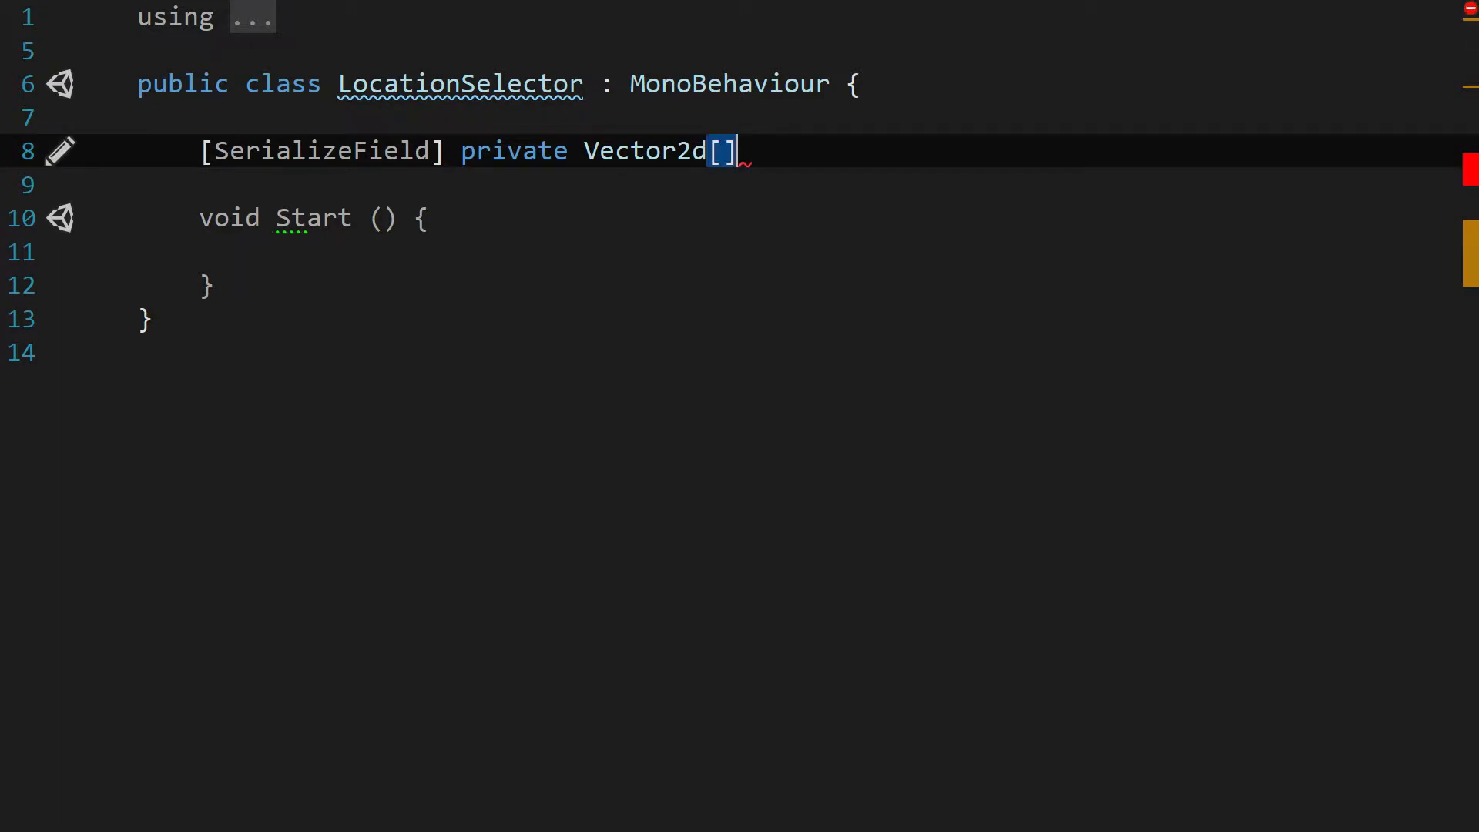
pyautogui.write('l')
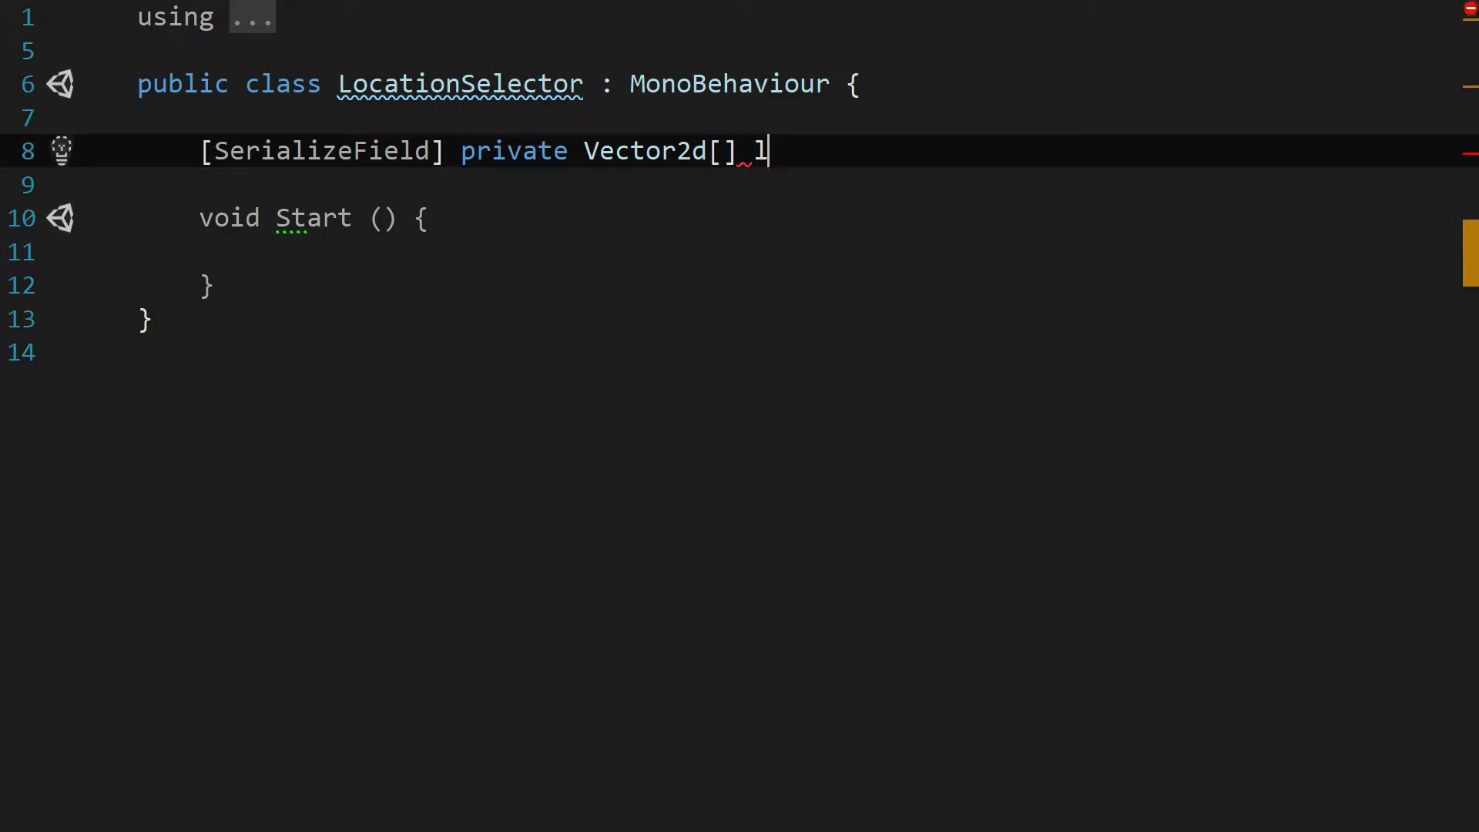
pyautogui.write('ocations;')
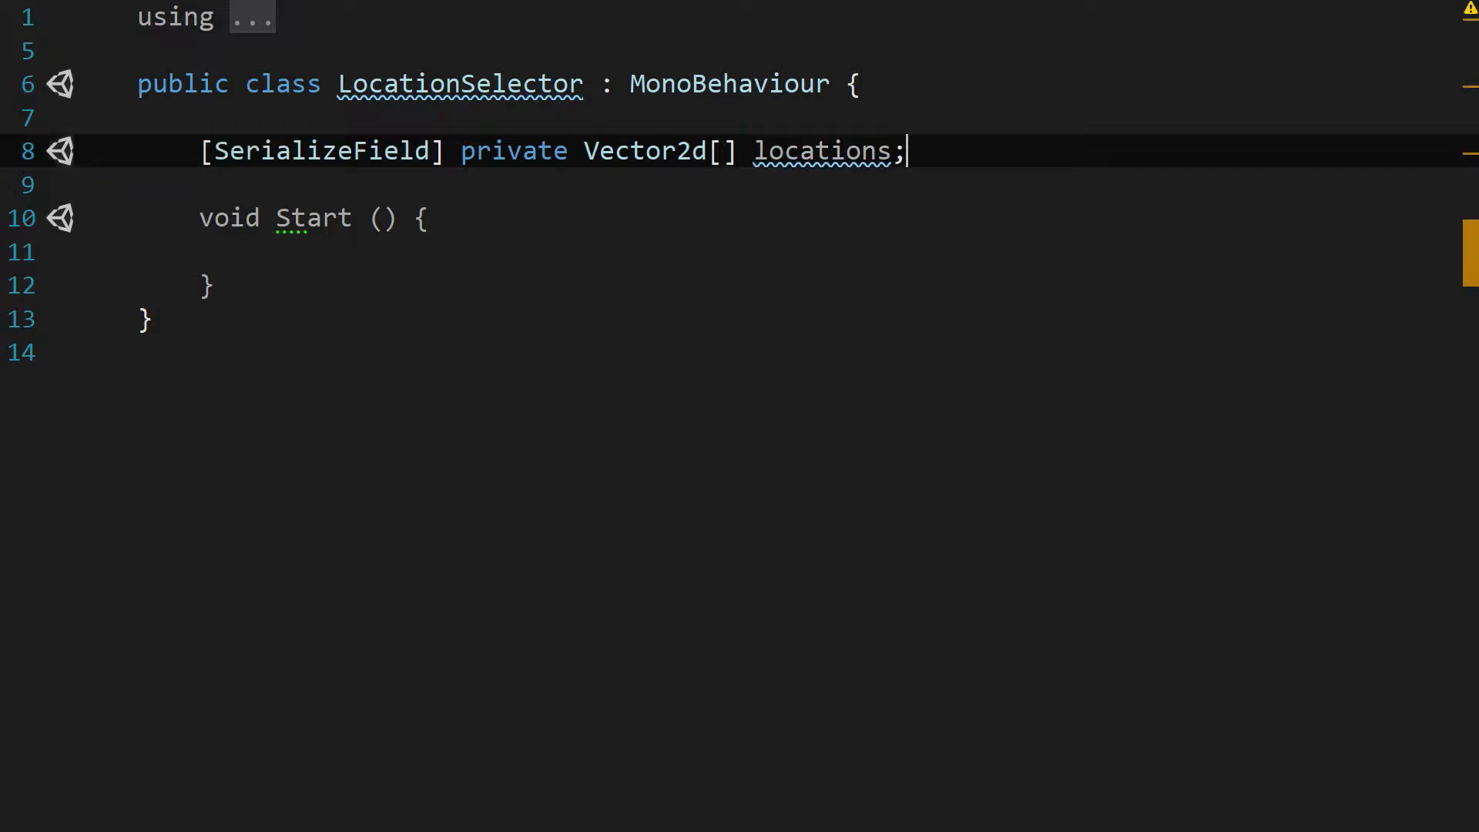
# Step: Add an Awake method calling Assert.IsNotNull(locations)
pyautogui.write('Awake() {')
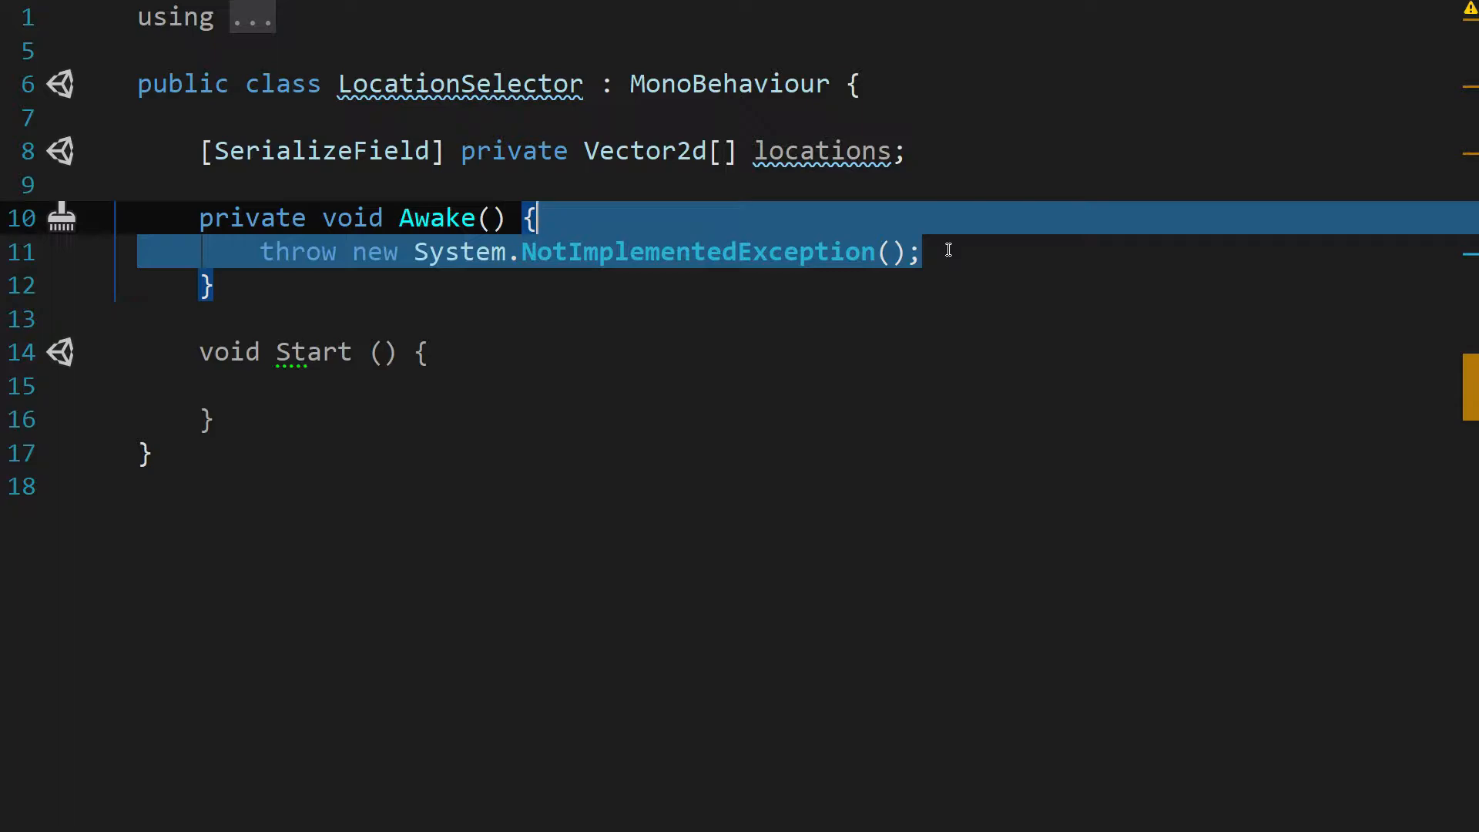
pyautogui.write('Assert')
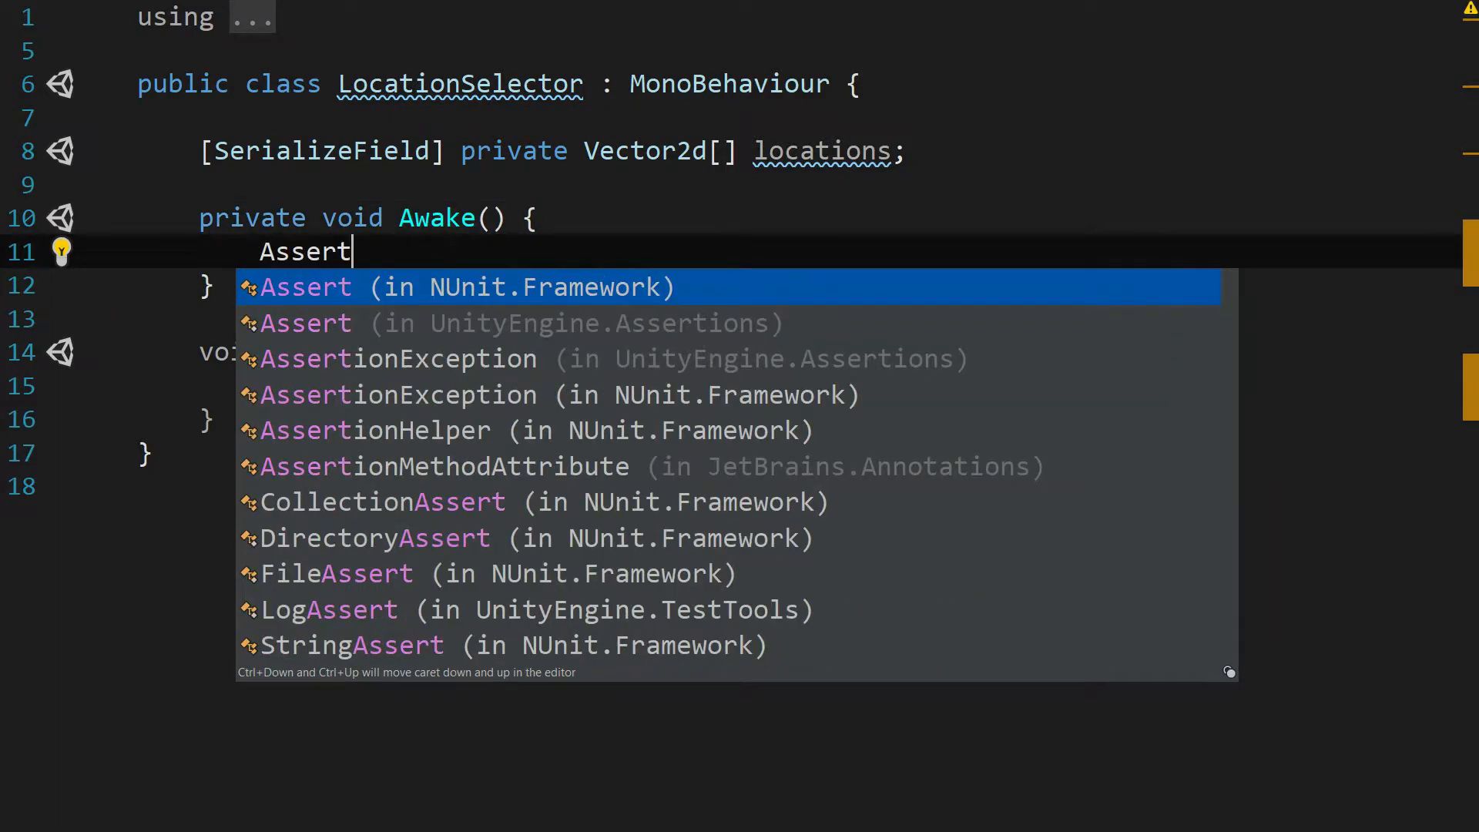
pyautogui.press('Escape')
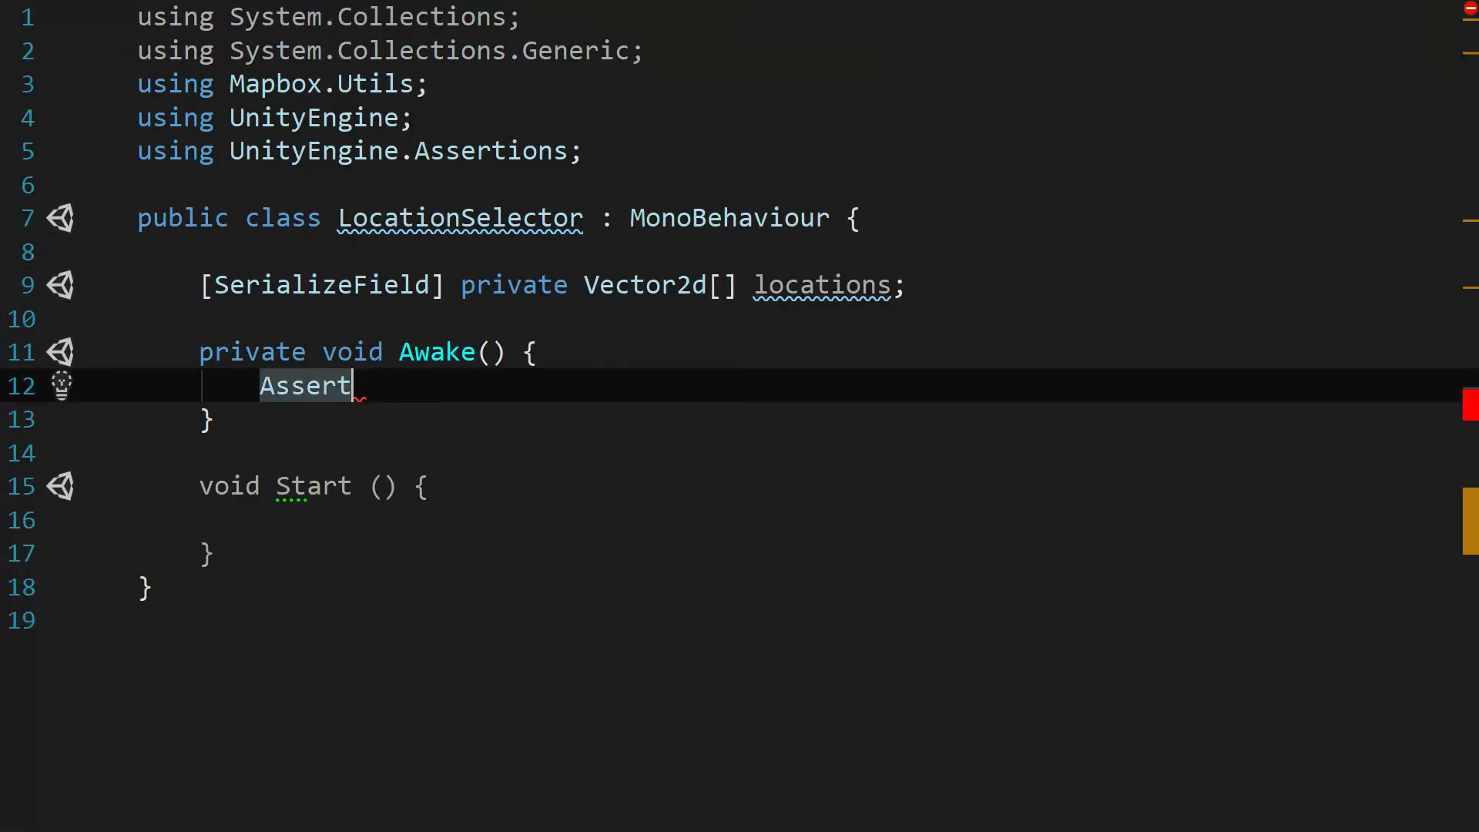
pyautogui.write('.IsNotNull();')
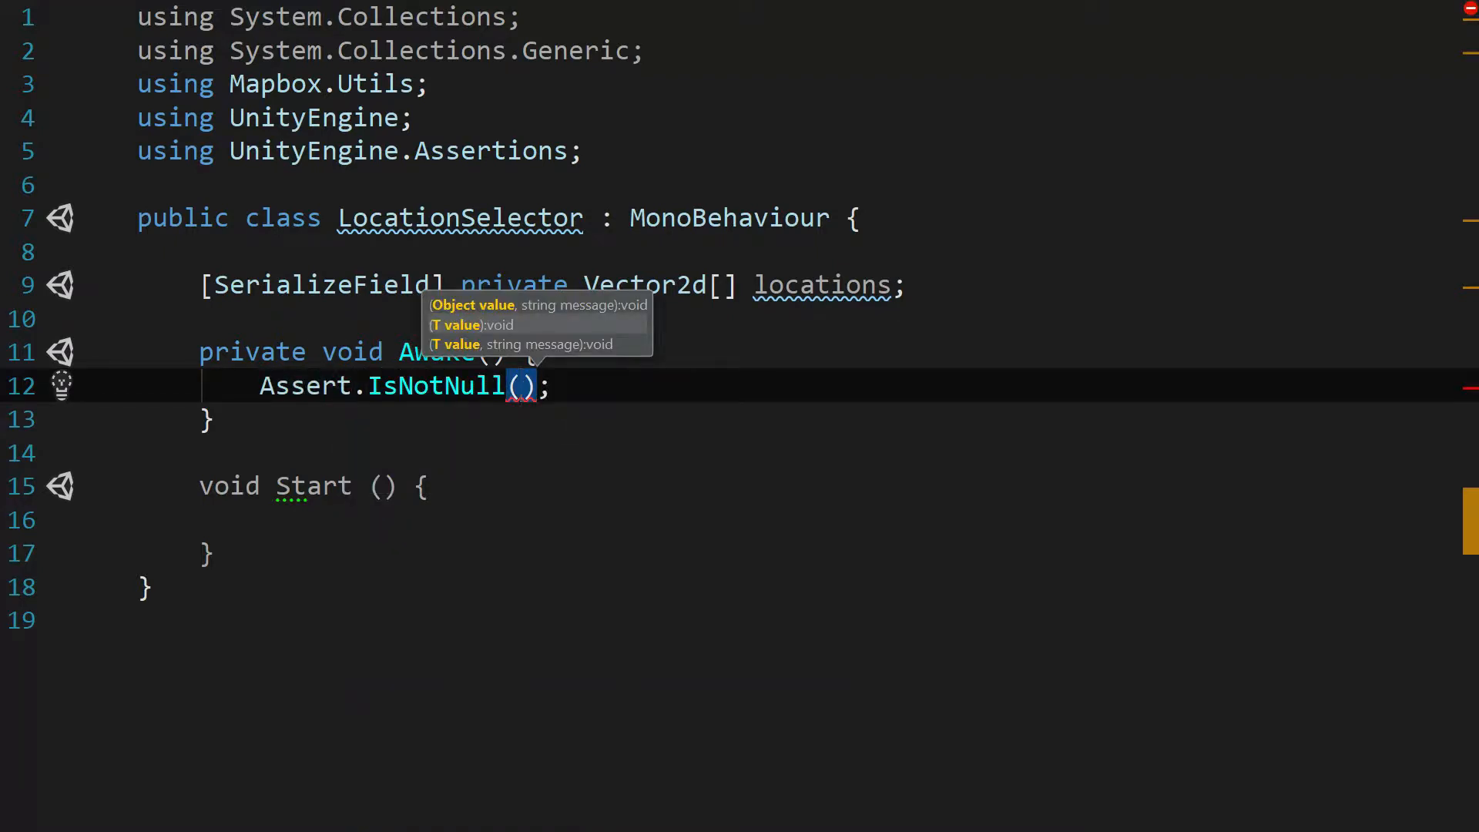
pyautogui.write('locations')
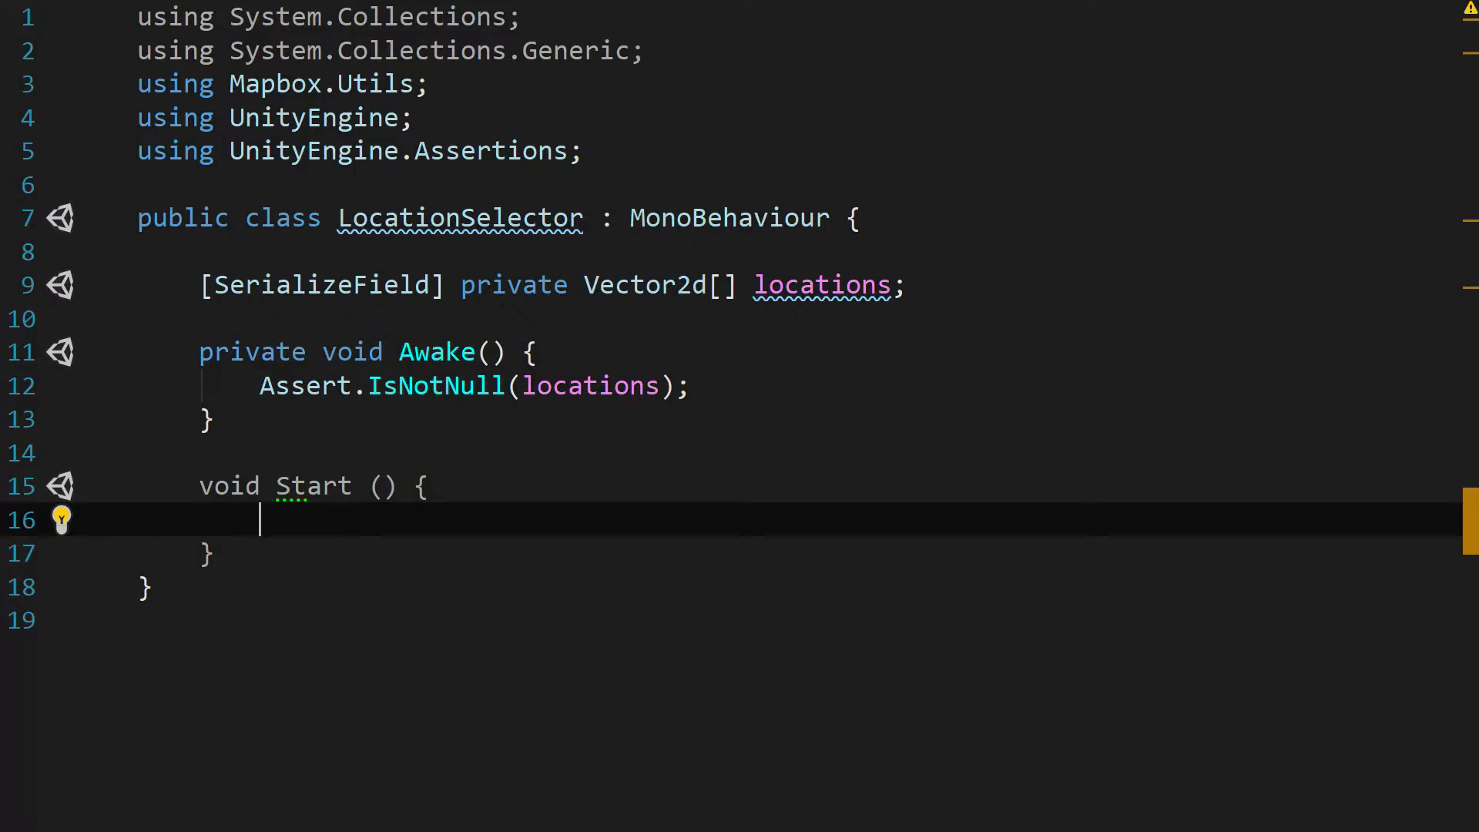
# Step: In Start, find the AbstractMap and, if found, SetCenterLatitudeLongitude to locations[0]
pyautogui.write('Ab')
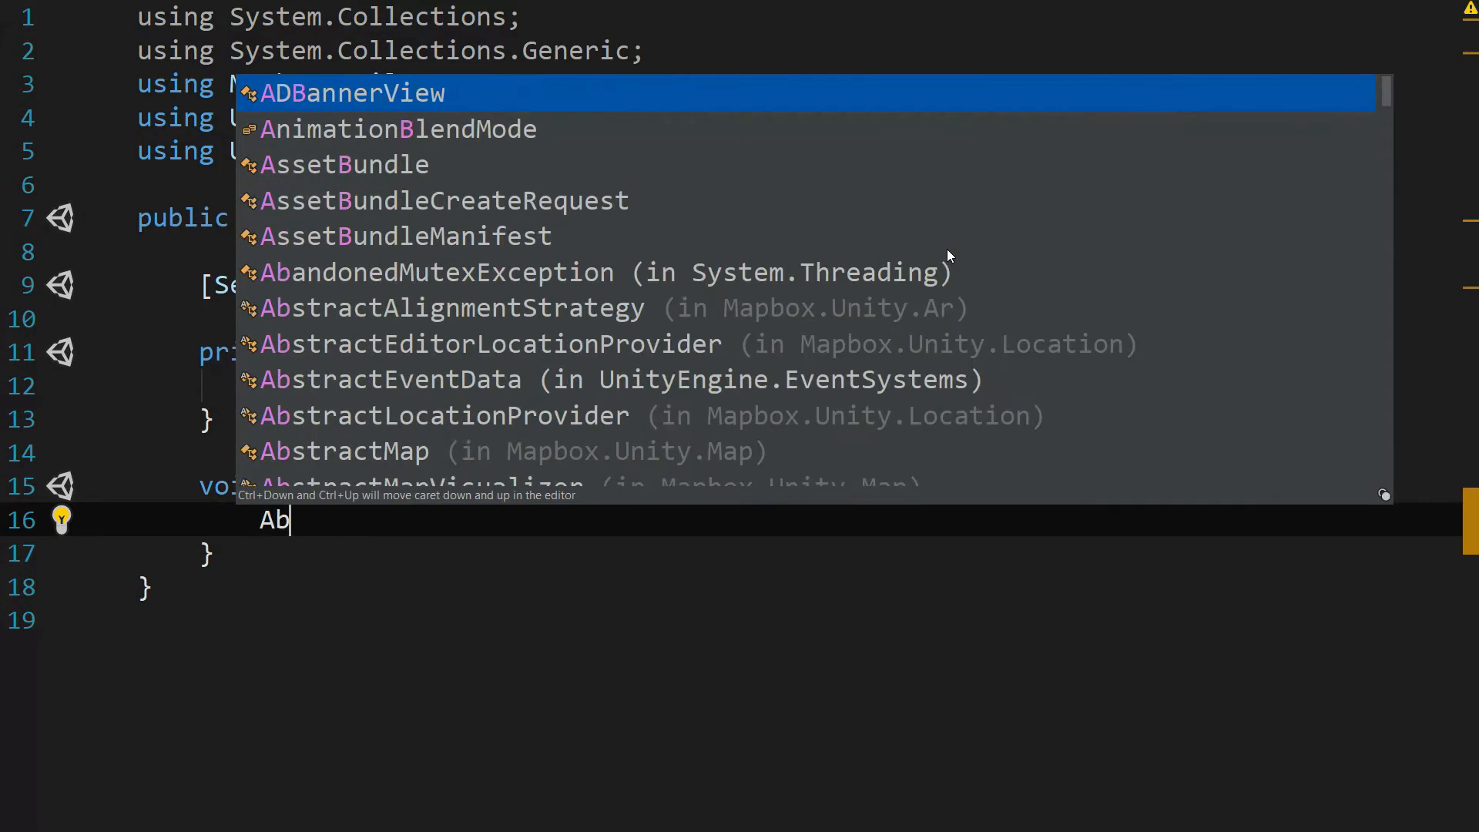
pyautogui.write('stractMap map = FindObjectOfType<>(')
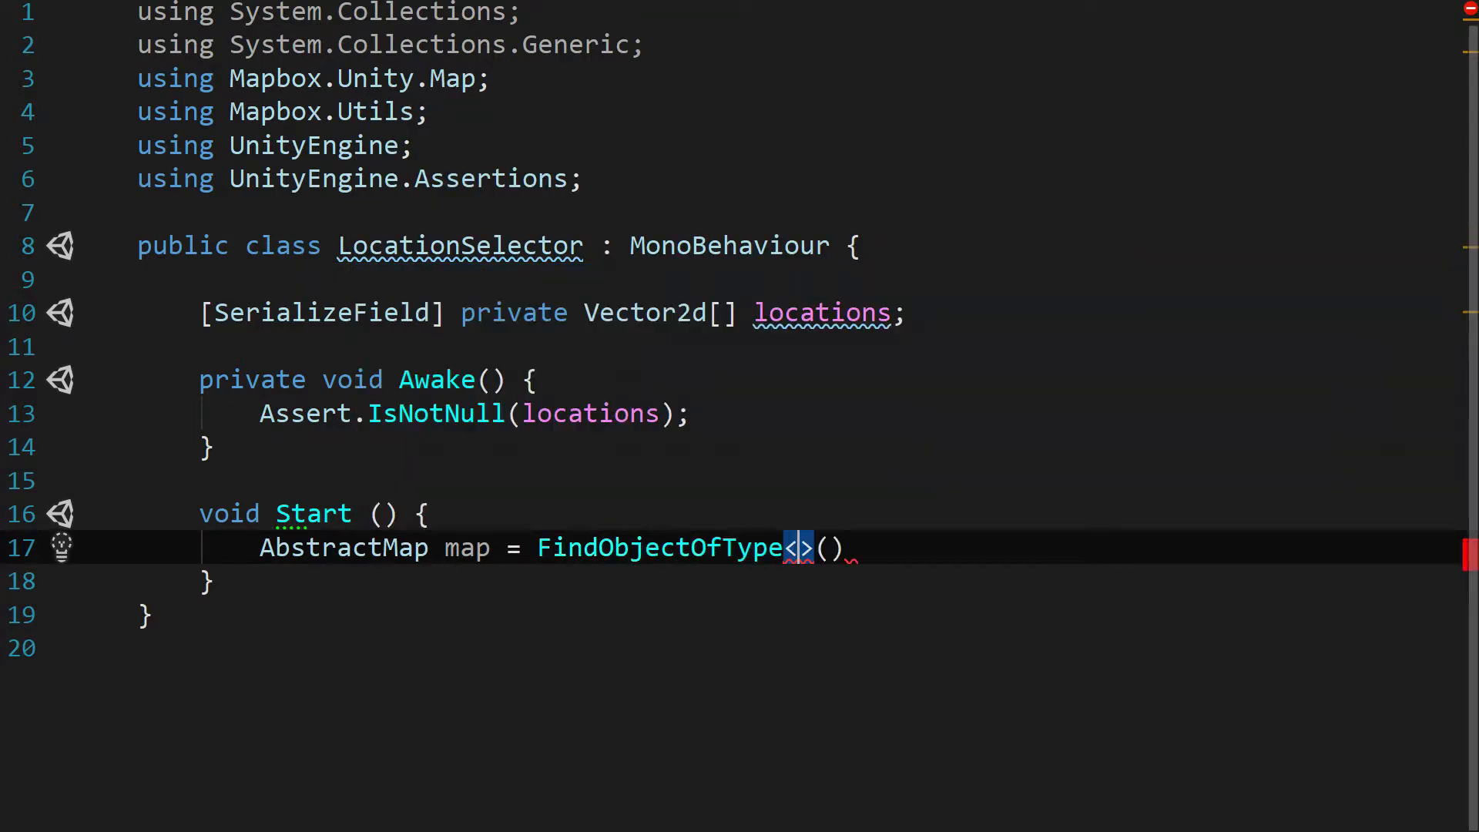
pyautogui.write('AbstractMap')
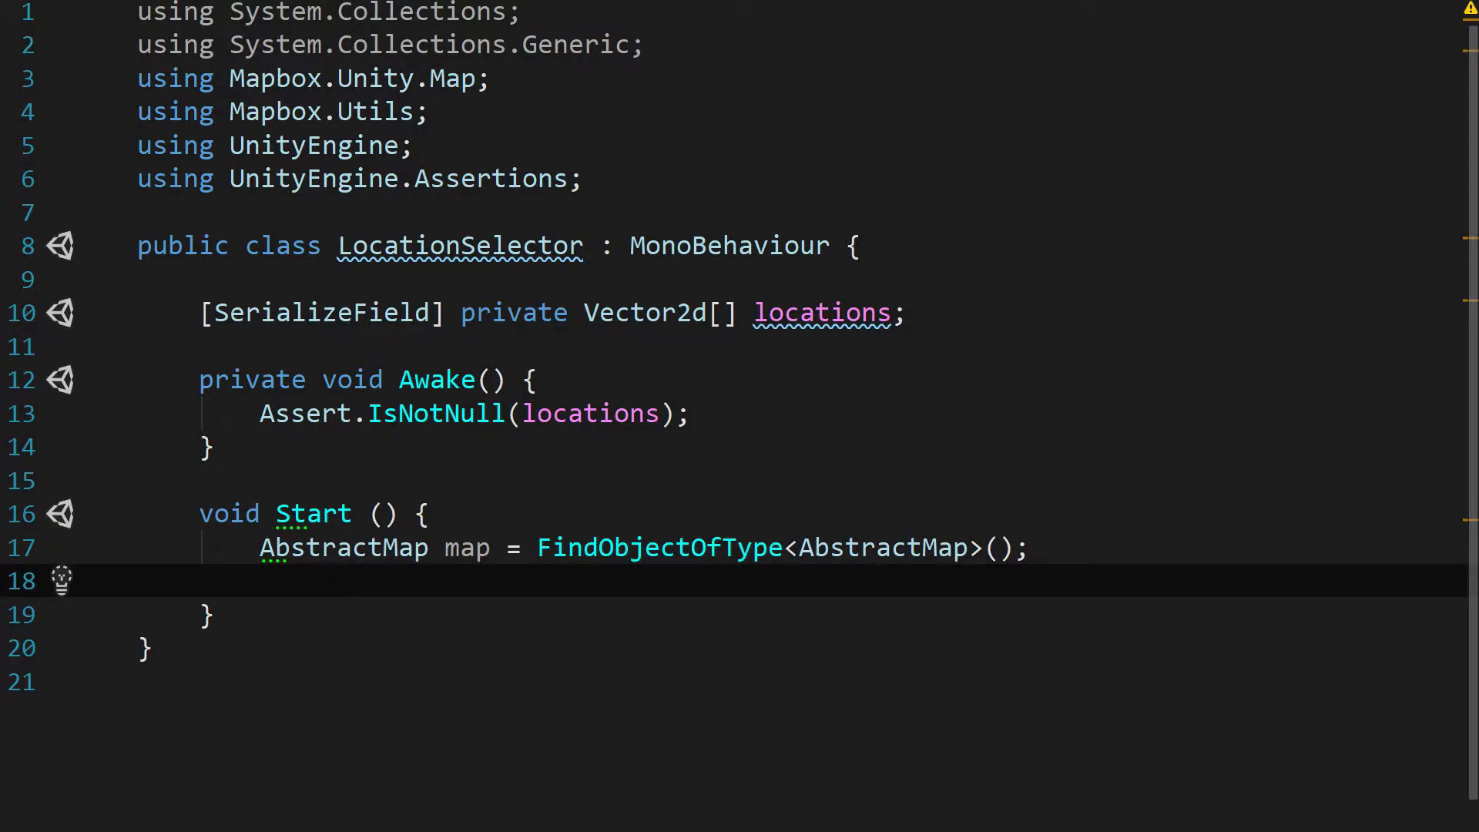
pyautogui.write('if (')
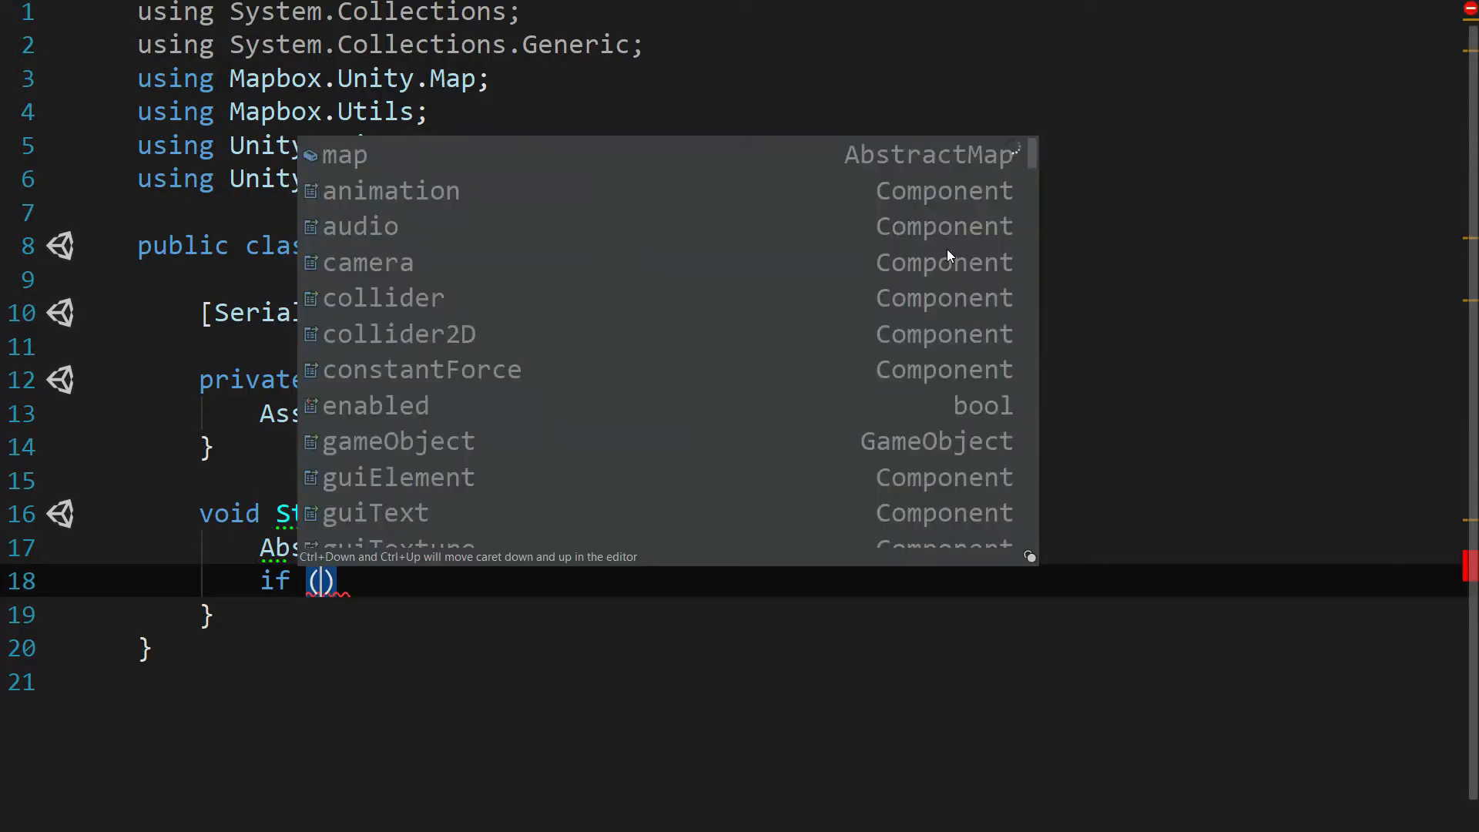
pyautogui.write('map != null')
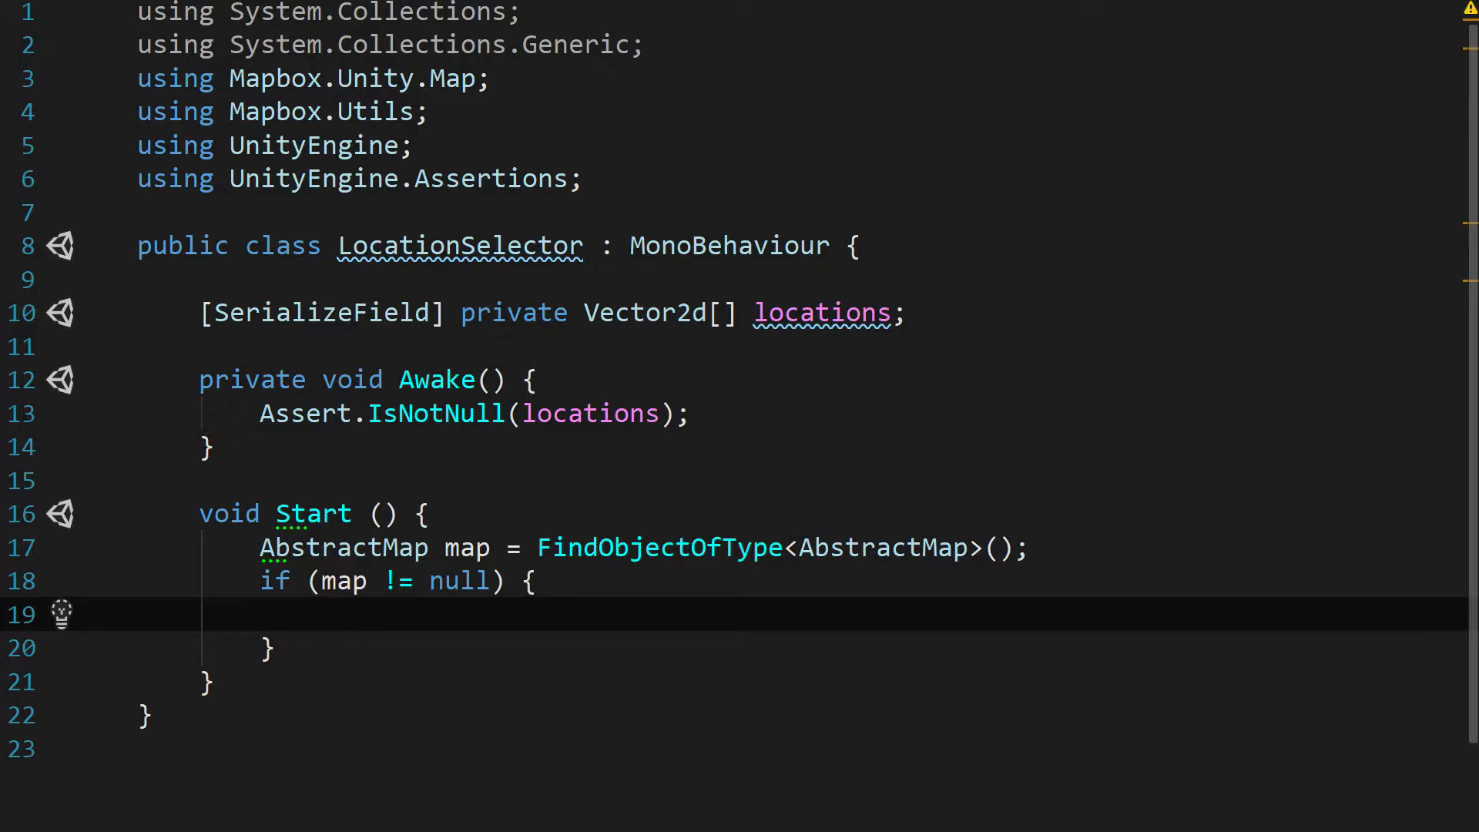
pyautogui.write('map.SetCenterLatitudeLongitude();')
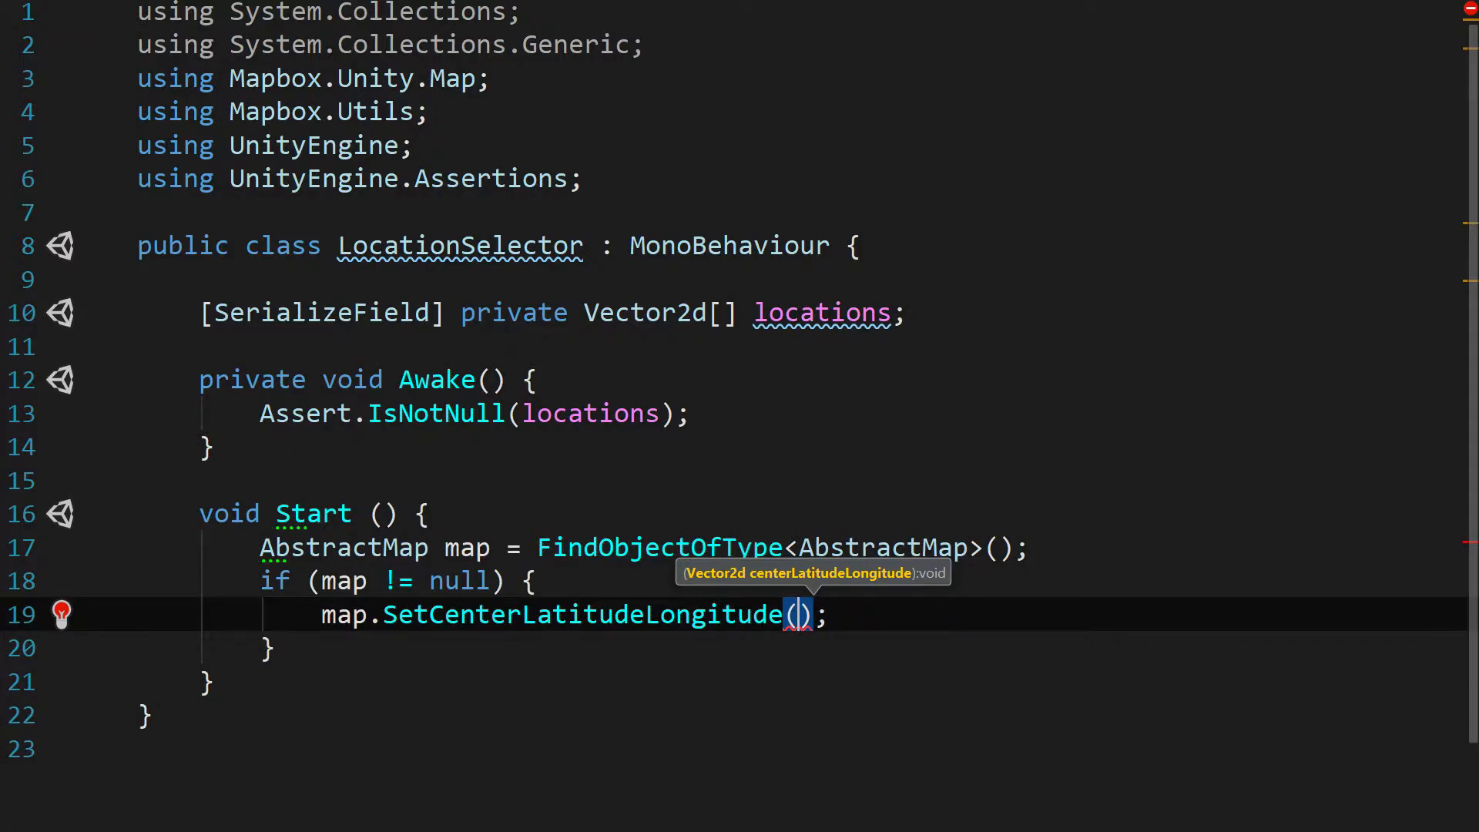
pyautogui.moveTo(948, 248)
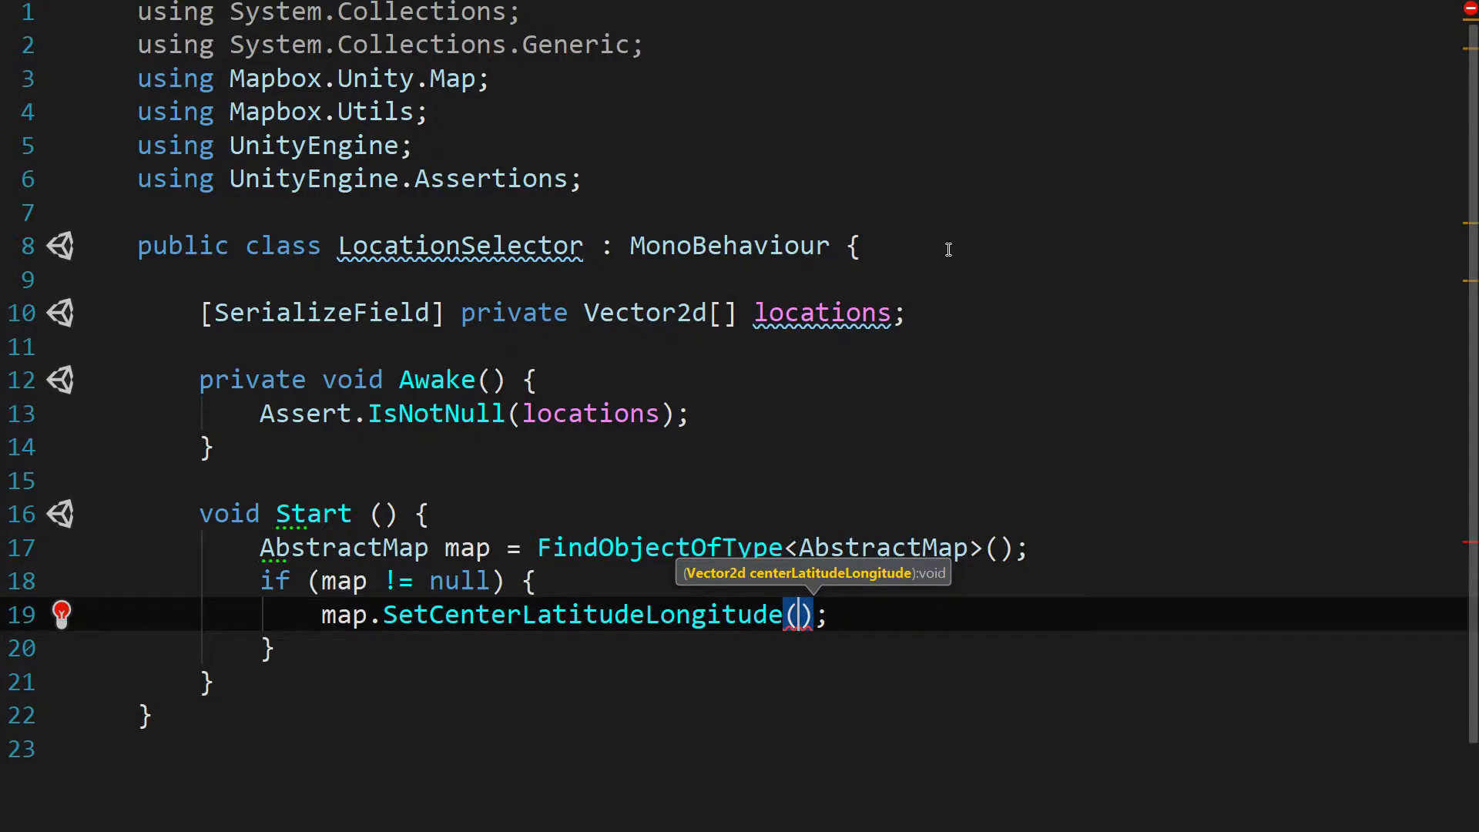
pyautogui.write('location')
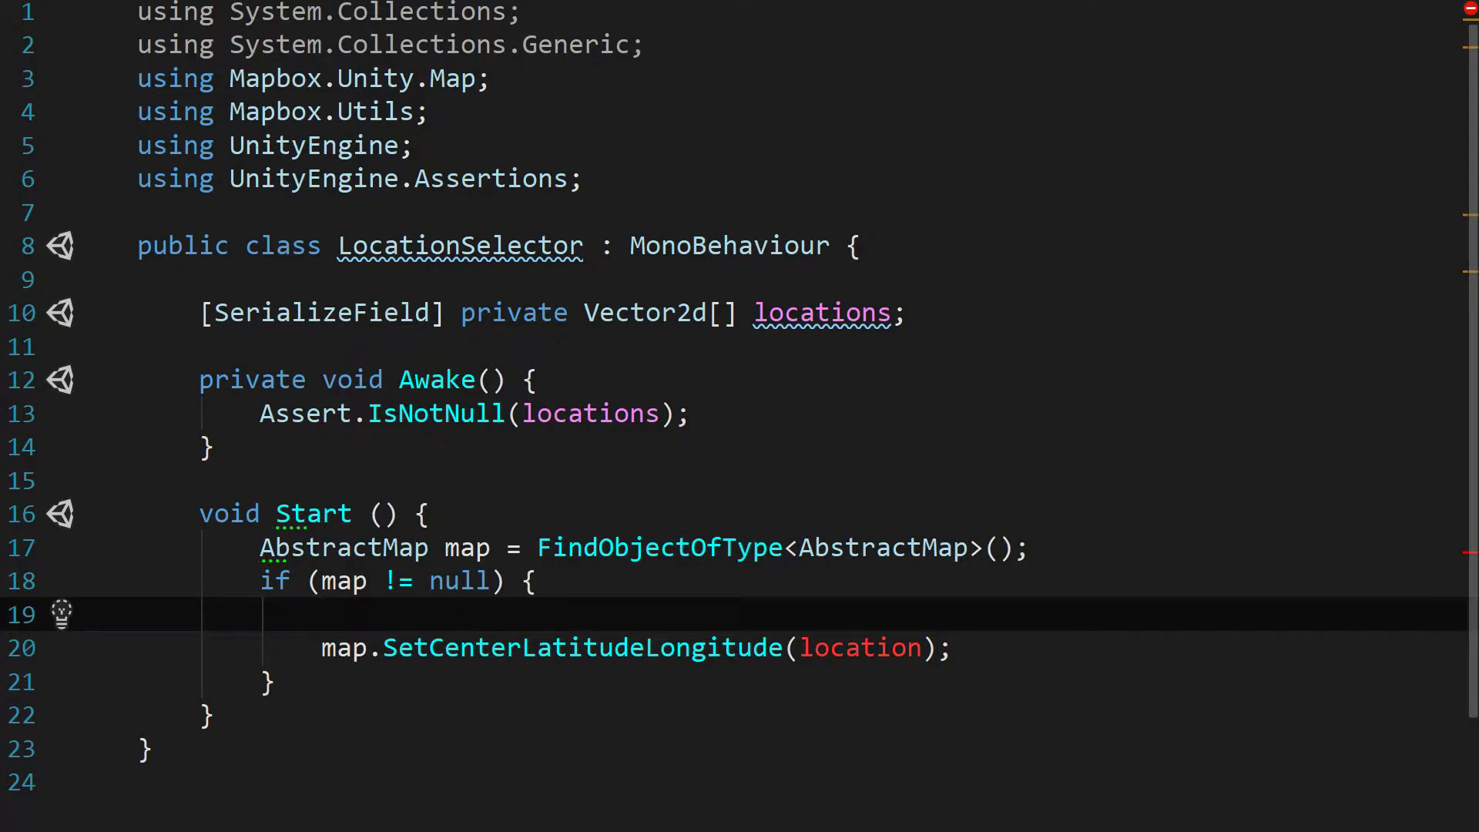
pyautogui.write('Vector2d location =')
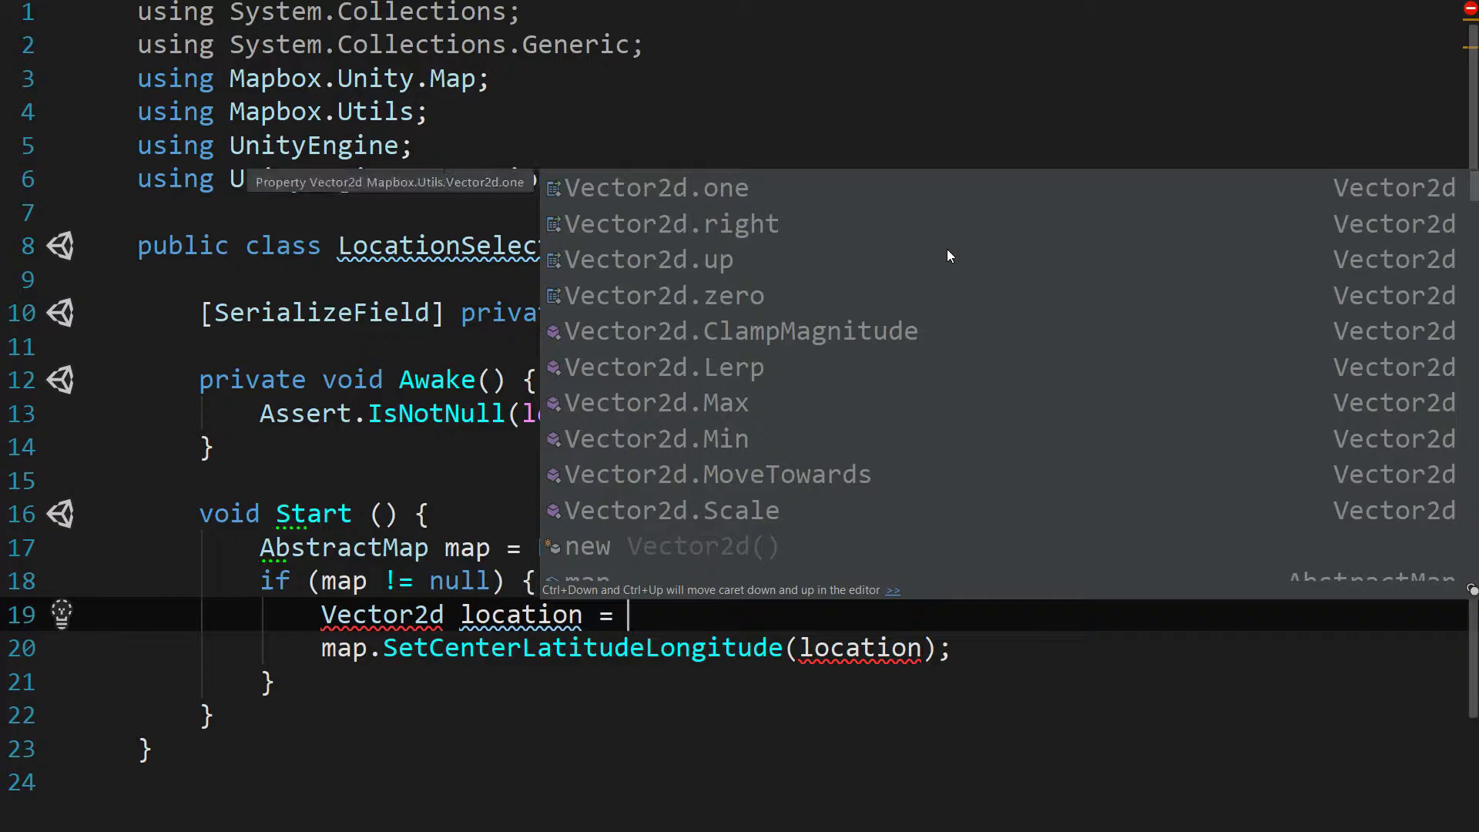
pyautogui.write('locations')
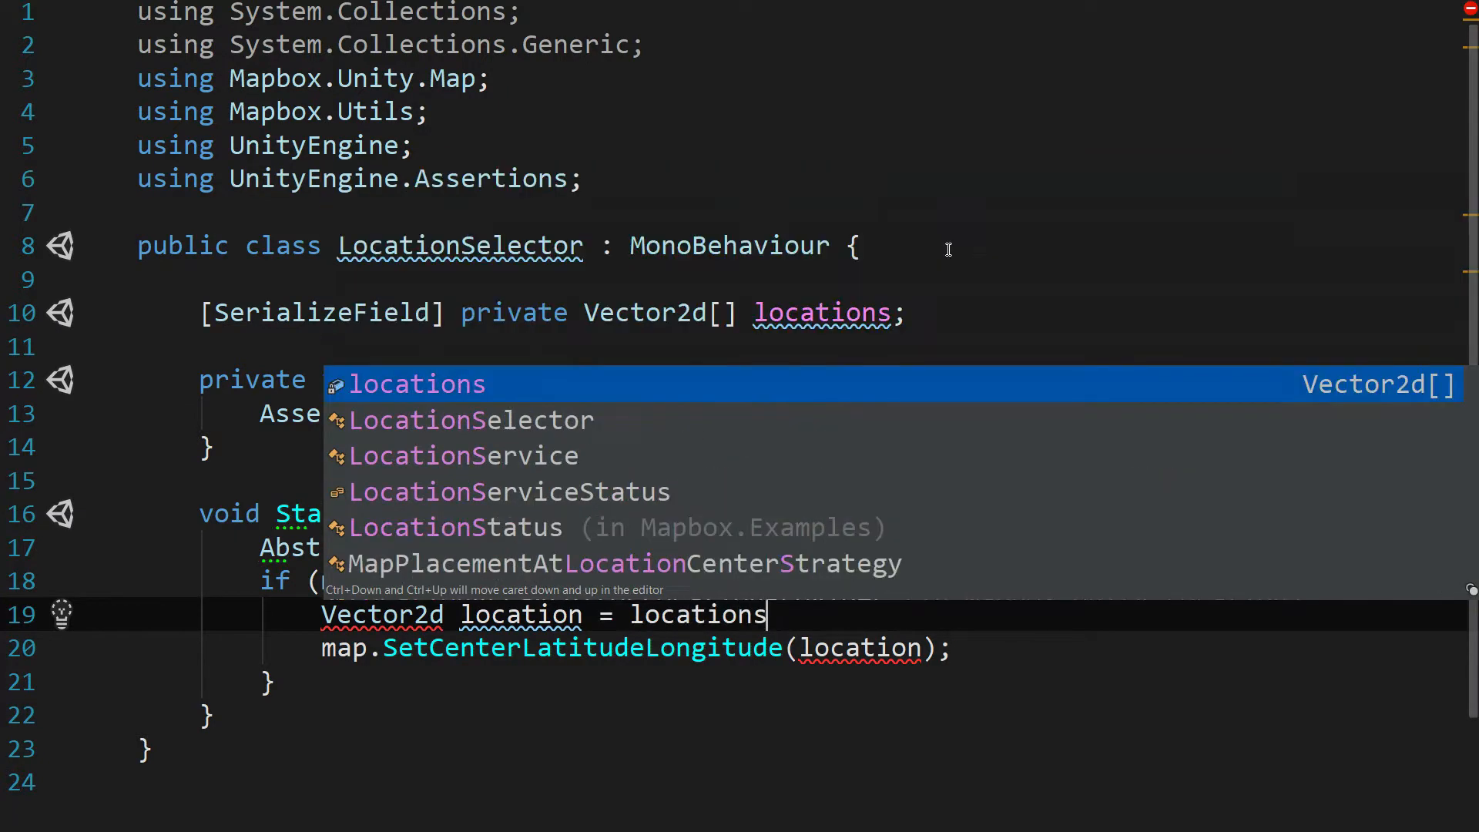
pyautogui.write('[0];')
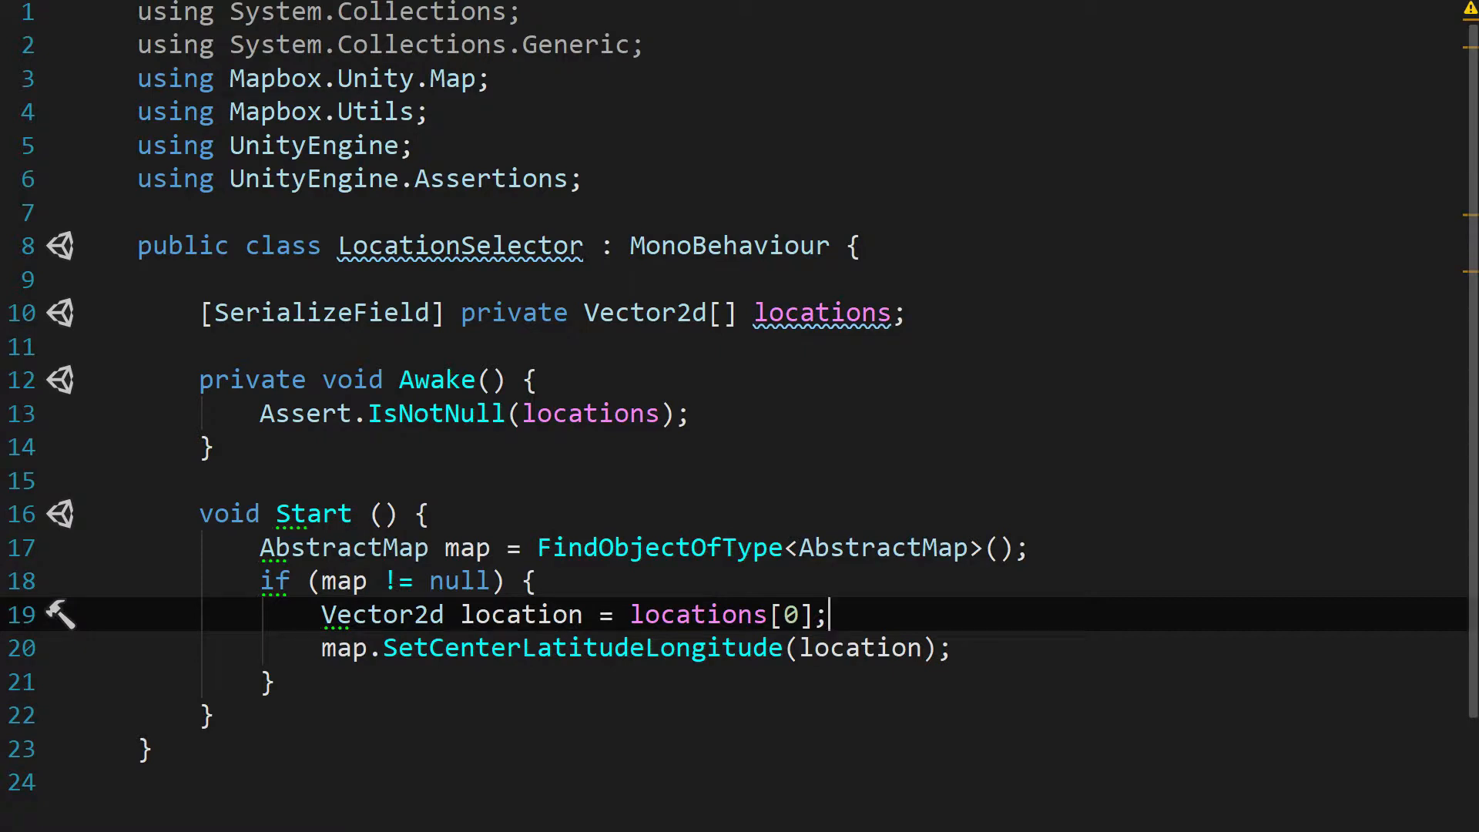
pyautogui.moveTo(906, 547)
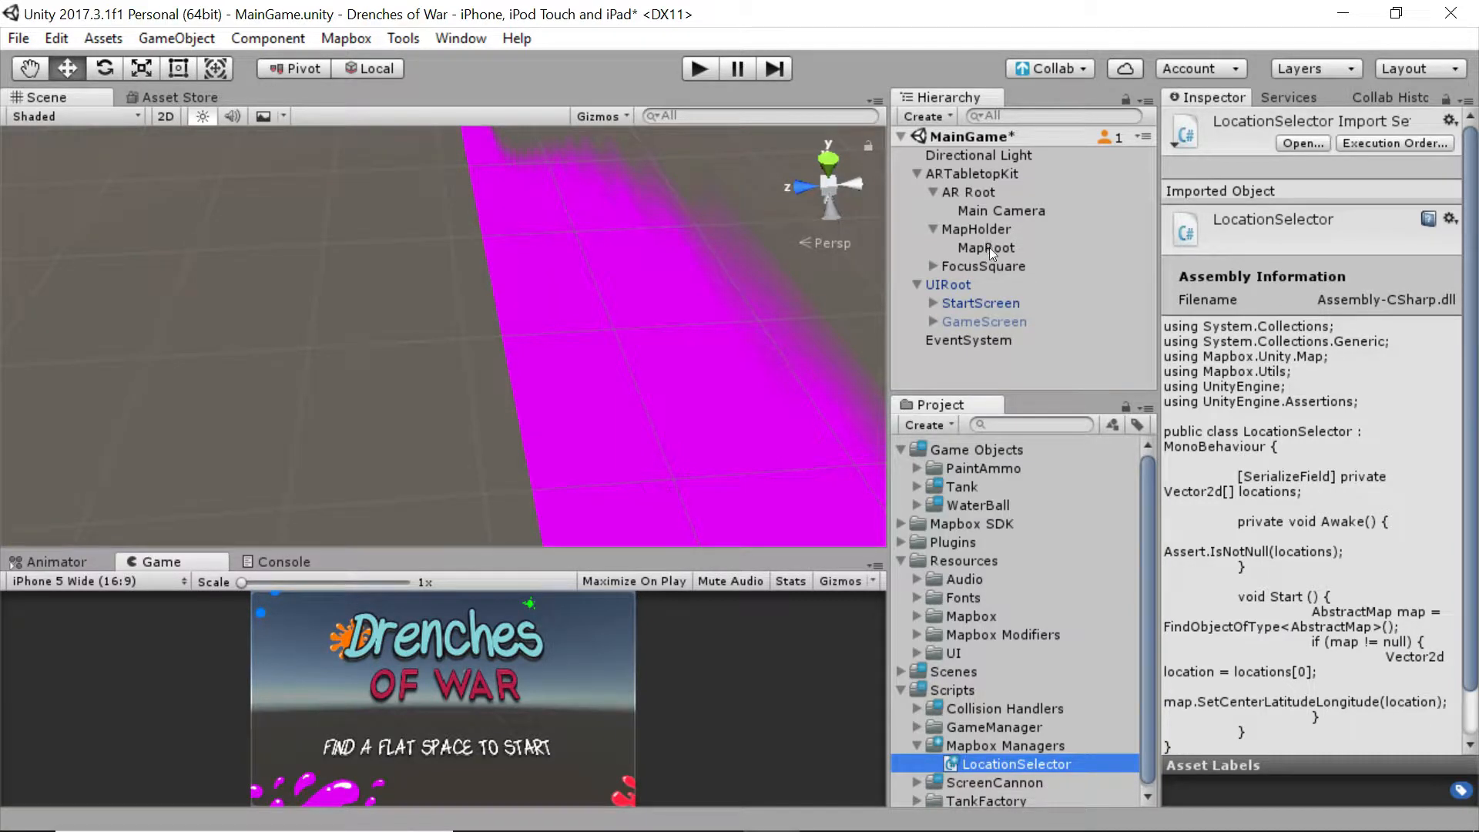
# Step: On MapRoot, set the Location Selector's Locations size to 1 and expand Element 0
pyautogui.click(986, 248)
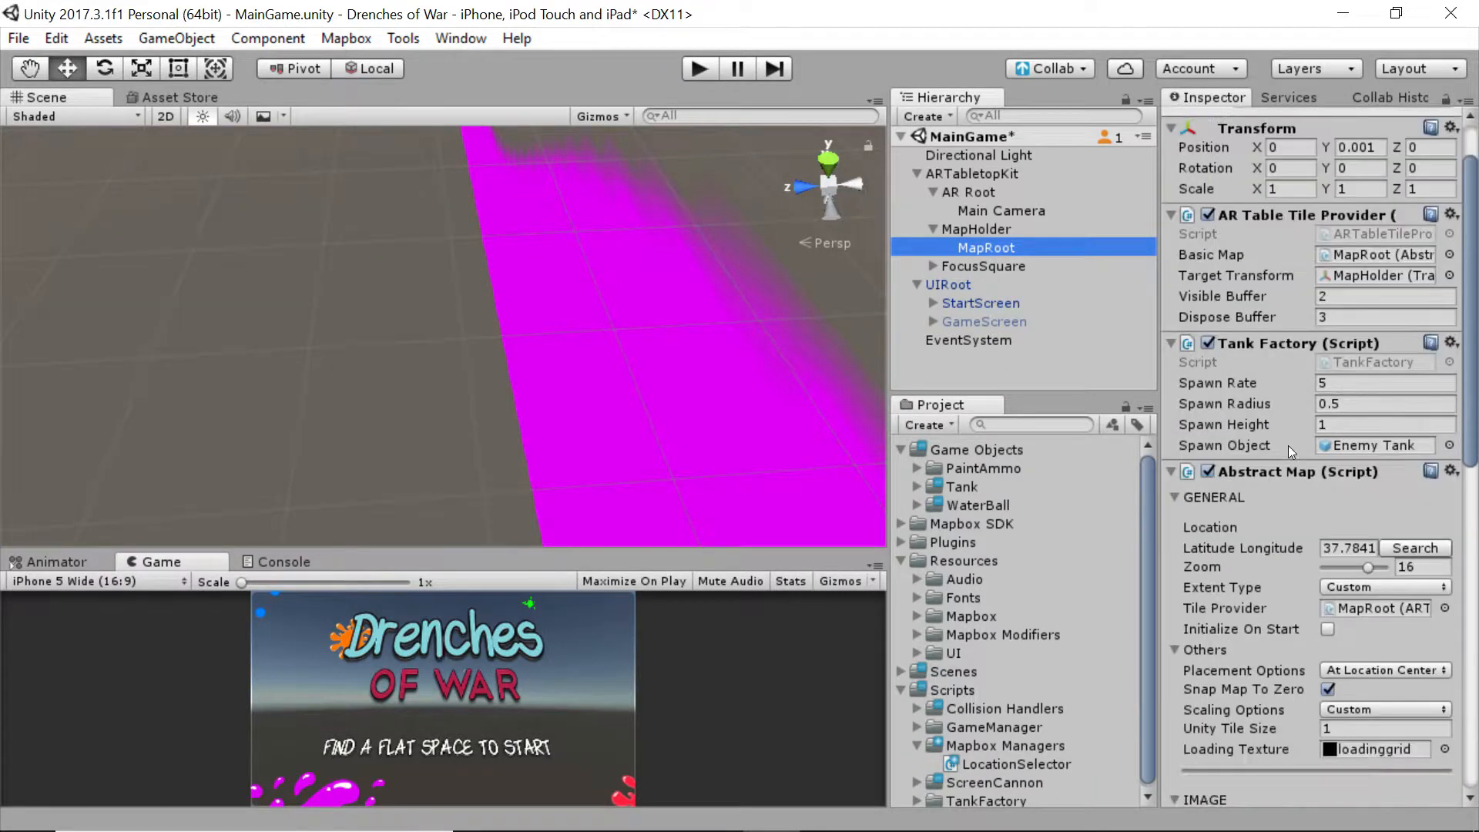
pyautogui.scroll(-3)
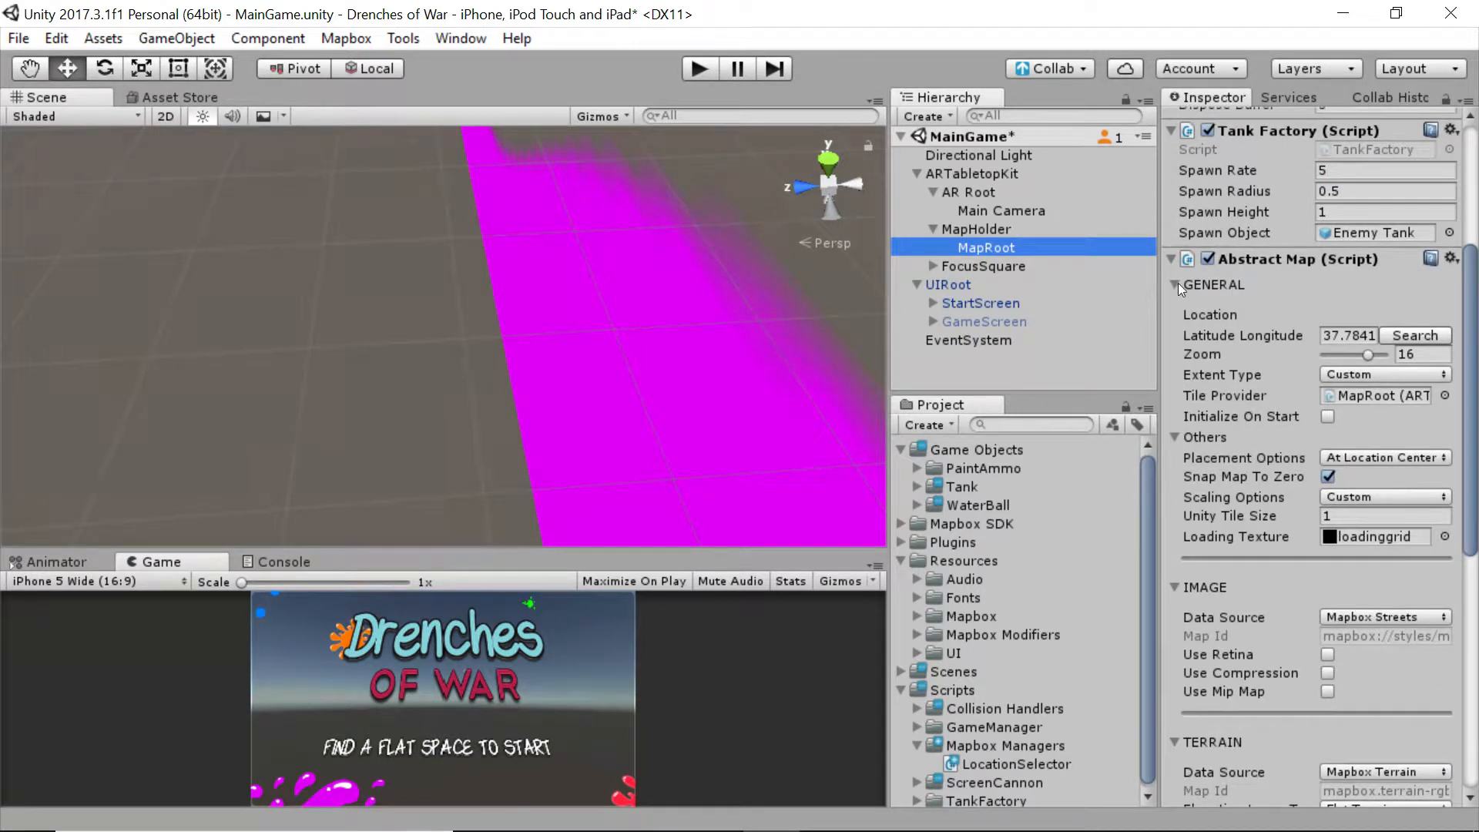
pyautogui.moveTo(1214, 285)
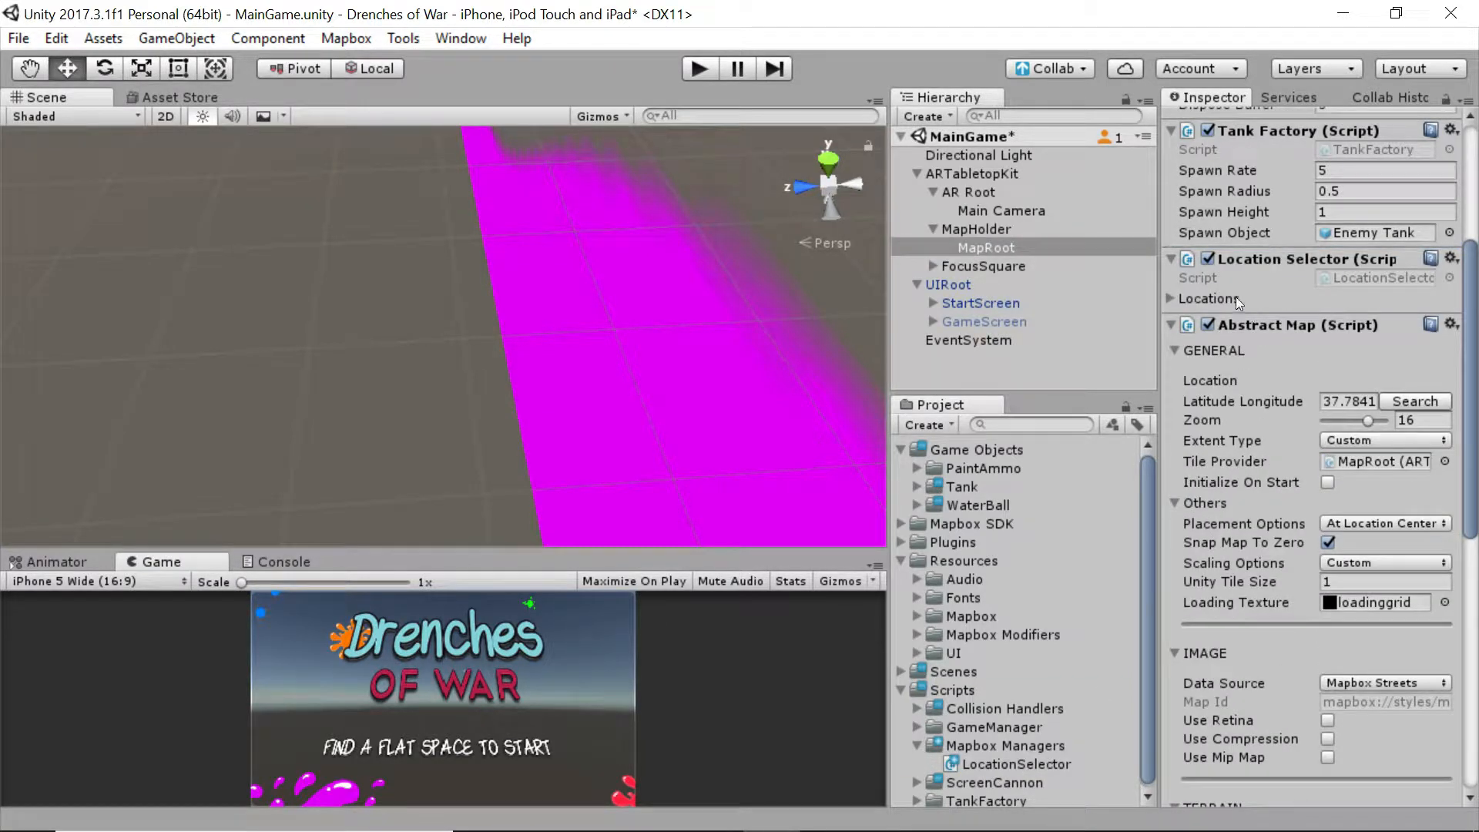
pyautogui.click(1172, 298)
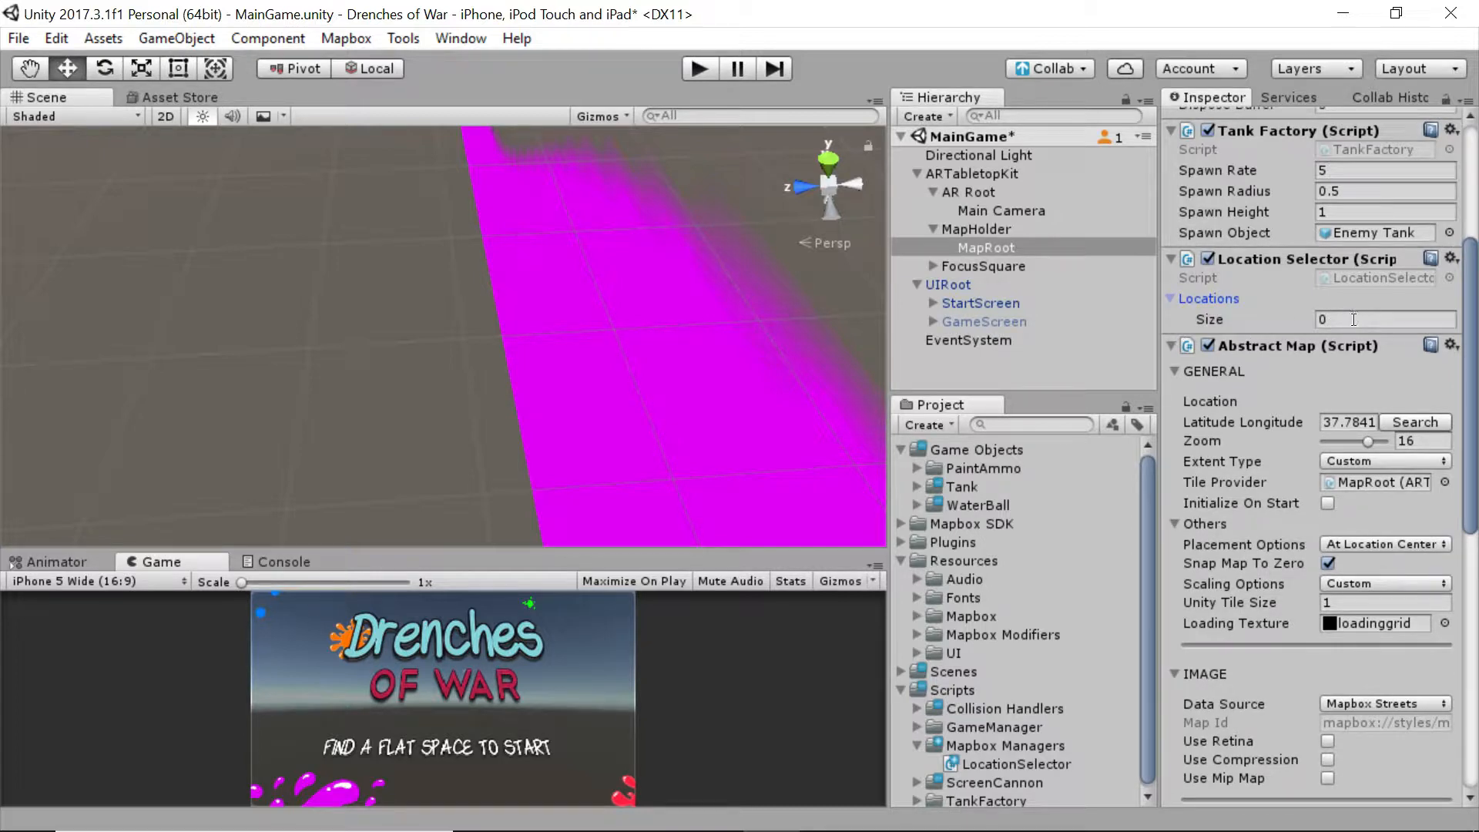
pyautogui.click(1384, 319)
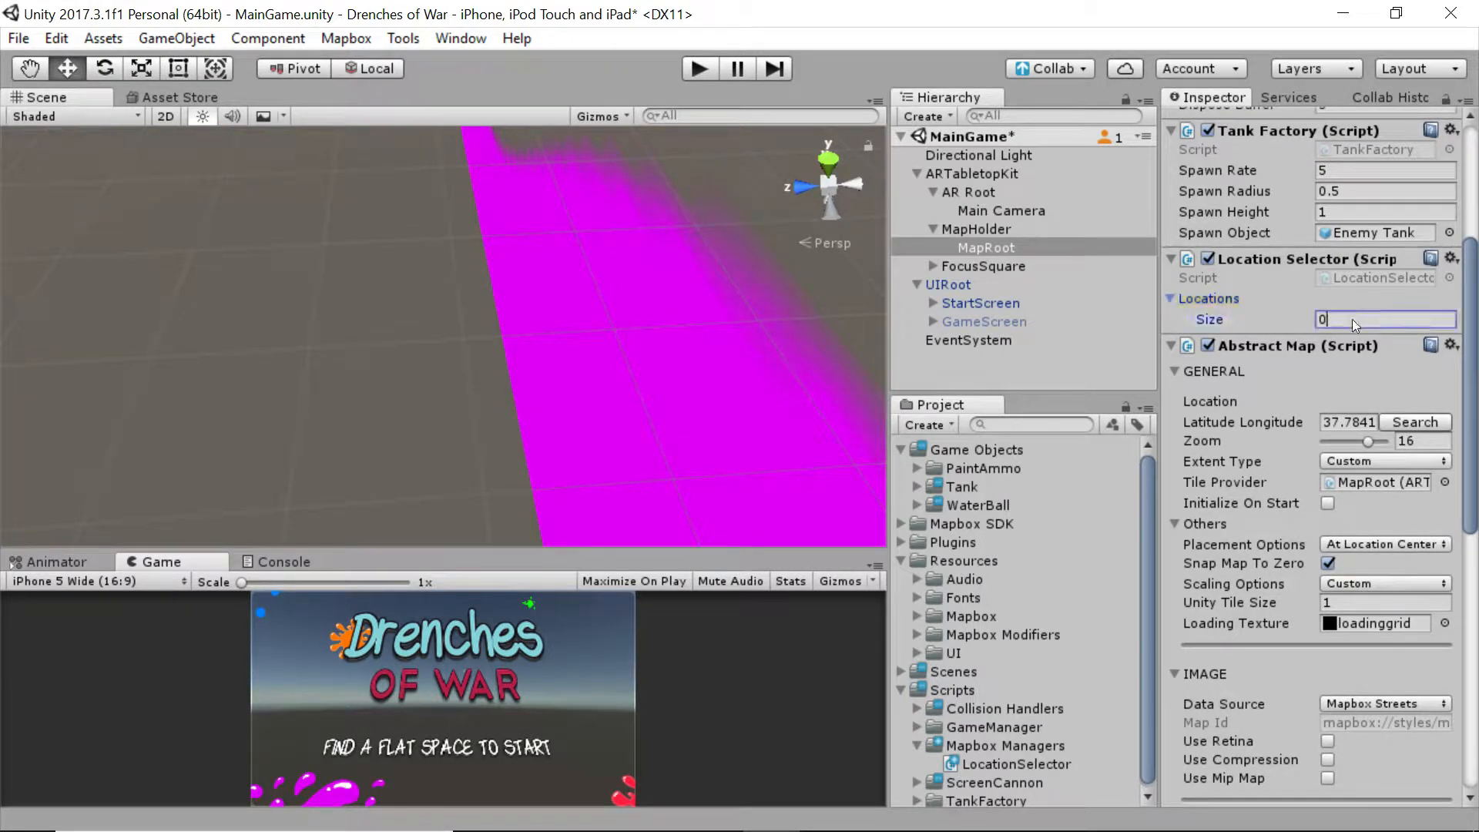
pyautogui.write('1')
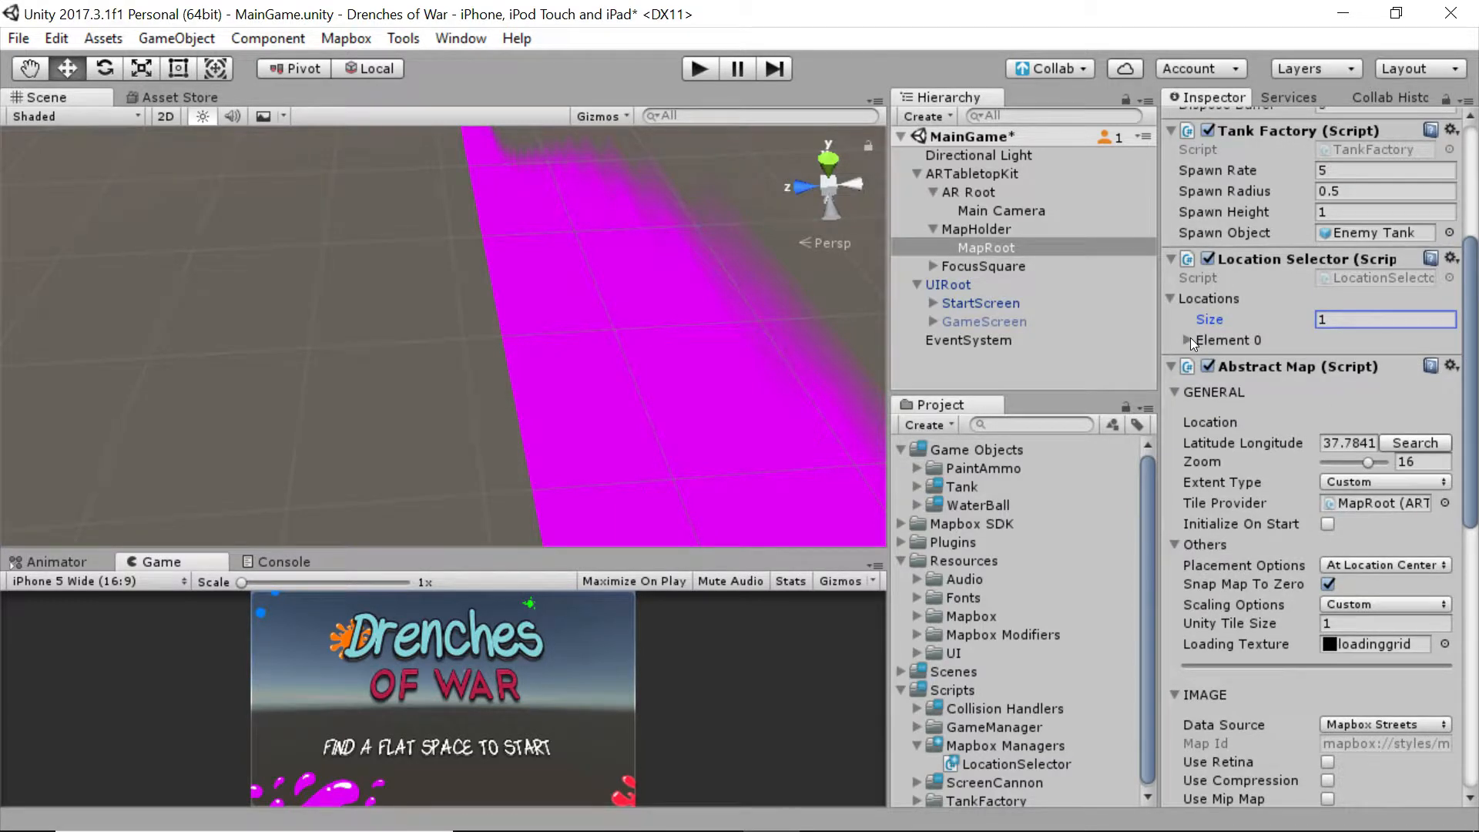
pyautogui.click(1193, 339)
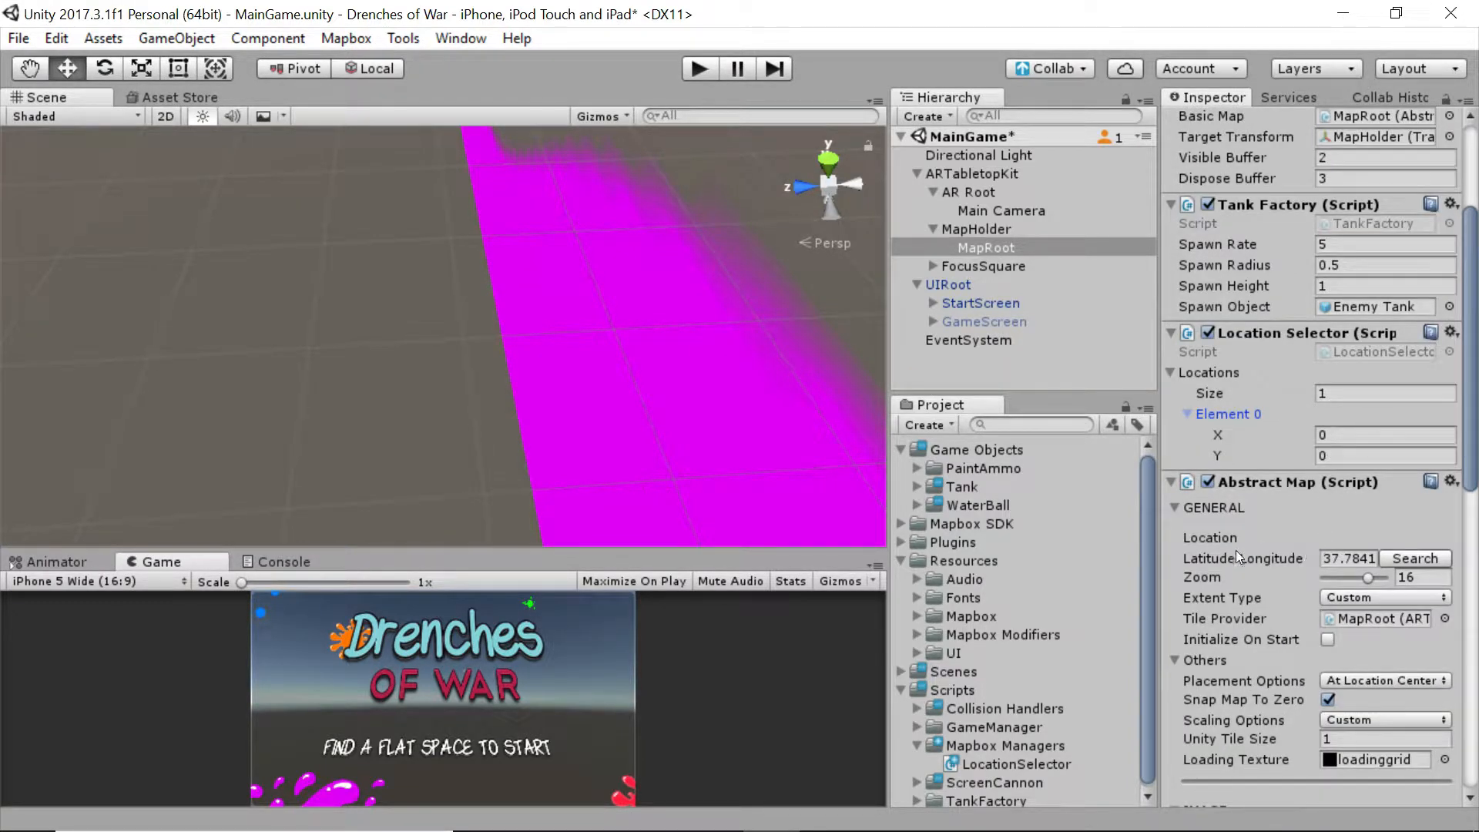
# Step: Enter 37.784179 as Element 0's X and -122.401583 as its Y
pyautogui.click(1349, 557)
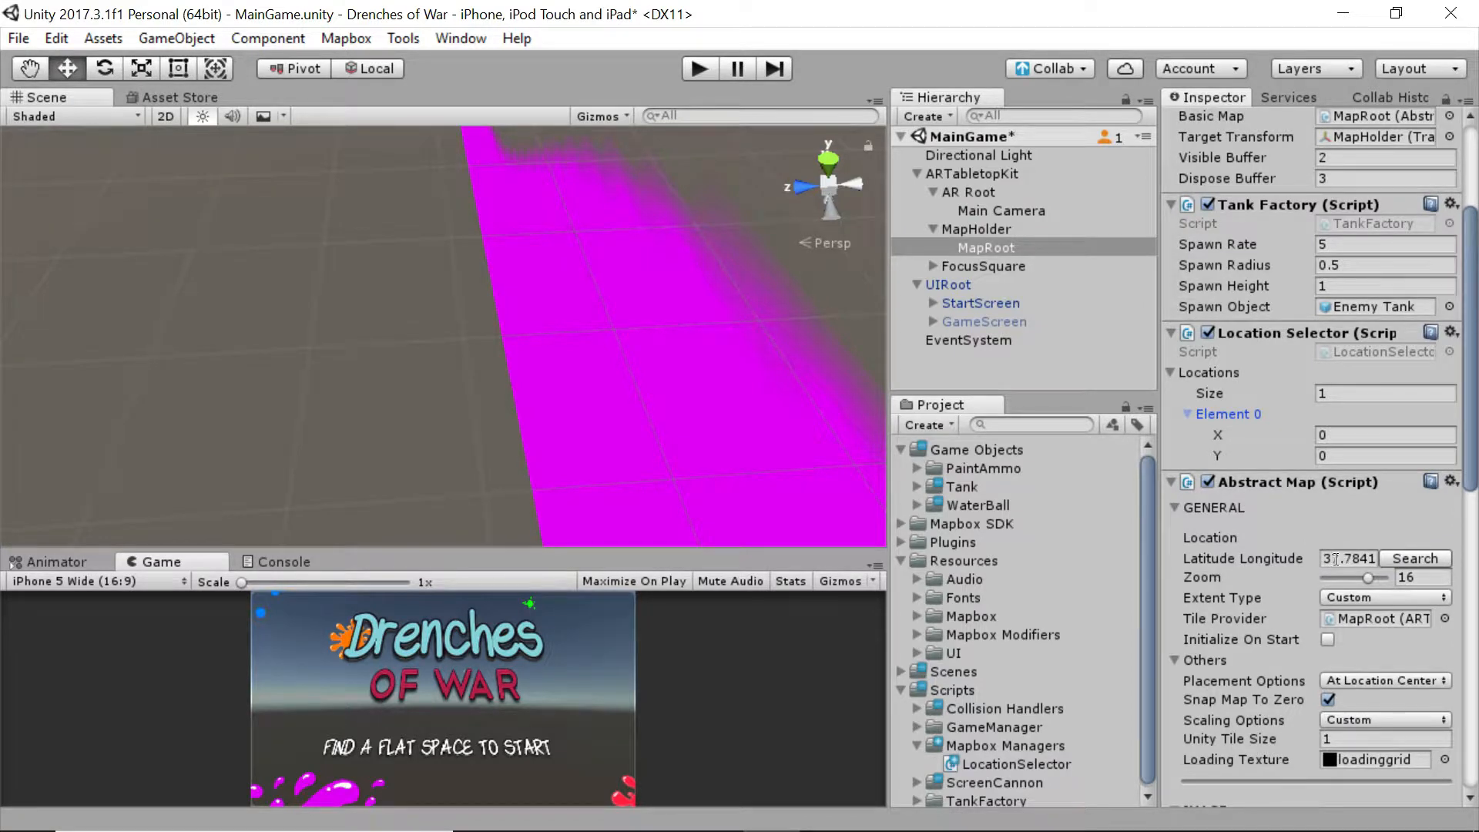
pyautogui.click(1349, 558)
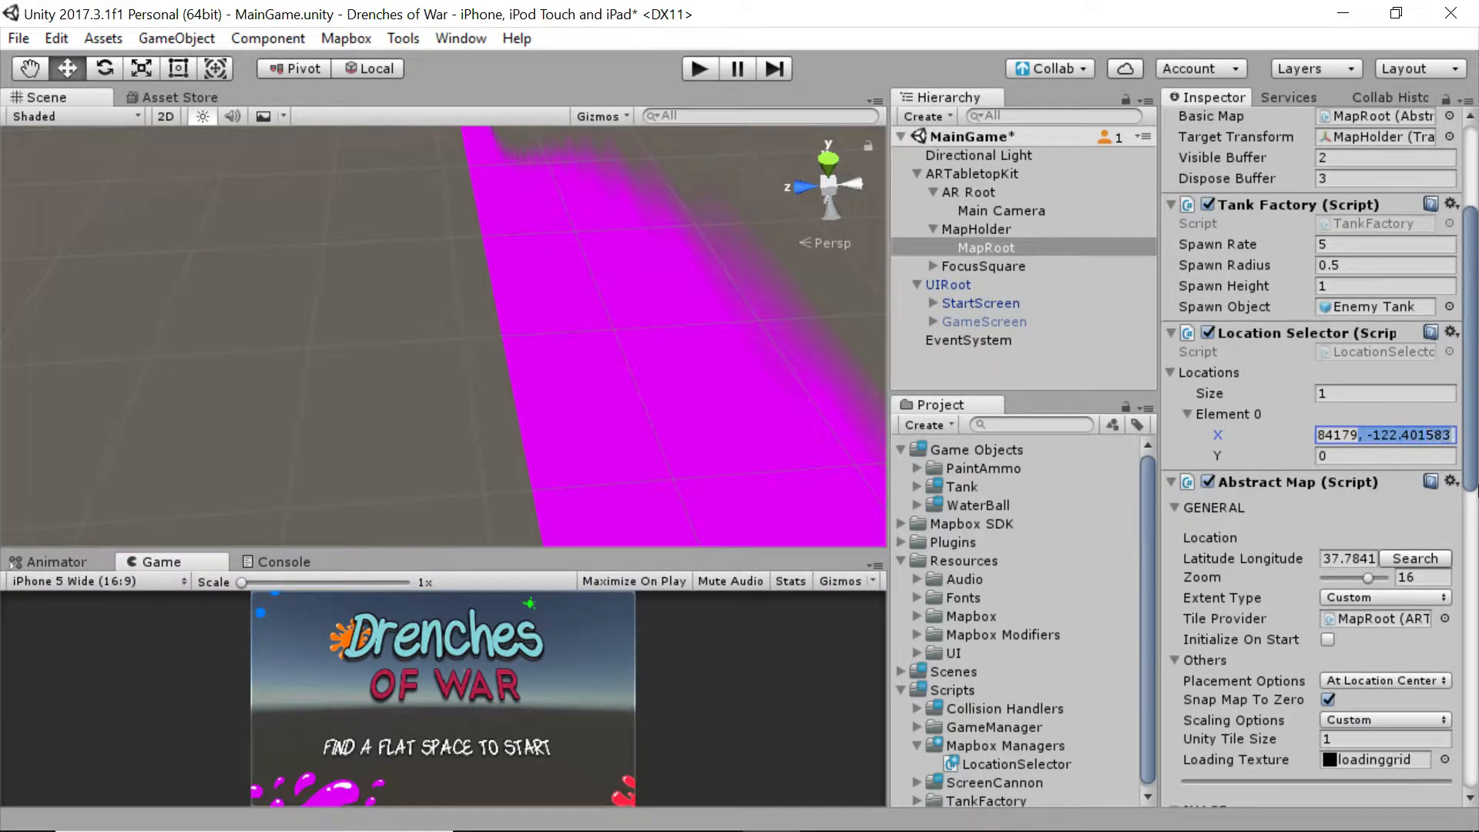
pyautogui.write('37.784179')
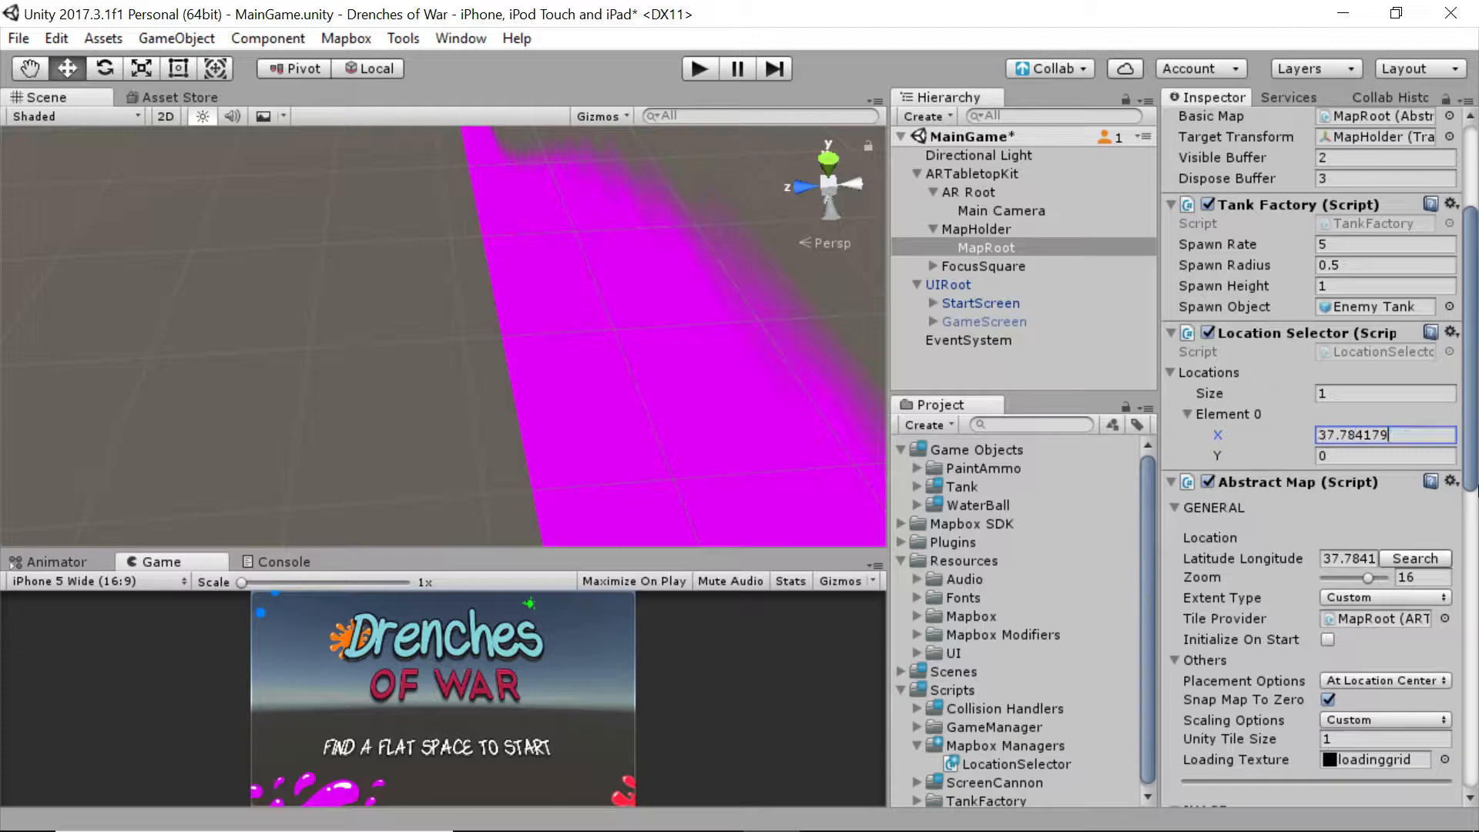
pyautogui.click(1384, 456)
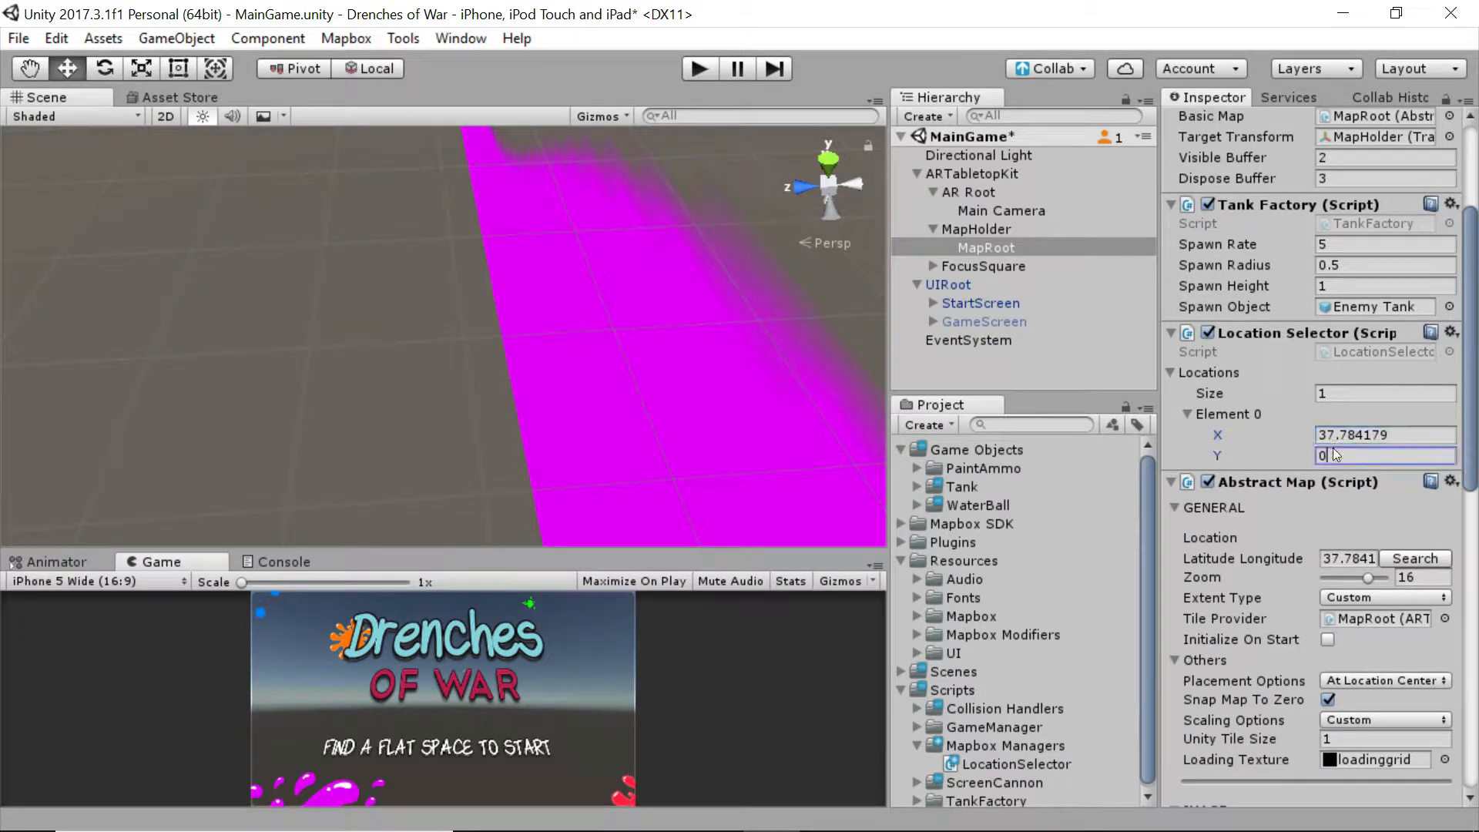
pyautogui.write('-122.401583')
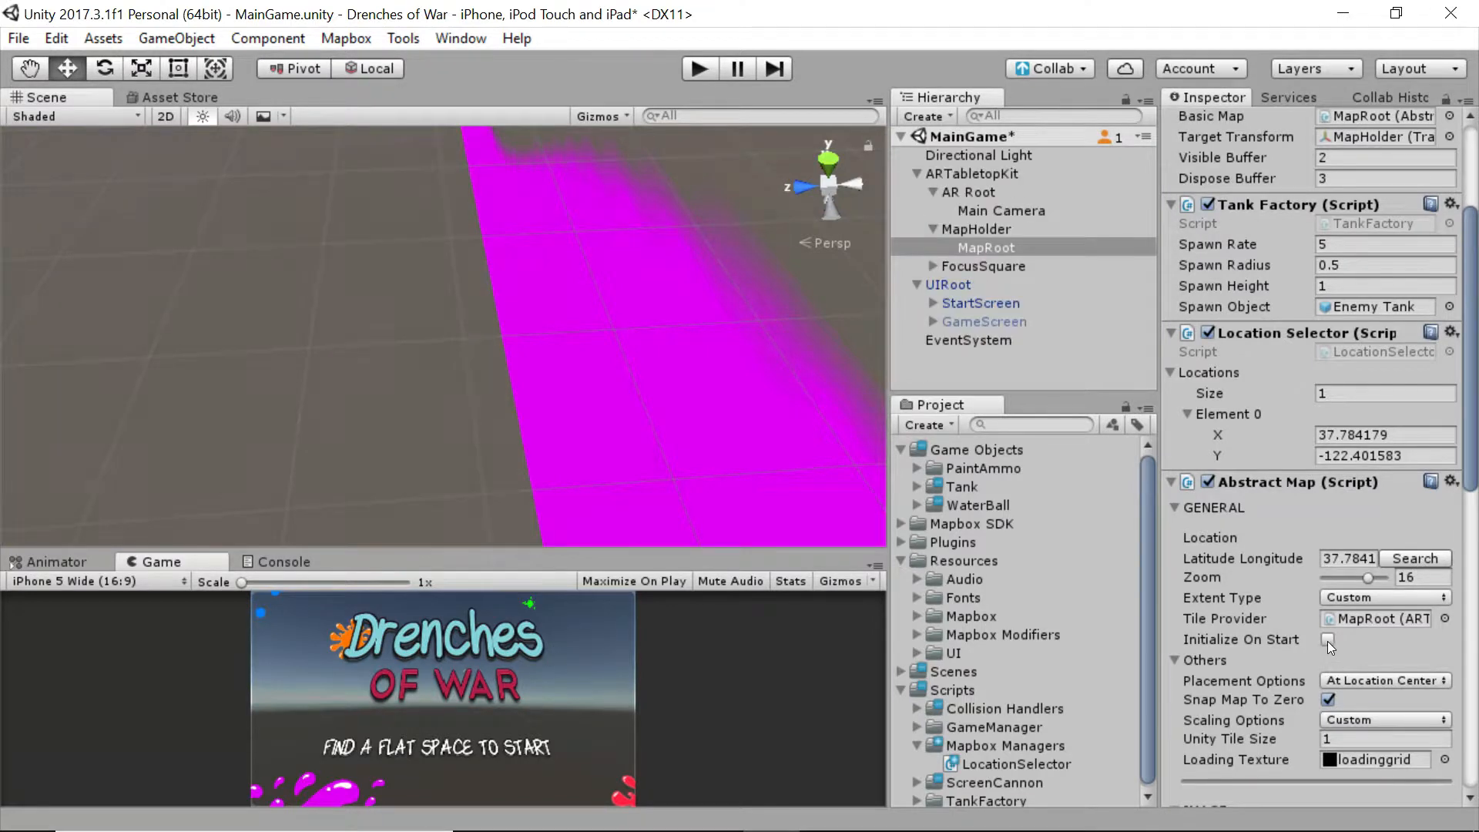
# Step: Re-enable Initialize On Start on the Abstract Map and play the scene to see the city map load
pyautogui.click(1328, 639)
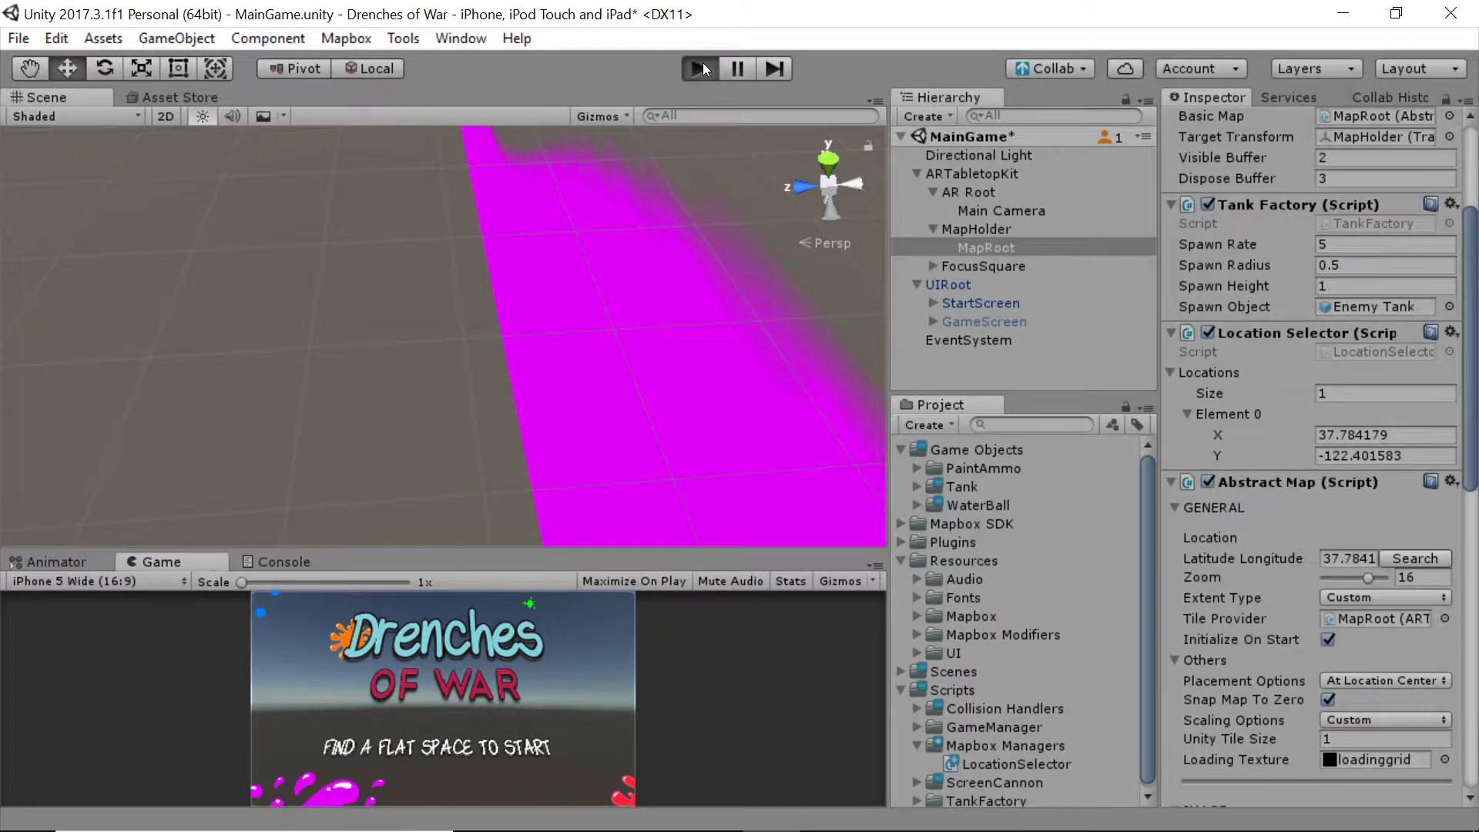
pyautogui.click(698, 67)
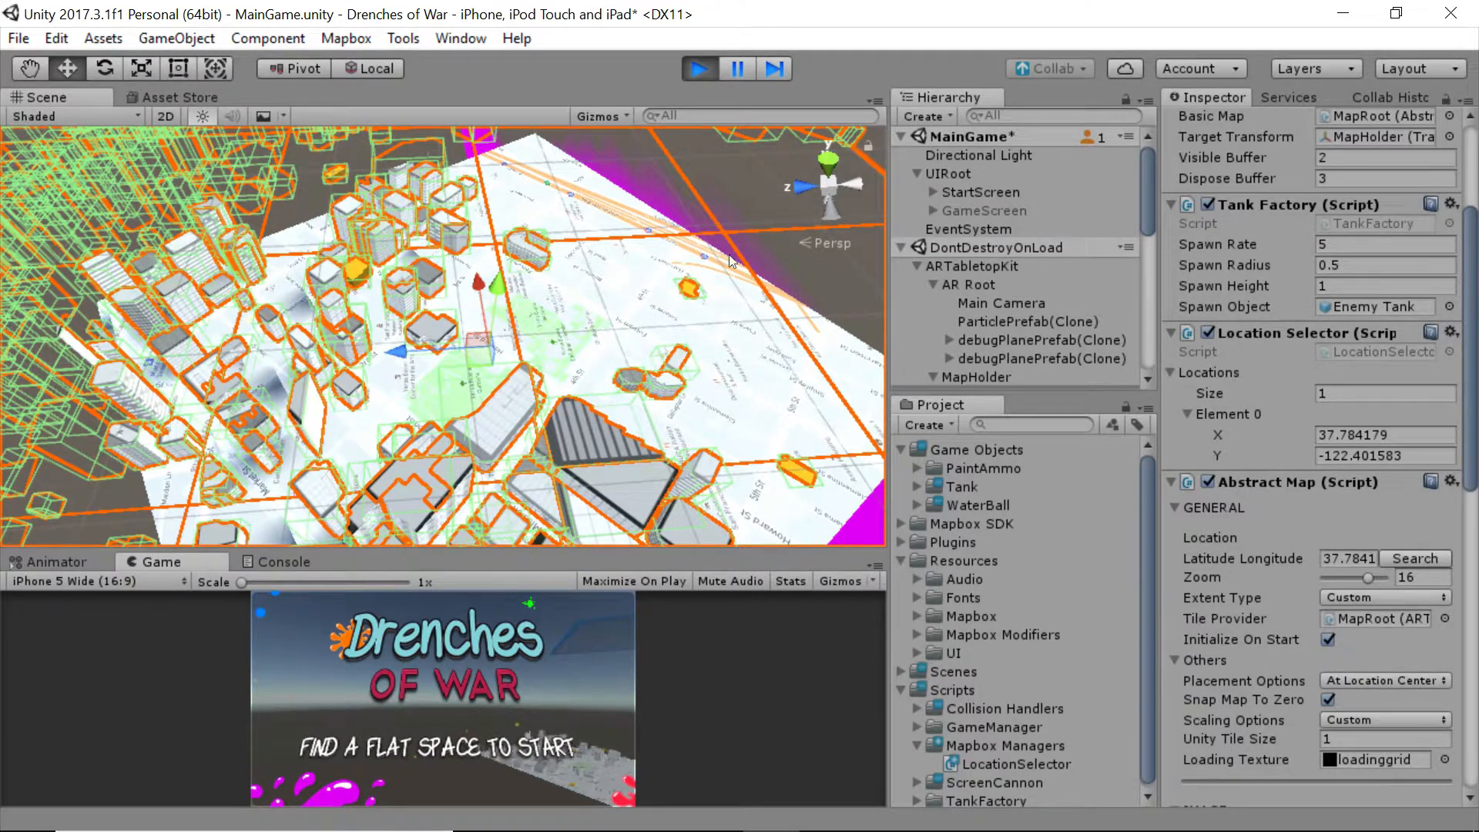
pyautogui.moveTo(604, 337)
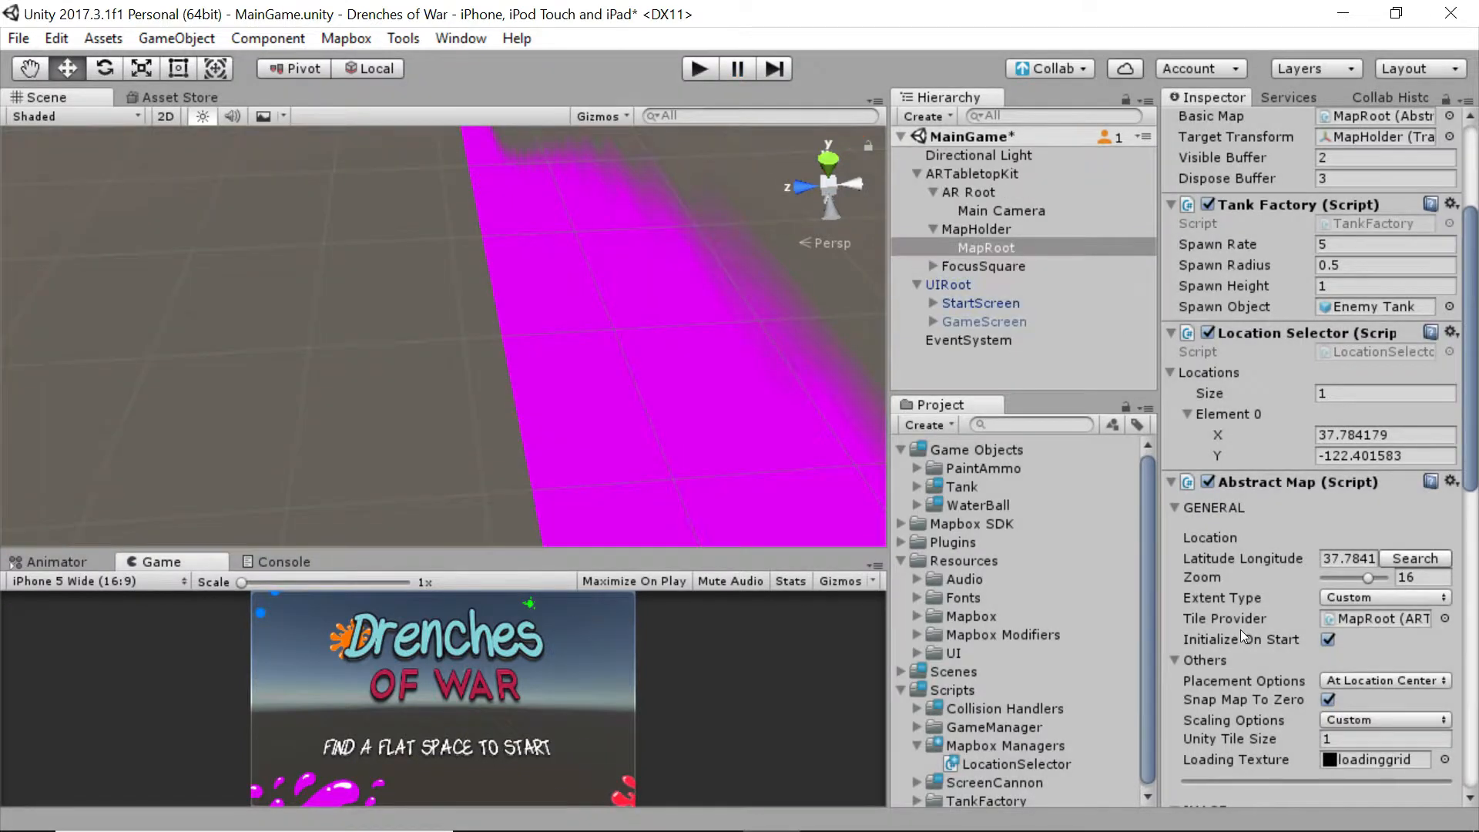
# Step: With play stopped, untick Initialize On Start on the Abstract Map component
pyautogui.click(1387, 434)
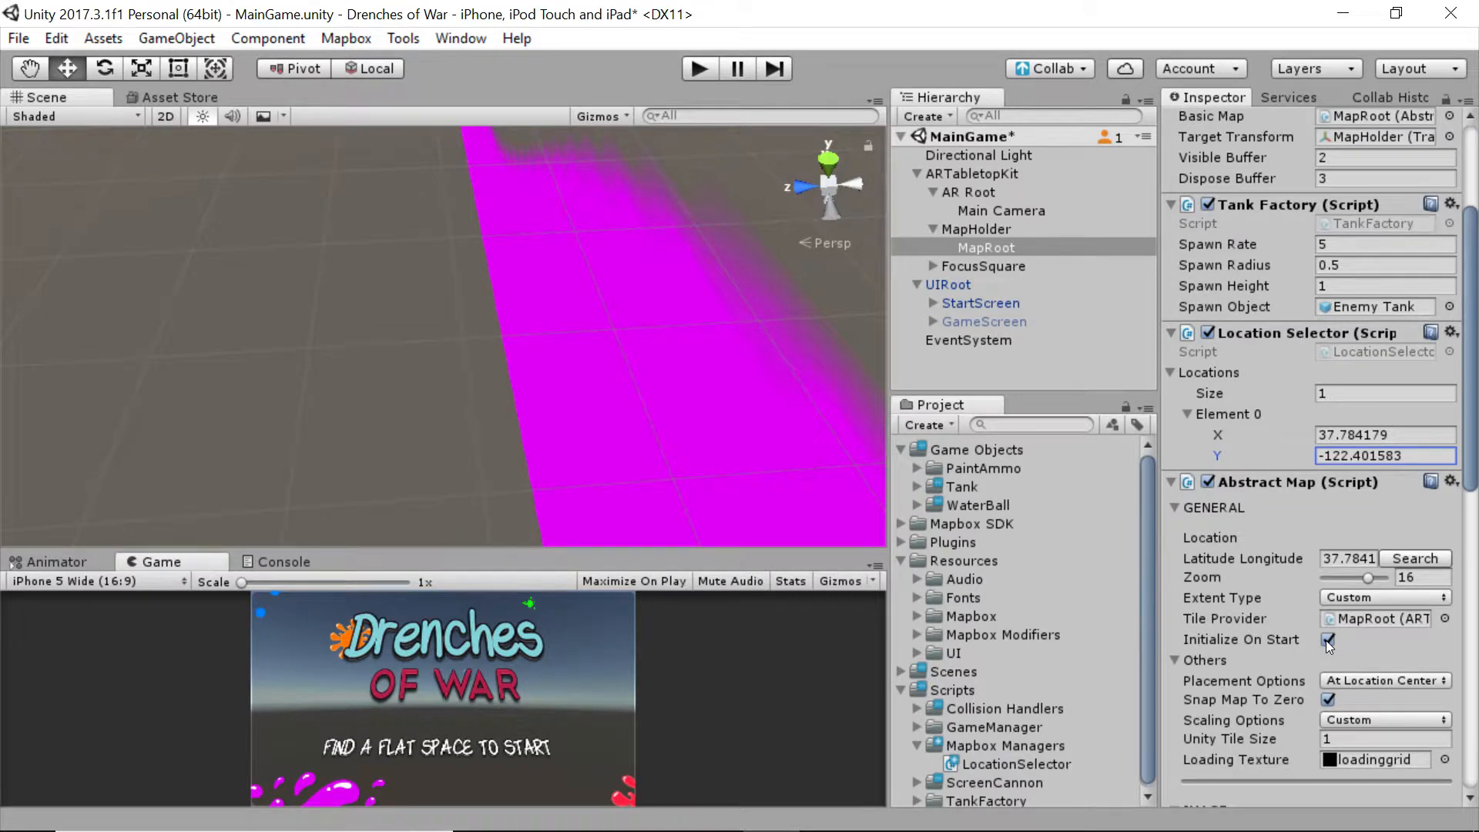
pyautogui.click(1327, 639)
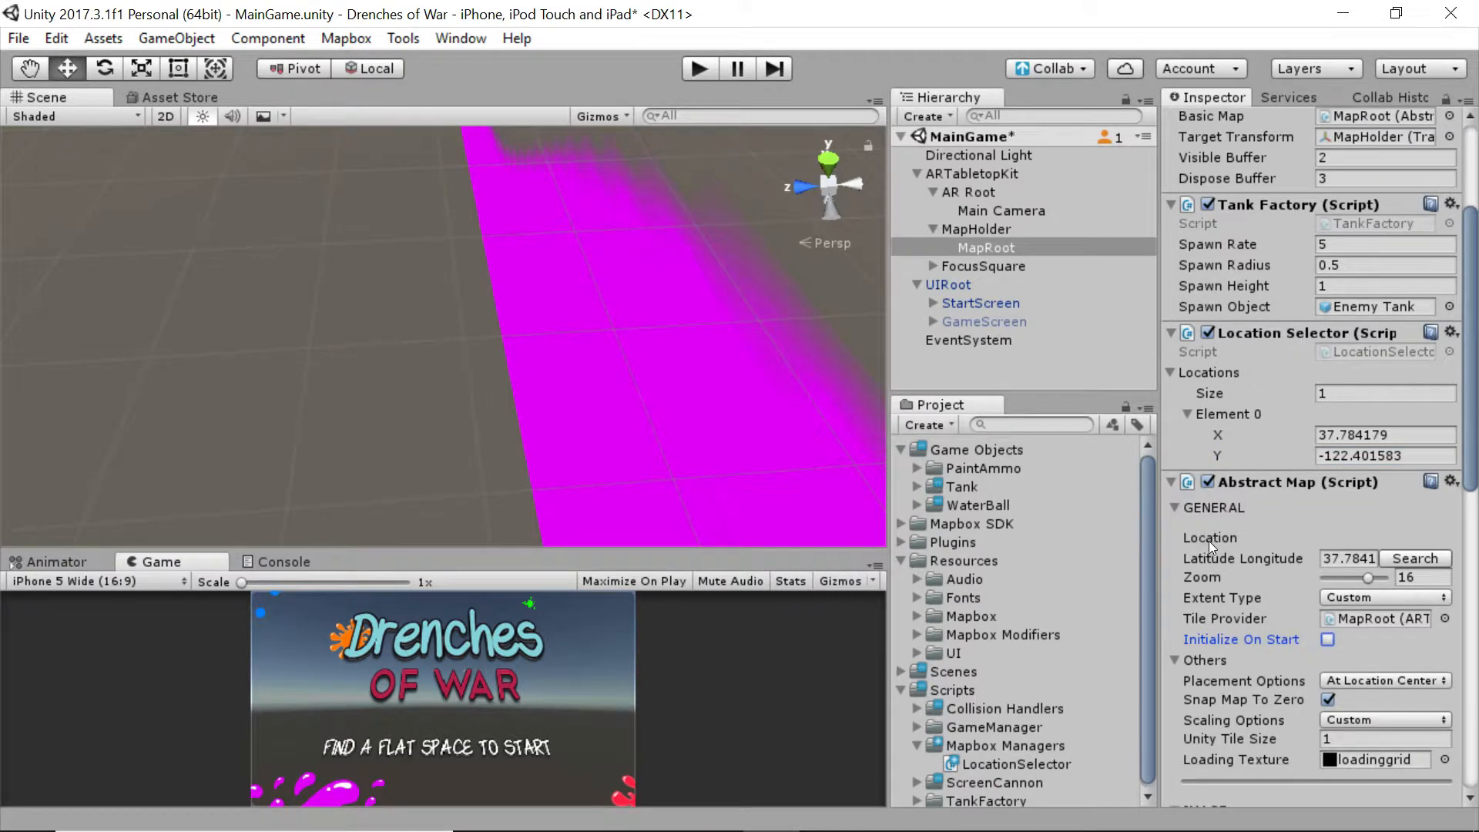
pyautogui.moveTo(1282, 623)
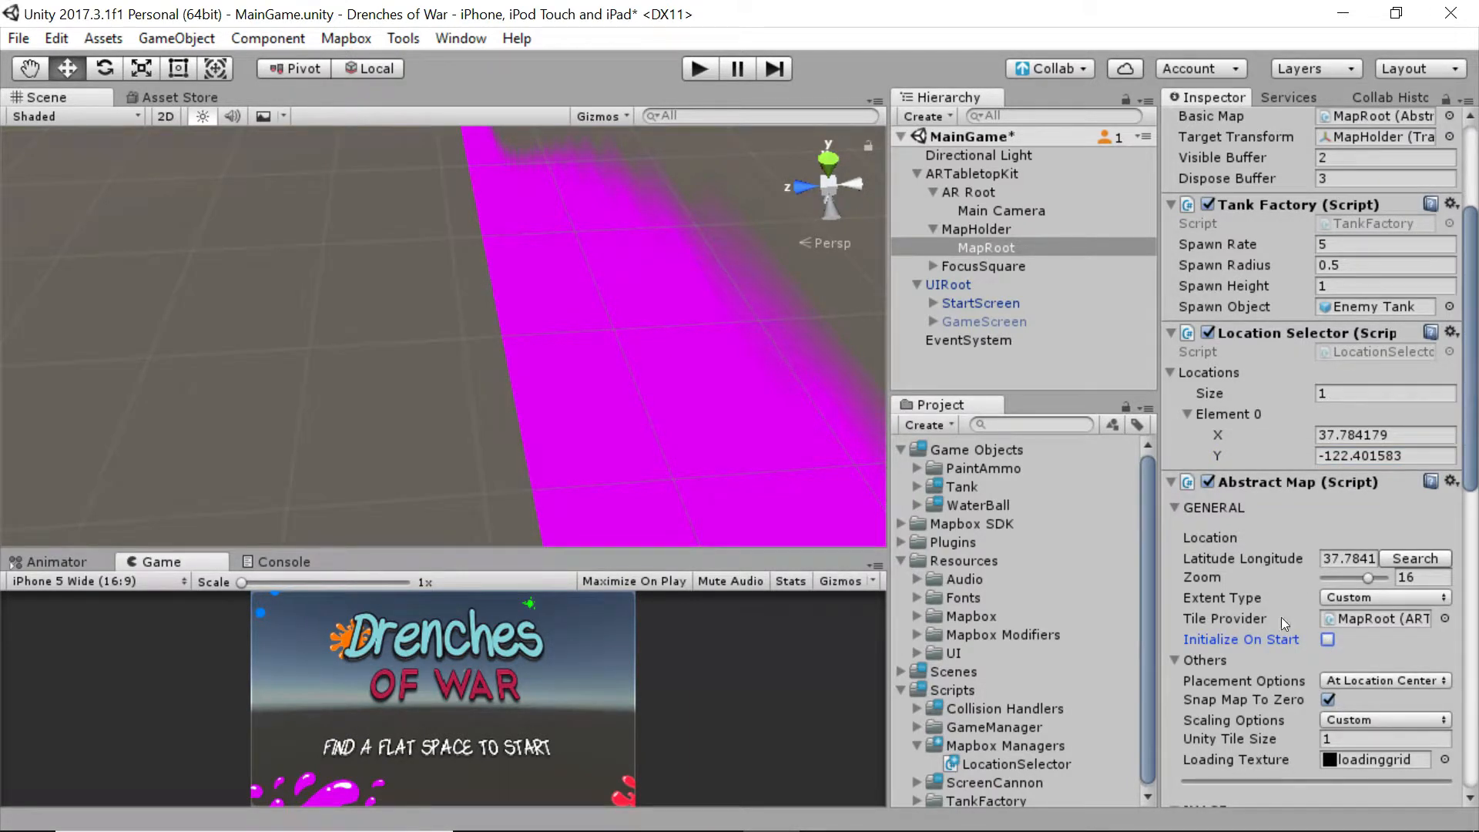
pyautogui.click(25, 810)
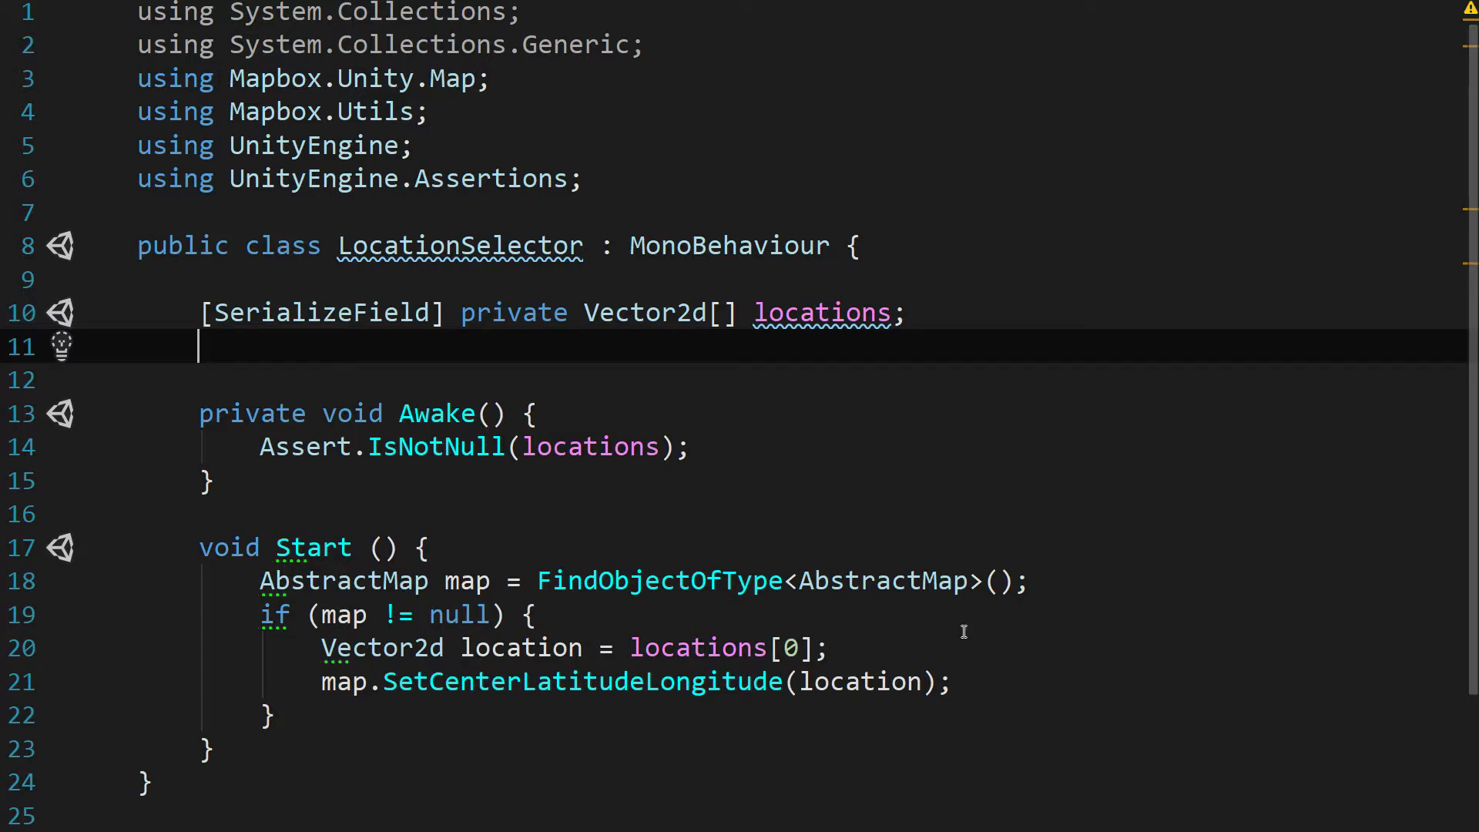
# Step: Add a [SerializeField] private int zoom field defaulting to 16 in LocationSelector
pyautogui.write('[Serialize')
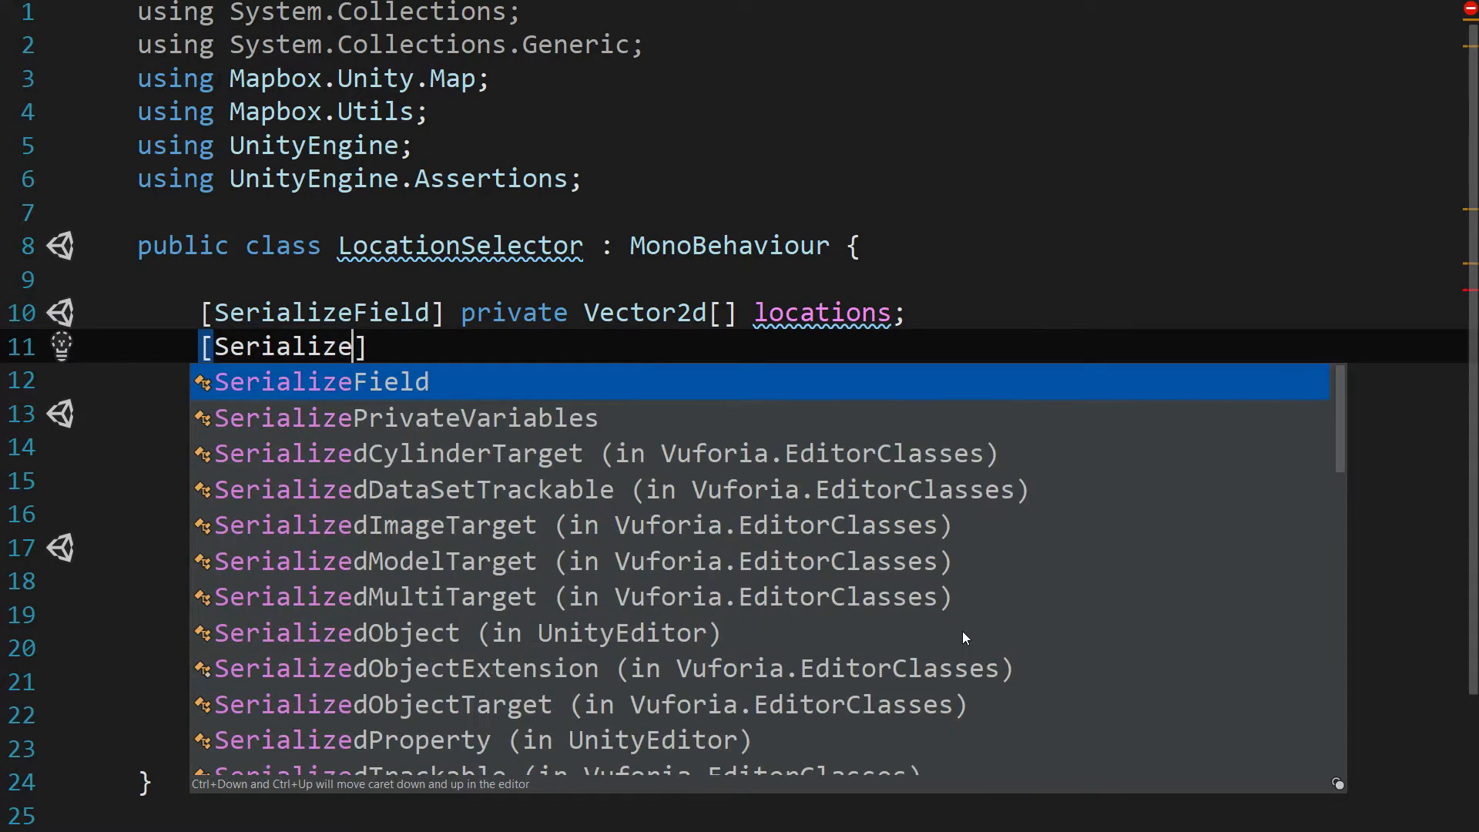
pyautogui.press('Tab')
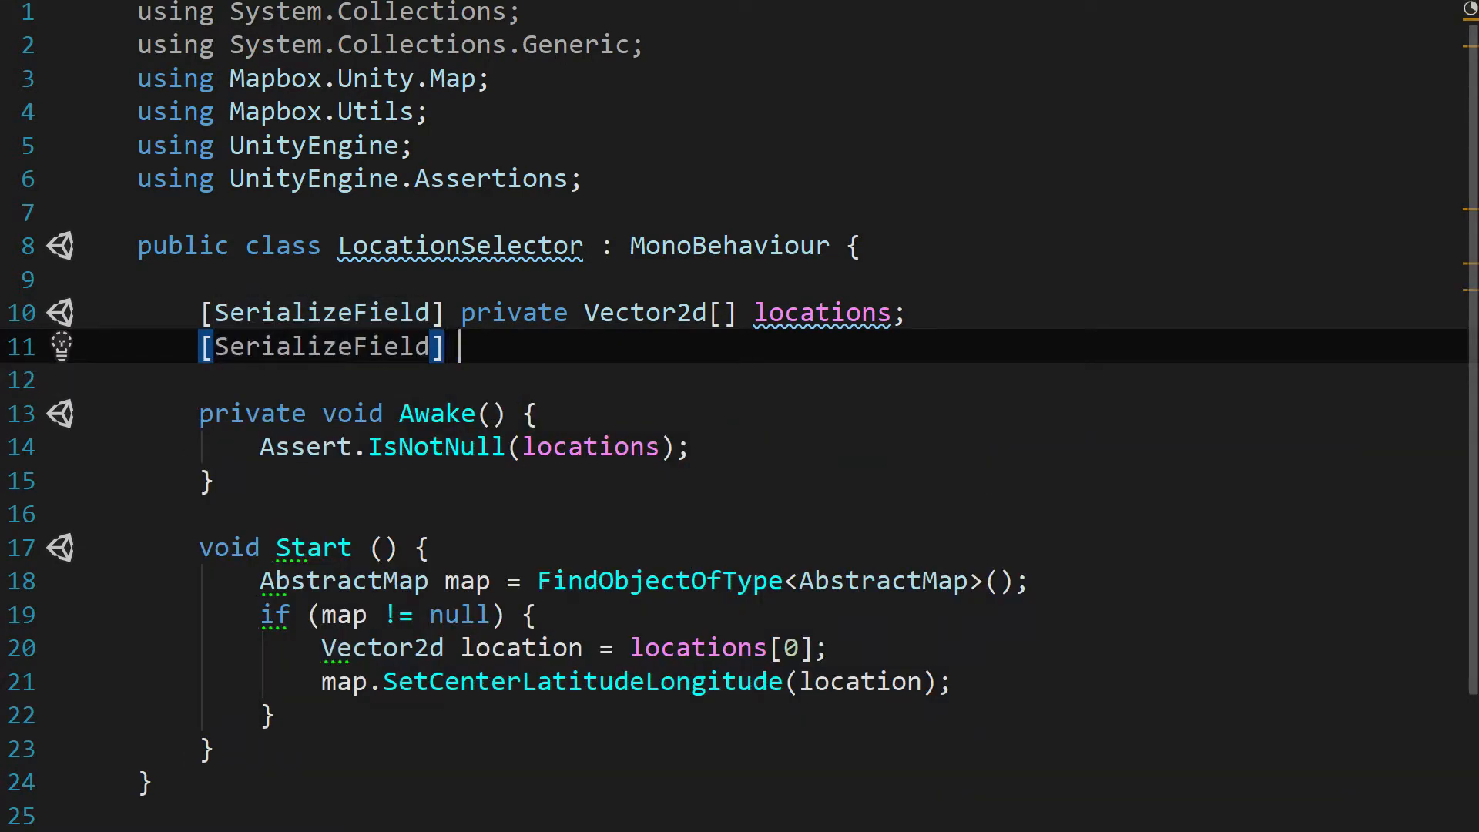
pyautogui.write('private')
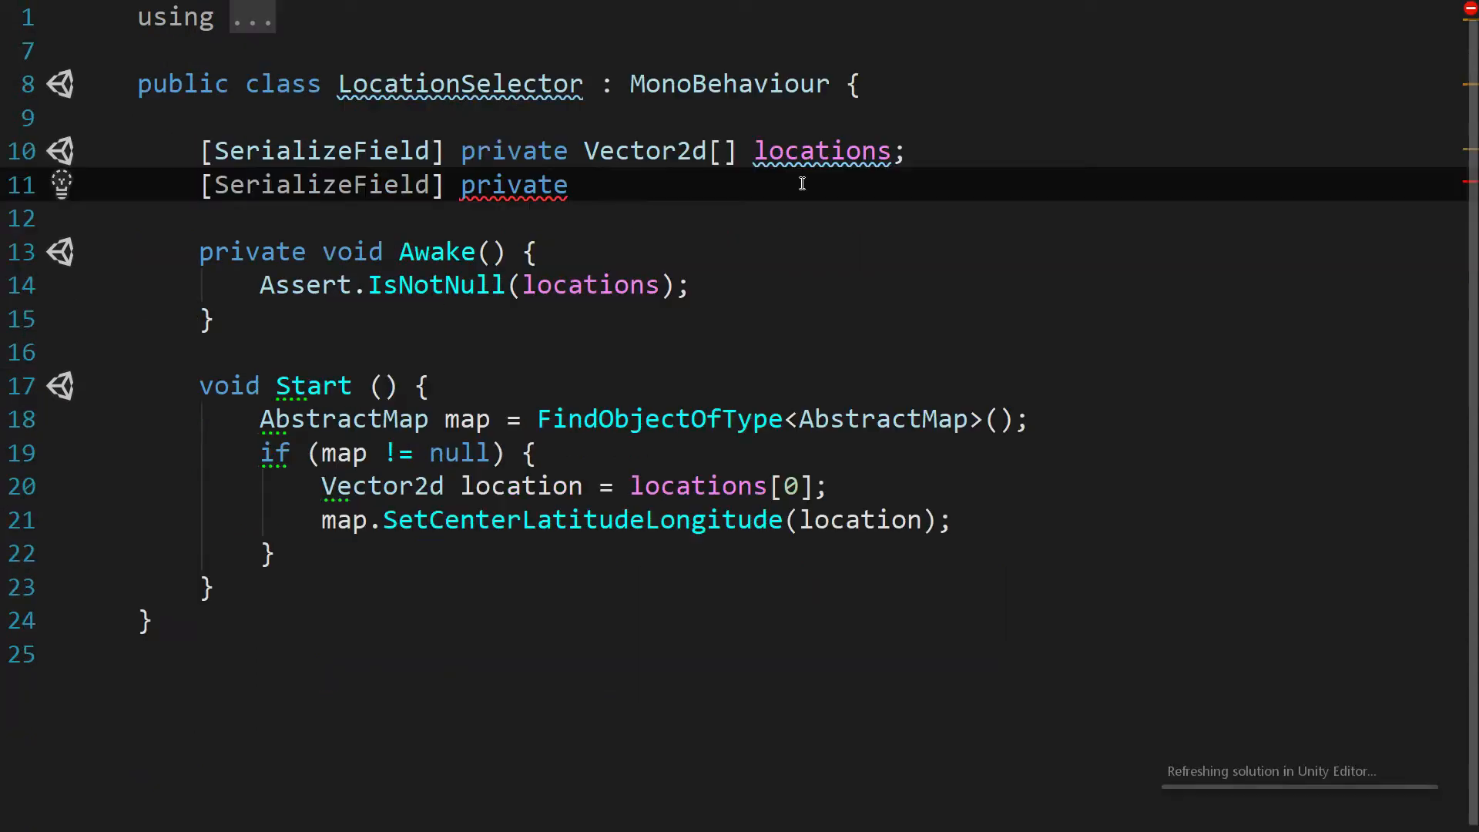
pyautogui.write('int zo')
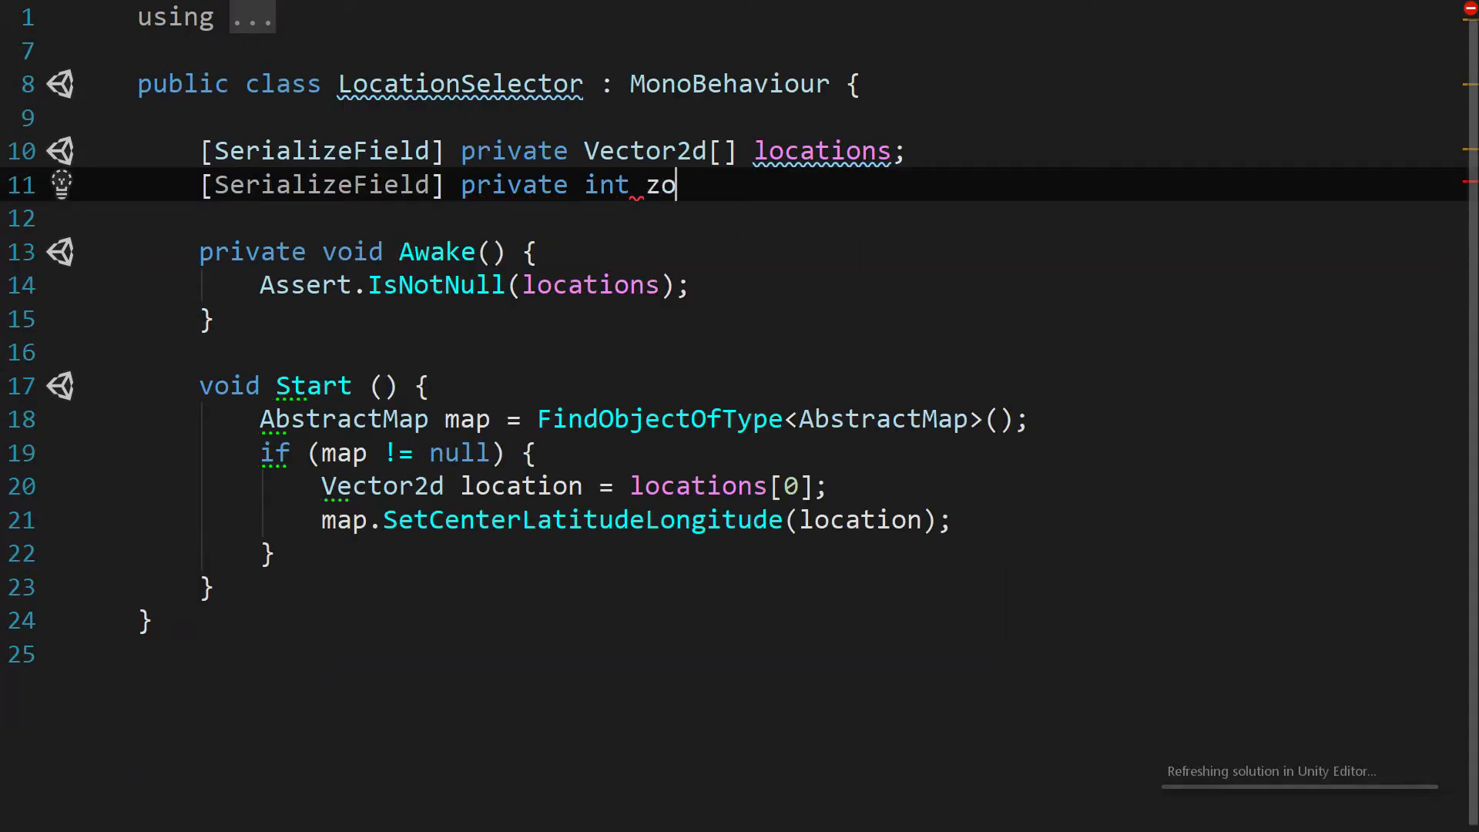
pyautogui.write('om;')
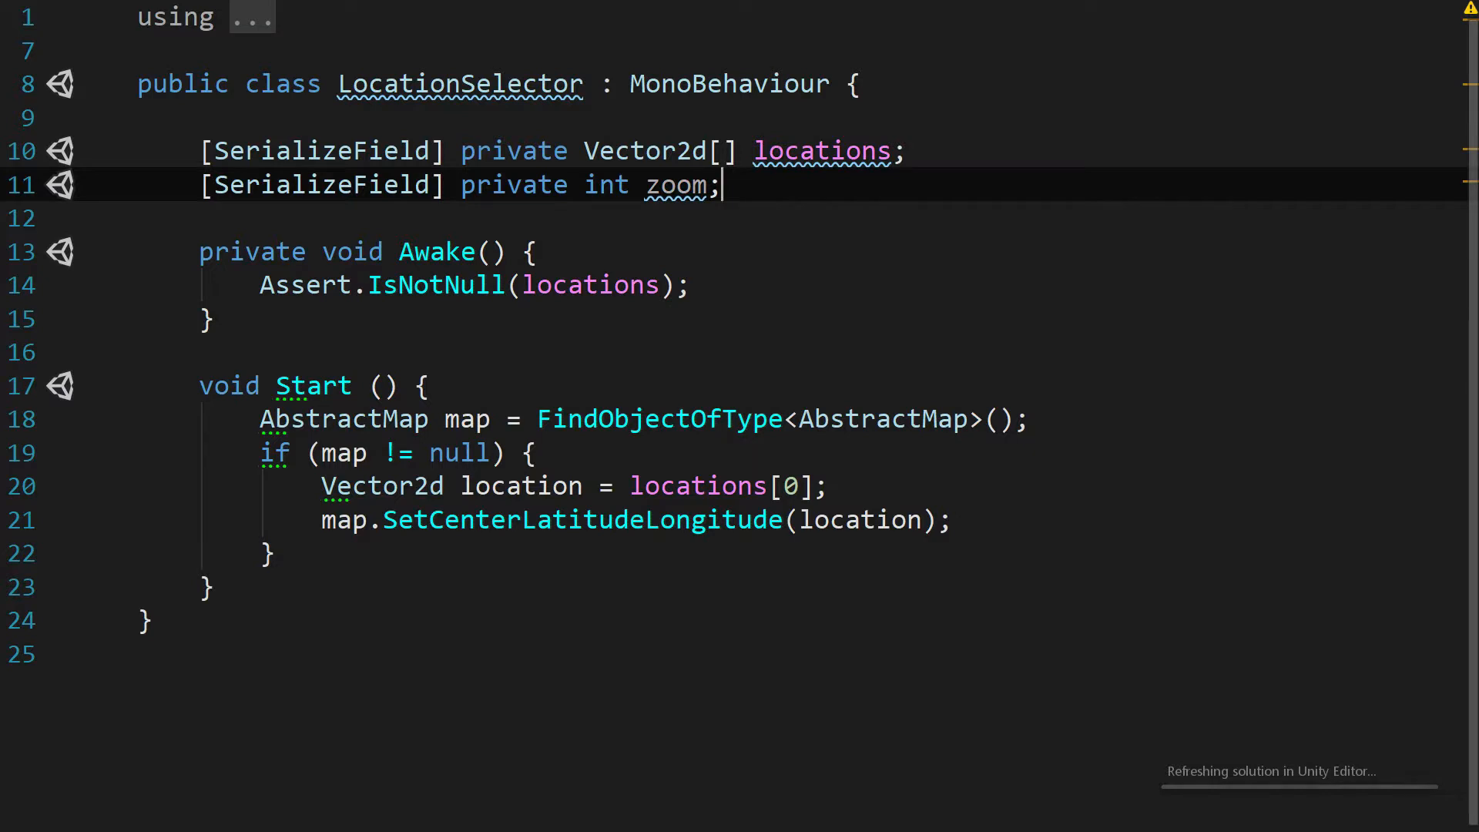
pyautogui.write('=')
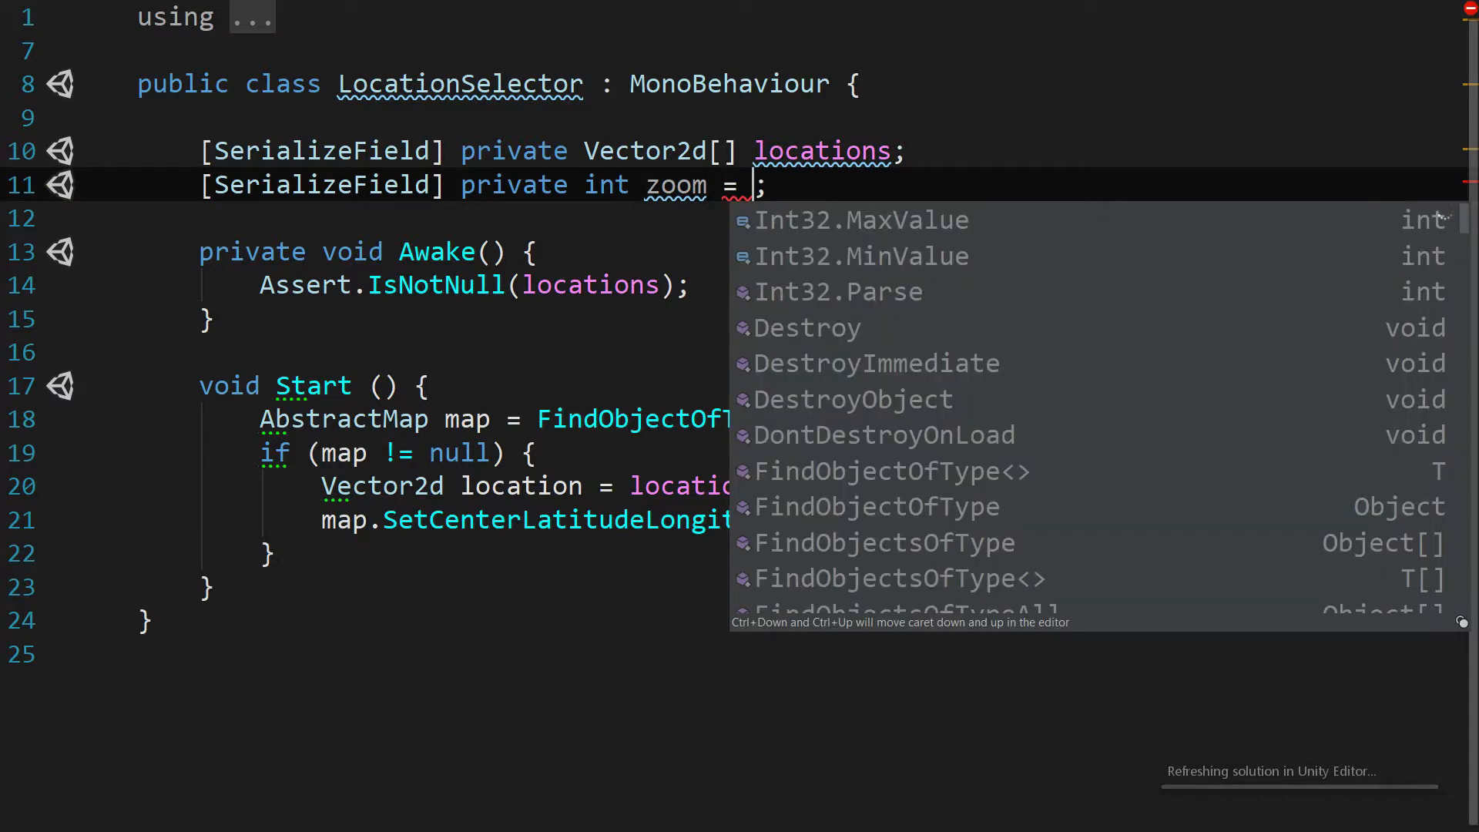
pyautogui.write('16')
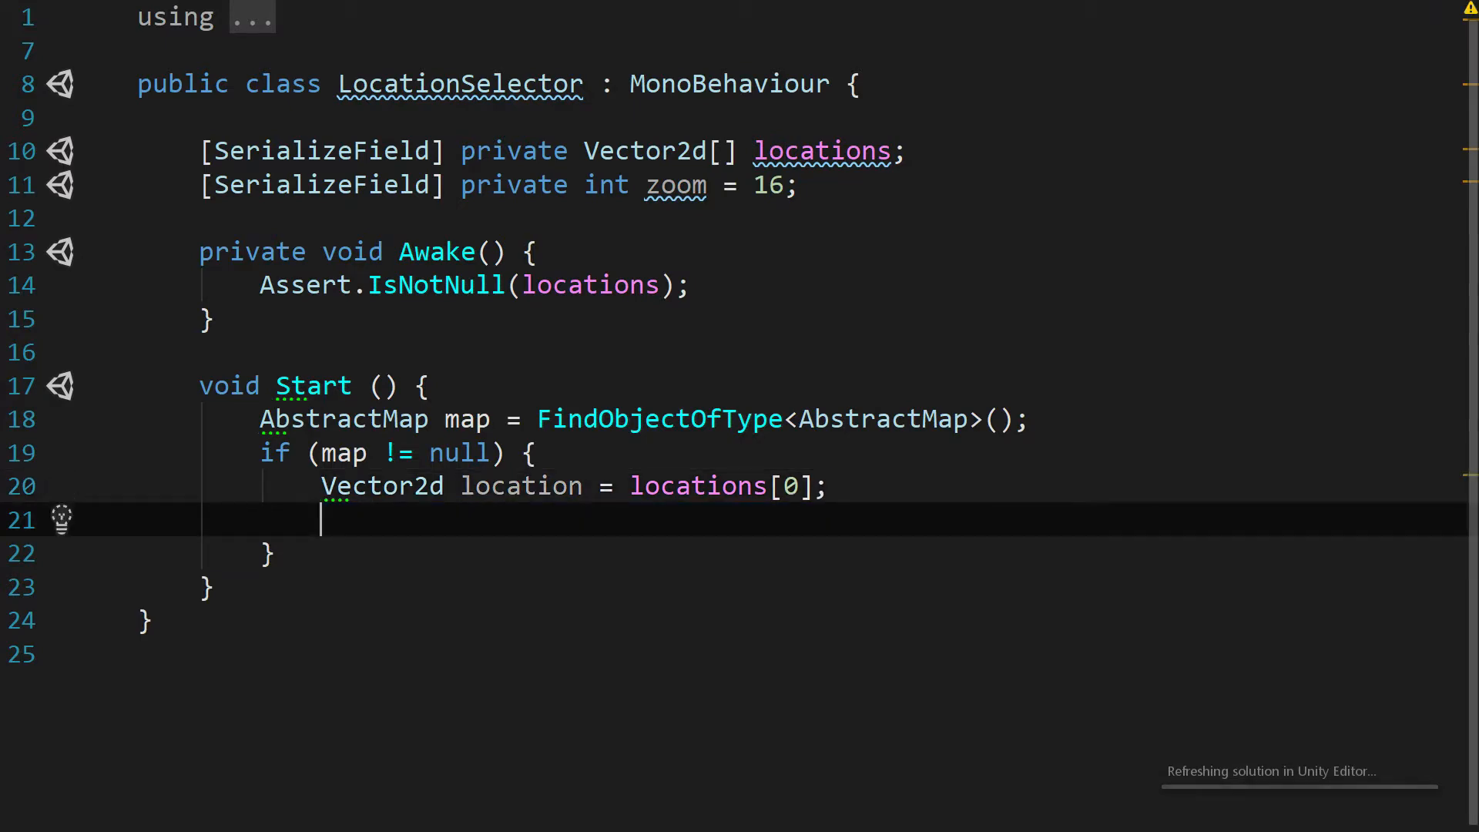
# Step: Replace SetCenterLatitudeLongitude with map.Initialize(location, zoom)
pyautogui.write('map.')
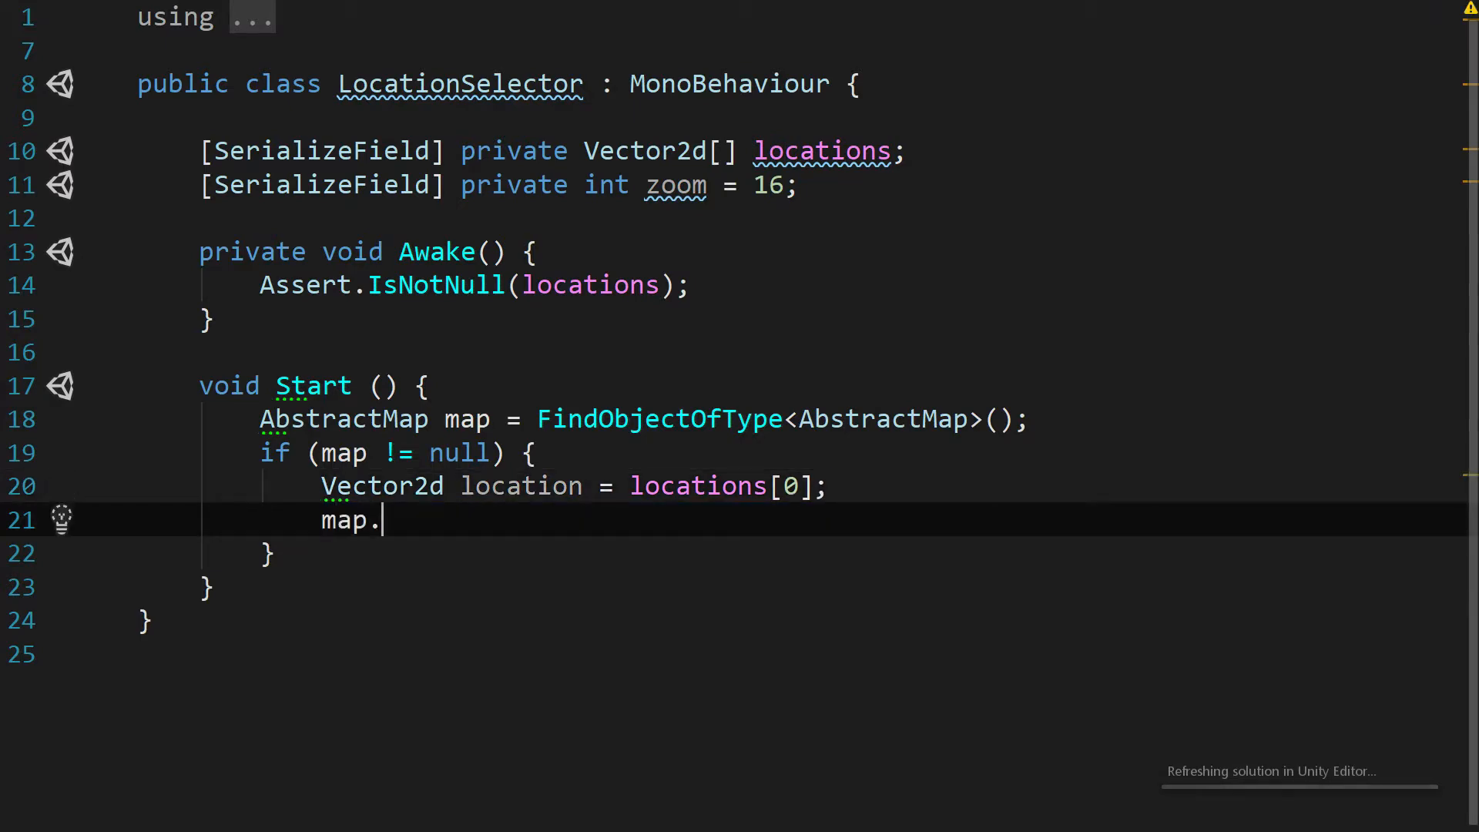
pyautogui.write('Initialize();')
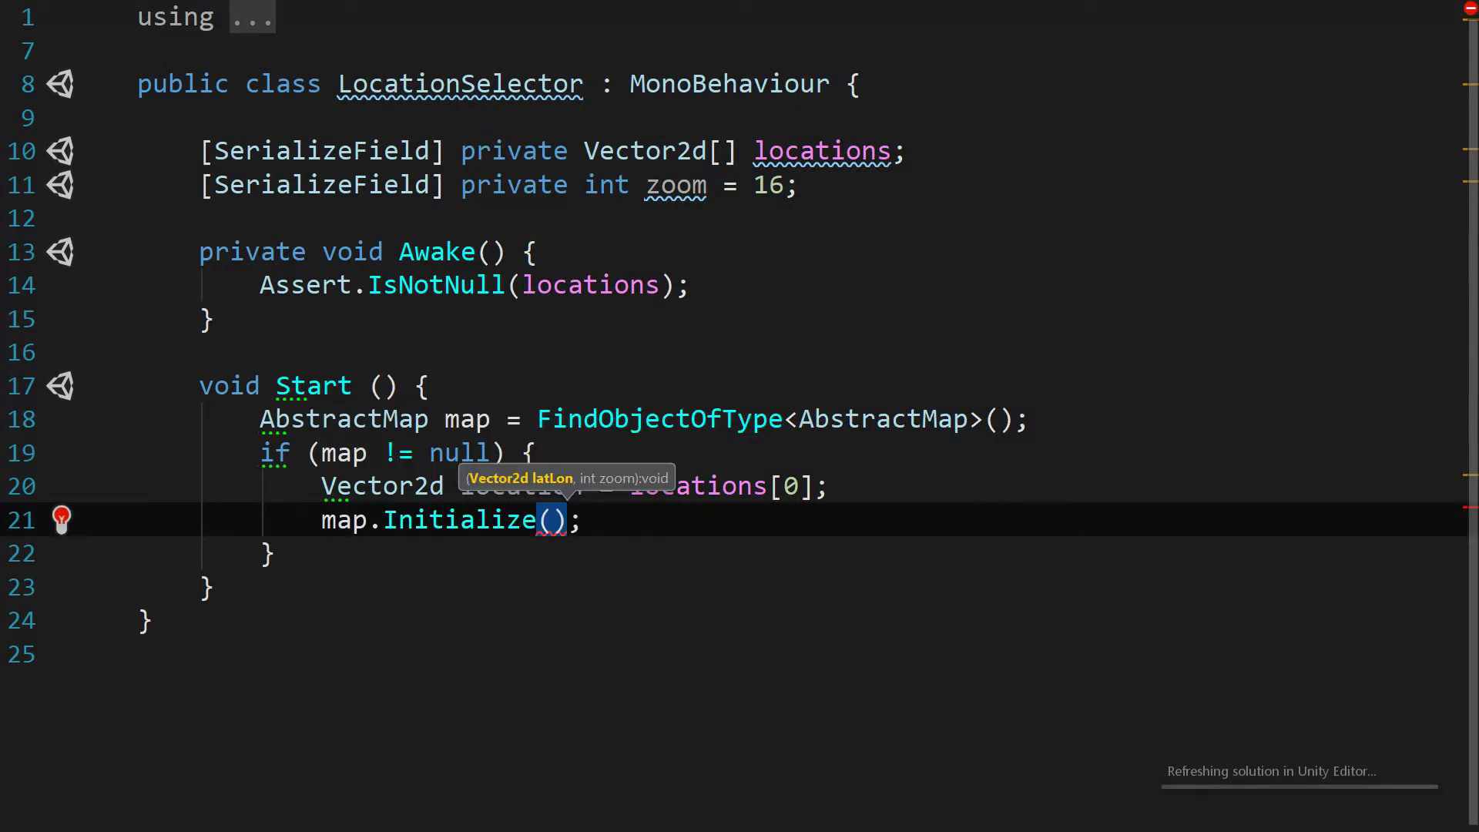
pyautogui.write('location')
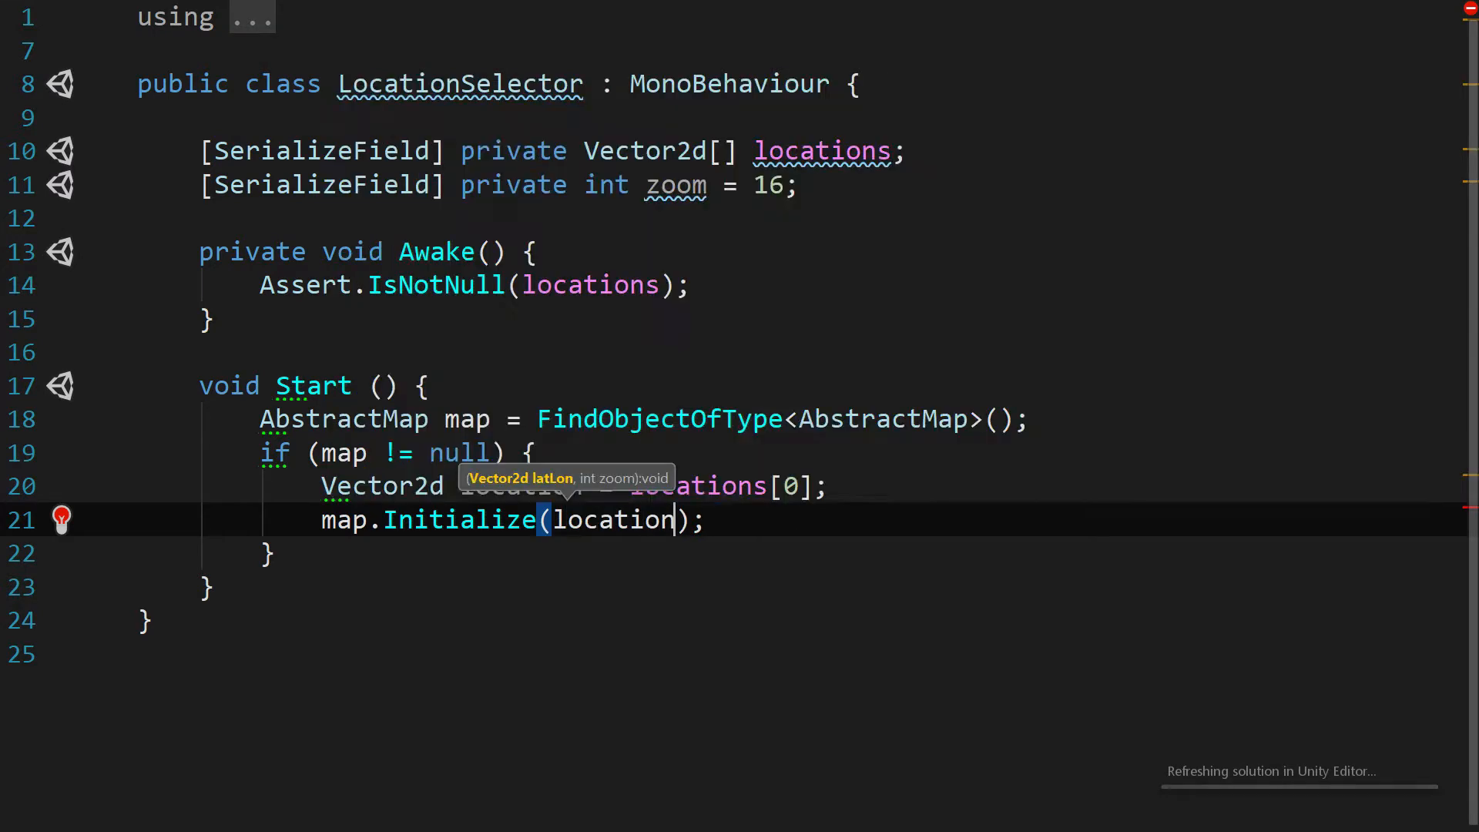
pyautogui.write(', zoom')
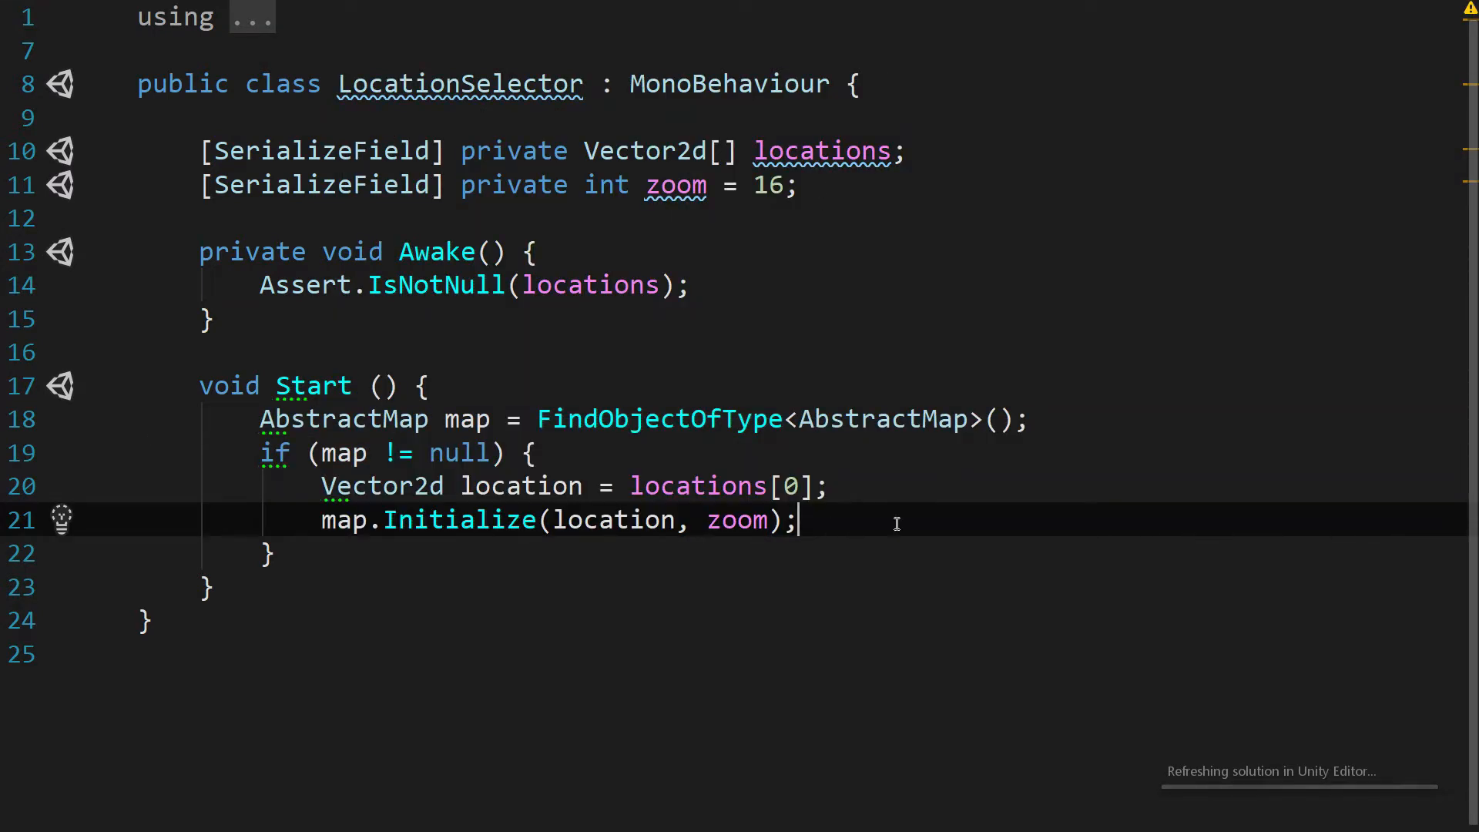
pyautogui.moveTo(613, 520)
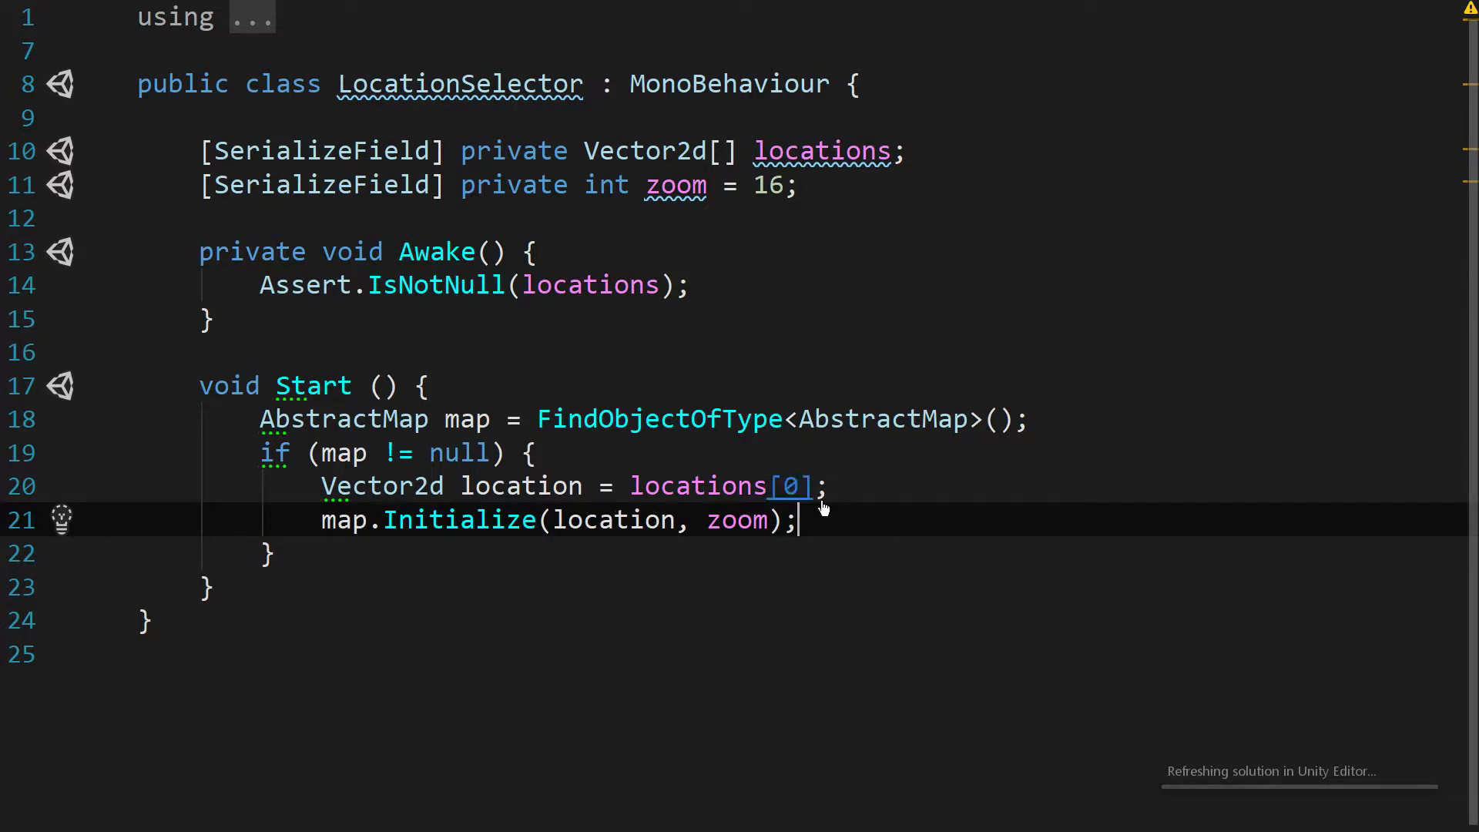
pyautogui.click(25, 810)
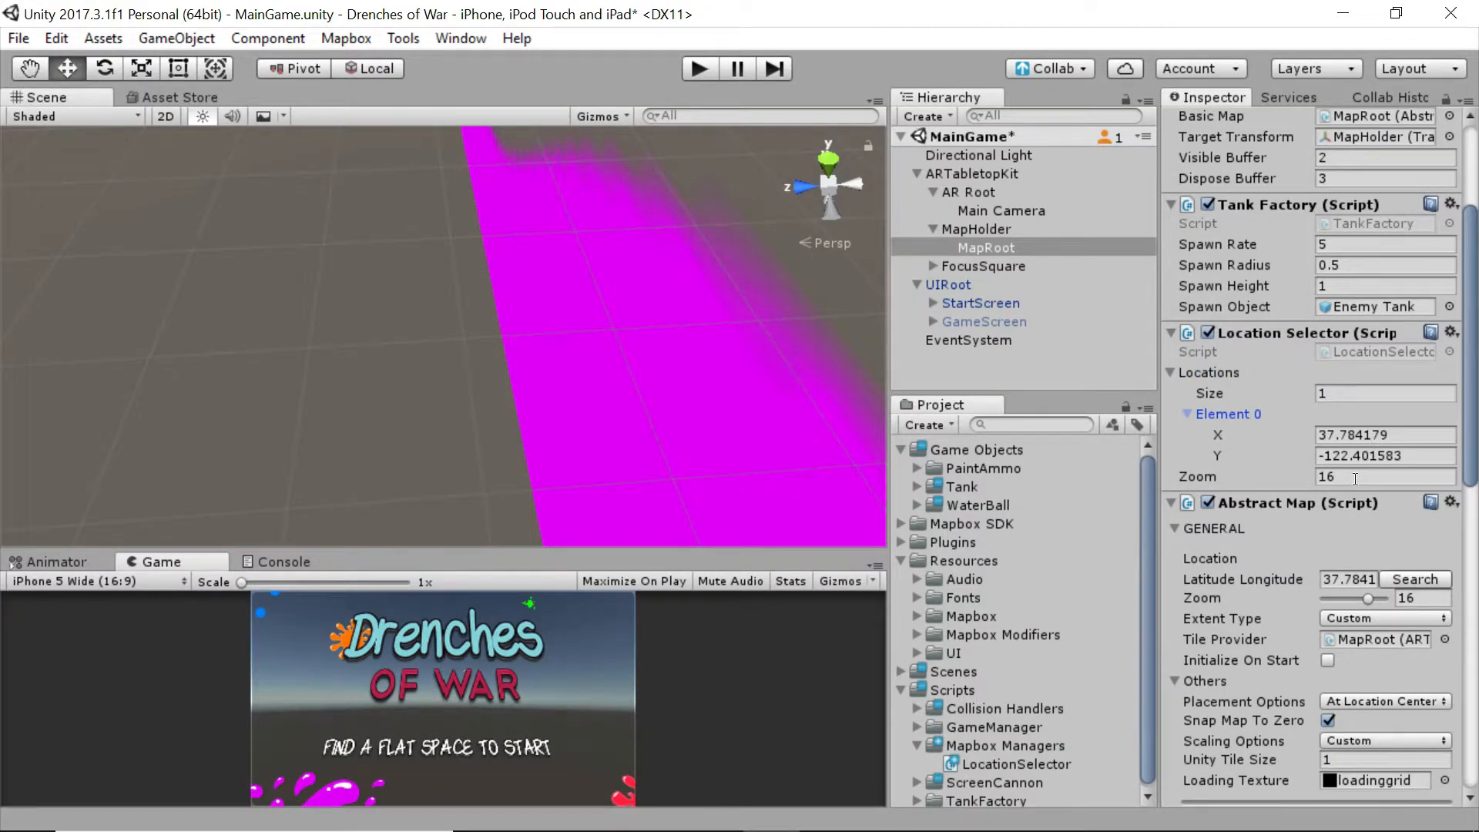
pyautogui.moveTo(698, 67)
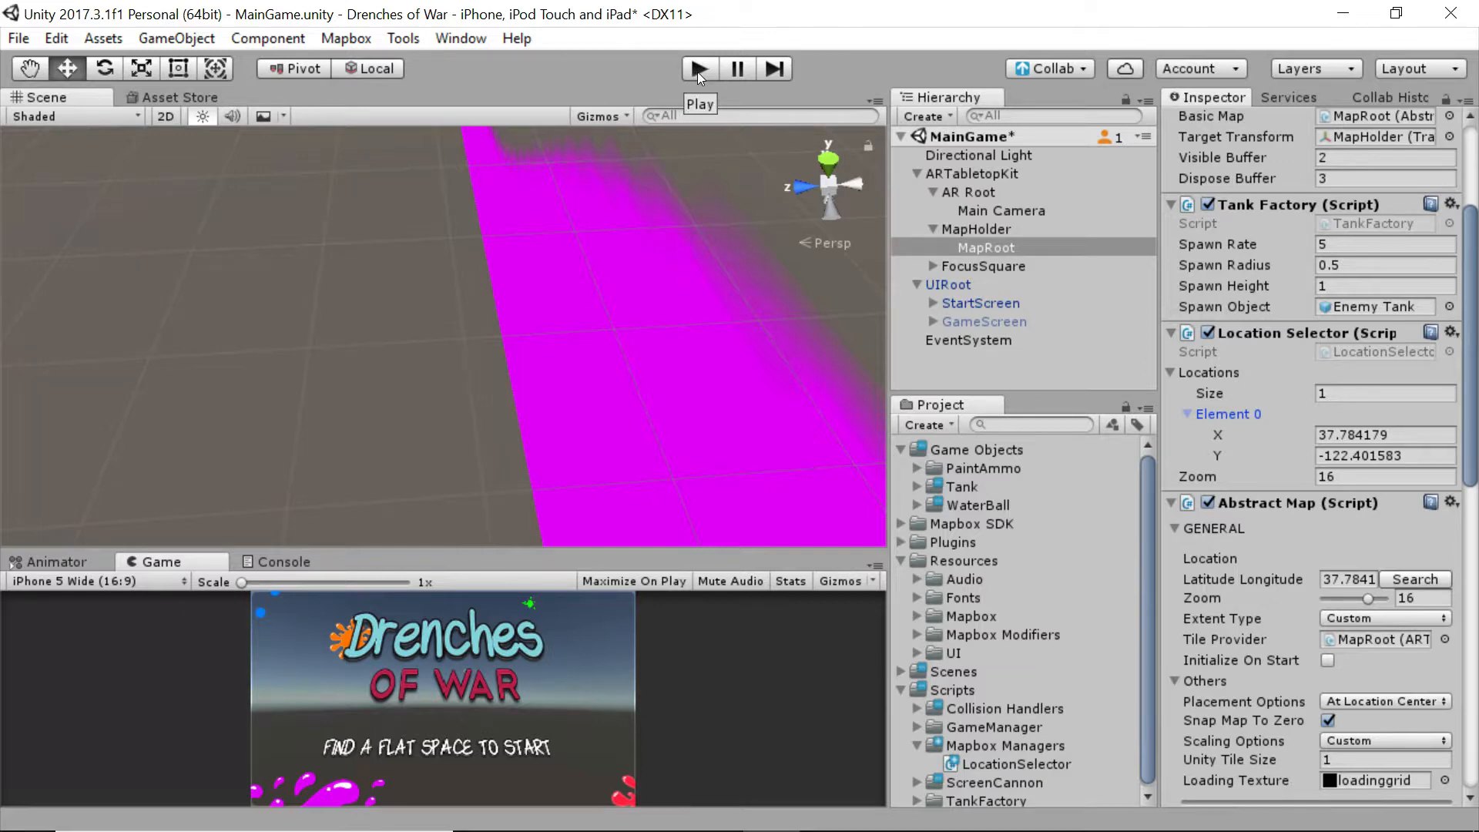
# Step: Play-test the map at the stored location and at 1, 1, then restore X to 37.784179
pyautogui.click(697, 68)
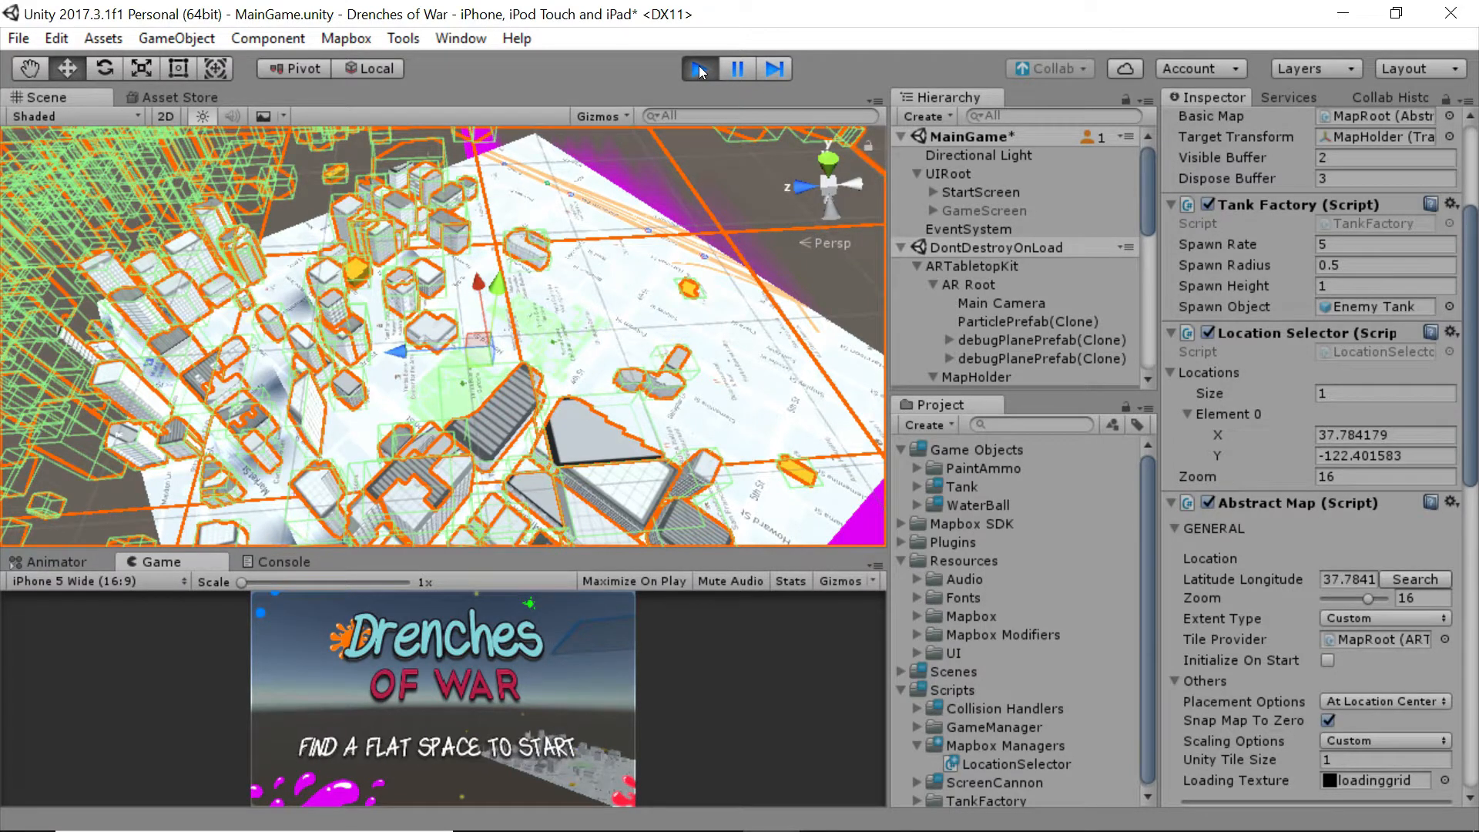
pyautogui.click(698, 68)
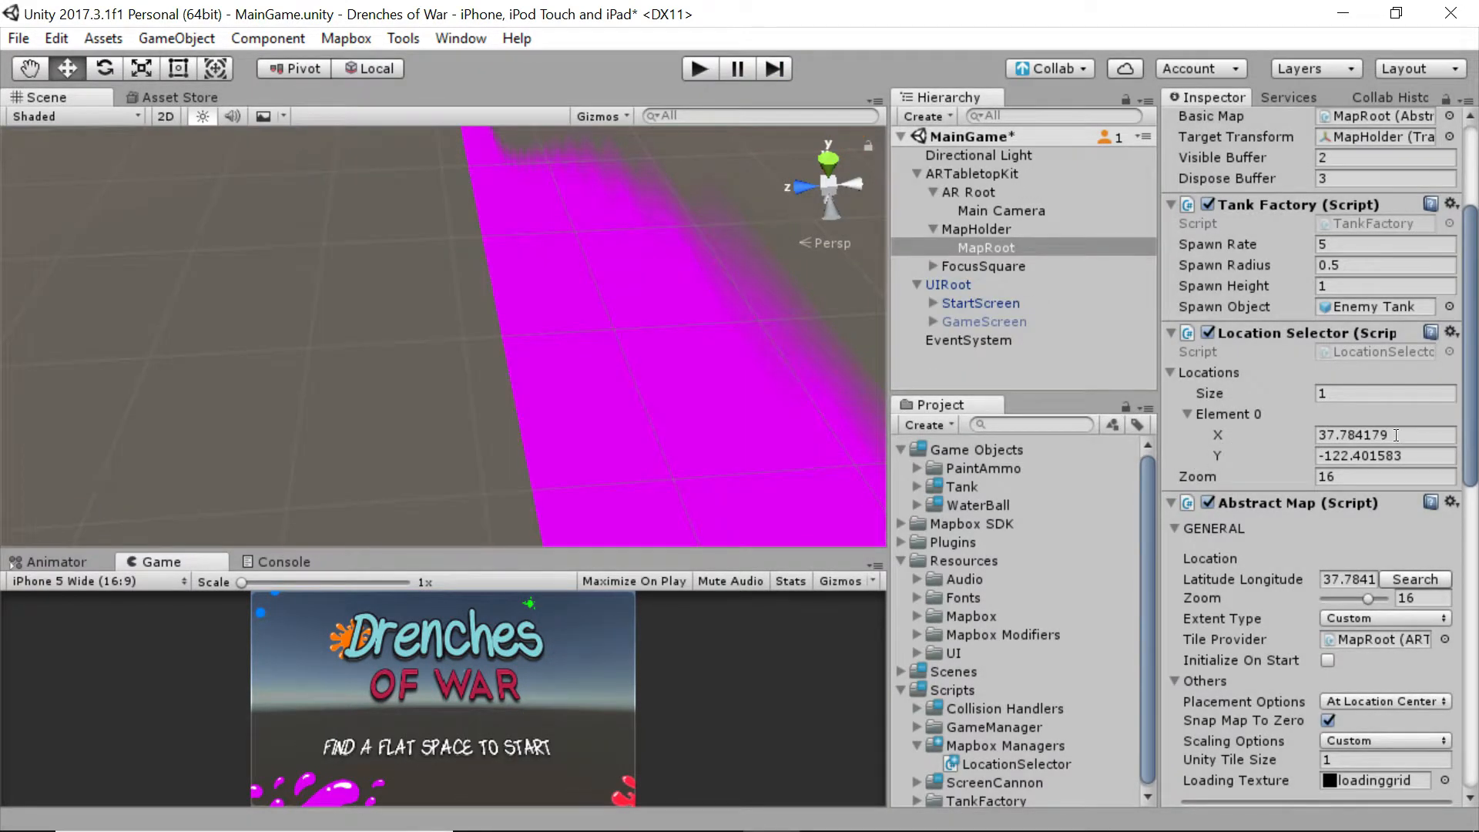
pyautogui.click(1385, 434)
pyautogui.write('1')
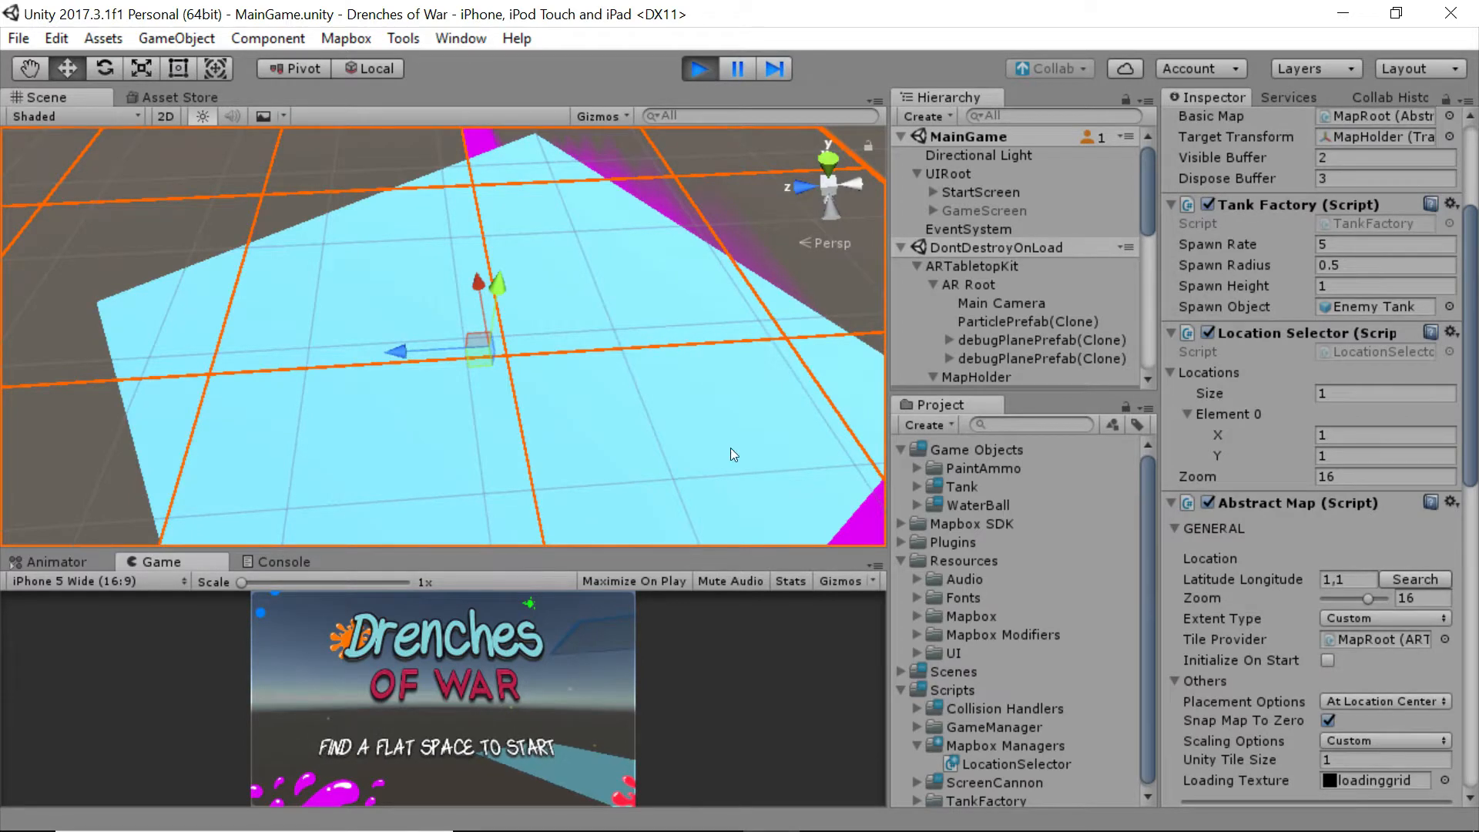
pyautogui.moveTo(675, 283)
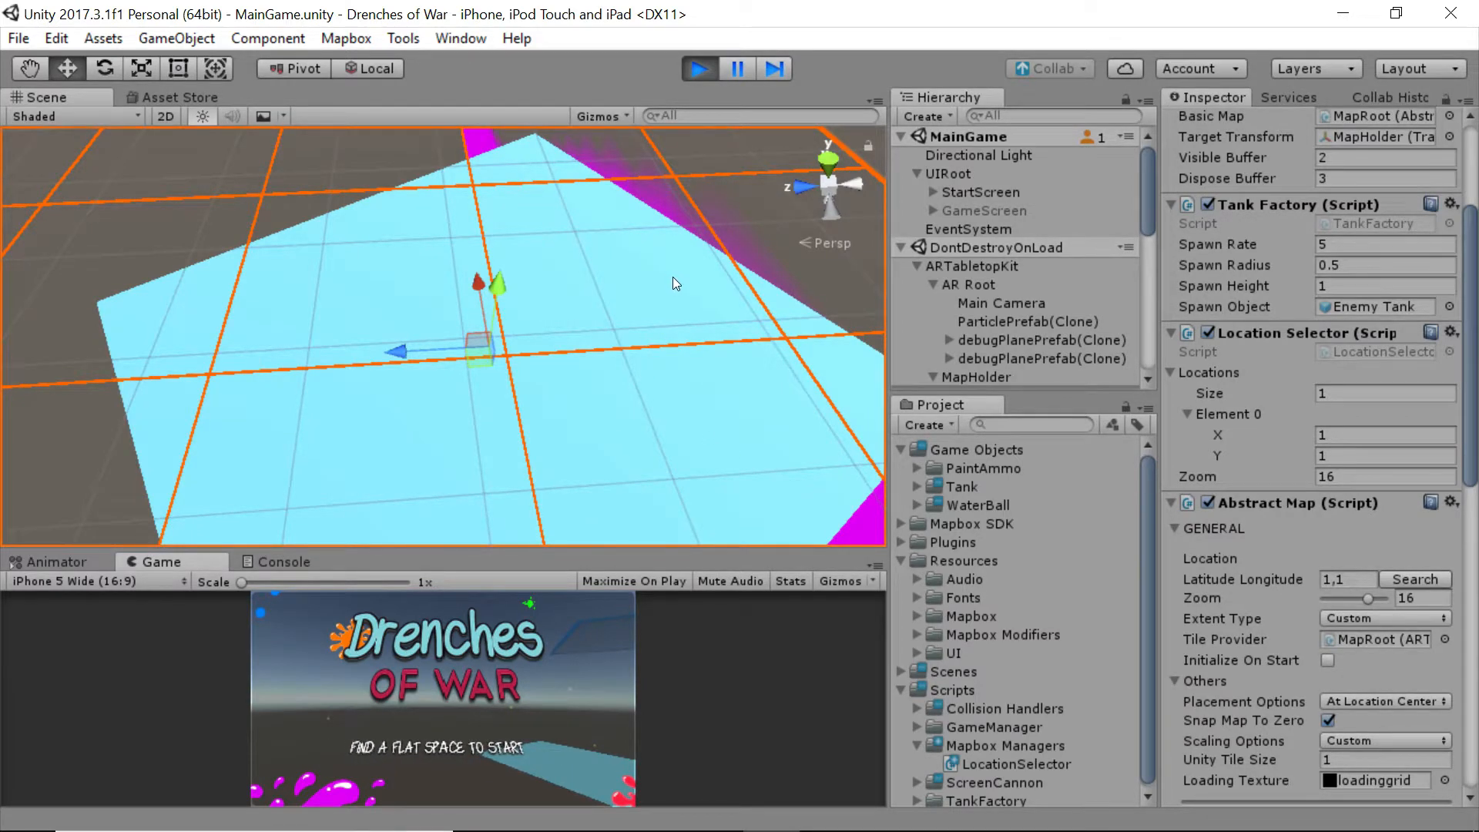
pyautogui.click(699, 68)
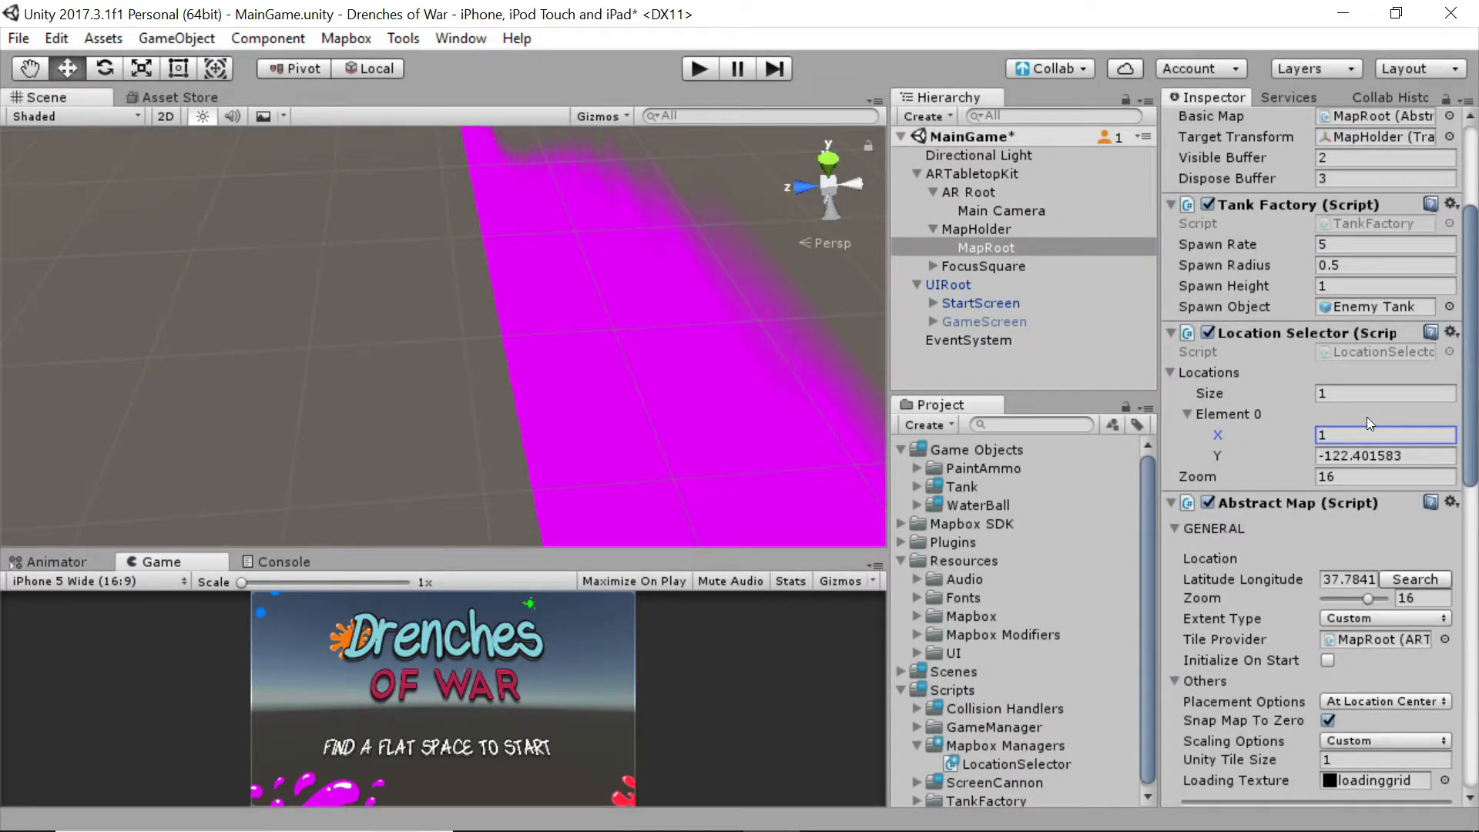
pyautogui.write('37.784179')
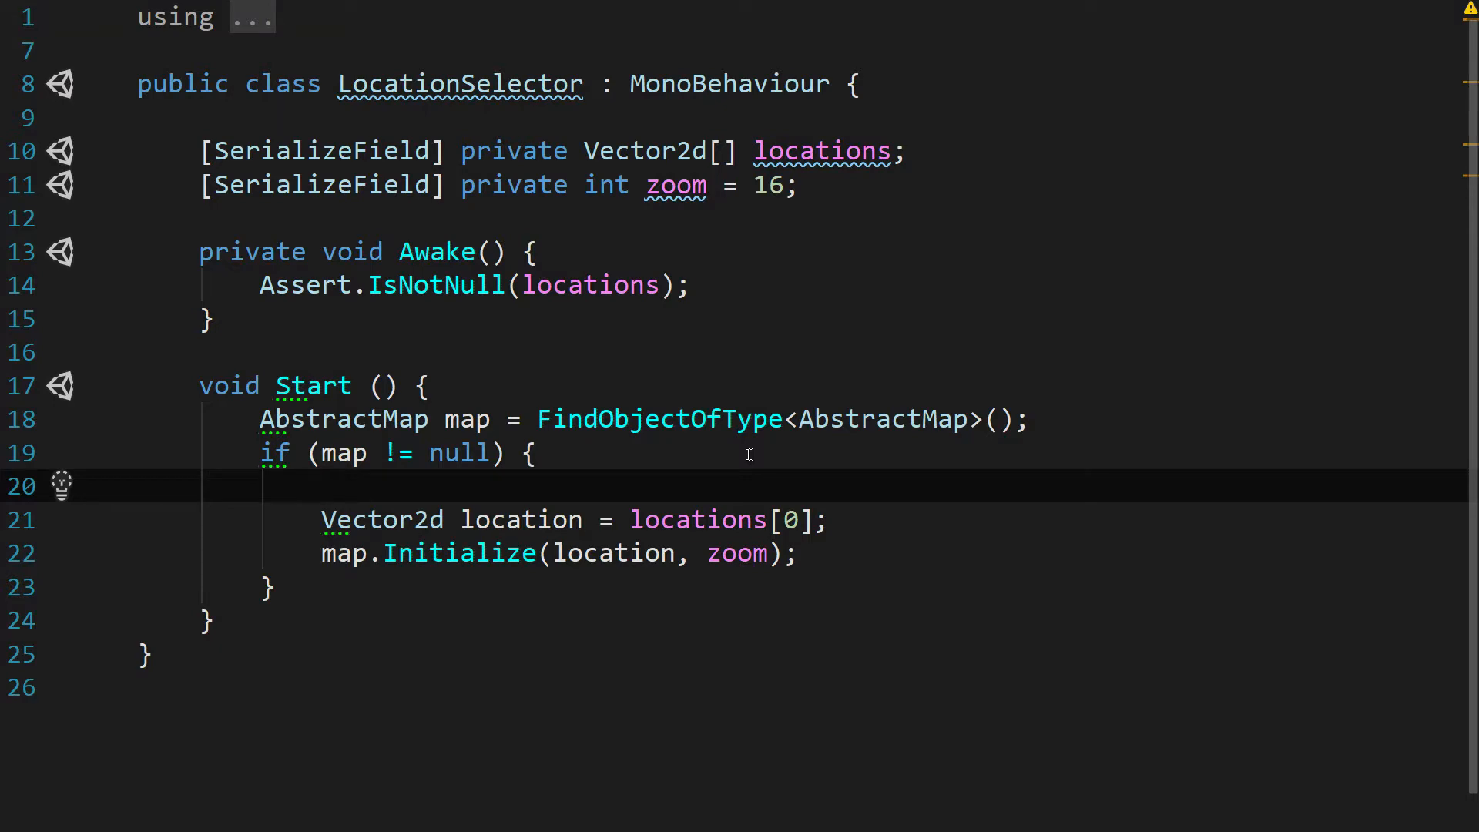
# Step: Add int index = Random.Range(0, locations.Length) in Start and use index for locations
pyautogui.write('int index =')
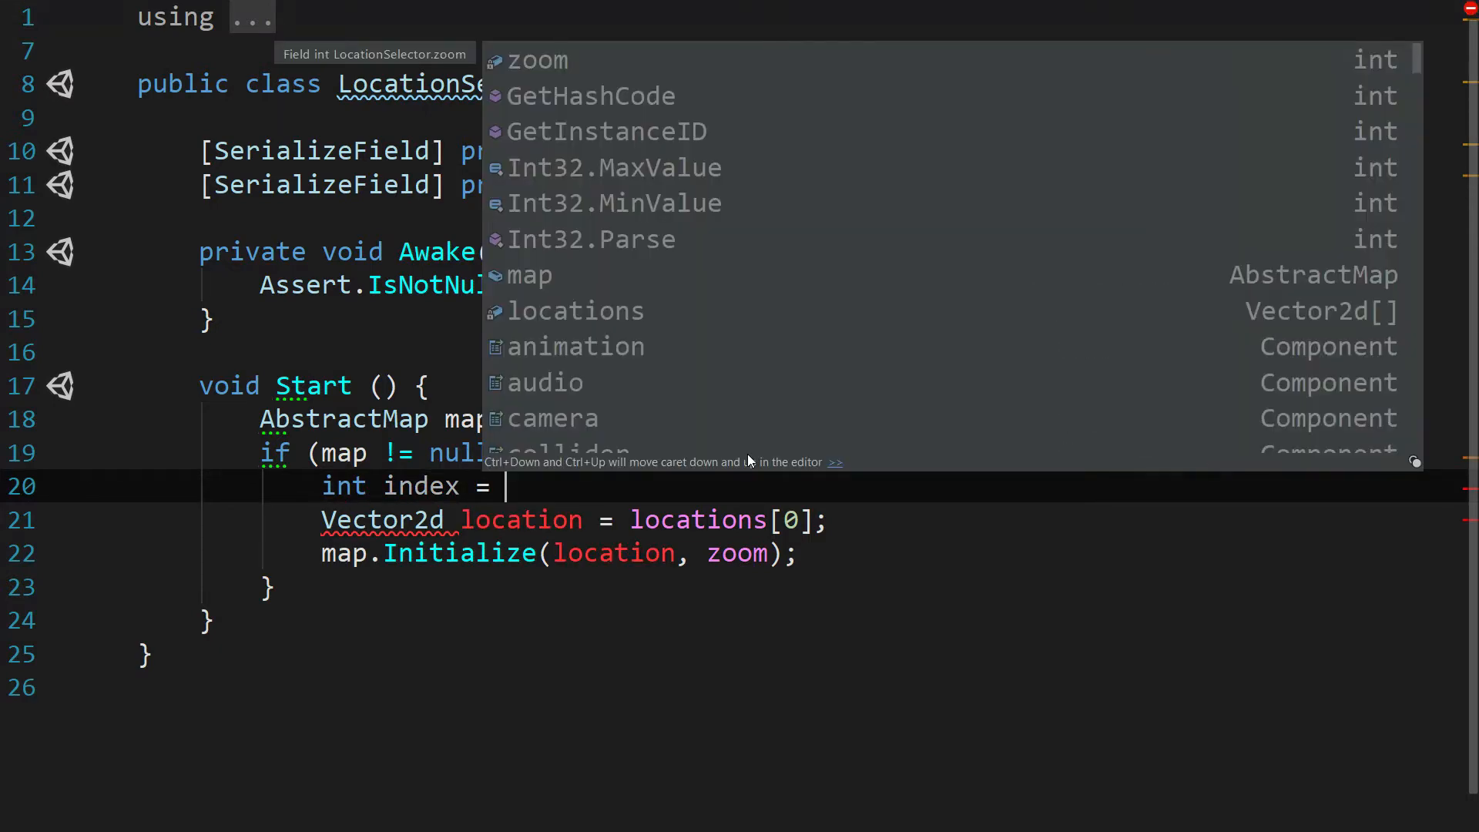
pyautogui.write('Random.Range(')
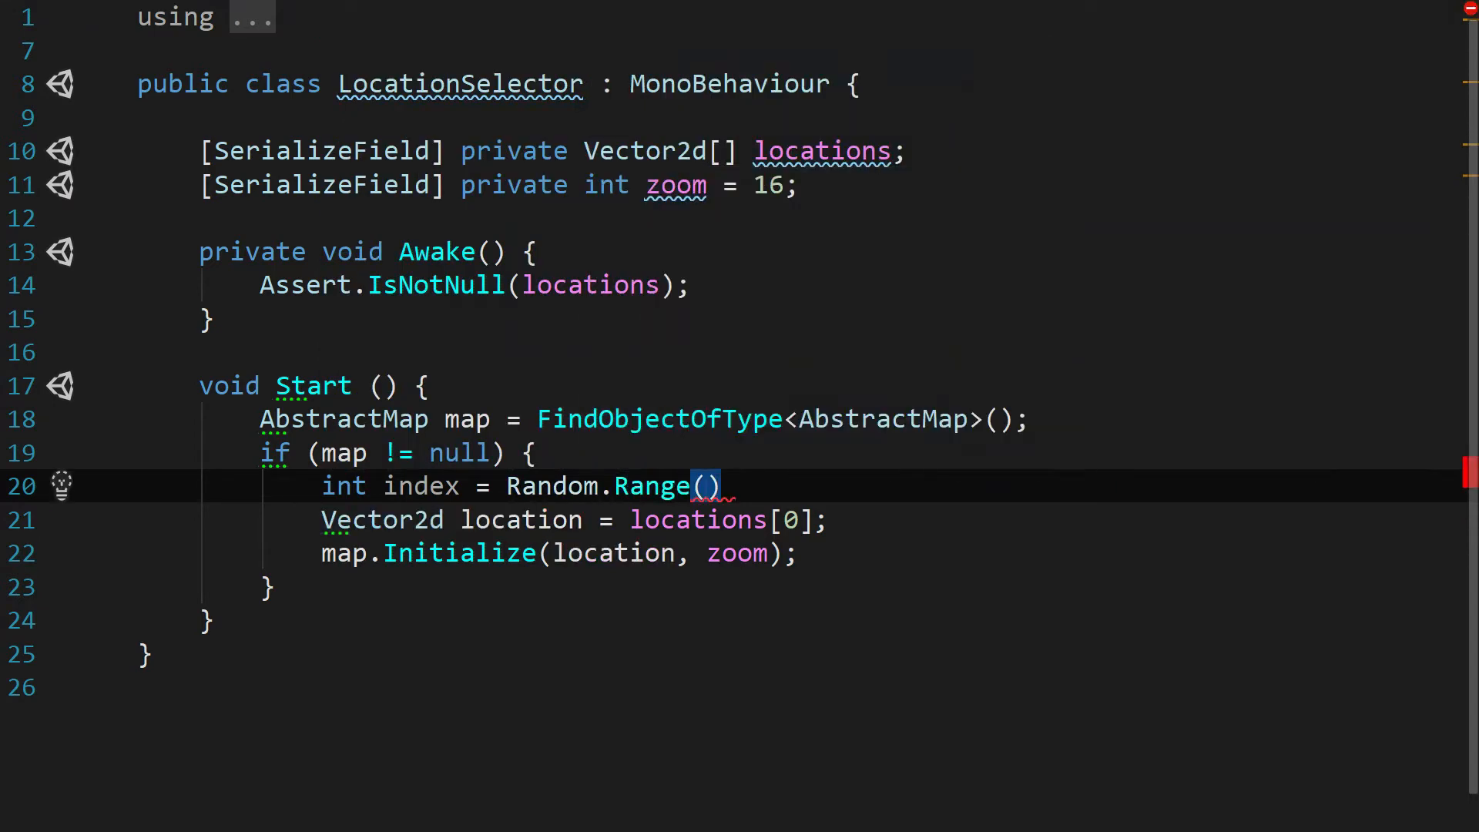
pyautogui.write('0,')
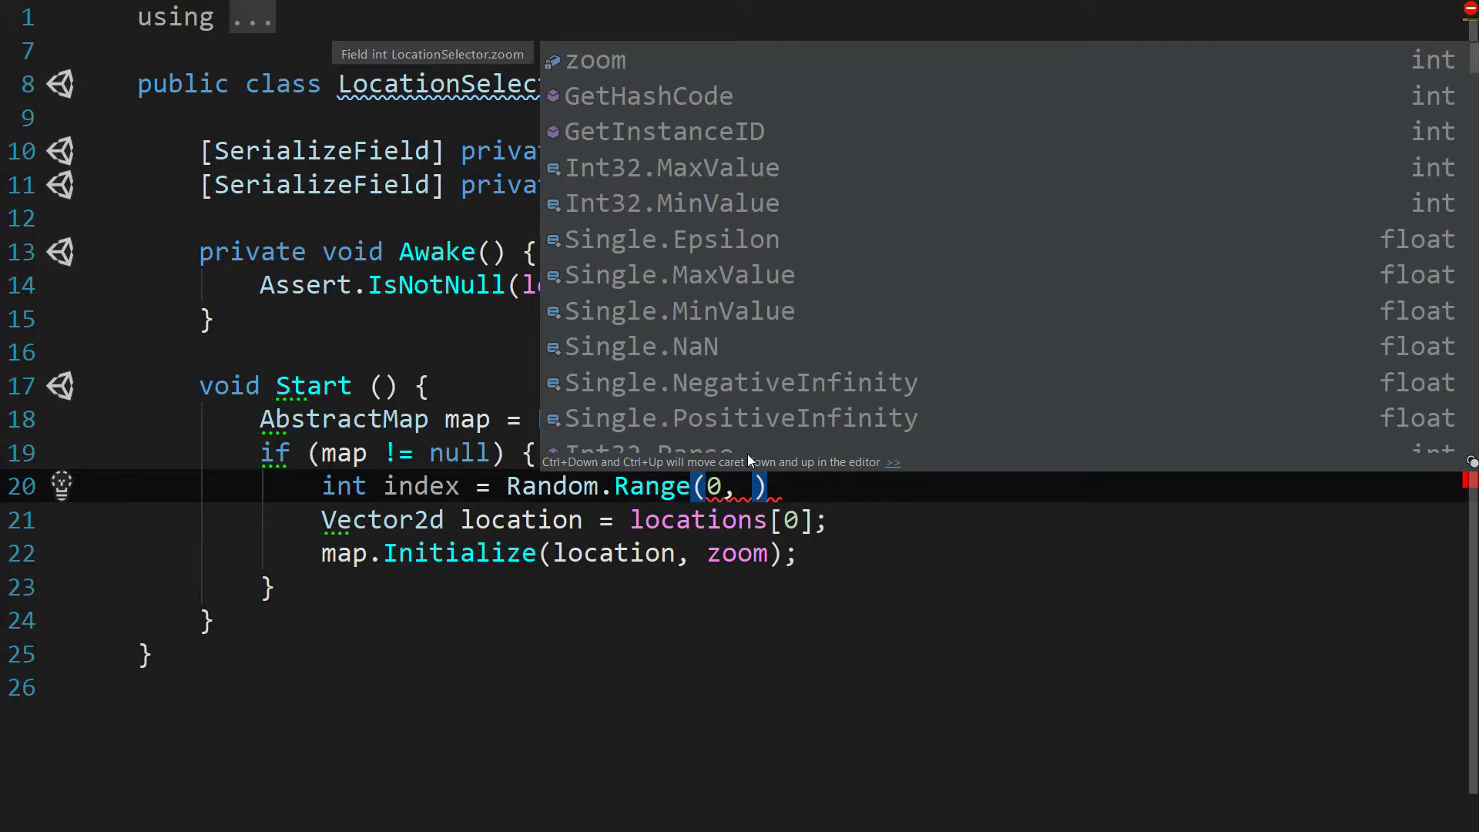
pyautogui.write('locations.Length')
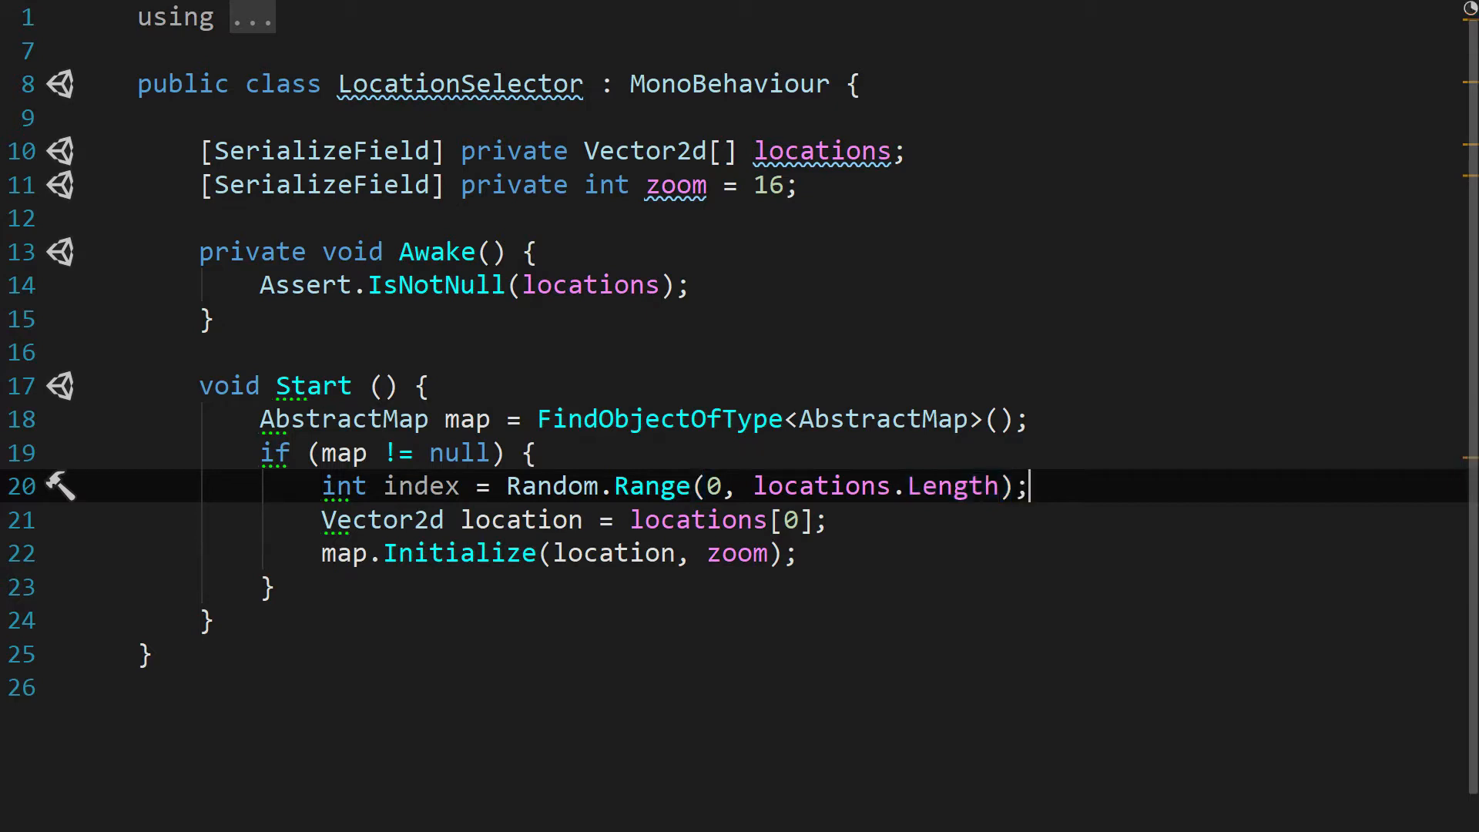
pyautogui.moveTo(649, 486)
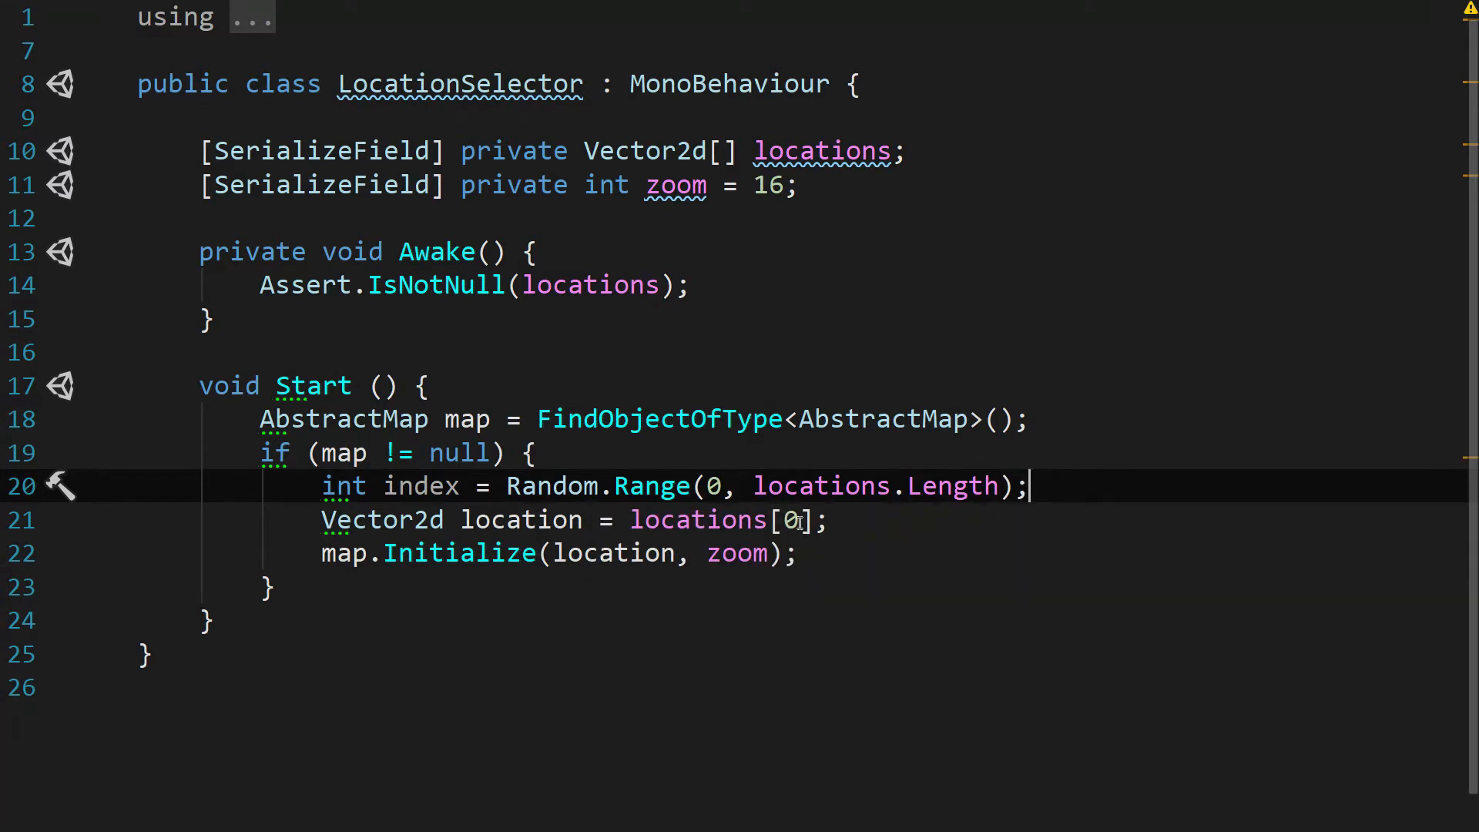
pyautogui.write('ind')
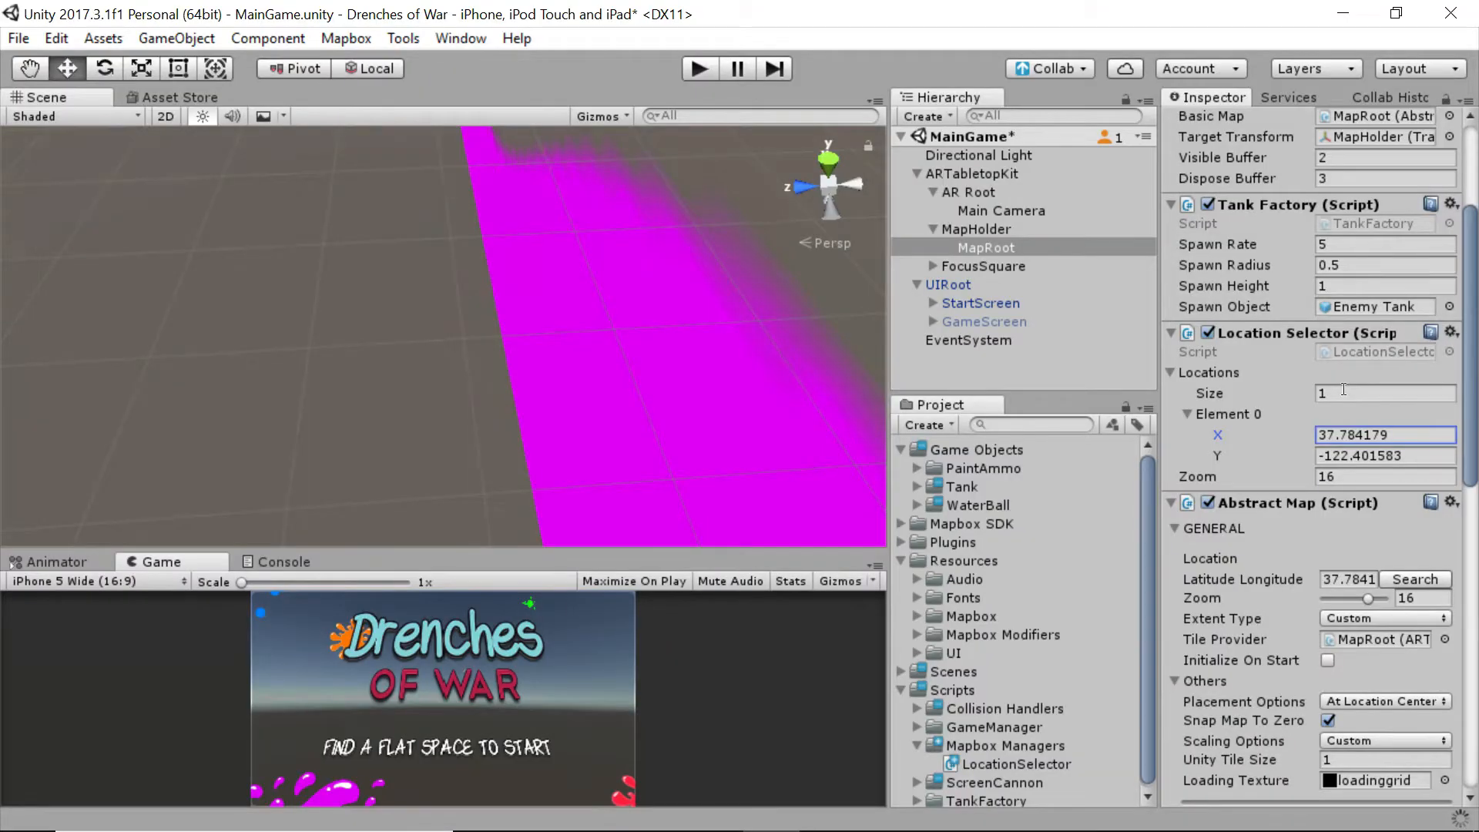
# Step: Set Locations size to 3, with Element 1 at 0, 0 and Element 2 at 49, -100
pyautogui.write('3')
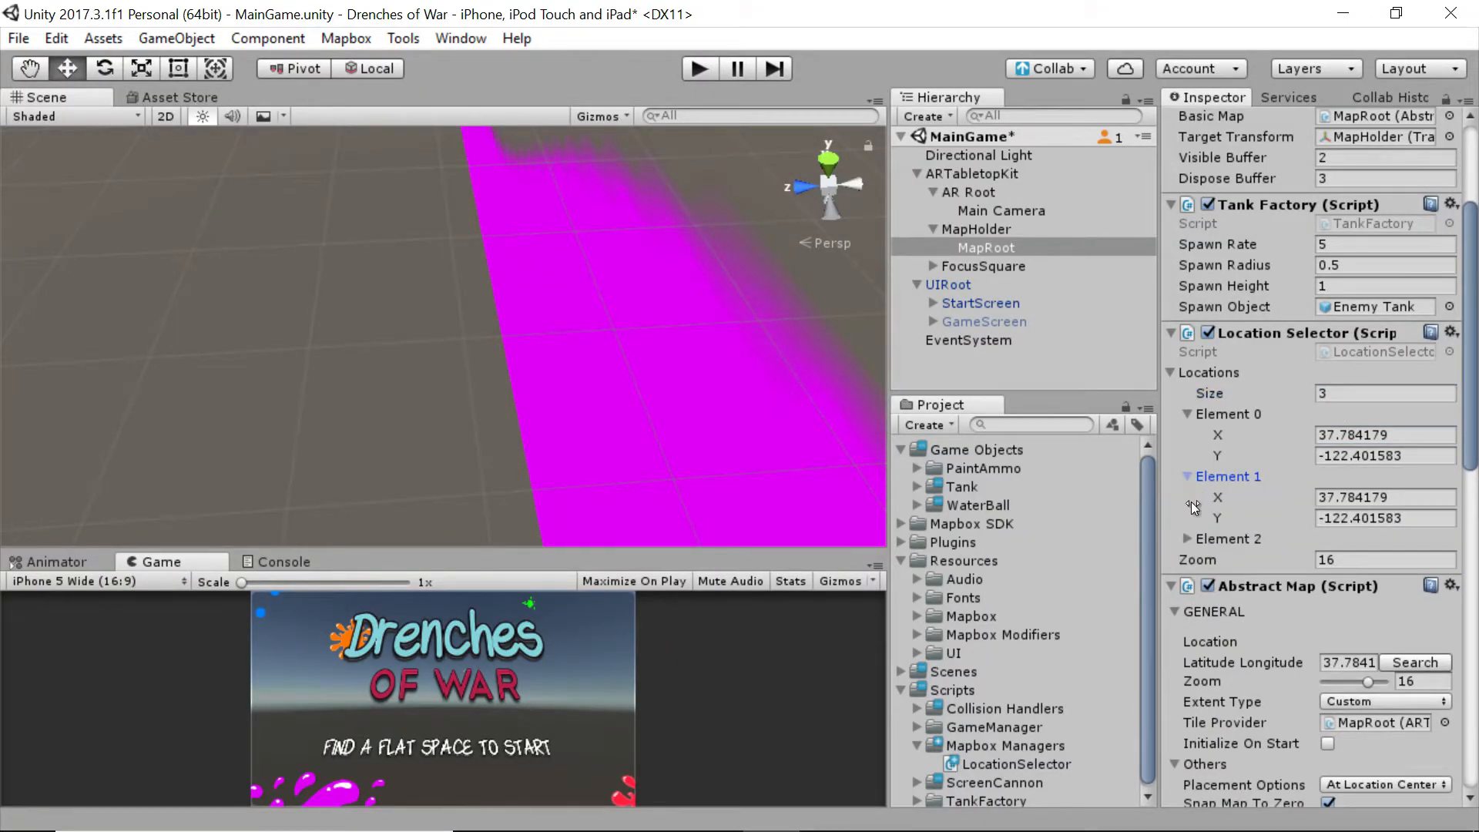
pyautogui.click(1385, 497)
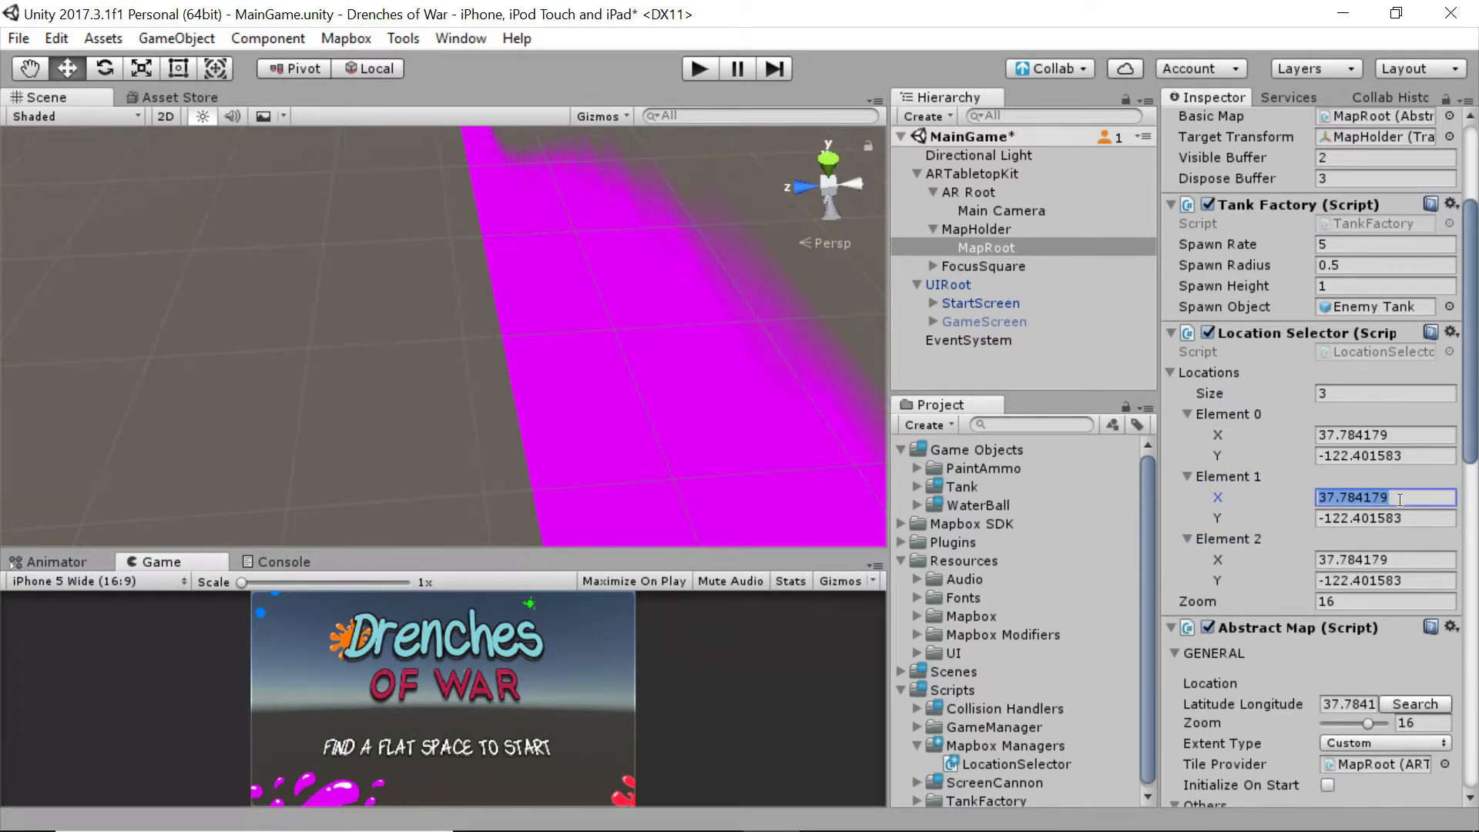
pyautogui.write('0')
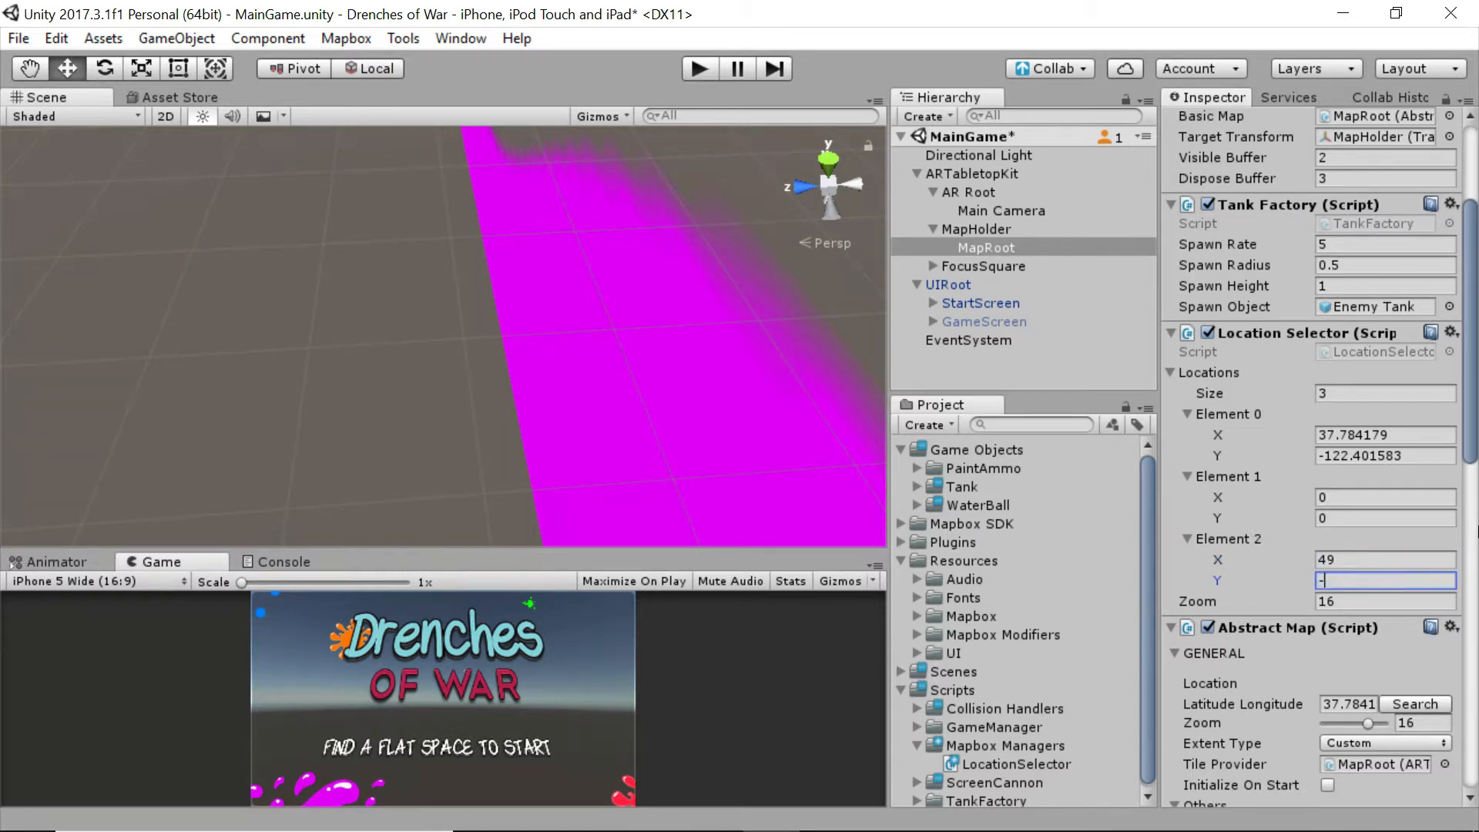
pyautogui.write('-100')
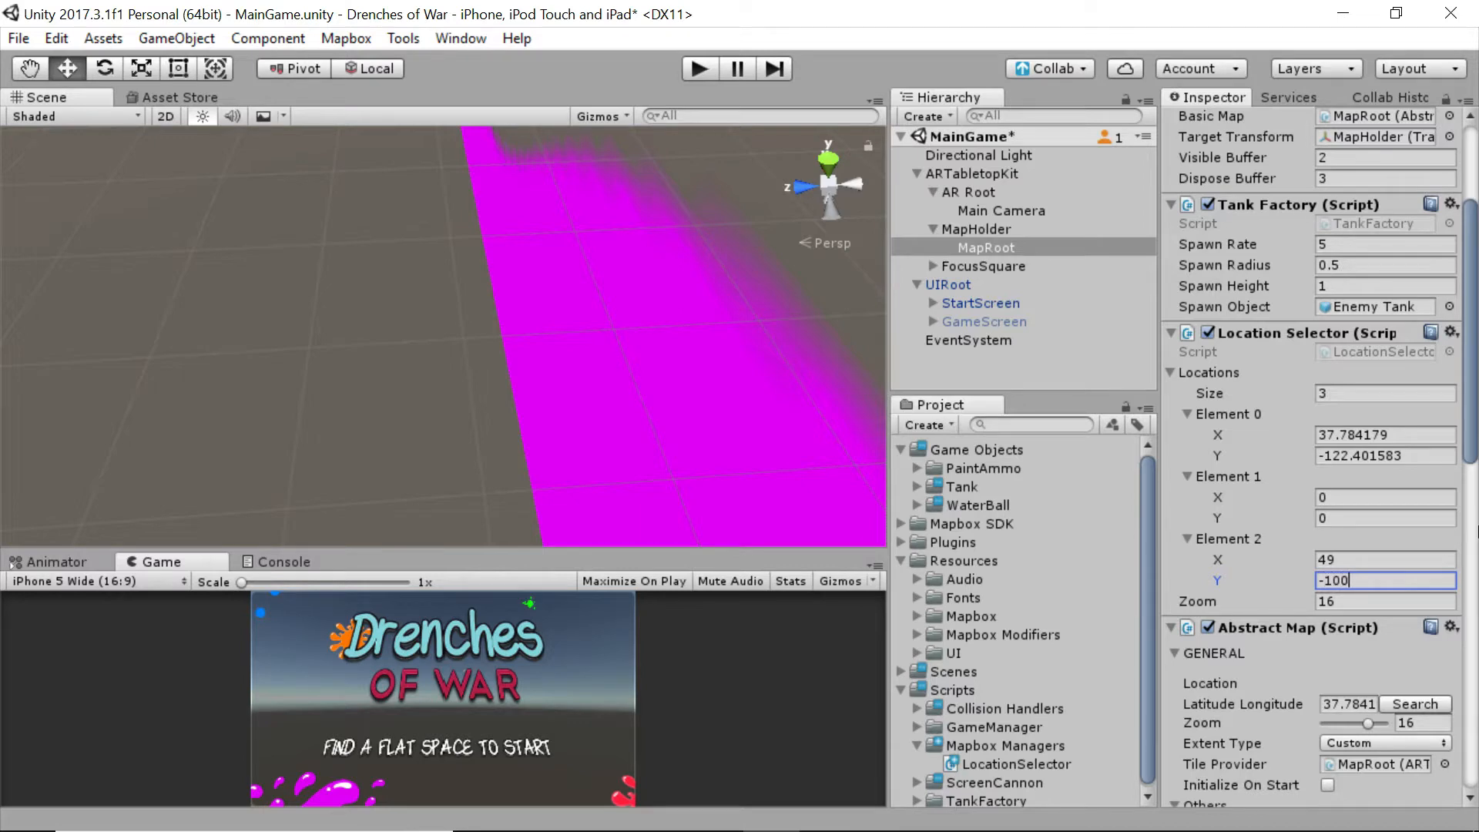
pyautogui.moveTo(1327, 475)
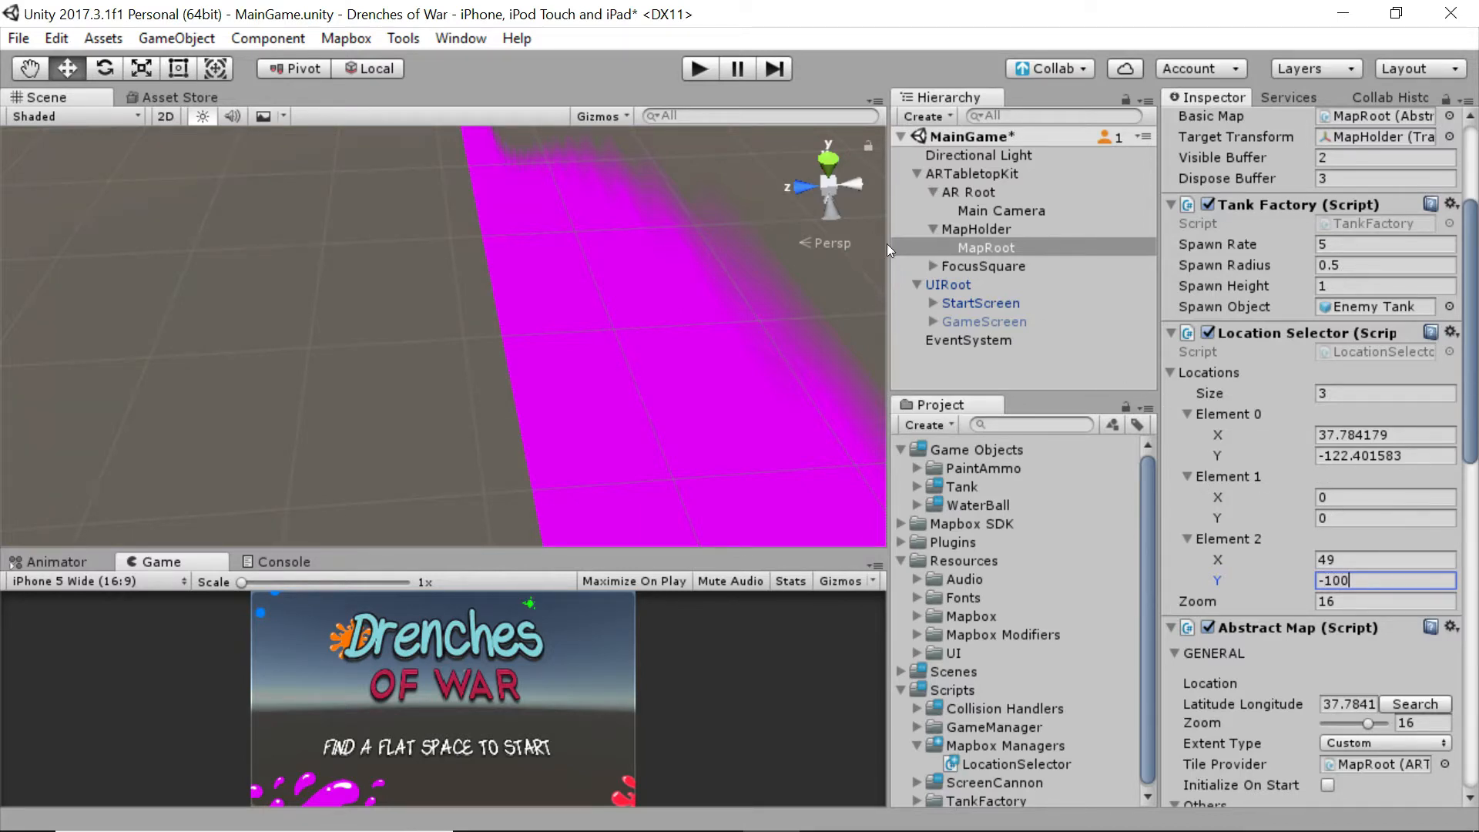
pyautogui.moveTo(697, 67)
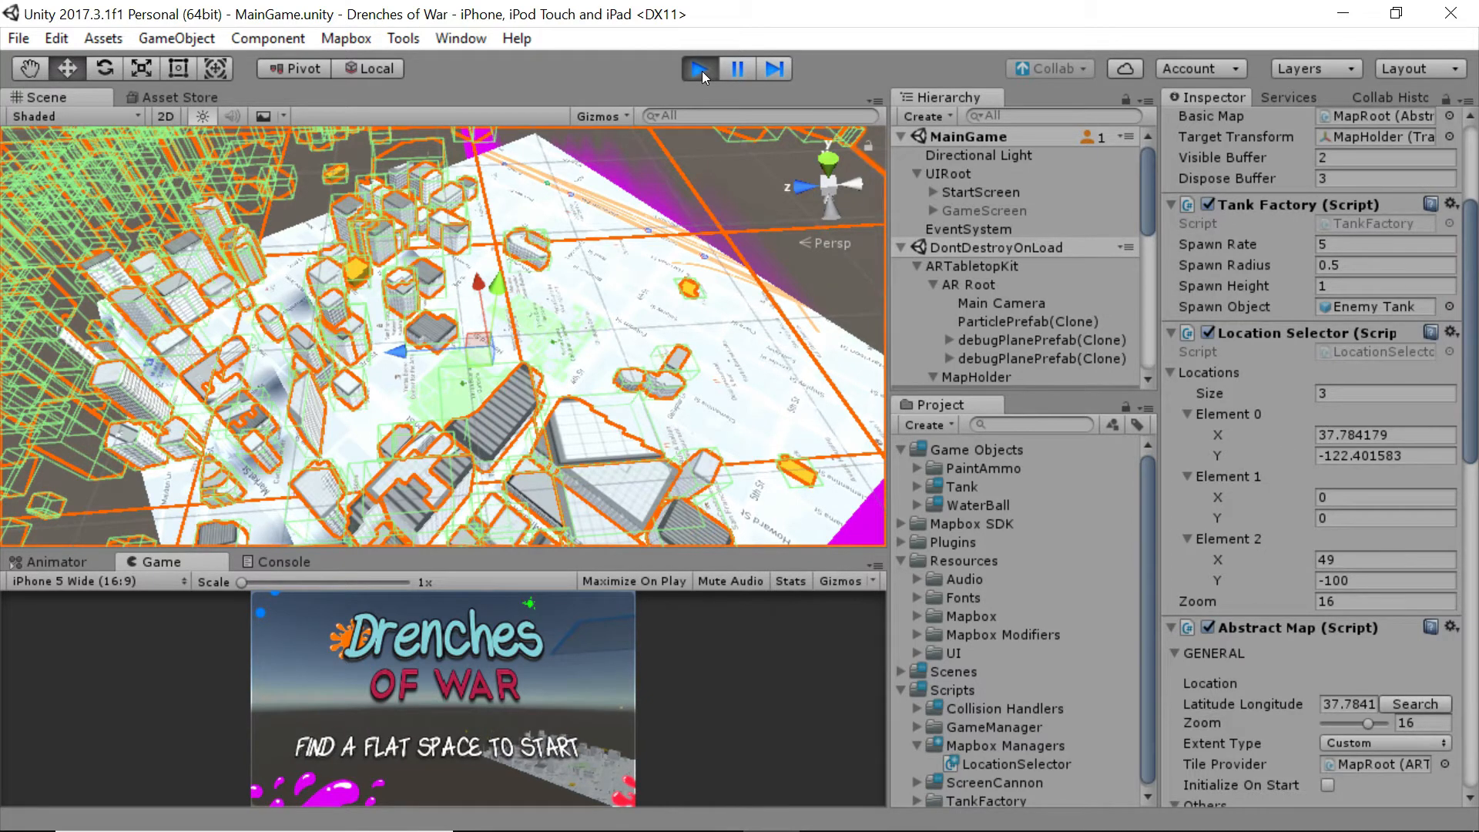
pyautogui.click(698, 68)
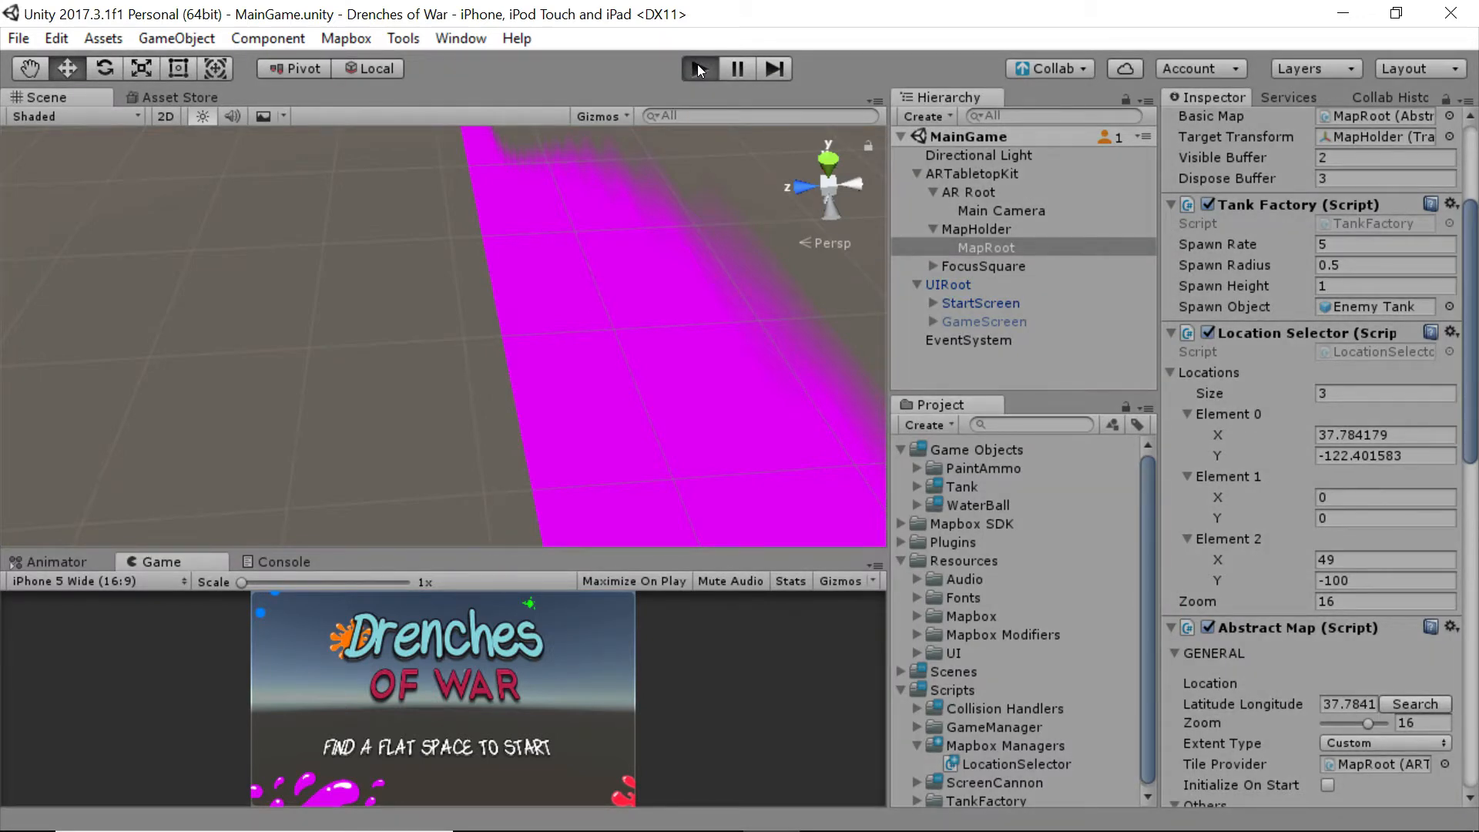
pyautogui.click(698, 68)
pyautogui.write('1')
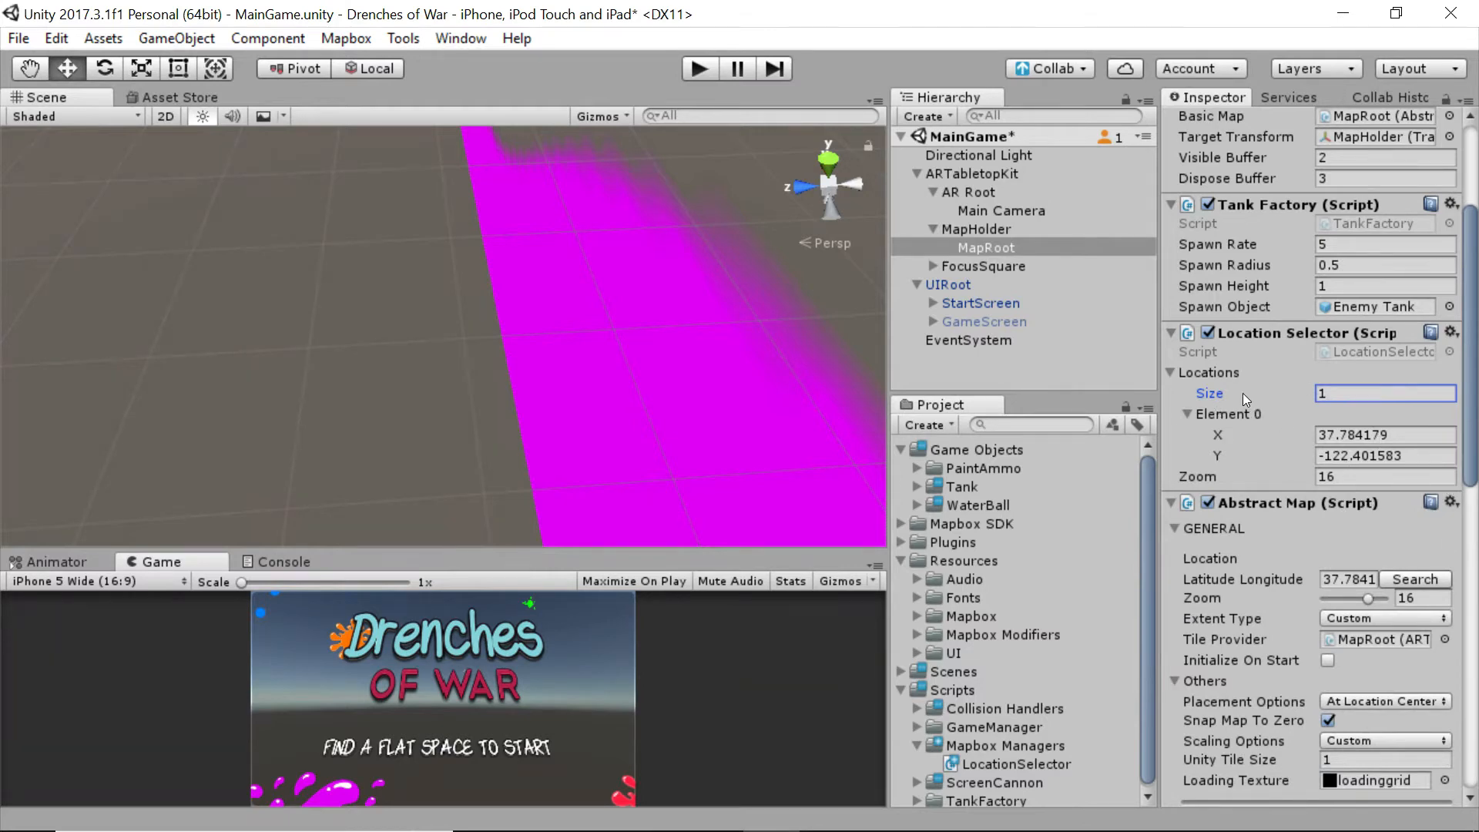
# Step: Collapse the Element 0 foldout in the single-entry Locations list
pyautogui.click(1187, 413)
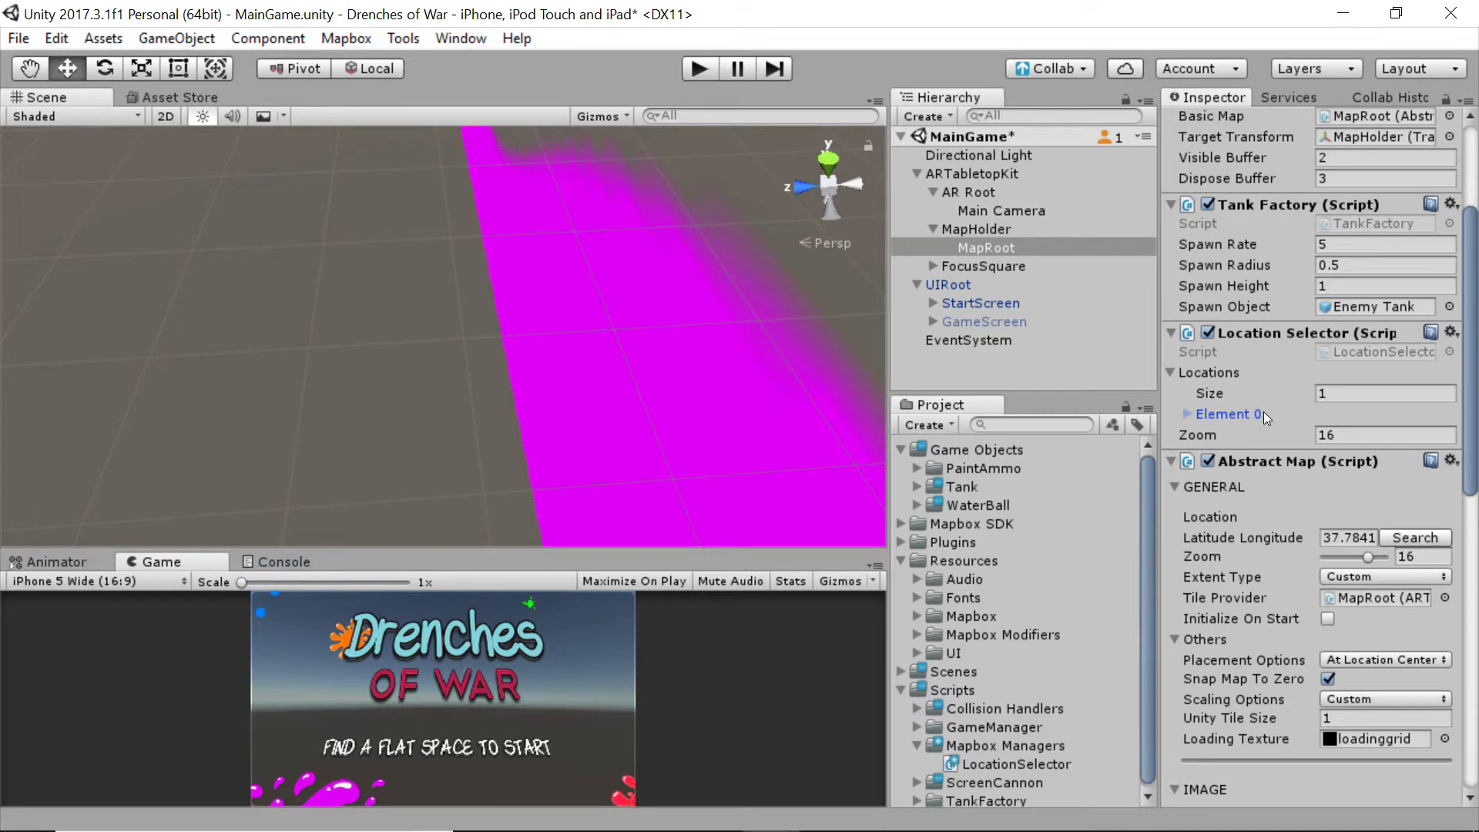
pyautogui.moveTo(1239, 399)
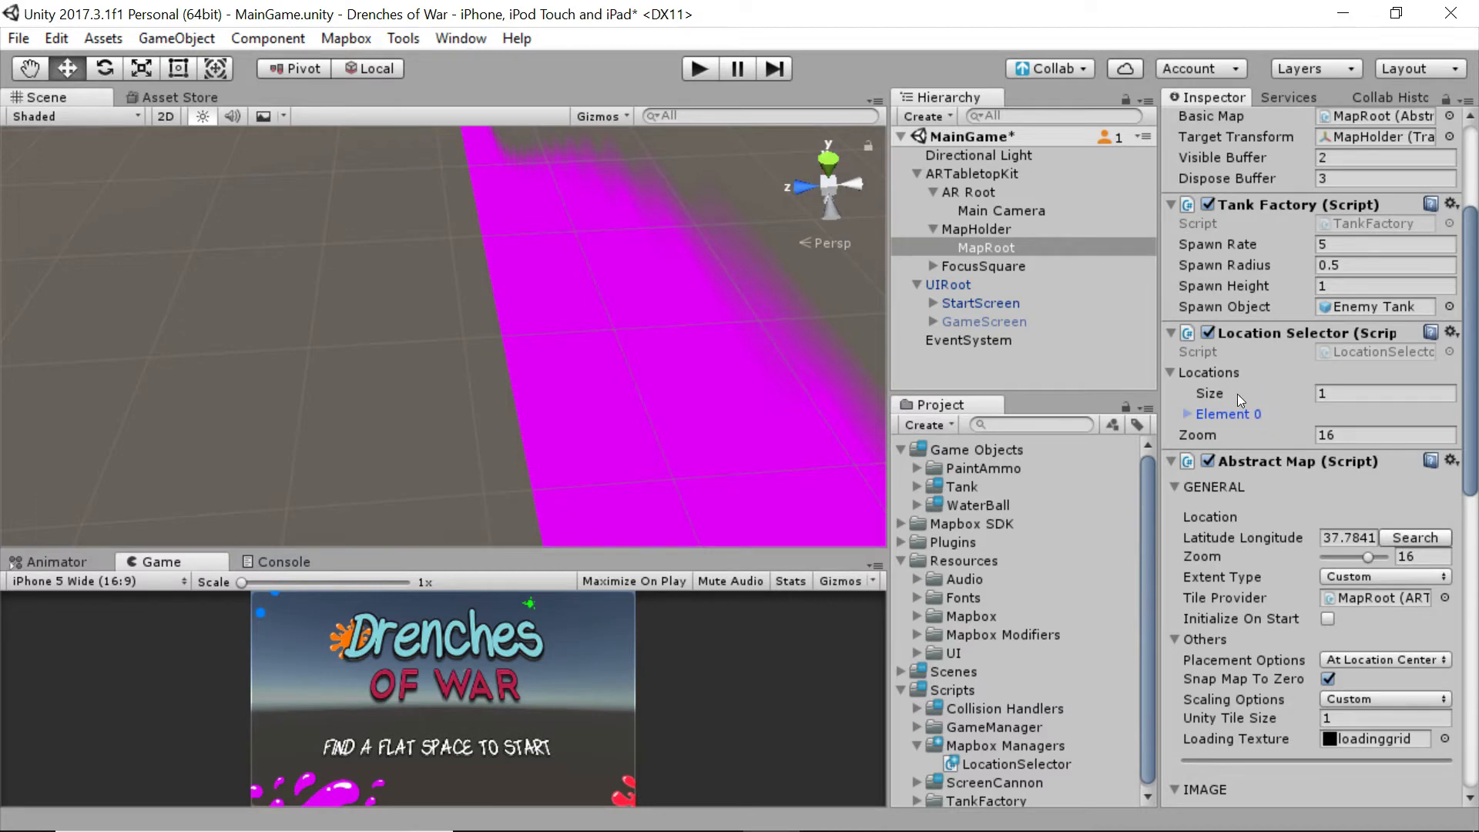
pyautogui.moveTo(1310, 415)
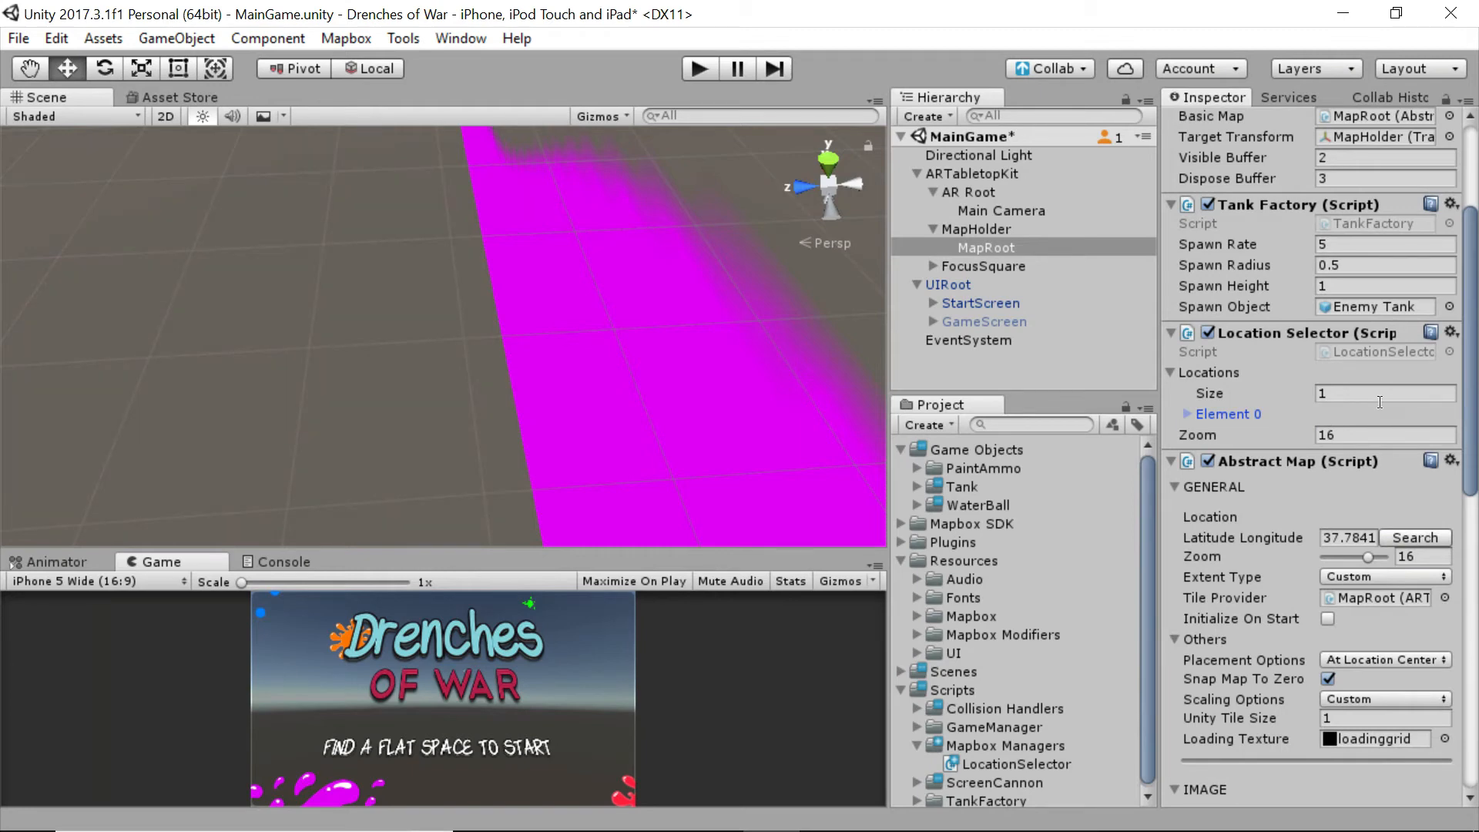
pyautogui.moveTo(1315, 429)
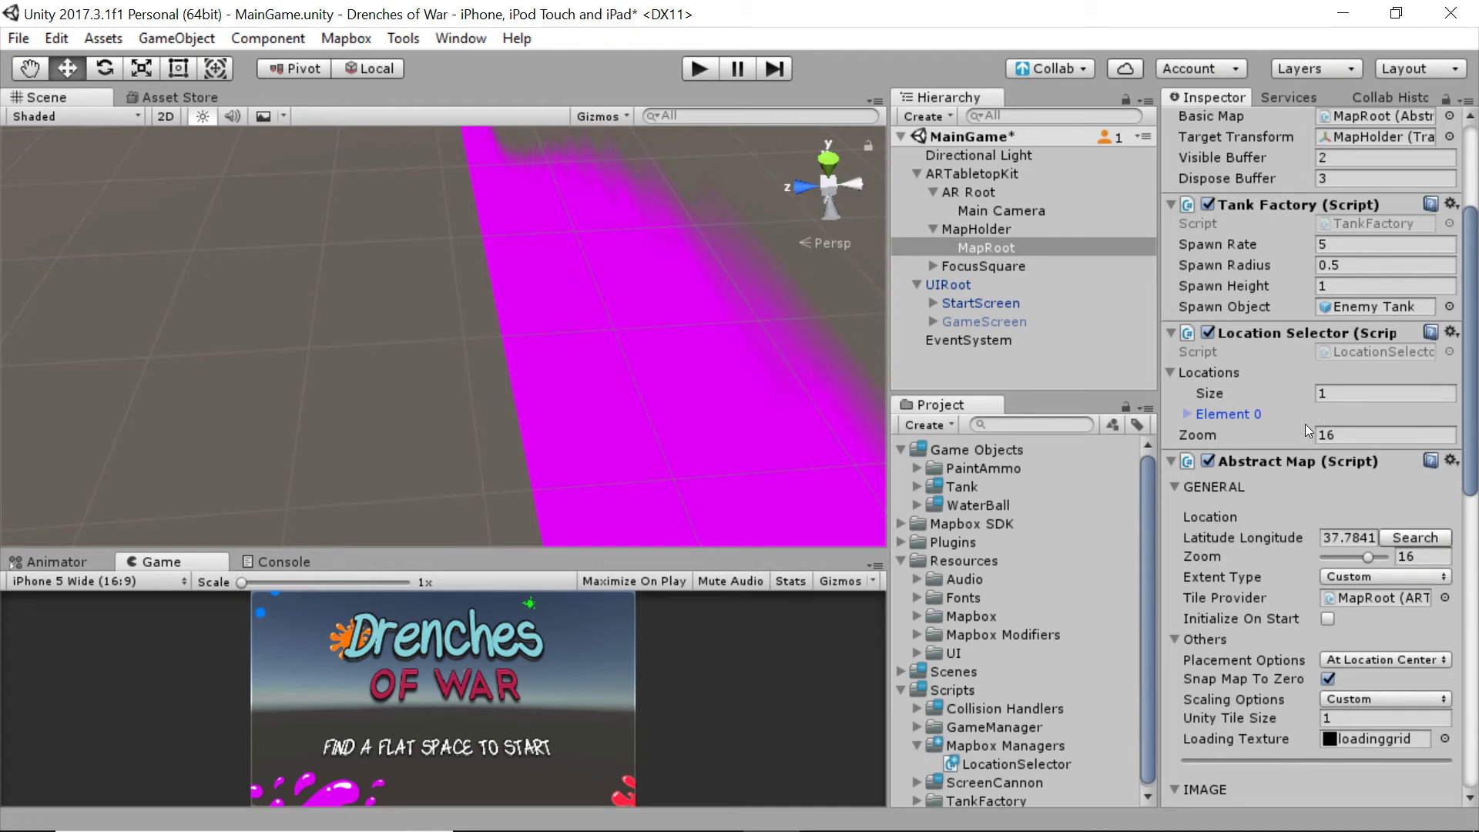
pyautogui.moveTo(1310, 421)
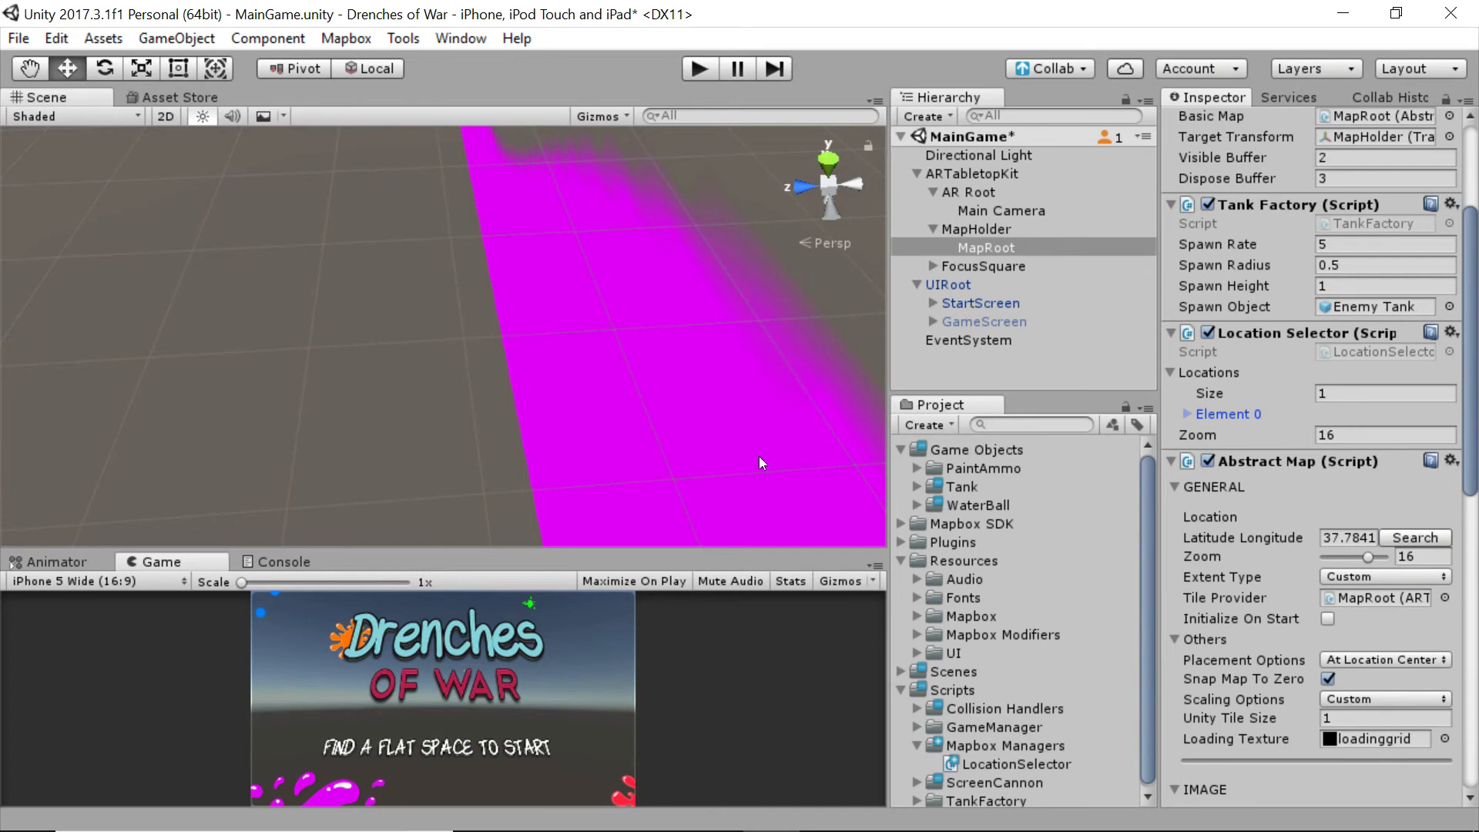
pyautogui.moveTo(610, 321)
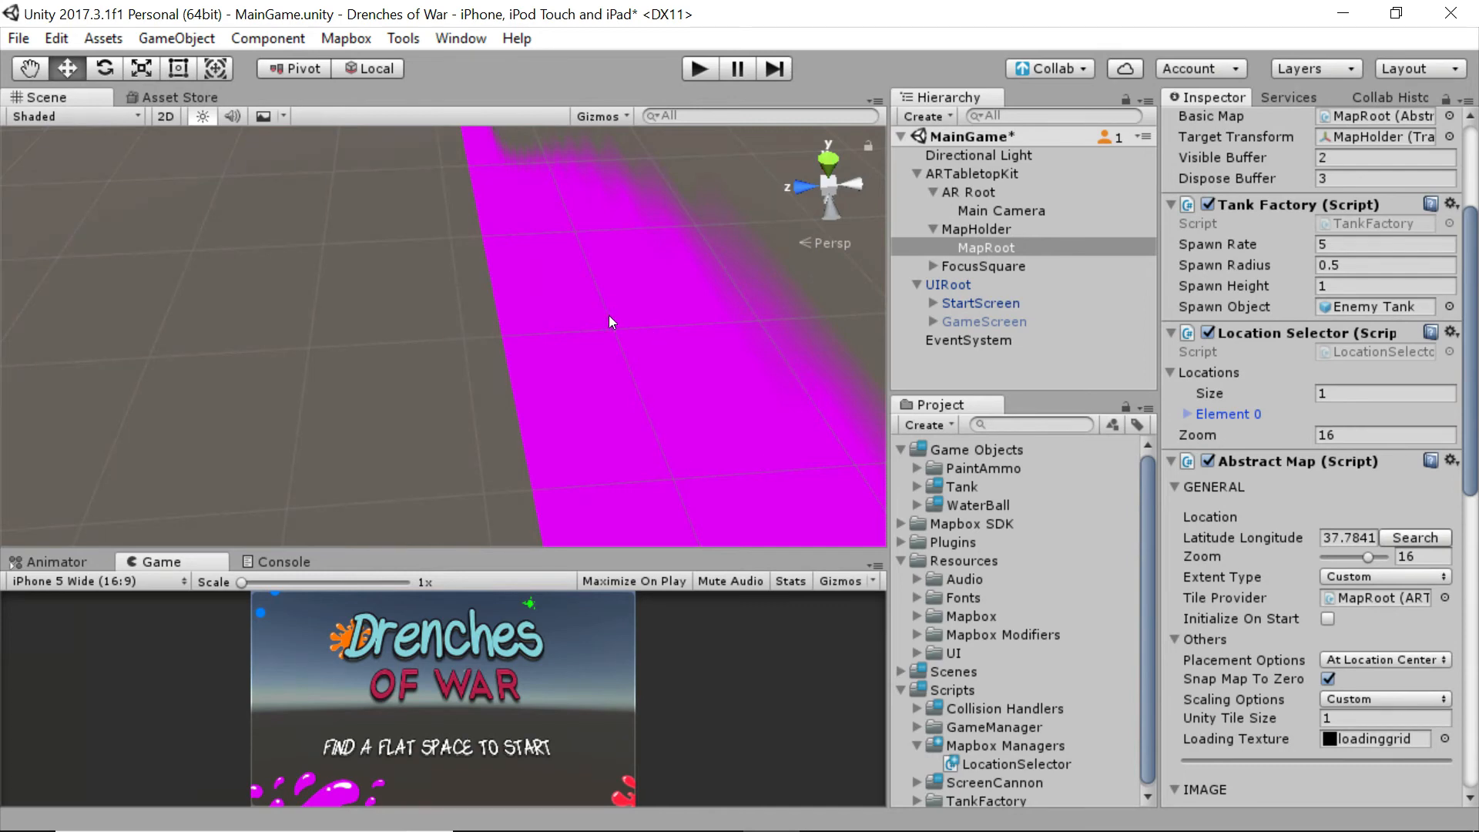